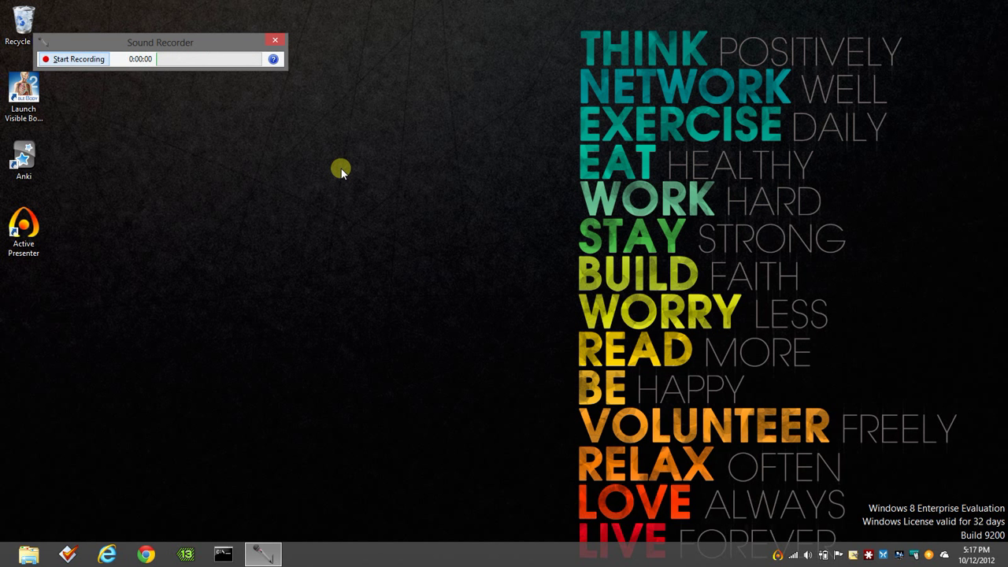
Step: Dismiss the Sound Recorder window, leaving the desktop clear
{"action": "left_click", "coordinate": [274, 39]}
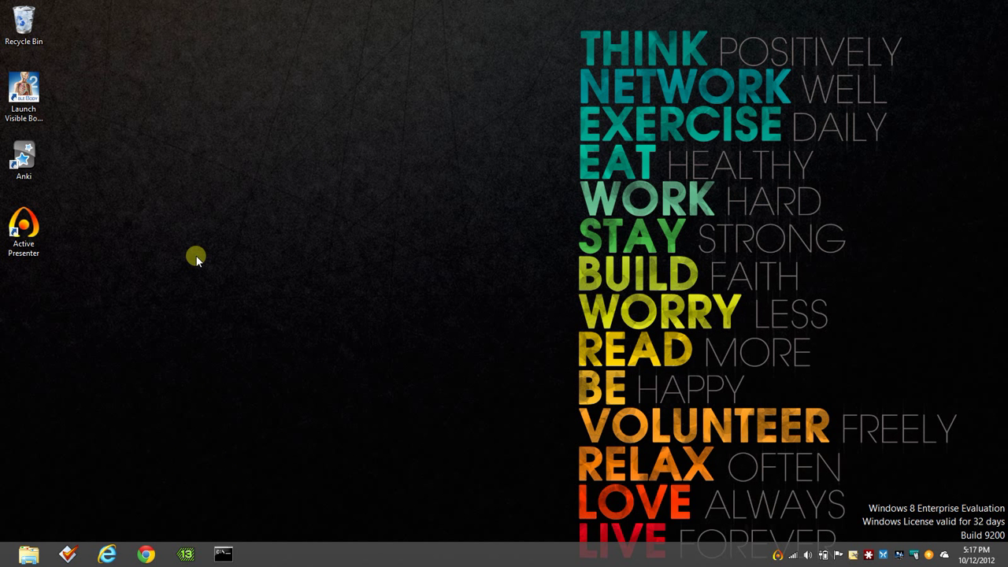
{"action": "mouse_move", "coordinate": [202, 341]}
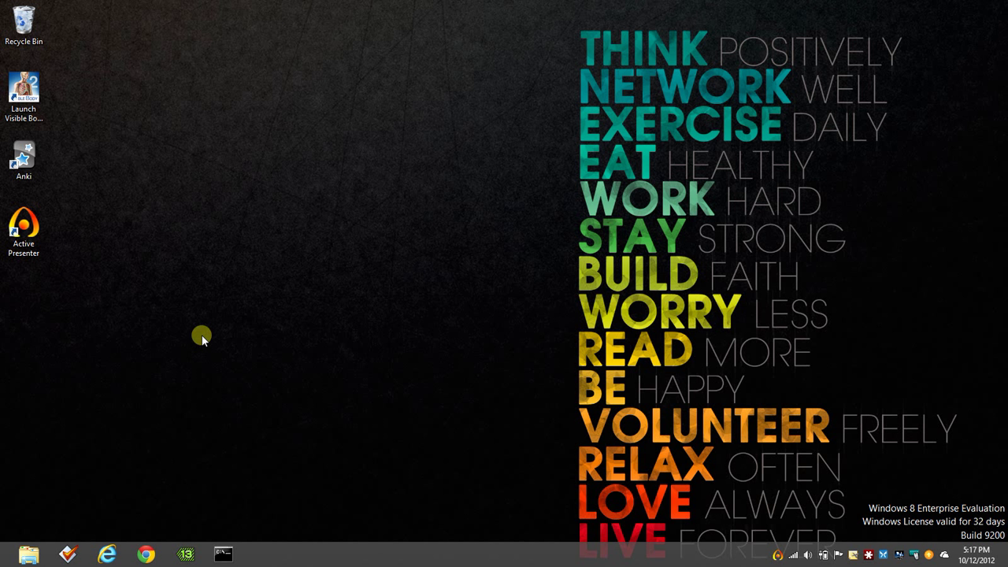
{"action": "mouse_move", "coordinate": [151, 465]}
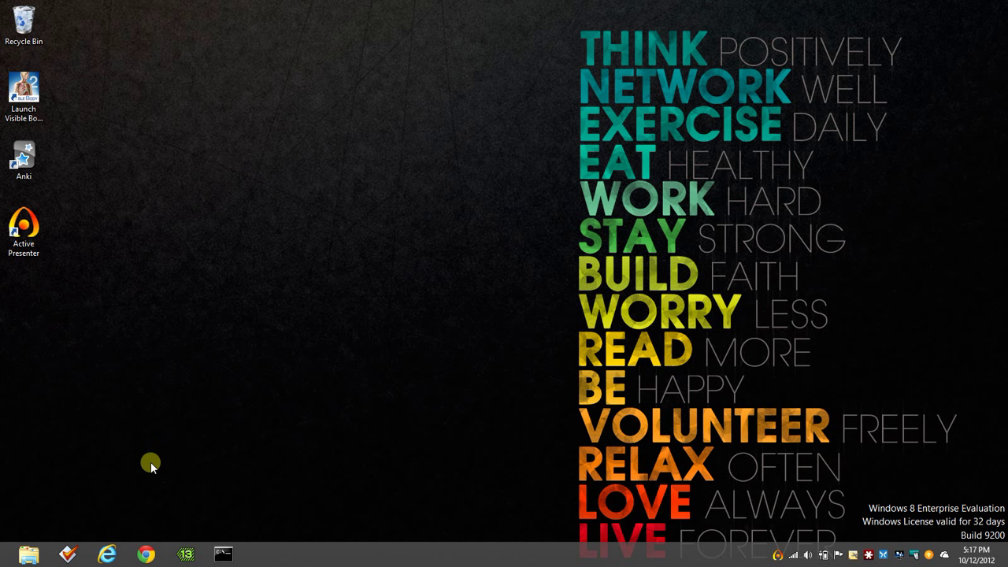
{"action": "mouse_move", "coordinate": [188, 394]}
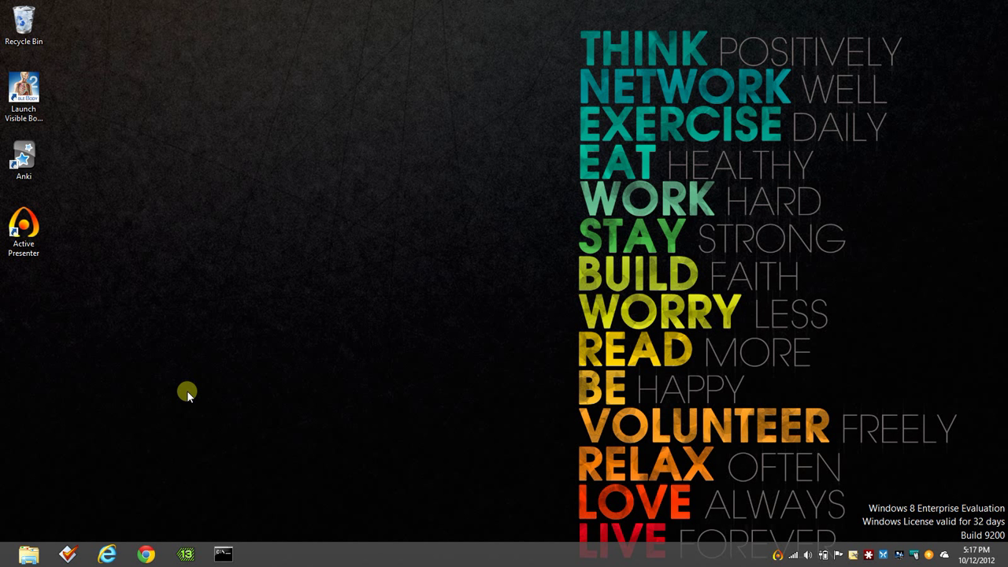
{"action": "mouse_move", "coordinate": [130, 214]}
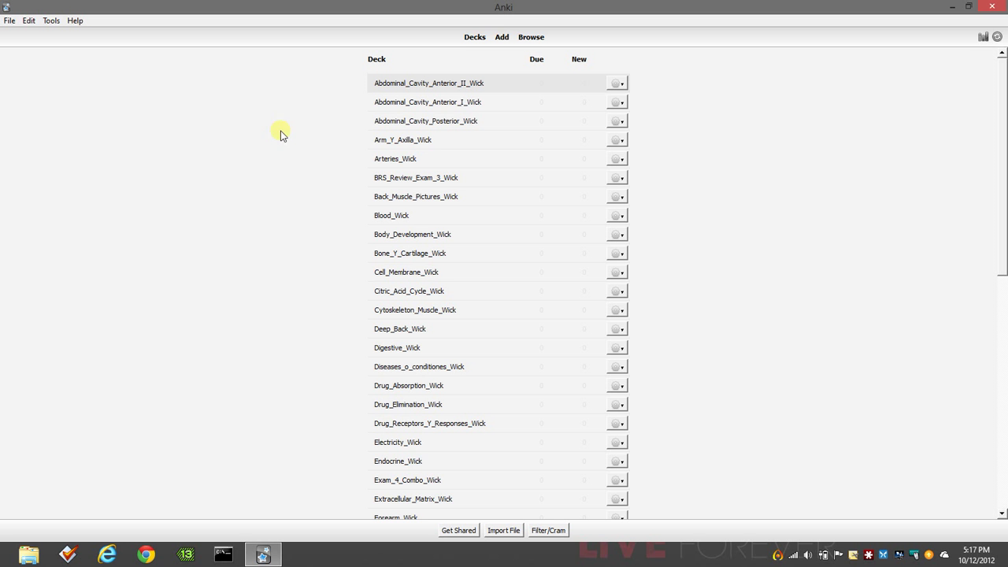
{"action": "mouse_move", "coordinate": [540, 262]}
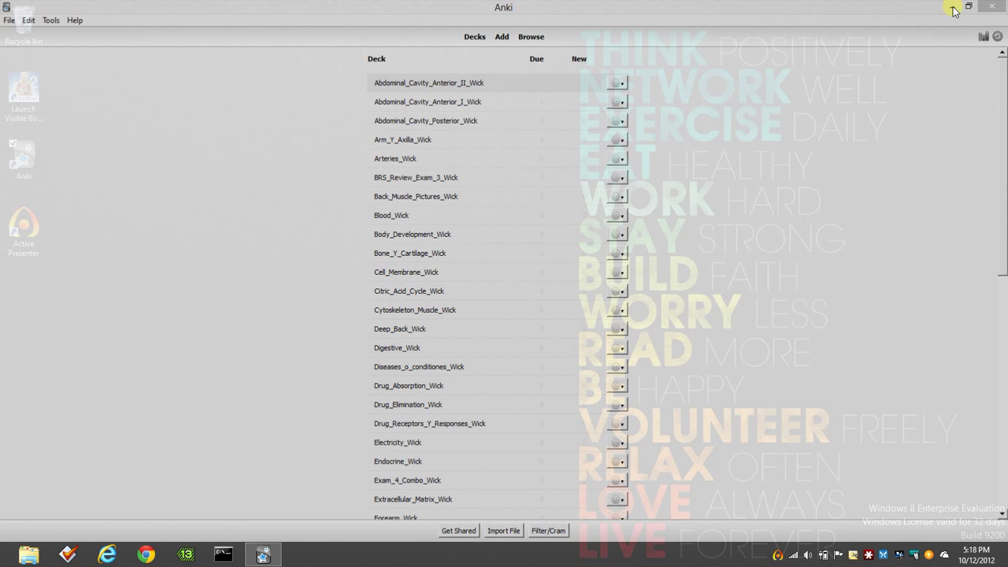
Step: Minimize the Anki deck-list window to show the desktop
{"action": "left_click", "coordinate": [145, 554]}
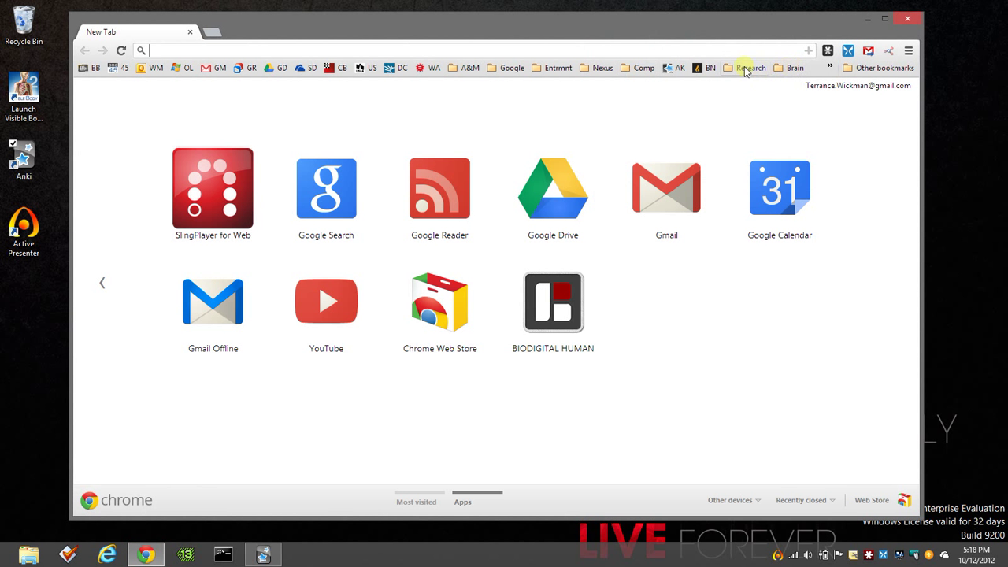
Step: Reach AnkiWeb's Anki 2 page from the Google bookmarks folder's AK bookmark
{"action": "left_click", "coordinate": [510, 66]}
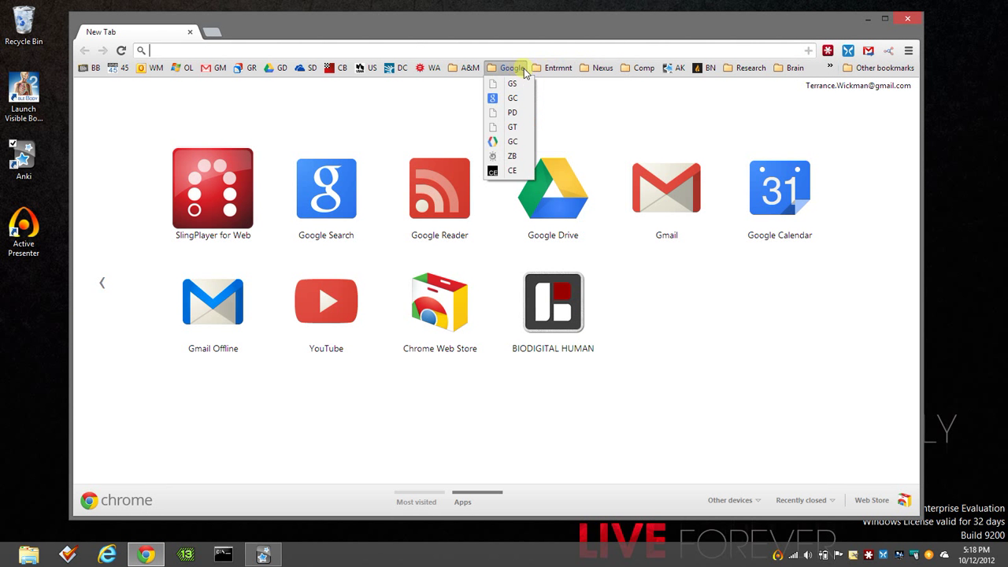
{"action": "left_click", "coordinate": [674, 66]}
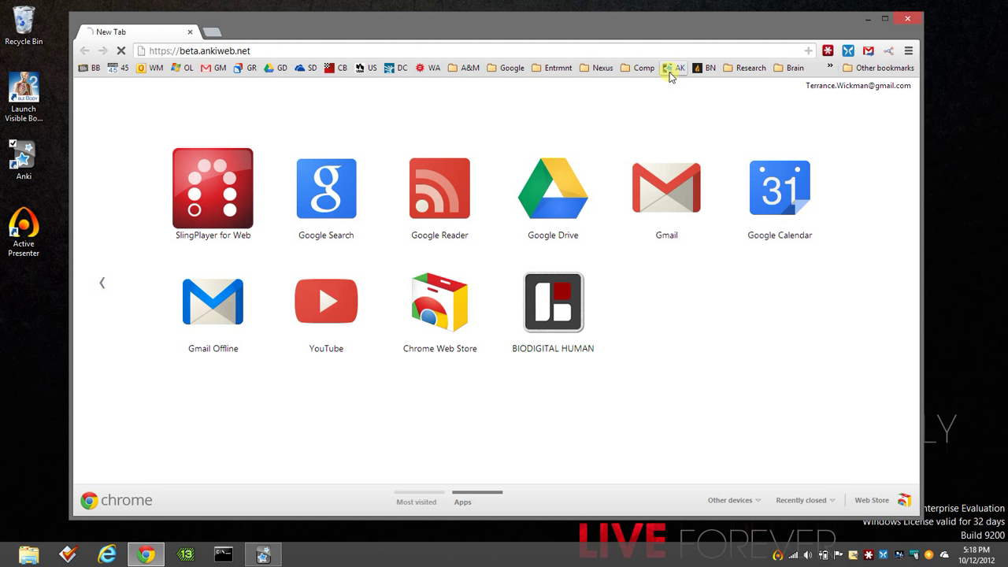
{"action": "left_click", "coordinate": [677, 66]}
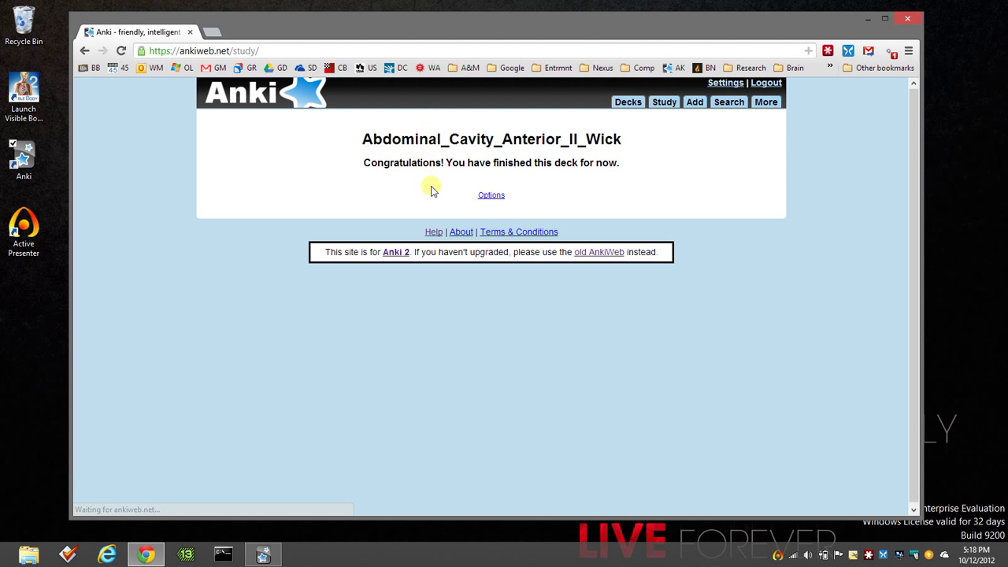
{"action": "mouse_move", "coordinate": [471, 227]}
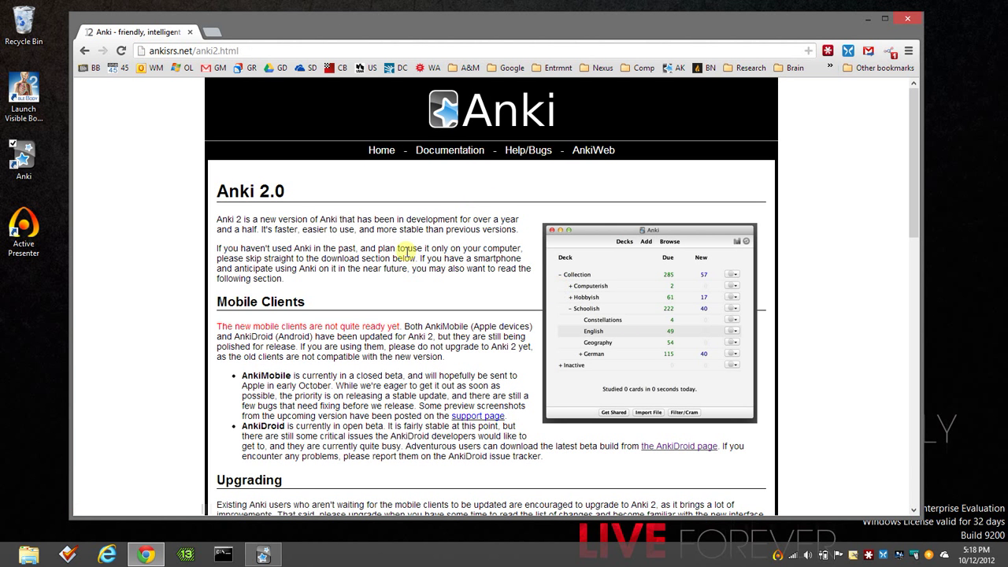
Step: Read down through the Anki 2.0 download and mobile clients page
{"action": "scroll", "scroll_direction": "down", "scroll_amount": 3}
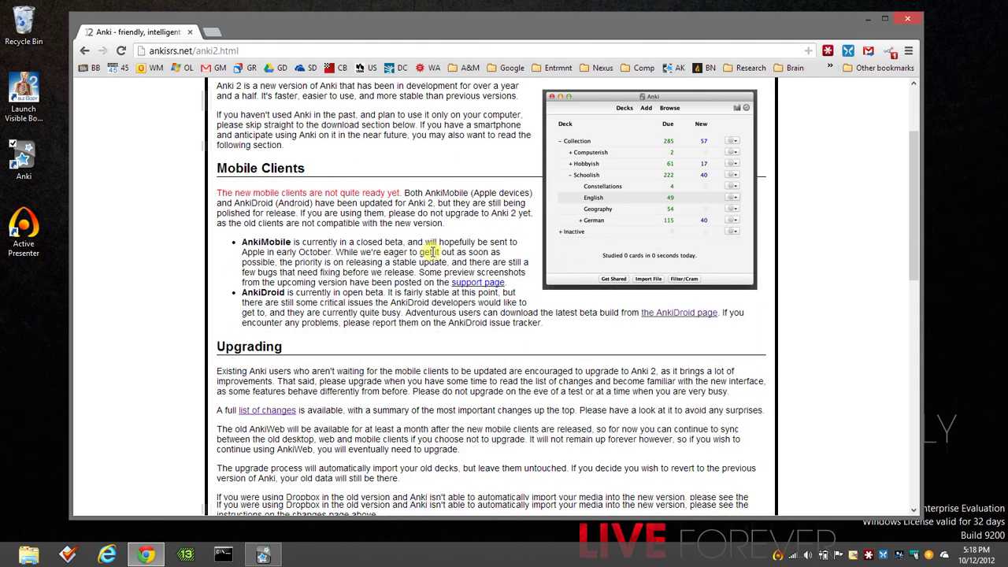
{"action": "scroll", "scroll_direction": "down", "scroll_amount": 3}
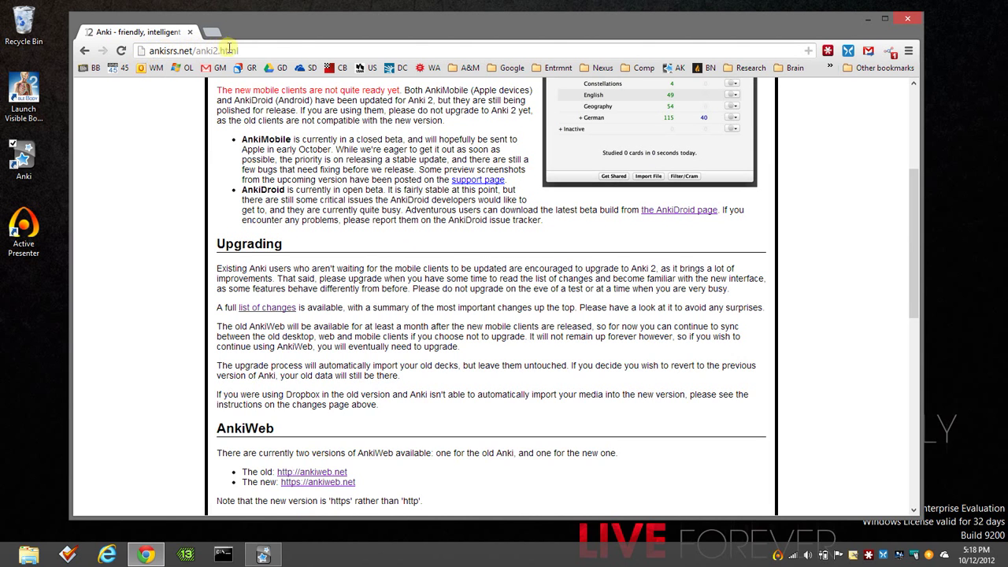
{"action": "scroll", "scroll_direction": "down", "scroll_amount": 3}
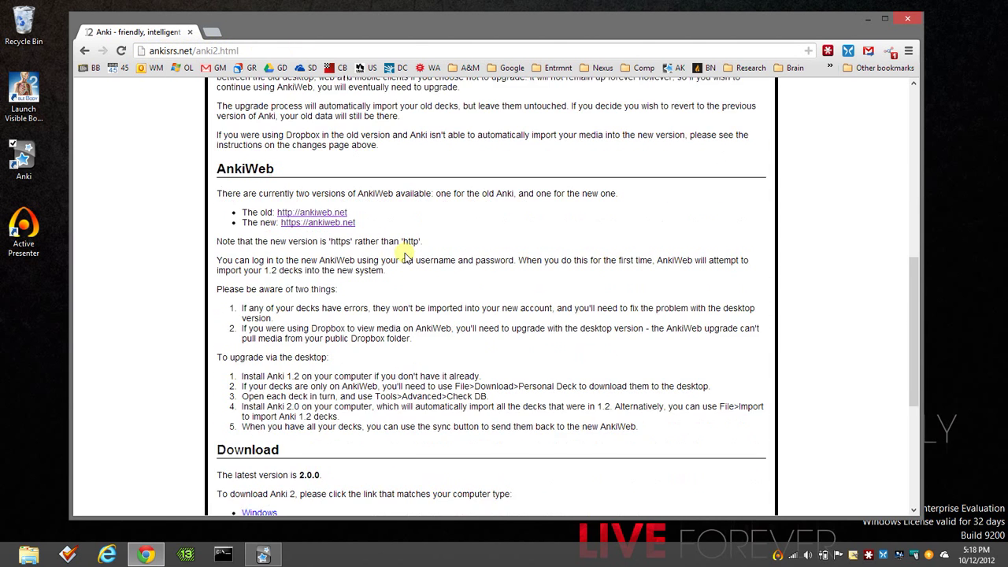
{"action": "scroll", "scroll_direction": "down", "scroll_amount": 3}
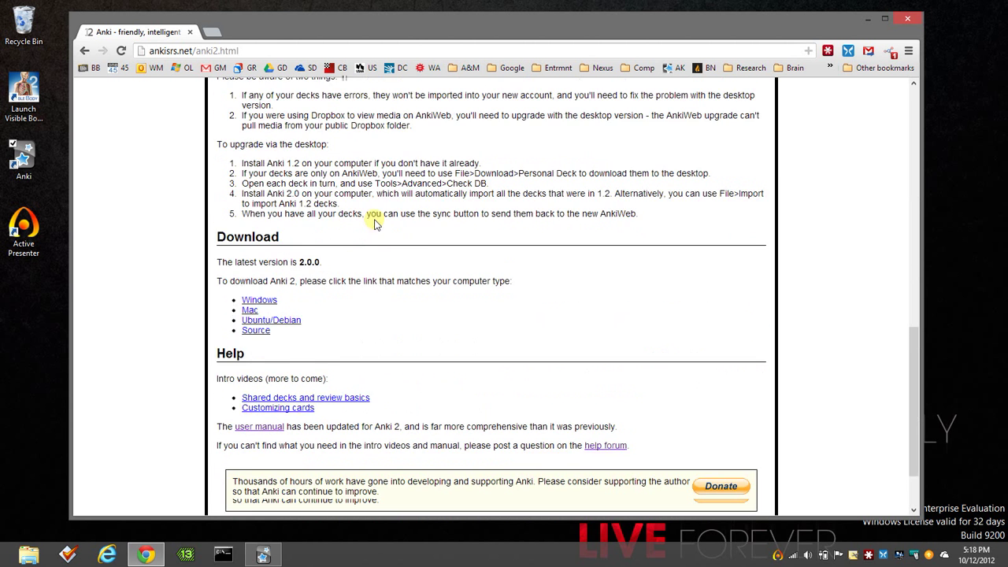
{"action": "scroll", "scroll_direction": "down", "scroll_amount": 3}
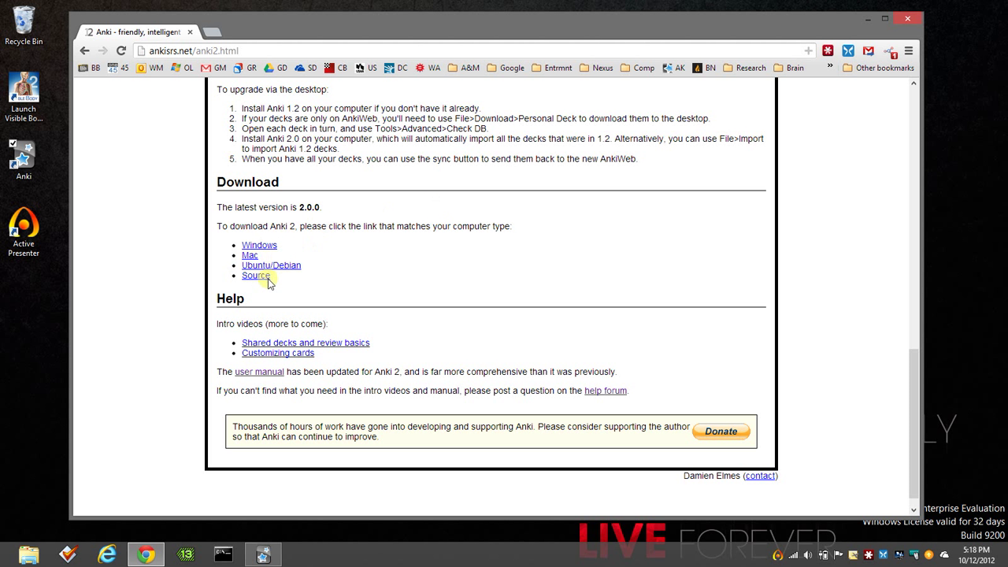
{"action": "mouse_move", "coordinate": [390, 238]}
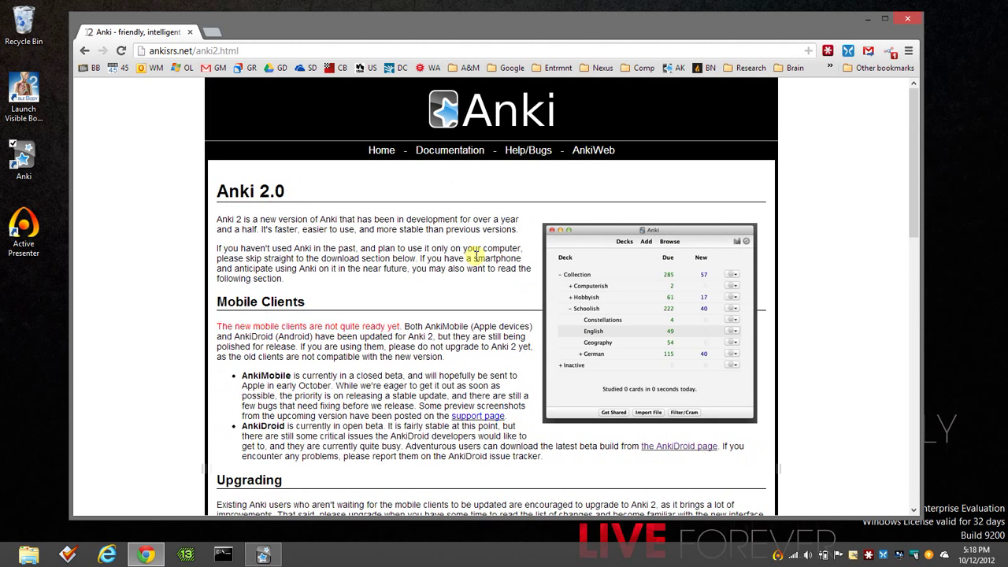
{"action": "scroll", "scroll_direction": "down", "scroll_amount": 3}
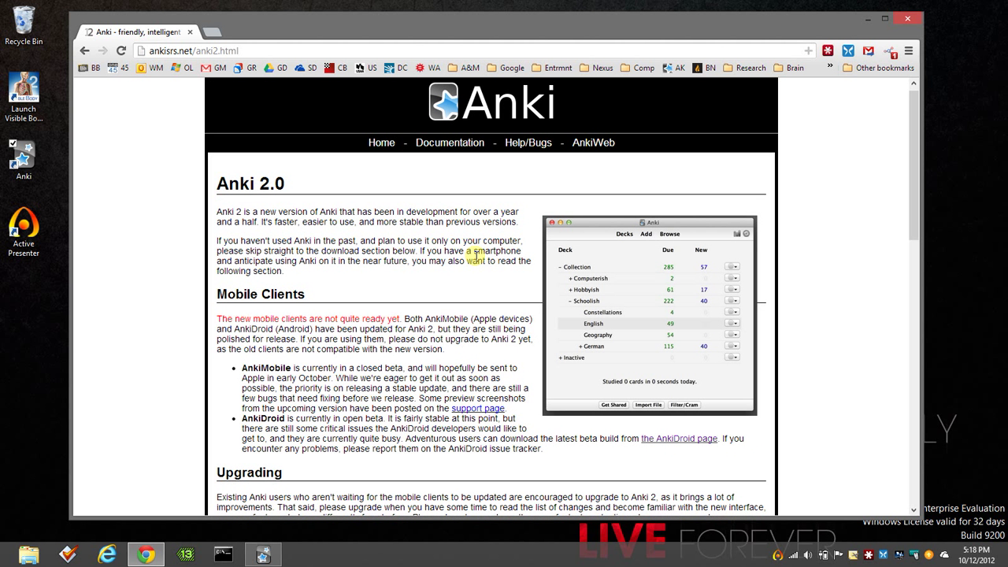
{"action": "scroll", "scroll_direction": "down", "scroll_amount": 3}
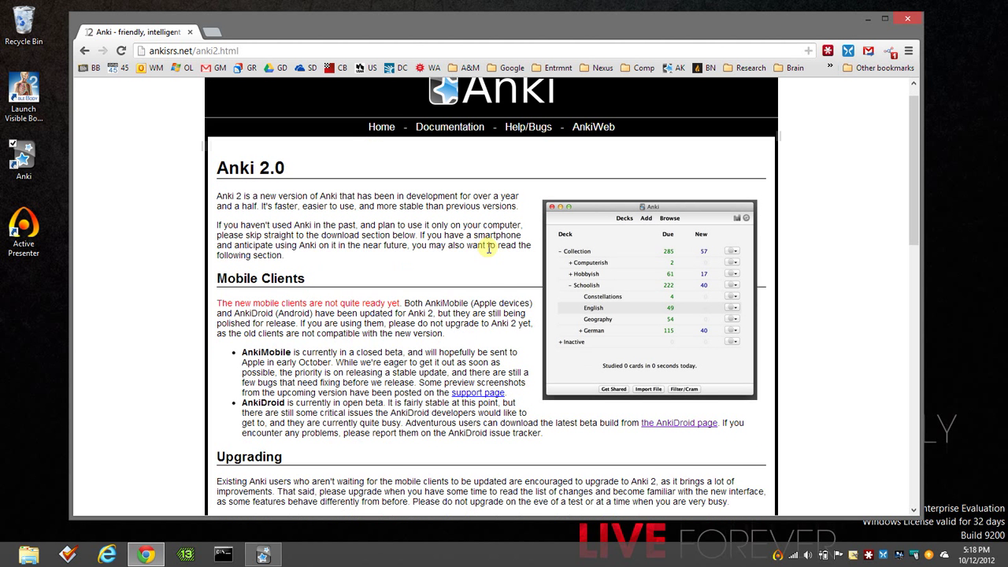
{"action": "scroll", "scroll_direction": "down", "scroll_amount": 3}
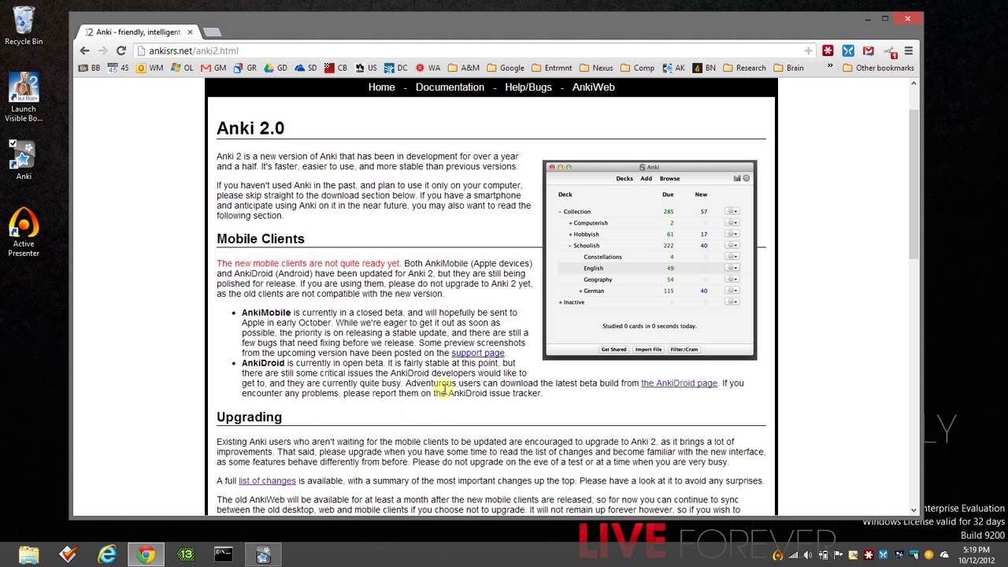
Step: Follow the AnkiDroid page link, then leave Chrome showing the desktop
{"action": "left_click", "coordinate": [679, 383]}
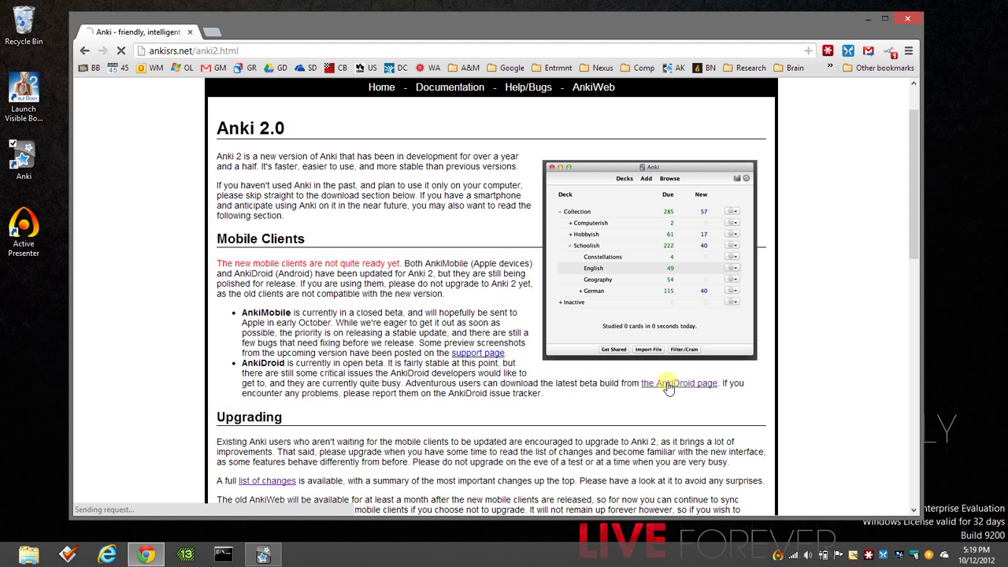
{"action": "left_click", "coordinate": [680, 384]}
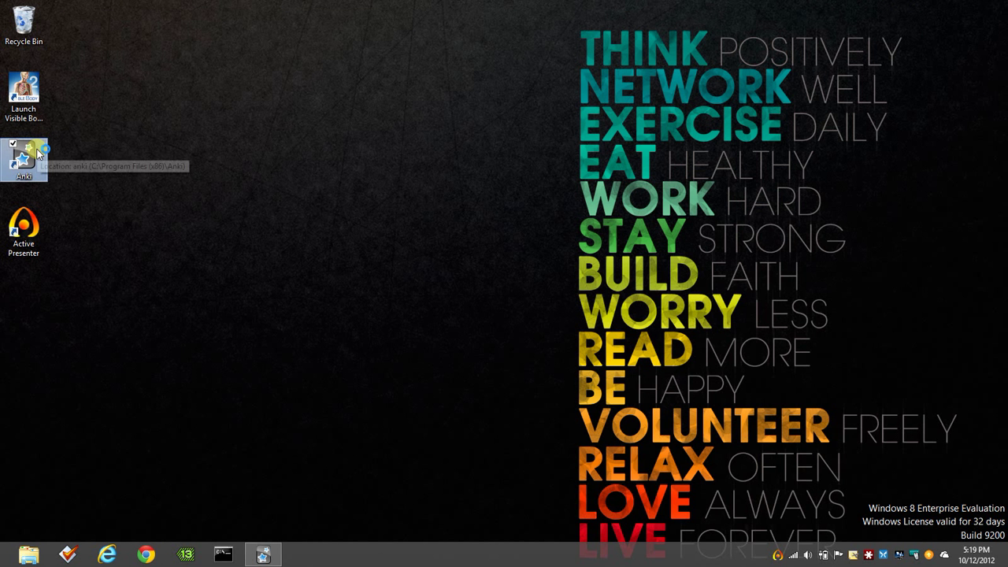
Step: Launch Anki from the desktop shortcut, maximize it and scroll to the lower decks
{"action": "double_click", "coordinate": [24, 154]}
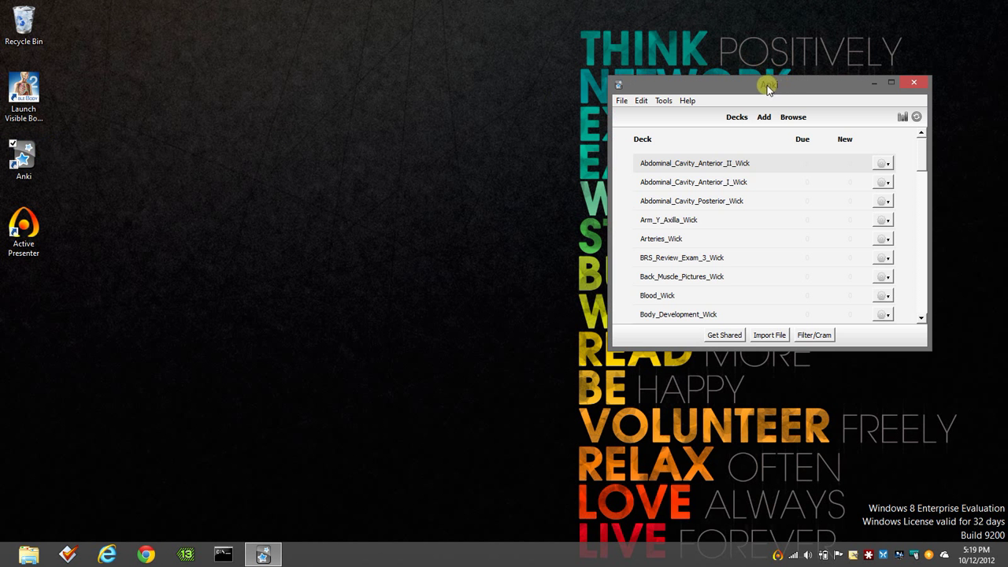
{"action": "left_click", "coordinate": [892, 82]}
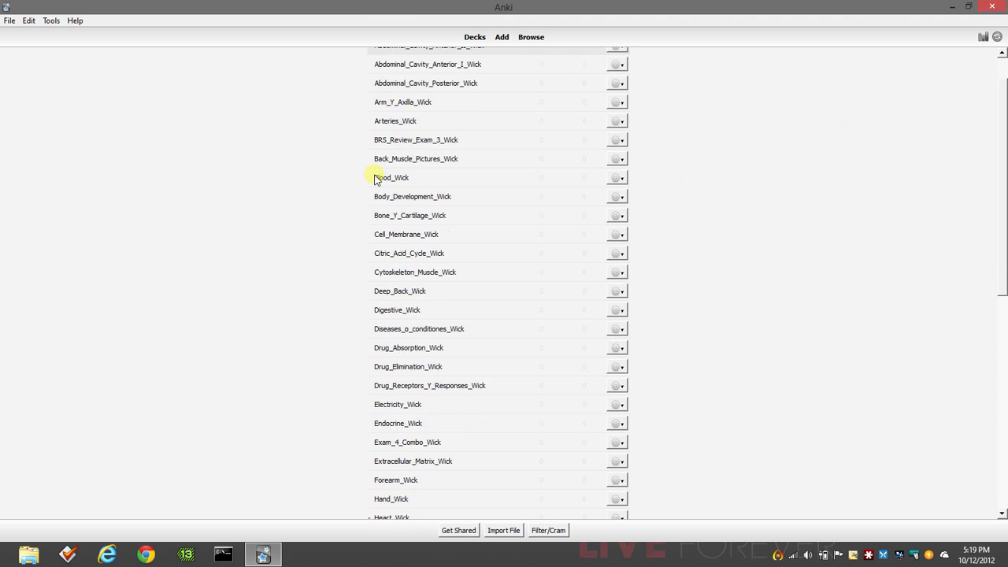
{"action": "scroll", "scroll_direction": "up", "scroll_amount": 3}
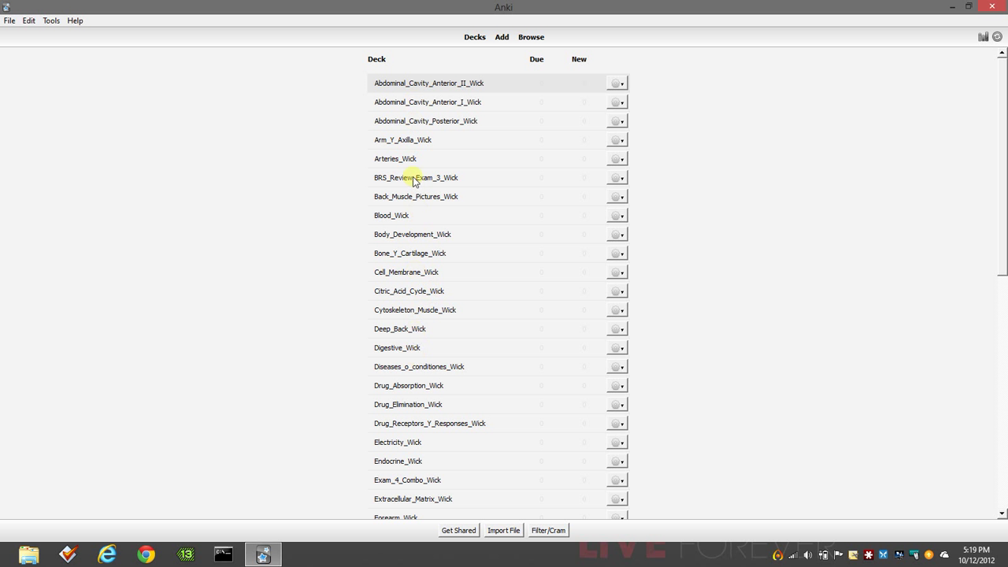
{"action": "mouse_move", "coordinate": [409, 134]}
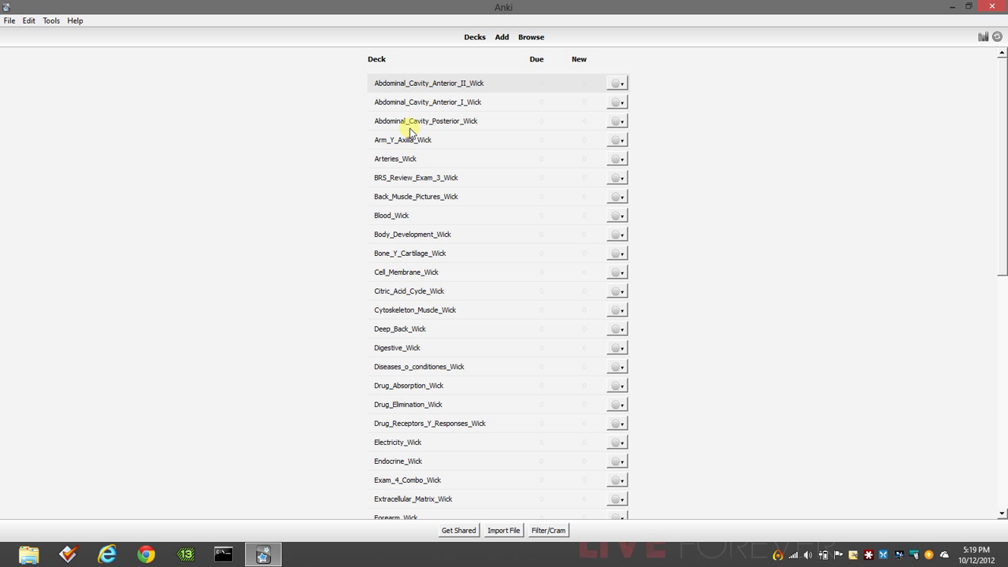
{"action": "scroll", "scroll_direction": "down", "scroll_amount": 3}
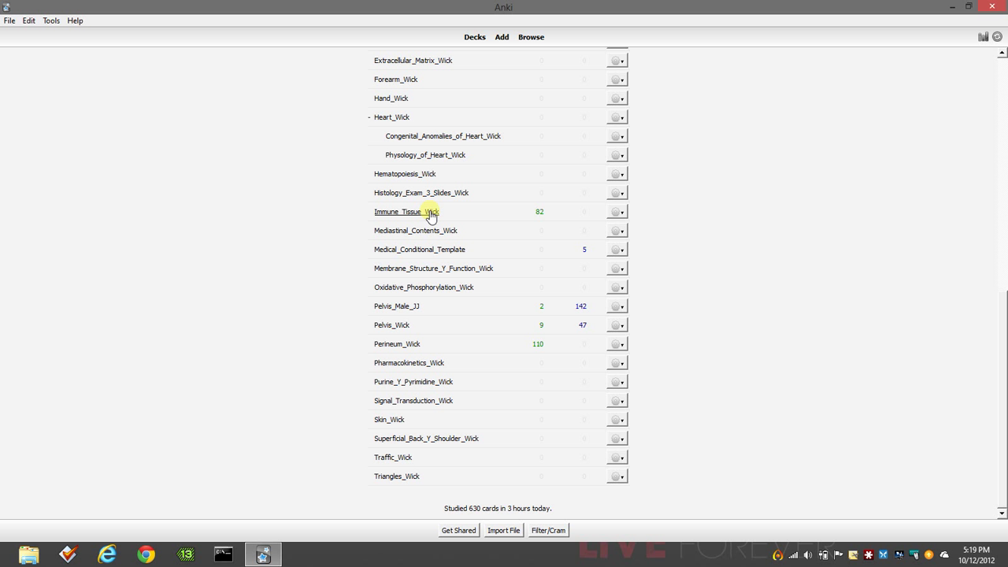
{"action": "mouse_move", "coordinate": [390, 343]}
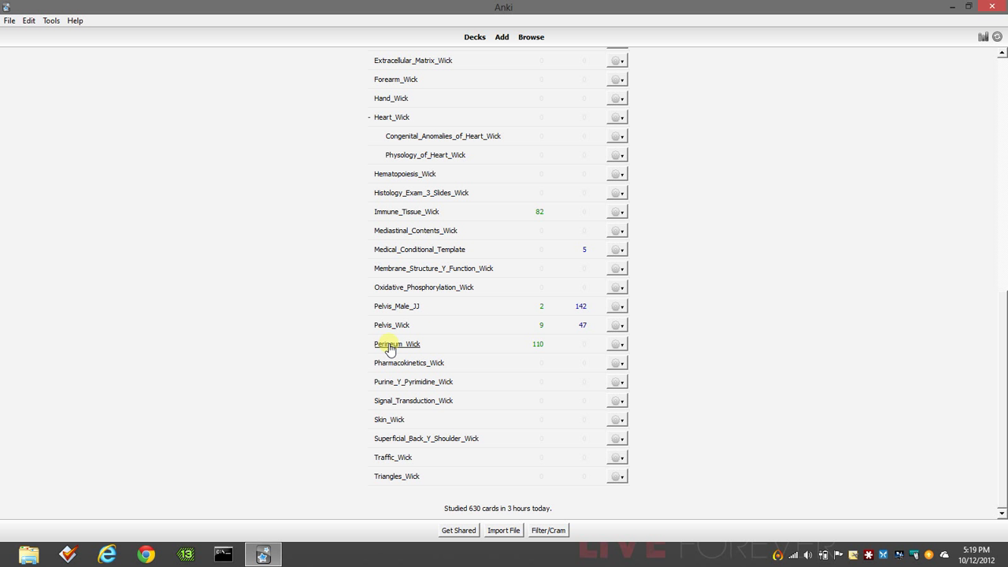
Step: Start a Study Now session on the Perineum_Wick deck with its 110 reviews
{"action": "left_click", "coordinate": [396, 343]}
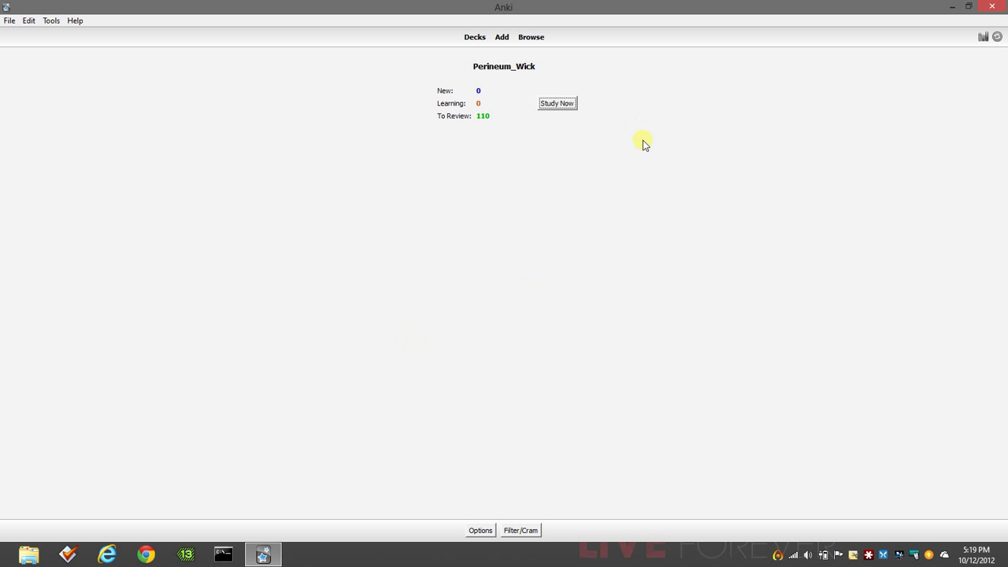
{"action": "mouse_move", "coordinate": [664, 160]}
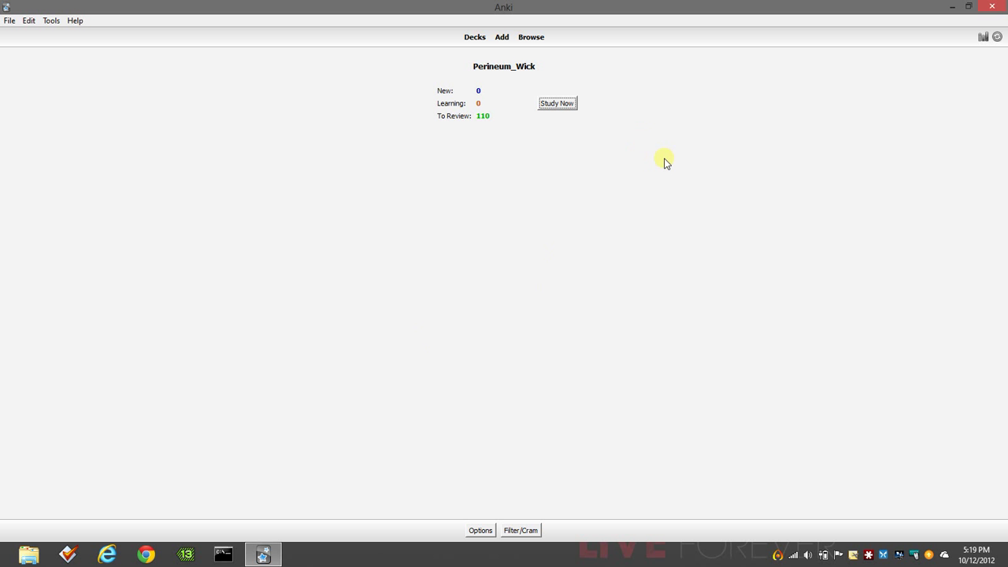
{"action": "mouse_move", "coordinate": [558, 104]}
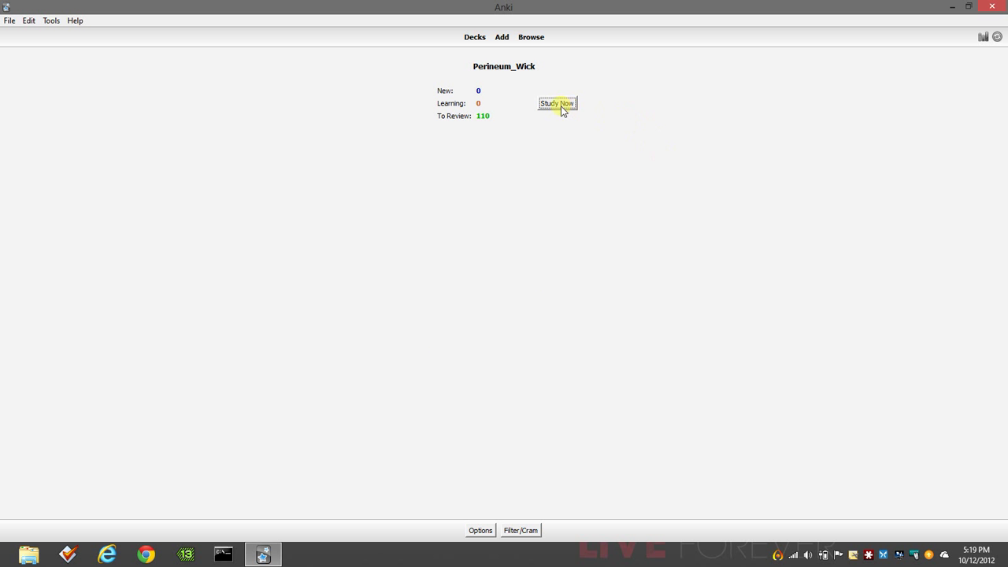
{"action": "mouse_move", "coordinate": [474, 37]}
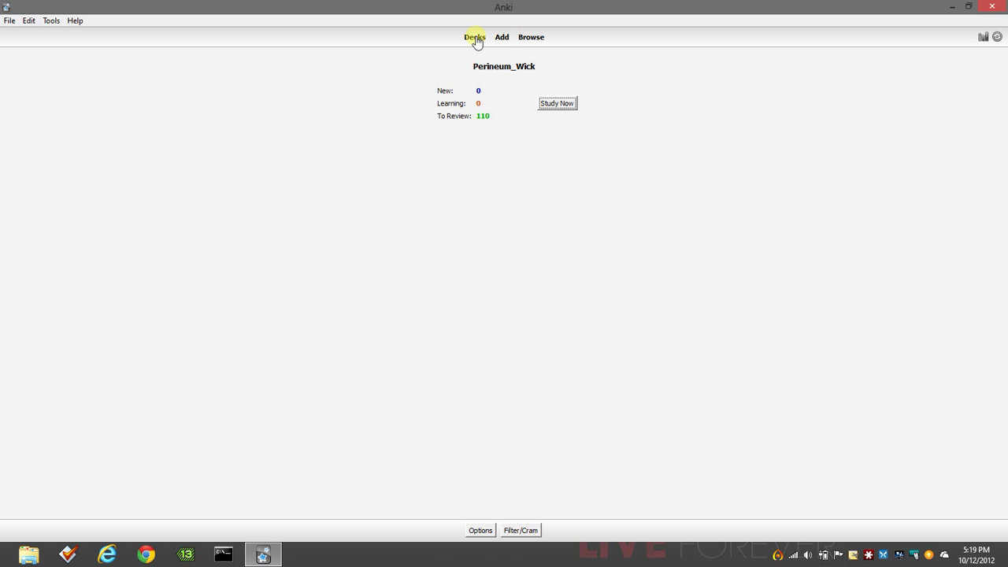
{"action": "mouse_move", "coordinate": [531, 149]}
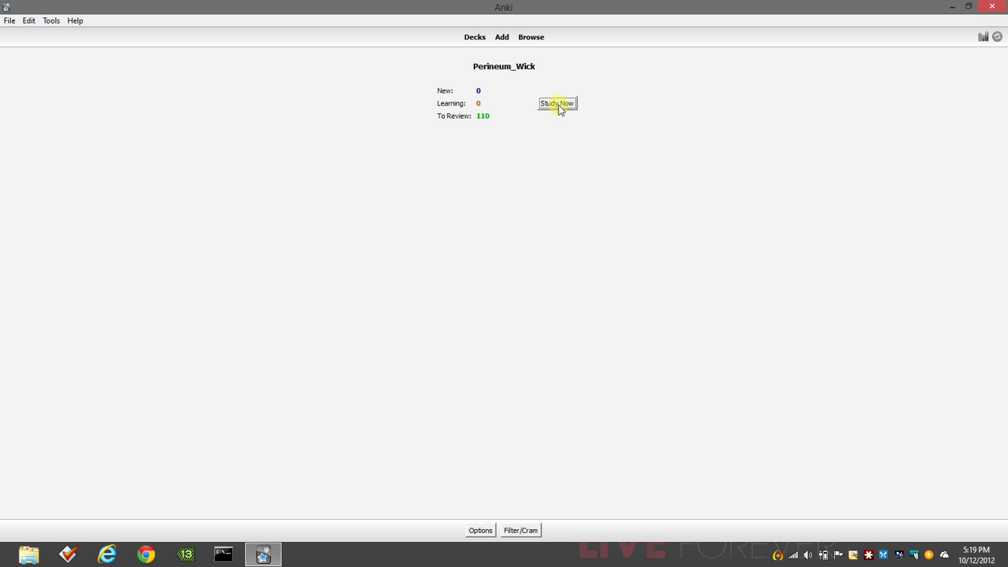
{"action": "mouse_move", "coordinate": [510, 38]}
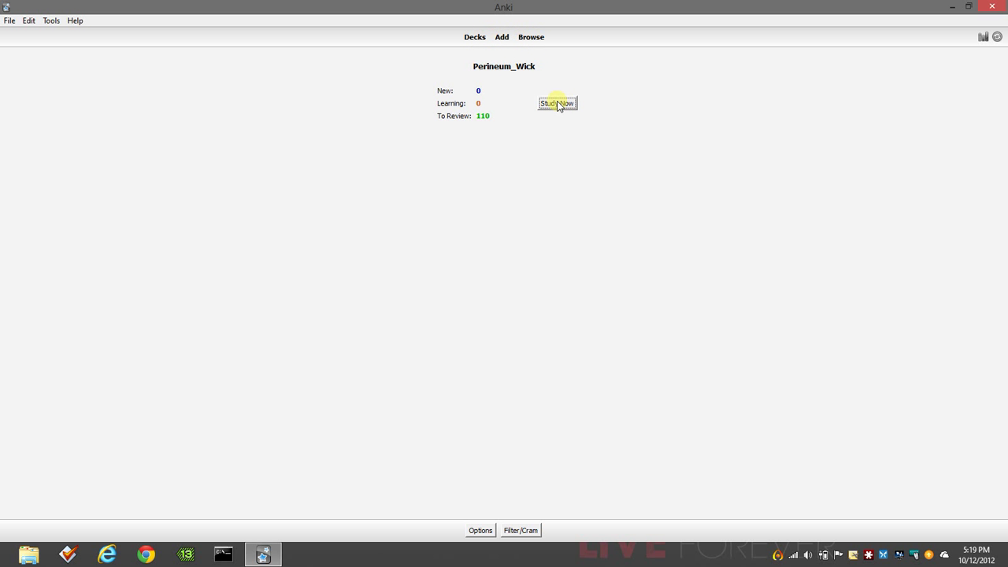
{"action": "left_click", "coordinate": [558, 104]}
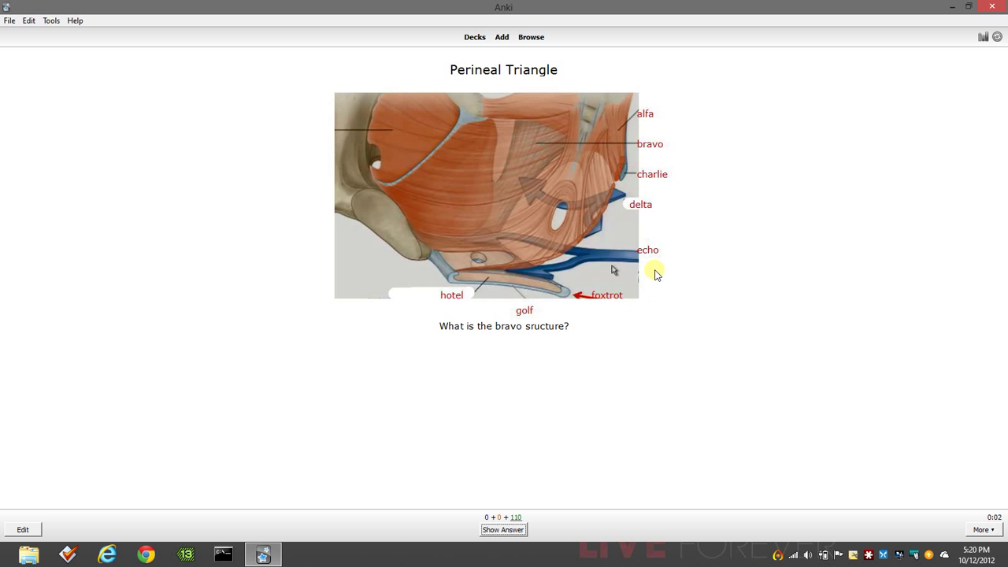
{"action": "mouse_move", "coordinate": [647, 307]}
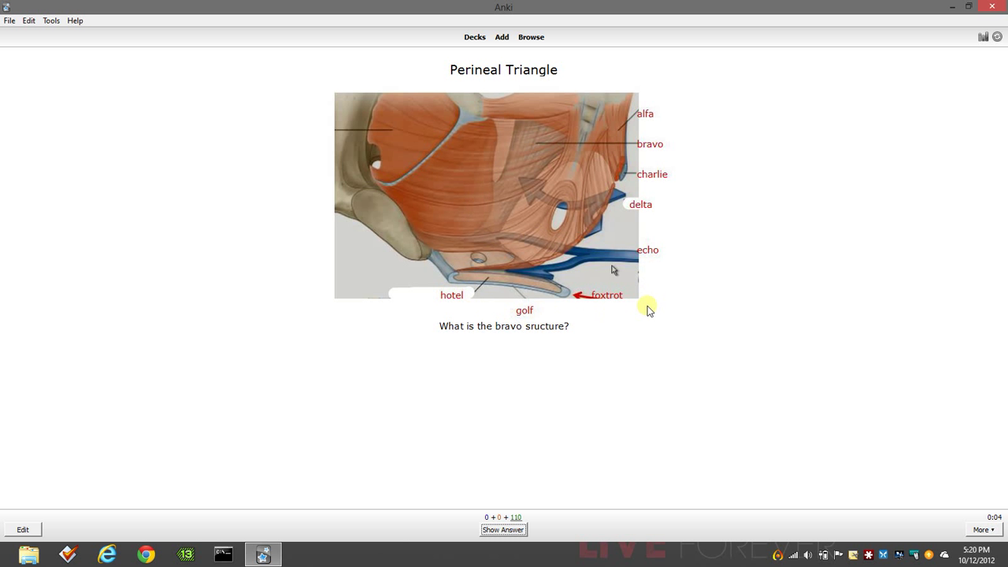
{"action": "mouse_move", "coordinate": [668, 156]}
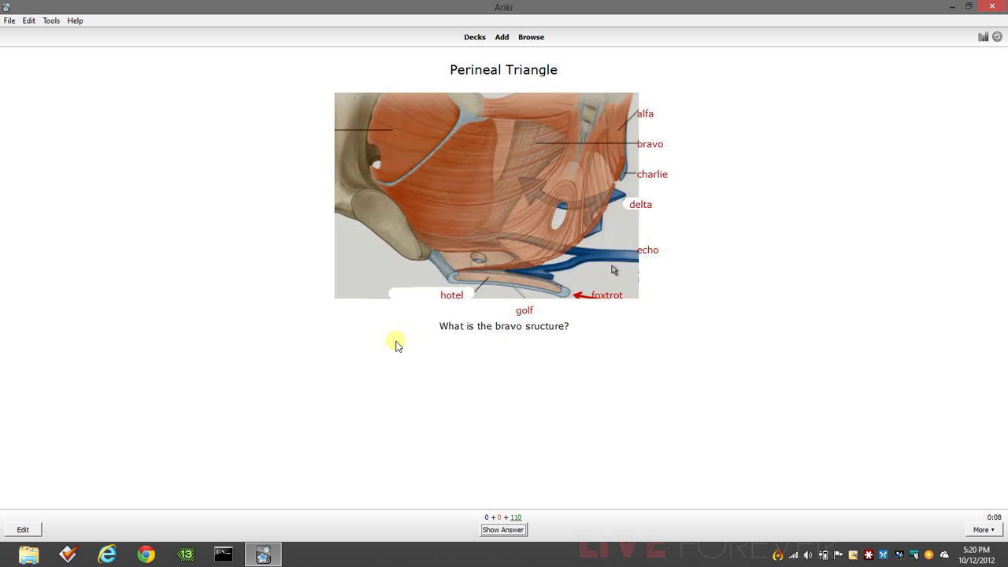
{"action": "mouse_move", "coordinate": [664, 128]}
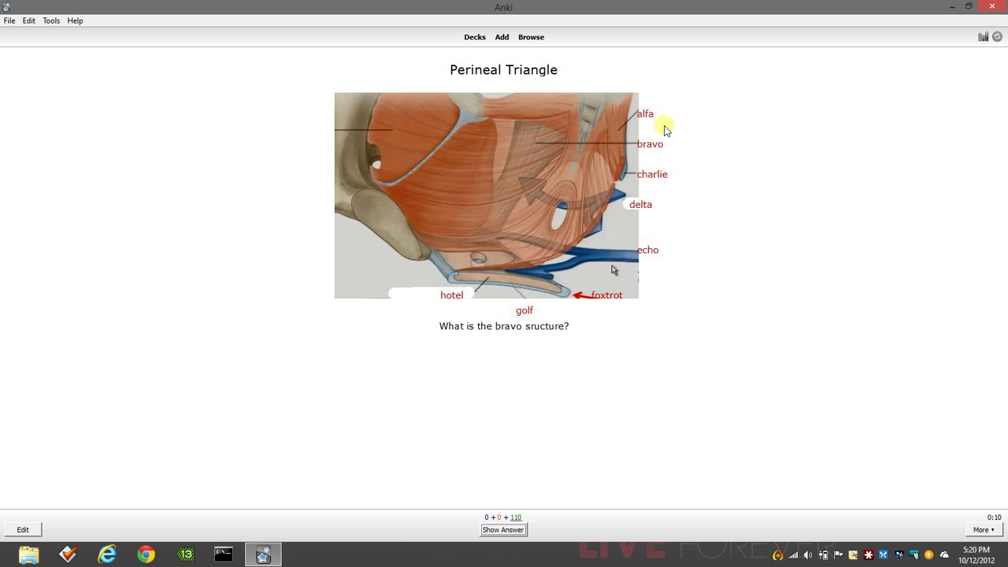
{"action": "mouse_move", "coordinate": [662, 145]}
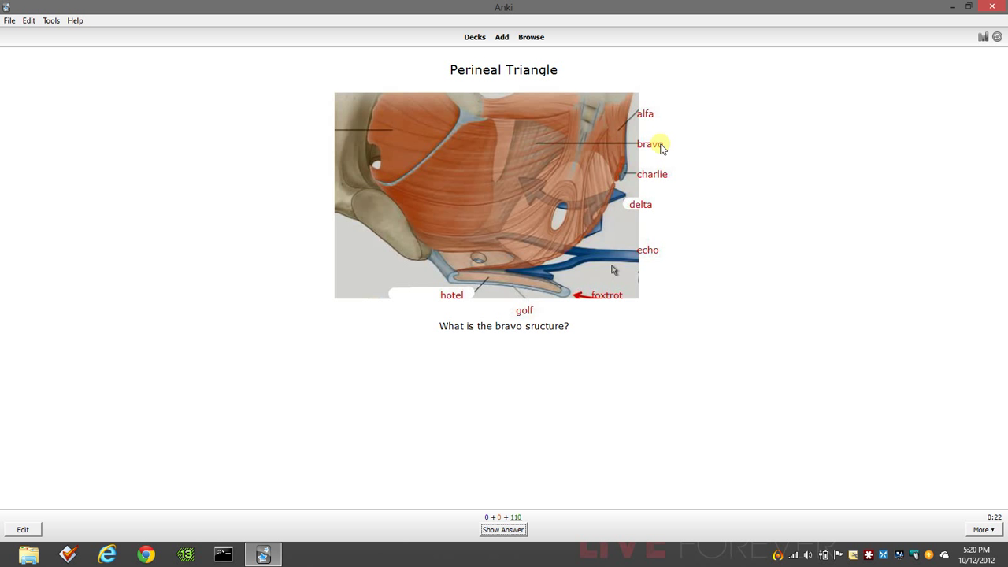
{"action": "mouse_move", "coordinate": [558, 348]}
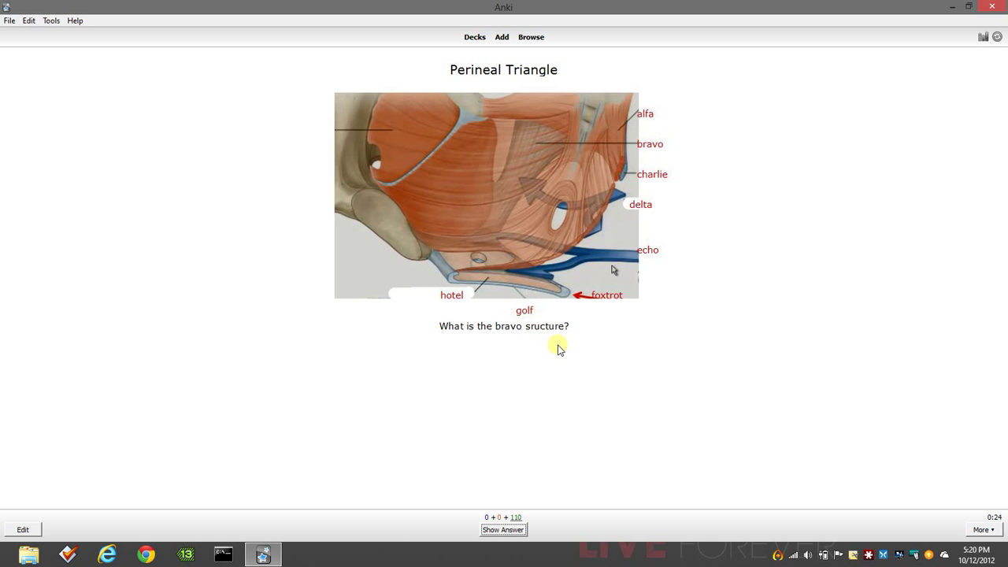
Step: Reveal the Perineal Triangle bravo answer, grade it Again and return to the deck list
{"action": "left_click", "coordinate": [504, 529]}
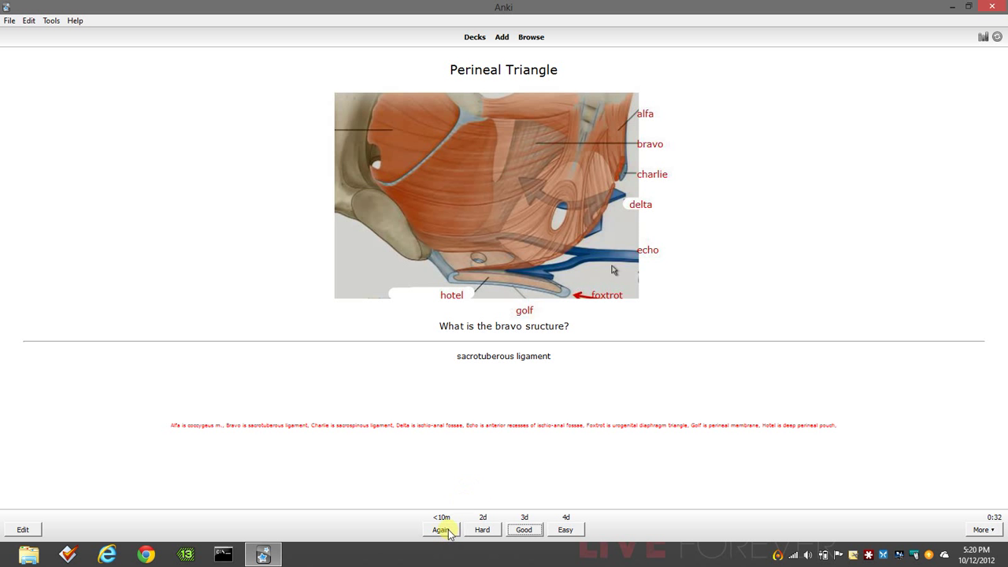
{"action": "left_click", "coordinate": [441, 529]}
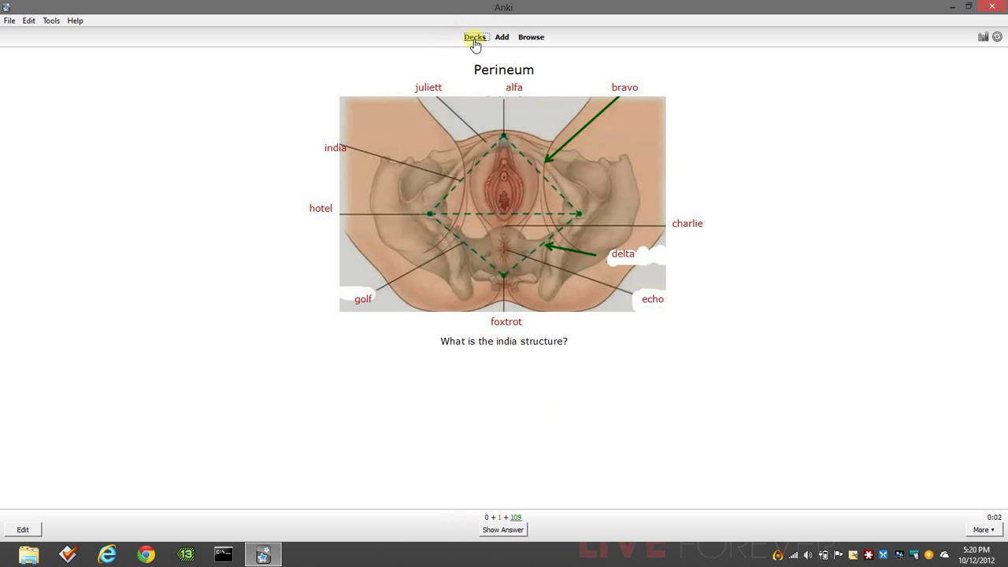
{"action": "left_click", "coordinate": [476, 37]}
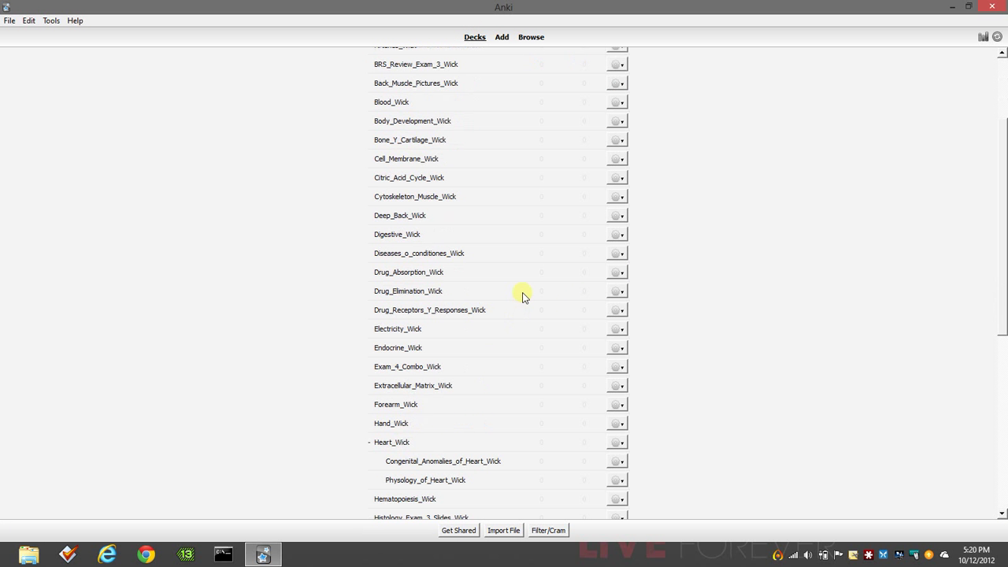
Step: Start studying the Pelvis_Wick deck, reaching the Innervation Rectum card
{"action": "scroll", "scroll_direction": "down", "scroll_amount": 3}
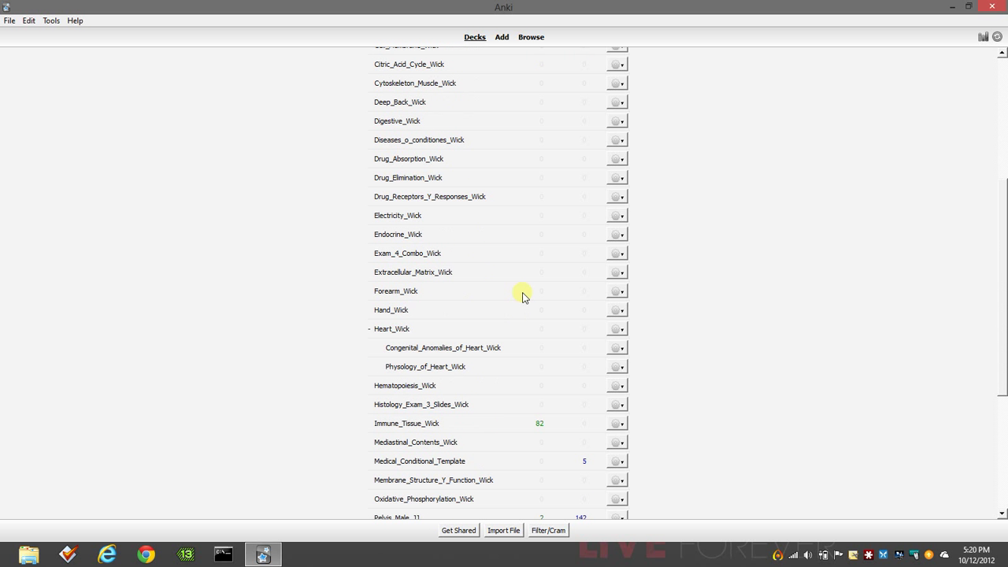
{"action": "scroll", "scroll_direction": "down", "scroll_amount": 3}
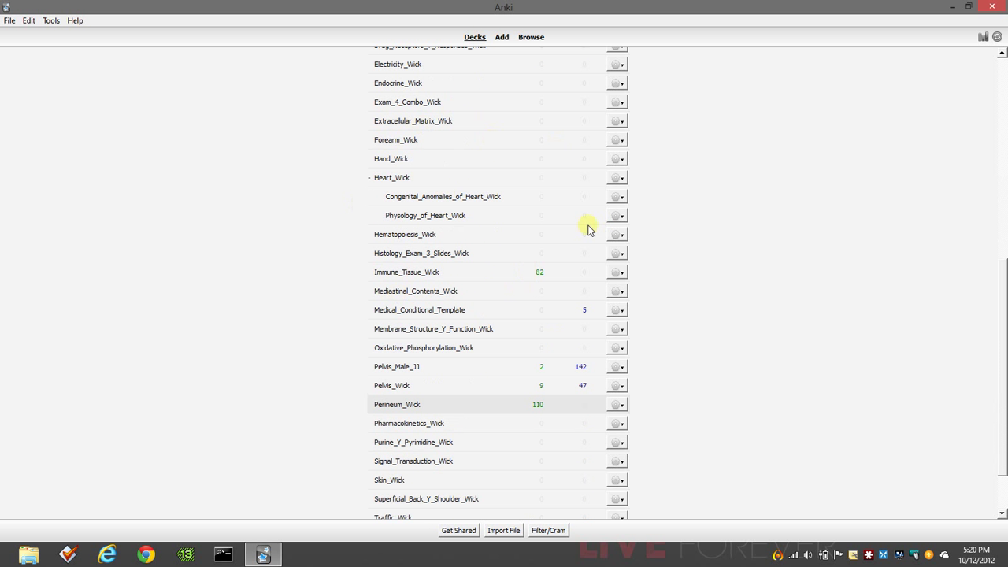
{"action": "mouse_move", "coordinate": [511, 375]}
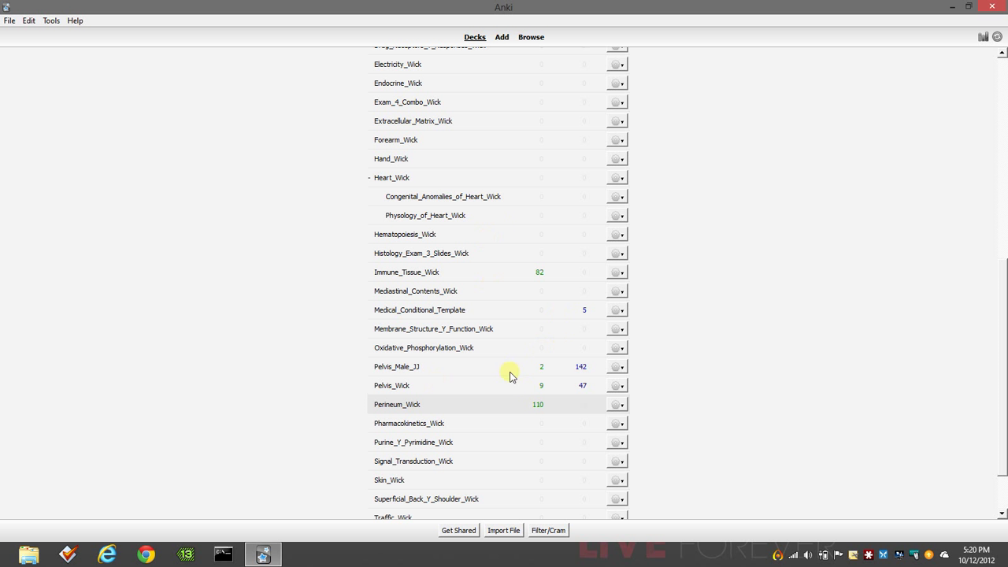
{"action": "mouse_move", "coordinate": [404, 386]}
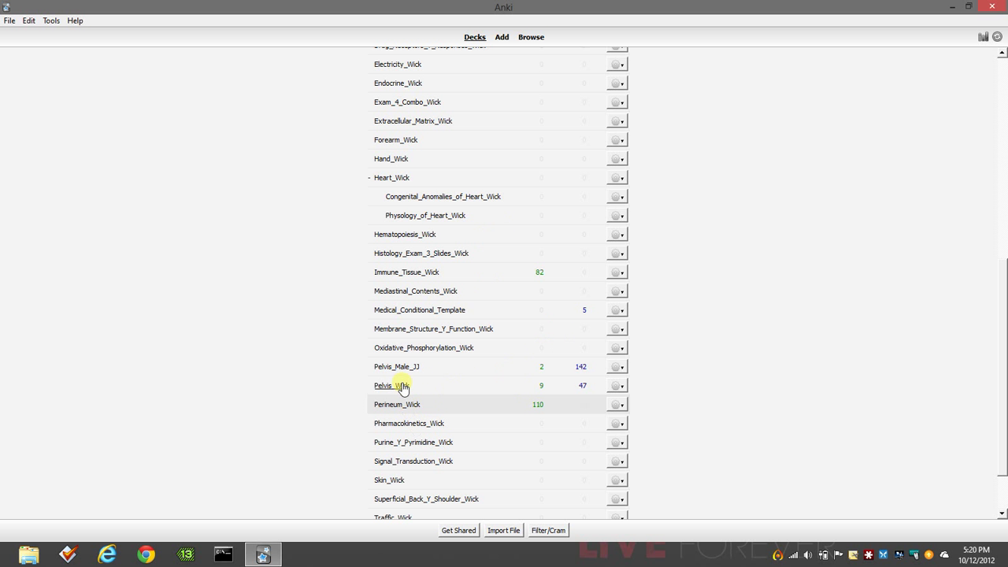
{"action": "left_click", "coordinate": [384, 385]}
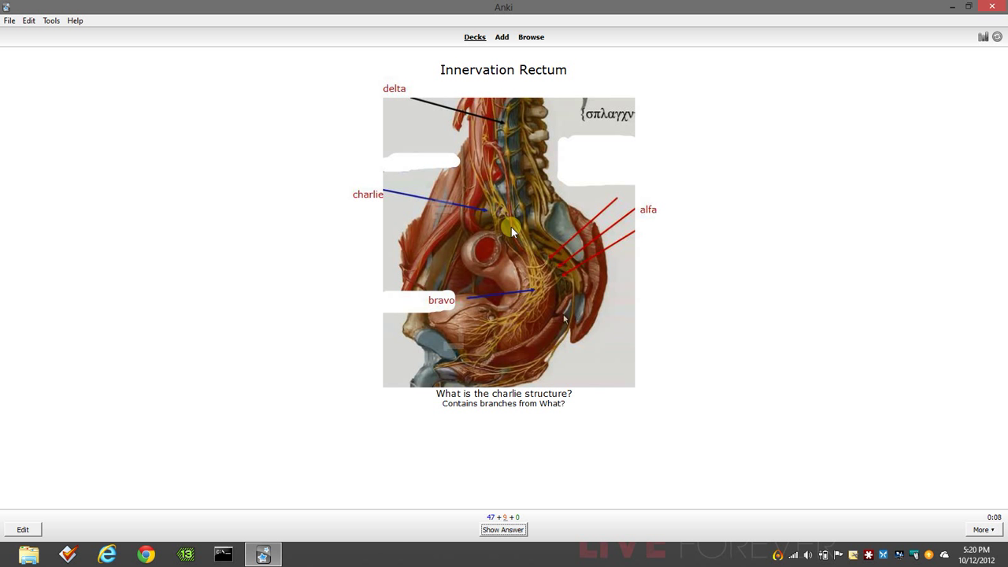
{"action": "mouse_move", "coordinate": [510, 222]}
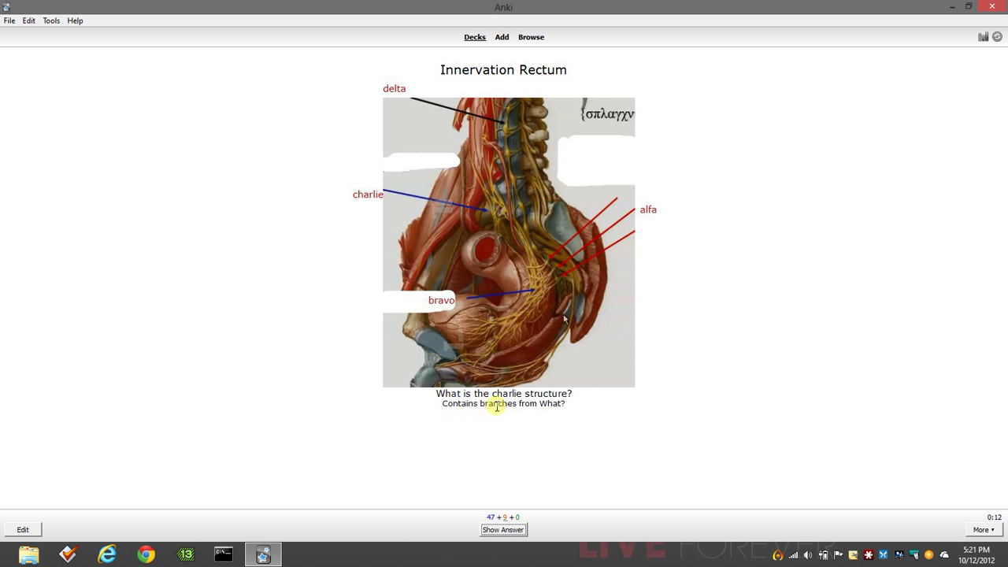
{"action": "mouse_move", "coordinate": [435, 187]}
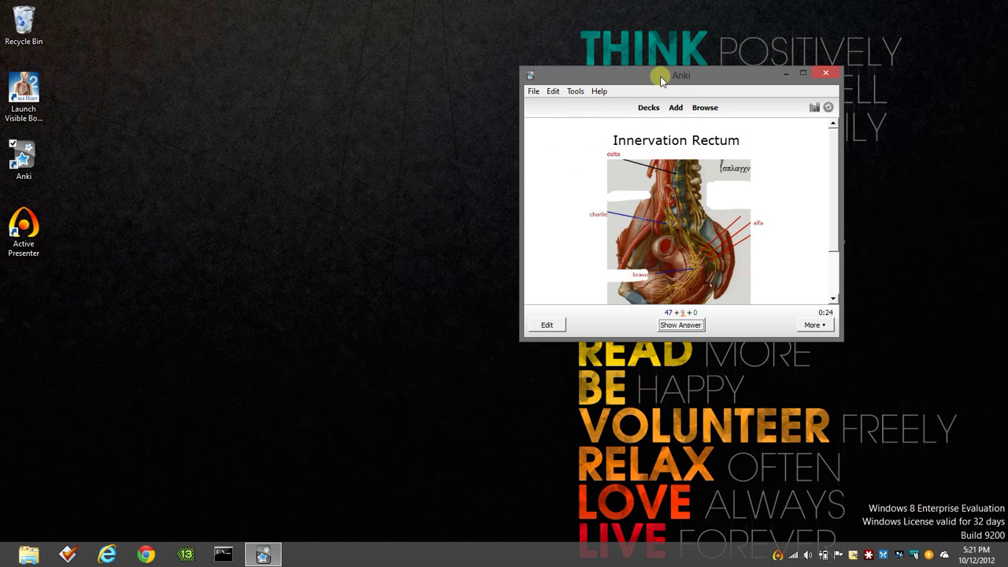
Step: Maximize Anki, return to the deck list and bring up a fresh Add note window
{"action": "left_click", "coordinate": [674, 107]}
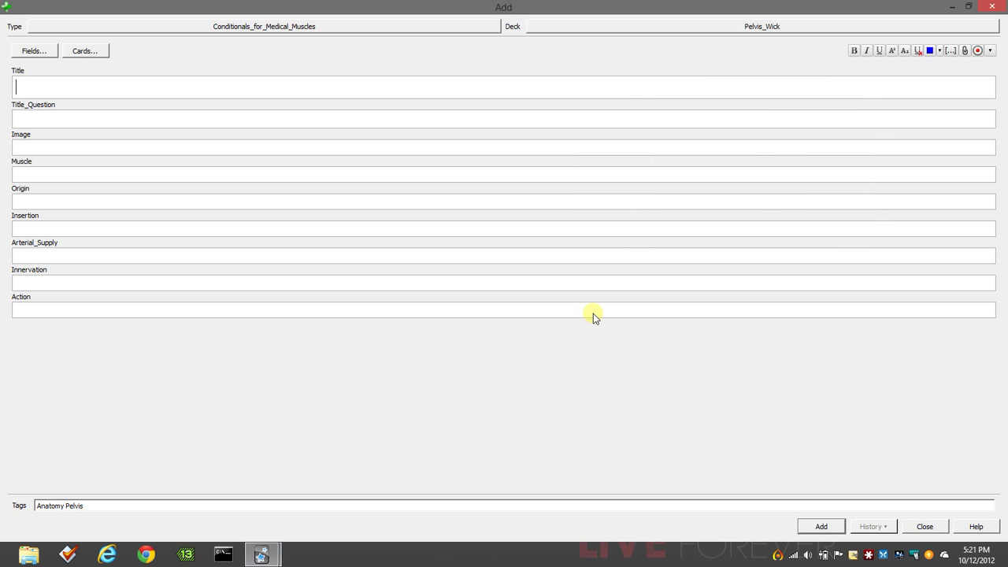
{"action": "left_click", "coordinate": [265, 25]}
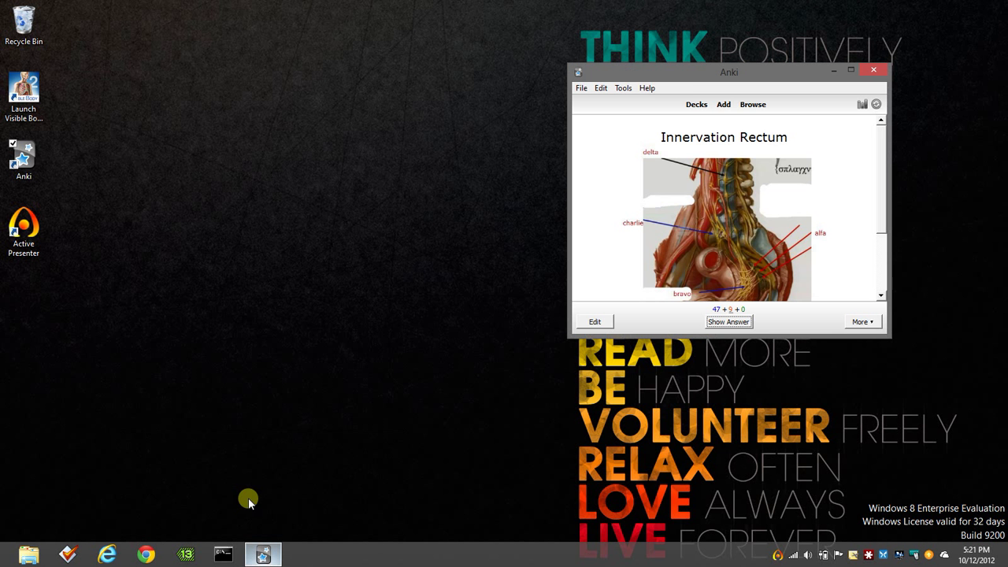
{"action": "left_click", "coordinate": [850, 70]}
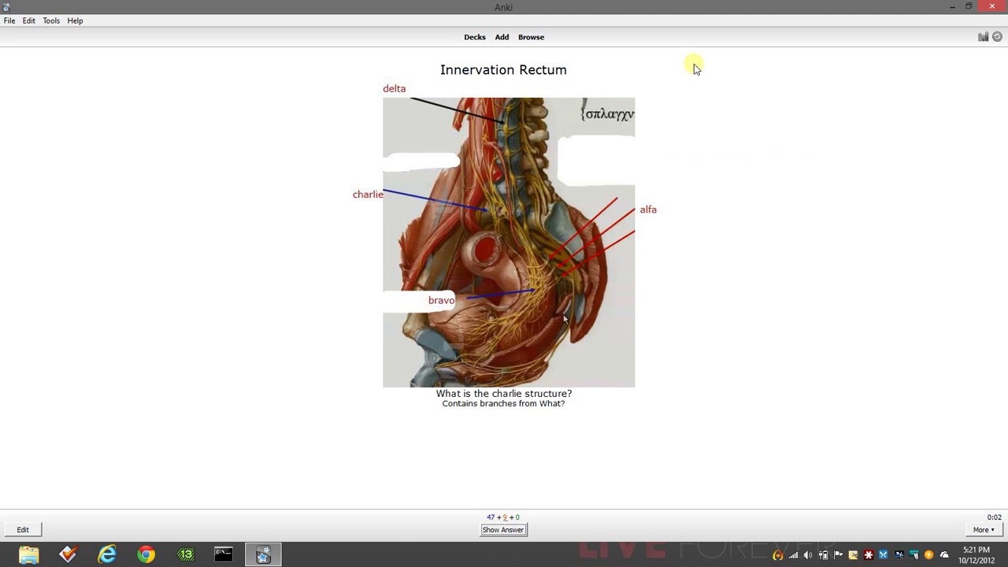
{"action": "left_click", "coordinate": [474, 38]}
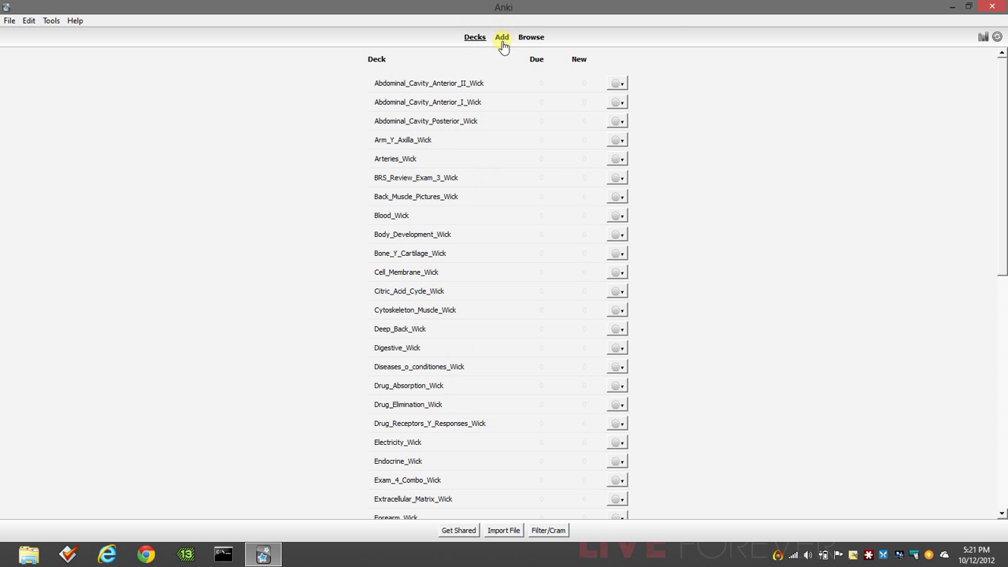
{"action": "left_click", "coordinate": [501, 38]}
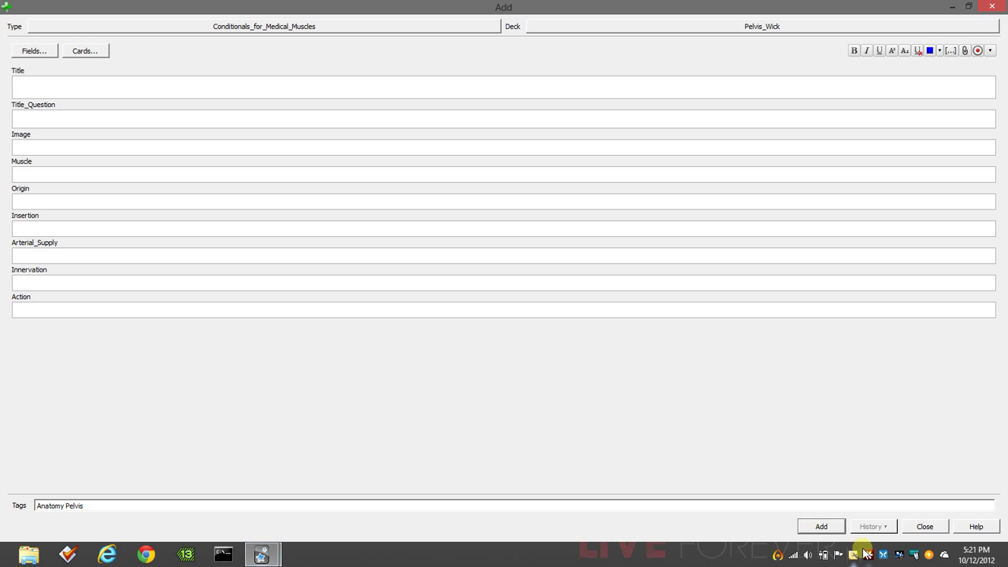
Step: Switch the note type to Conditionals_for_Medical_Structures_with_Questions
{"action": "left_click", "coordinate": [265, 25]}
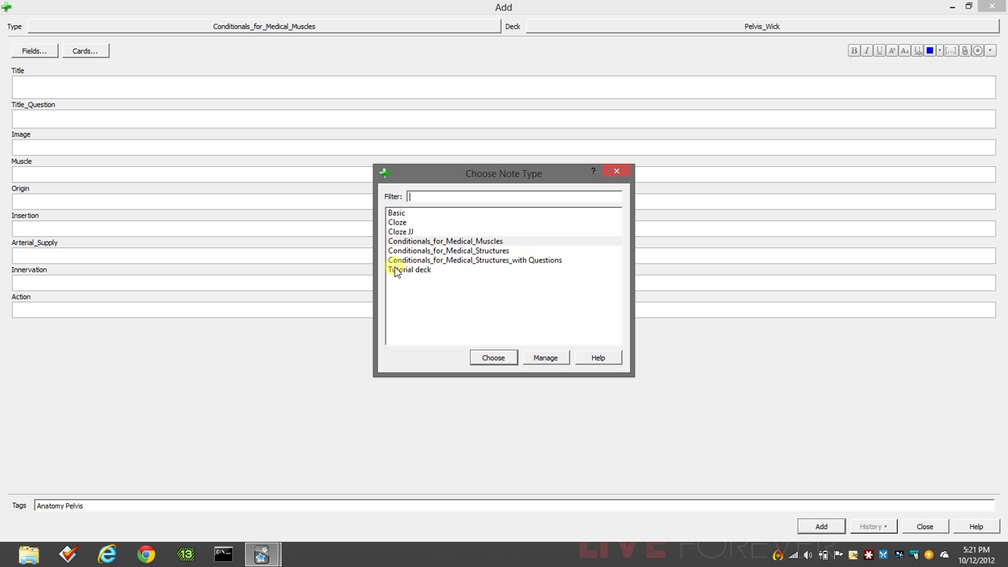
{"action": "mouse_move", "coordinate": [512, 259]}
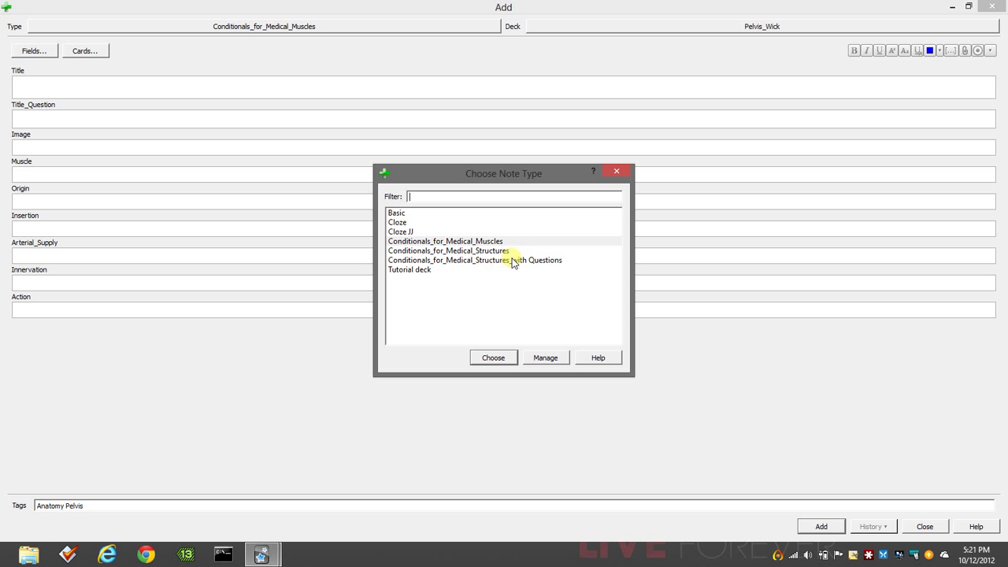
{"action": "left_click", "coordinate": [474, 259]}
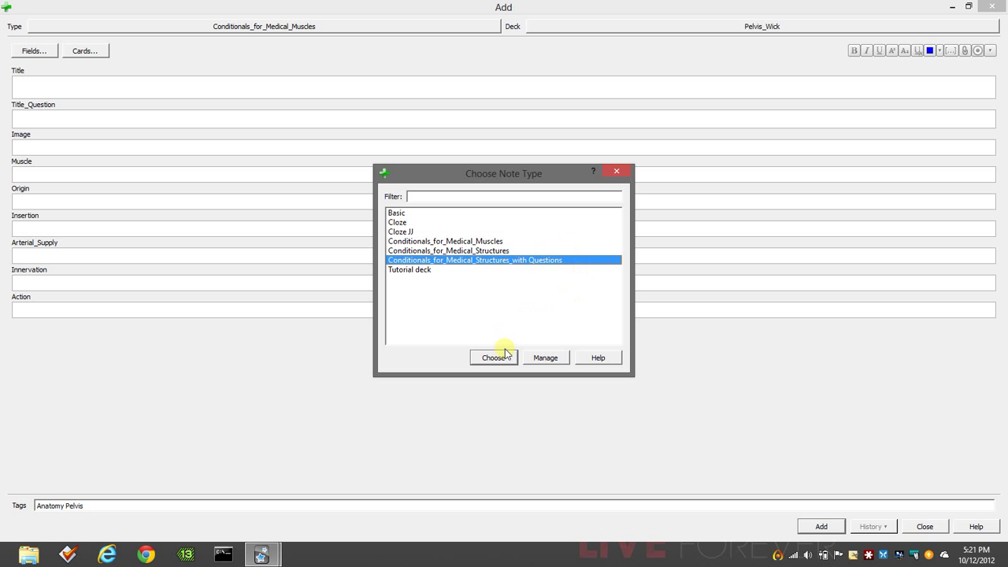
{"action": "left_click", "coordinate": [495, 357]}
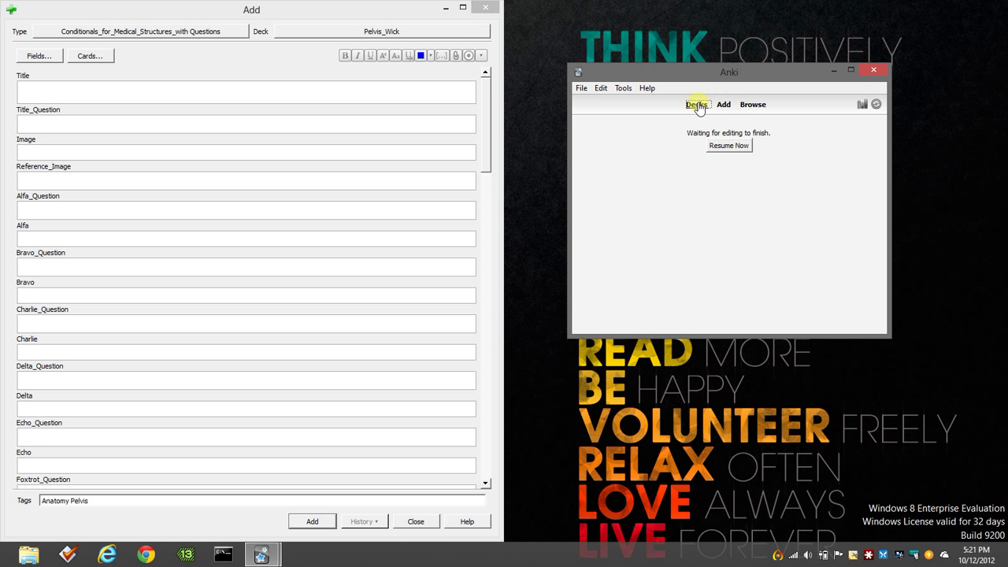
Step: Start reviewing Pelvis_Wick to the Innervation Rectum card, then focus the note's Title field
{"action": "left_click", "coordinate": [696, 104]}
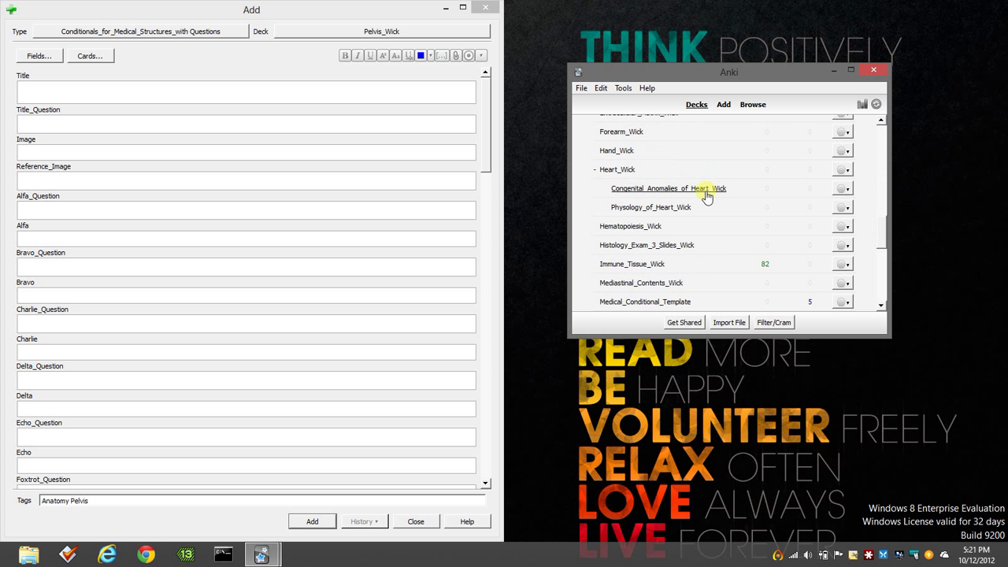
{"action": "scroll", "scroll_direction": "down", "scroll_amount": 3}
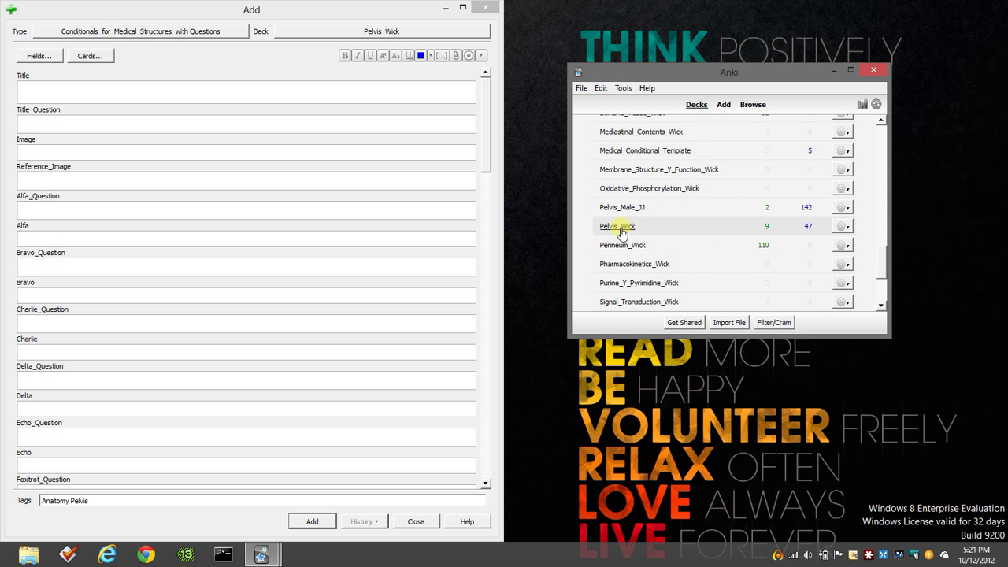
{"action": "left_click", "coordinate": [618, 226]}
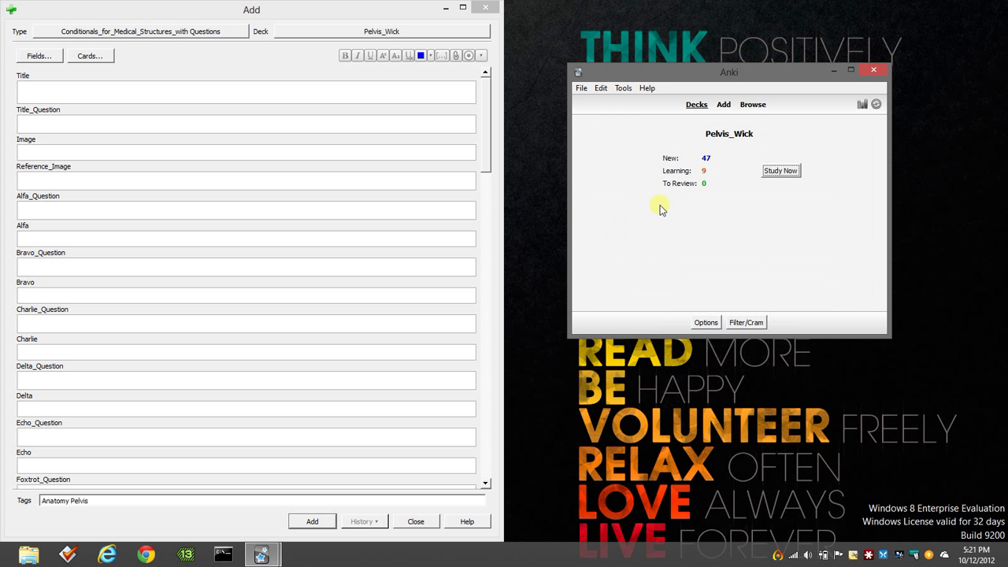
{"action": "left_click", "coordinate": [781, 170]}
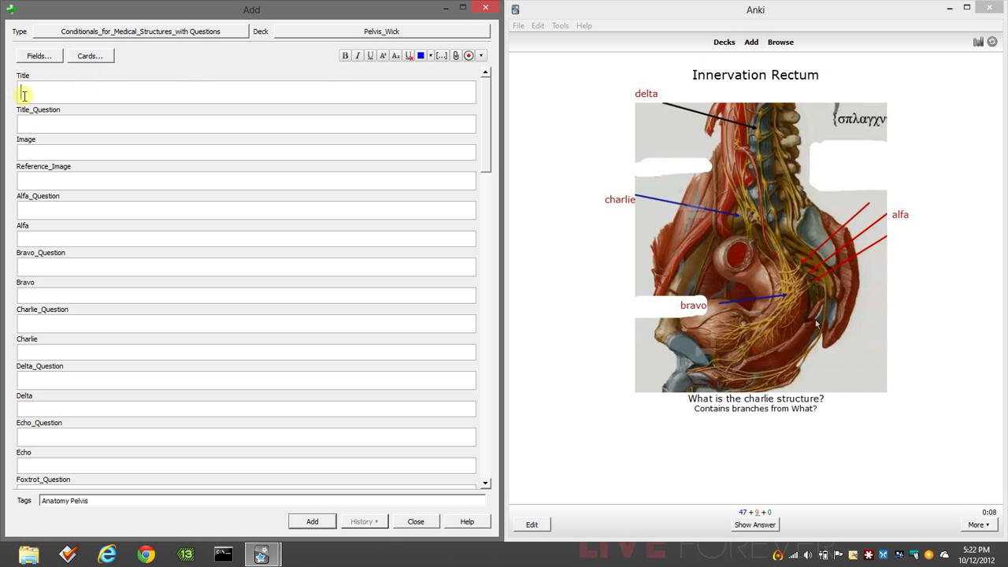
{"action": "left_click", "coordinate": [751, 40]}
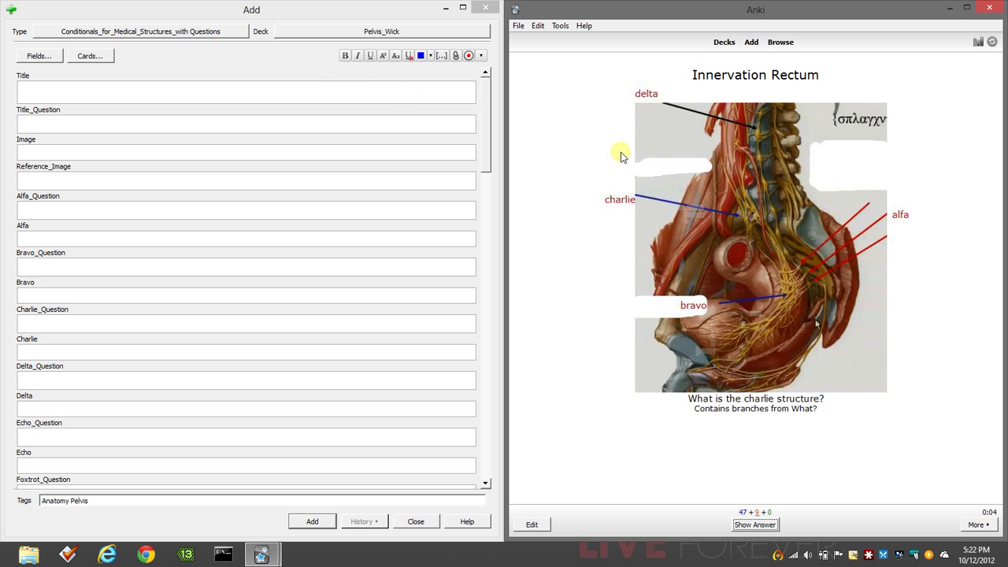
{"action": "mouse_move", "coordinate": [668, 186]}
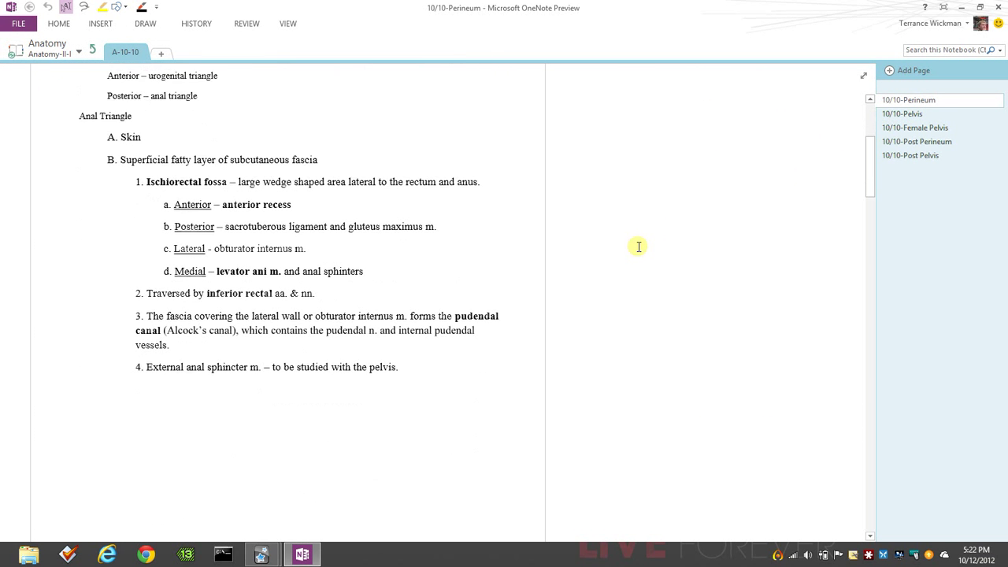
Step: Reach the labelled hip bone diagram on OneNote's 10/10-Post Pelvis page
{"action": "left_click", "coordinate": [910, 156]}
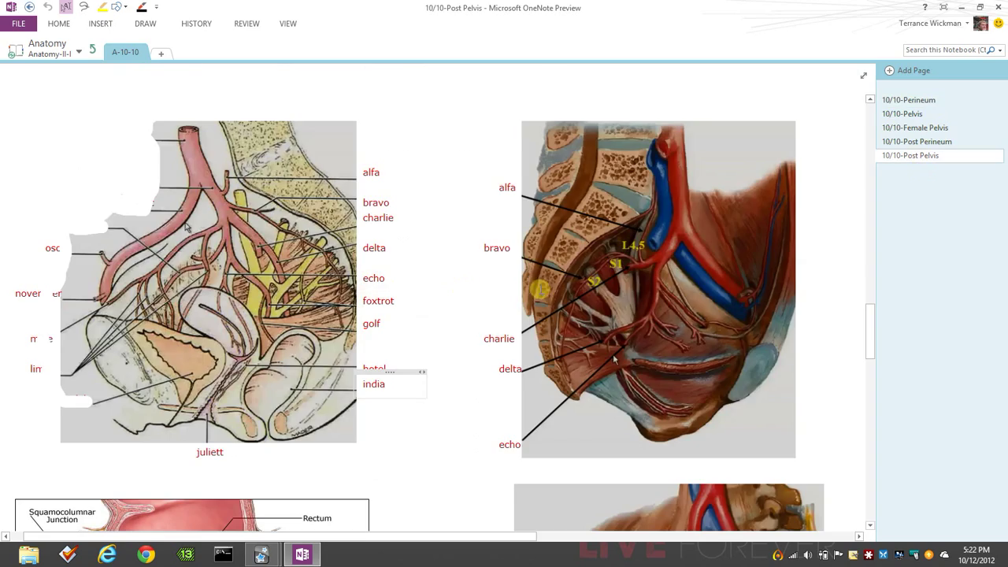
{"action": "scroll", "scroll_direction": "down", "scroll_amount": 3}
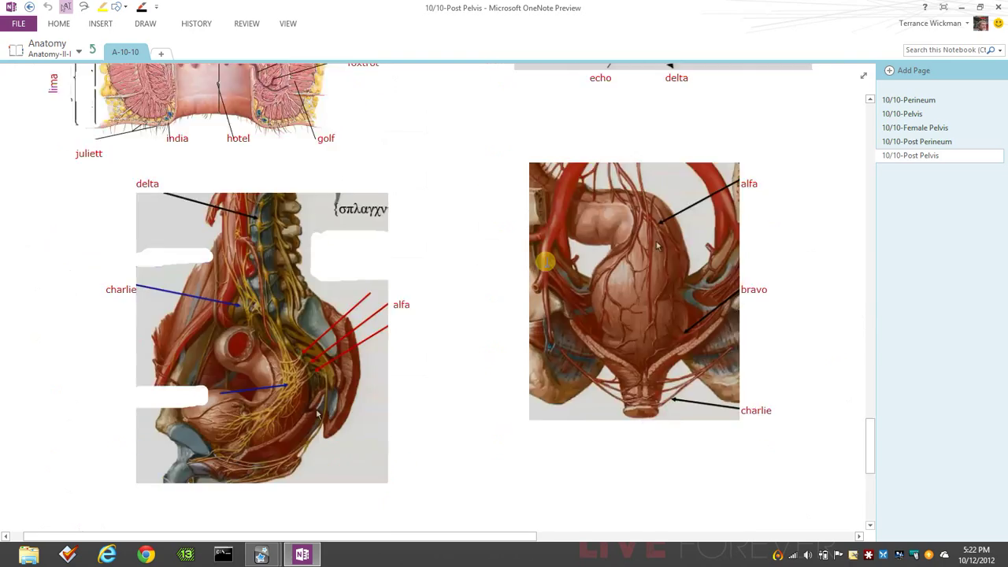
{"action": "scroll", "scroll_direction": "down", "scroll_amount": 3}
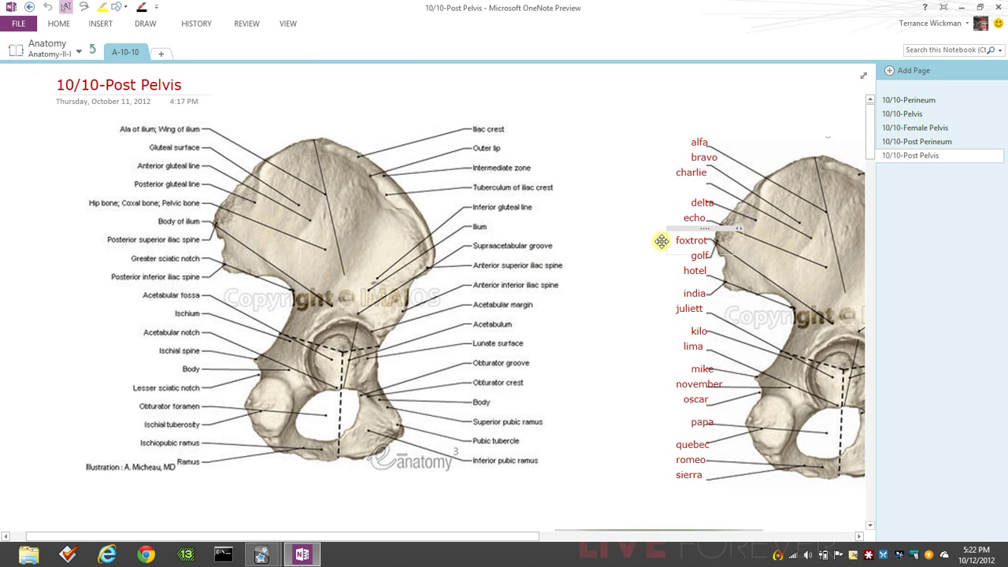
{"action": "scroll", "scroll_direction": "down", "scroll_amount": 3}
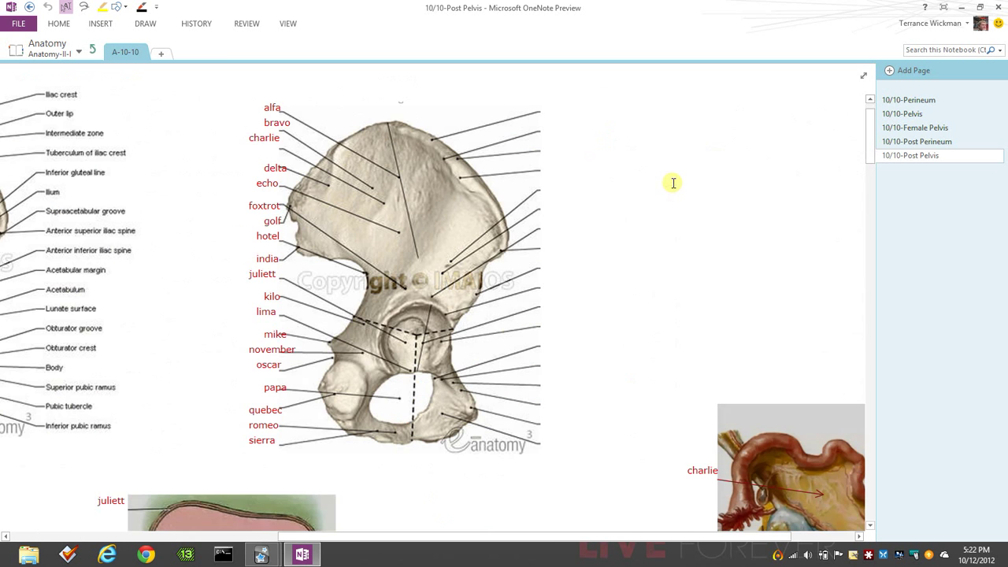
{"action": "scroll", "scroll_direction": "down", "scroll_amount": 3}
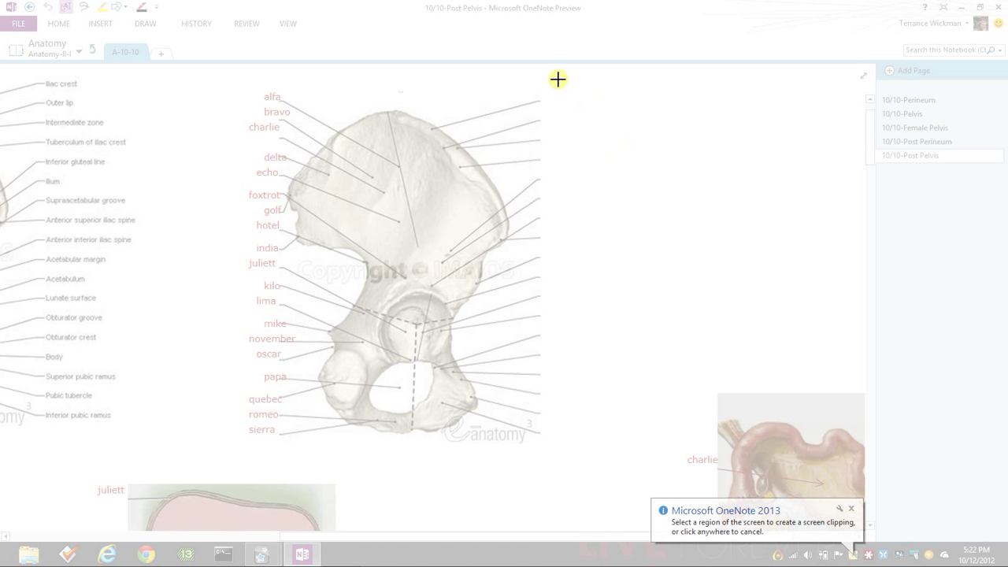
Step: Capture the hip bone diagram as a screen clipping copied to the clipboard
{"action": "left_click_drag", "start_coordinate": [558, 79], "coordinate": [212, 460]}
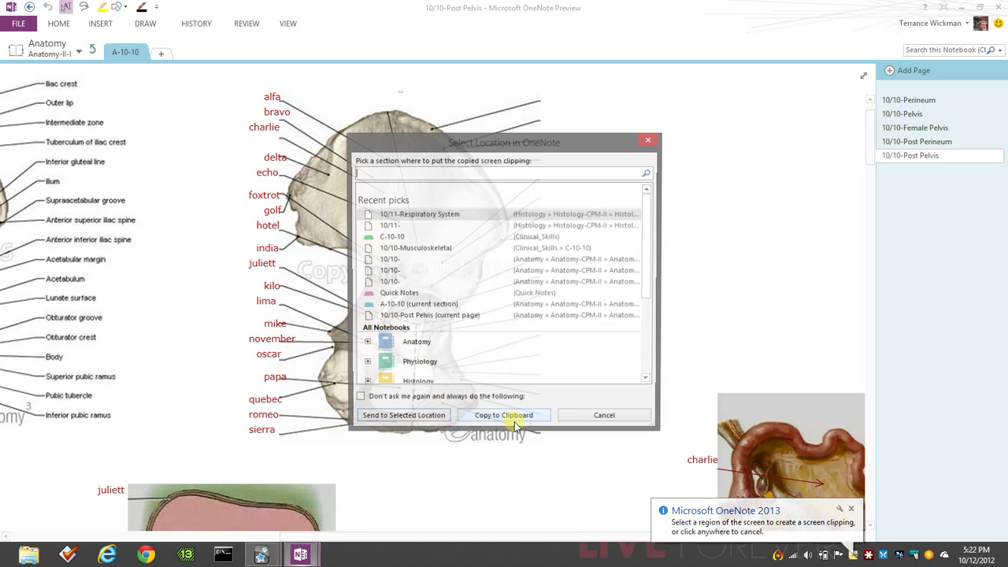
{"action": "left_click", "coordinate": [504, 415]}
{"action": "type", "text": "alfa"}
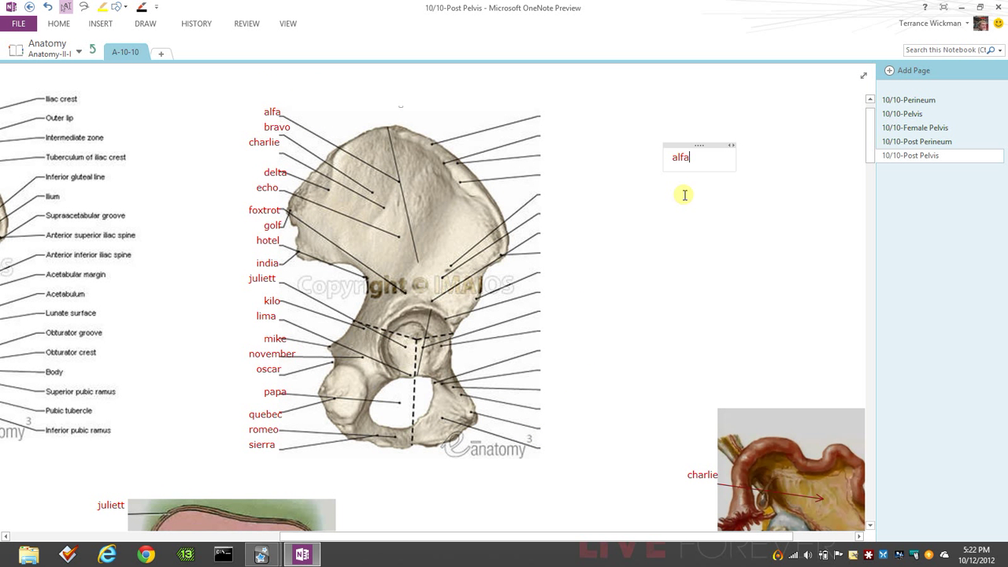
{"action": "mouse_move", "coordinate": [697, 150]}
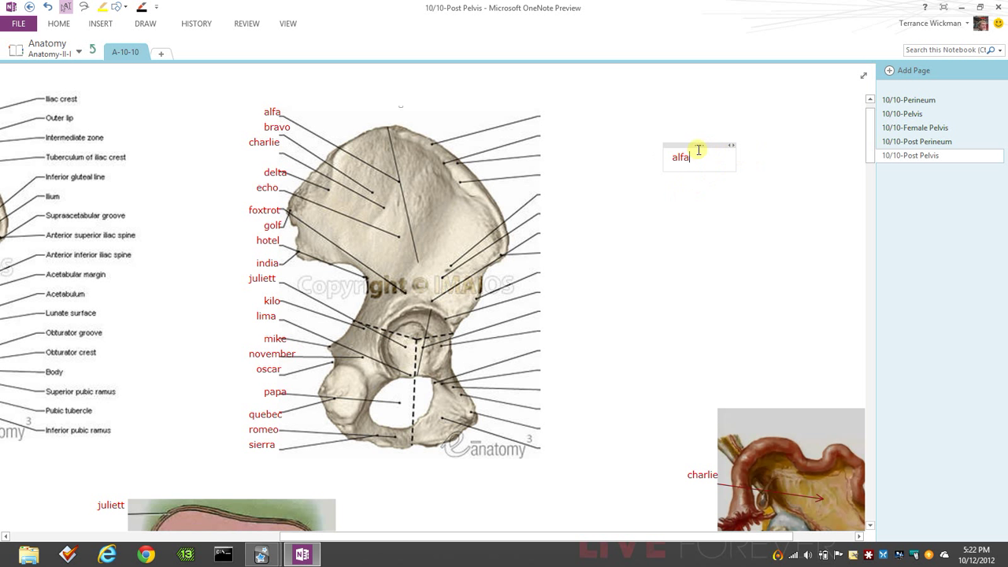
{"action": "type", "text": "bra"}
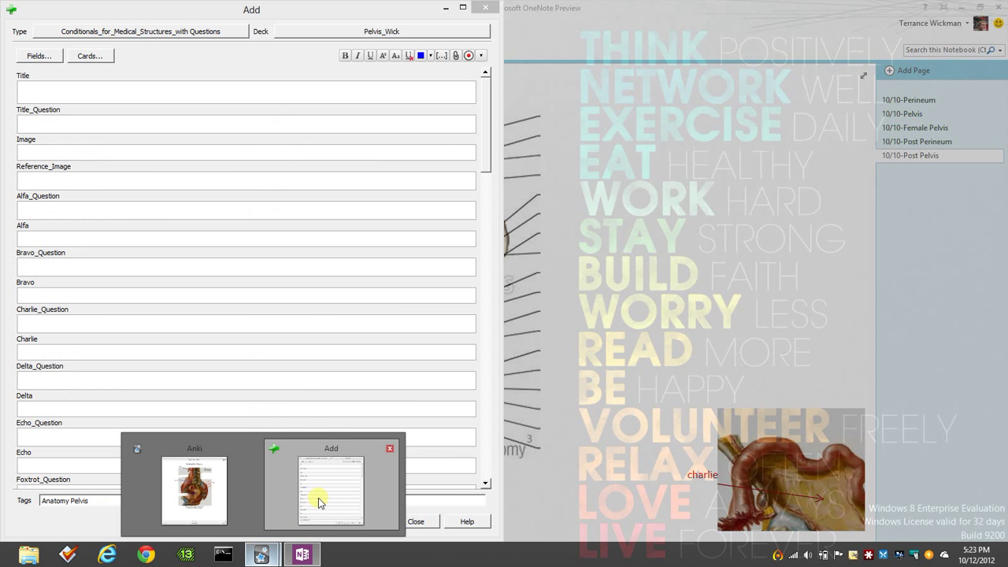
Step: Paste the hip bone clipping into the new note's Image field and bring main Anki forward
{"action": "left_click", "coordinate": [331, 488]}
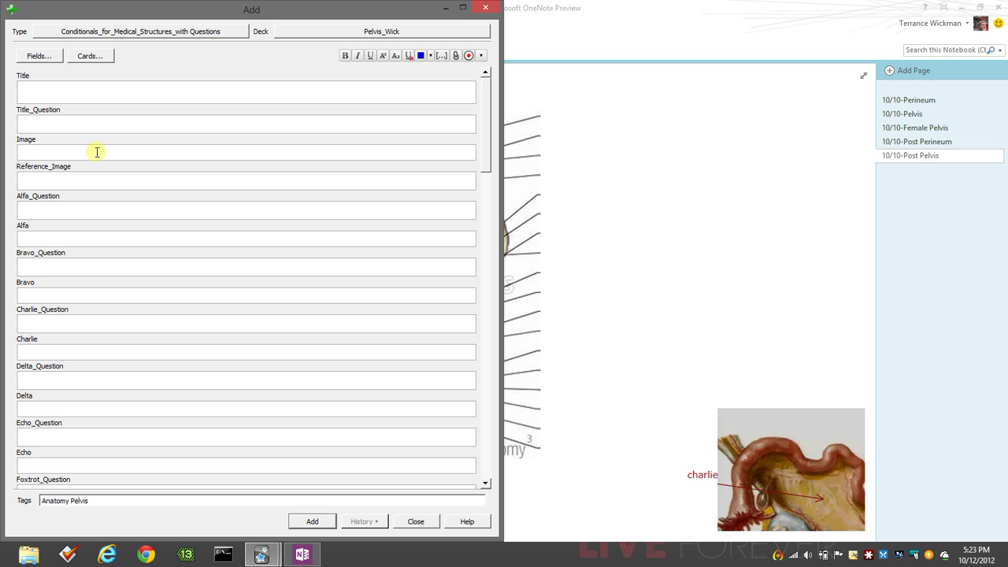
{"action": "right_click", "coordinate": [98, 151]}
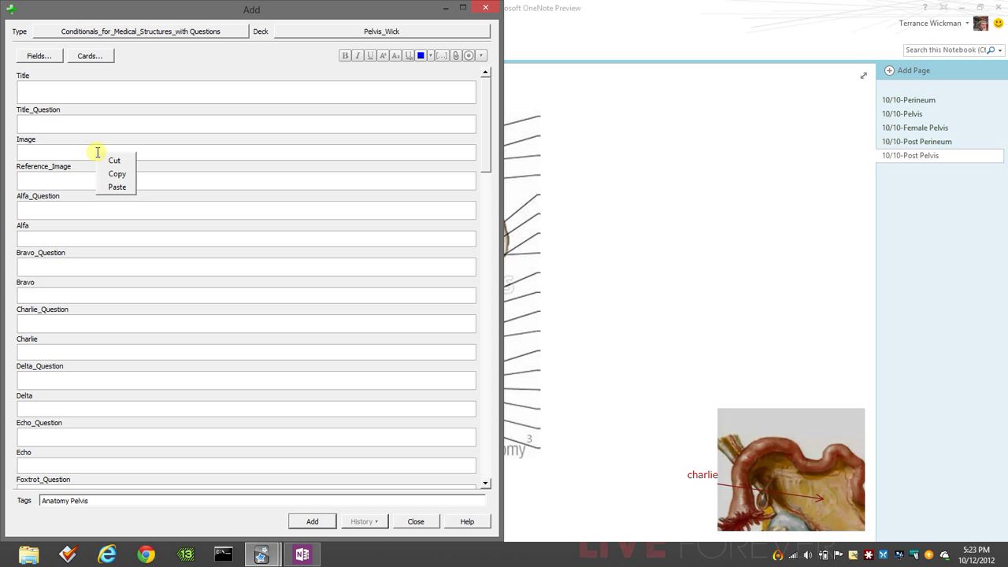
{"action": "left_click", "coordinate": [117, 186]}
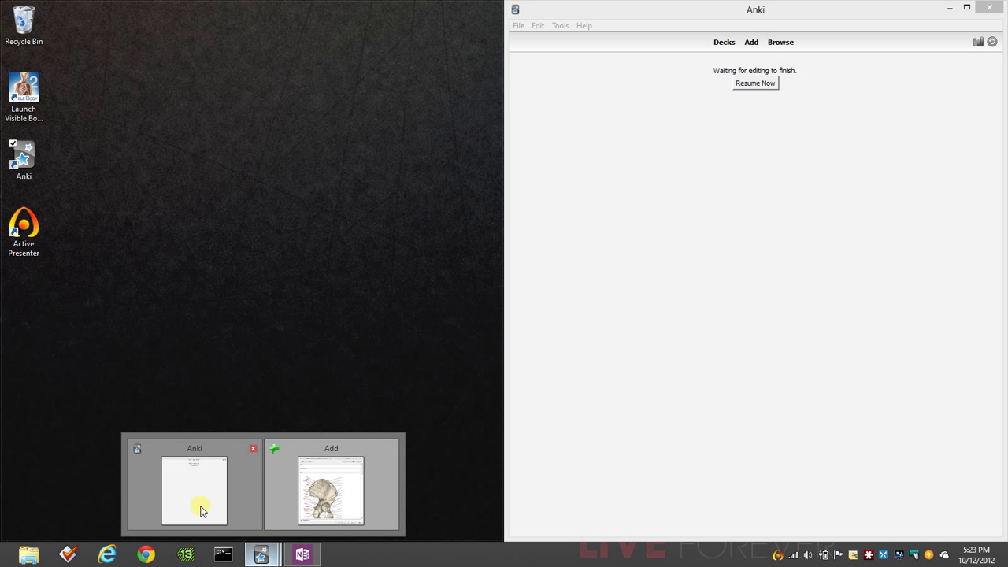
{"action": "left_click", "coordinate": [193, 490]}
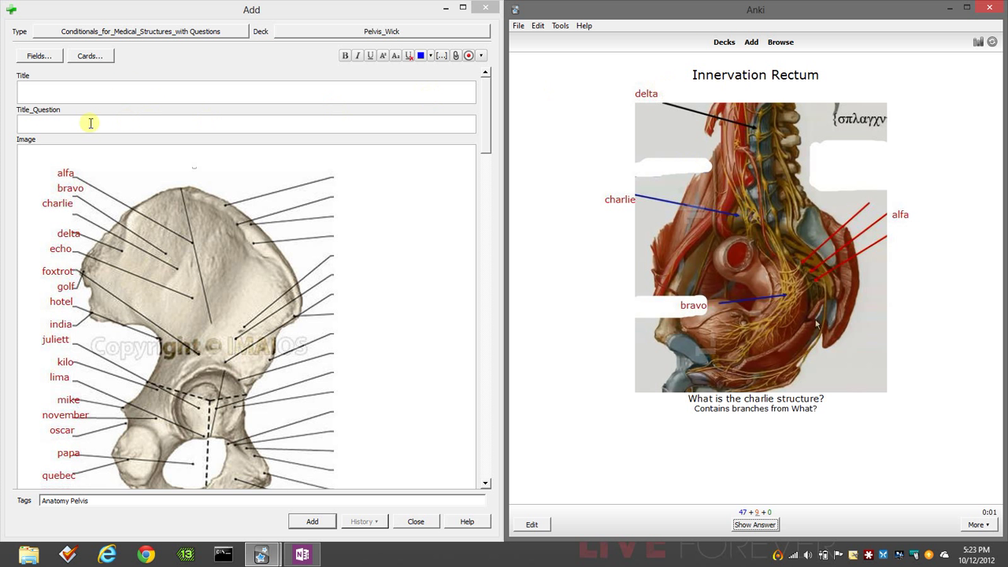
{"action": "mouse_move", "coordinate": [132, 143]}
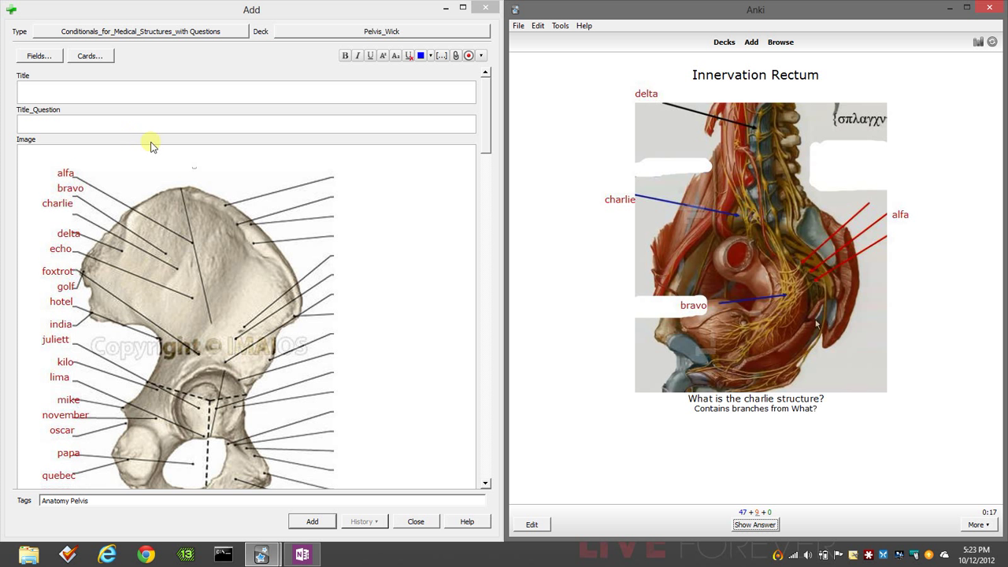
{"action": "mouse_move", "coordinate": [256, 189]}
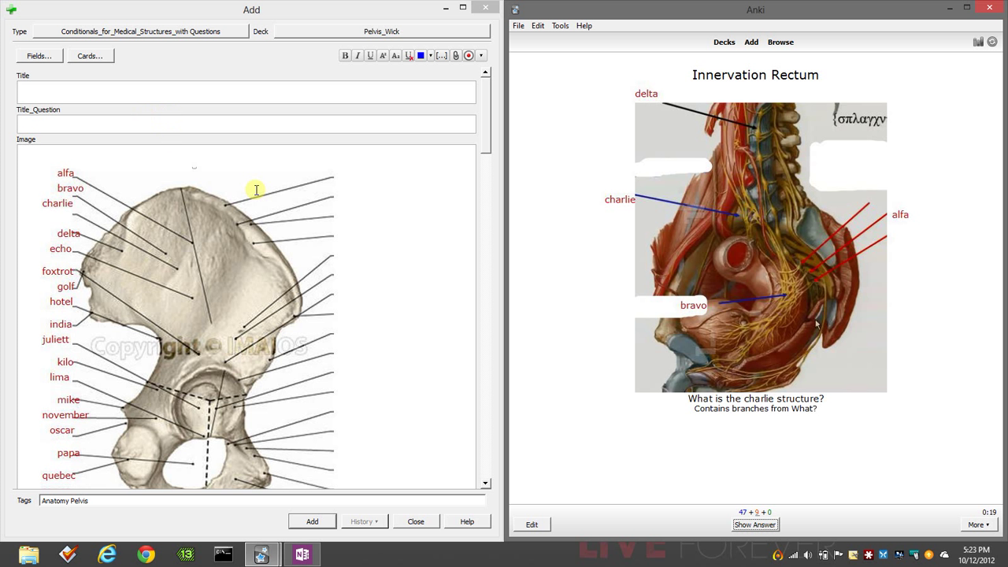
{"action": "scroll", "scroll_direction": "down", "scroll_amount": 3}
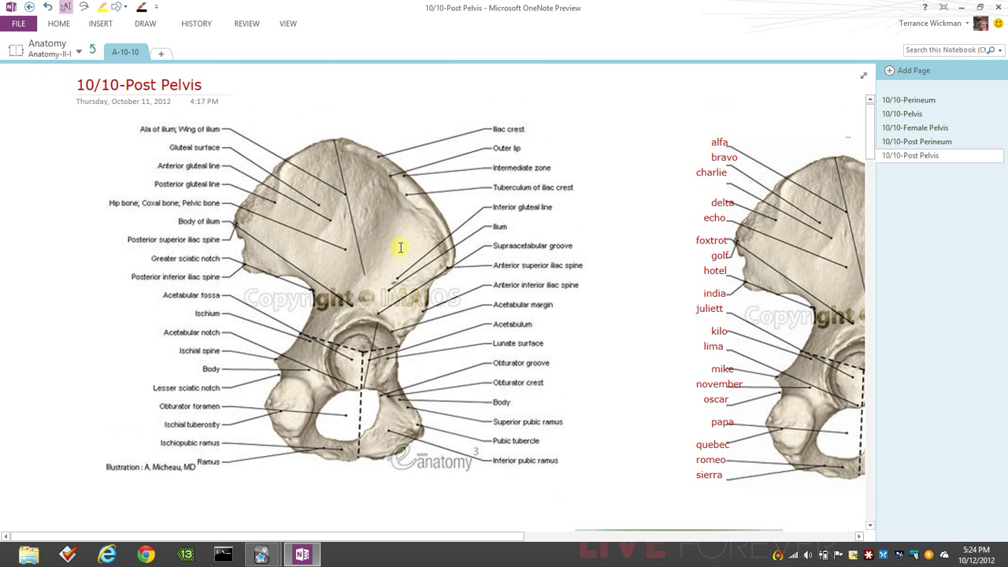
{"action": "mouse_move", "coordinate": [415, 221]}
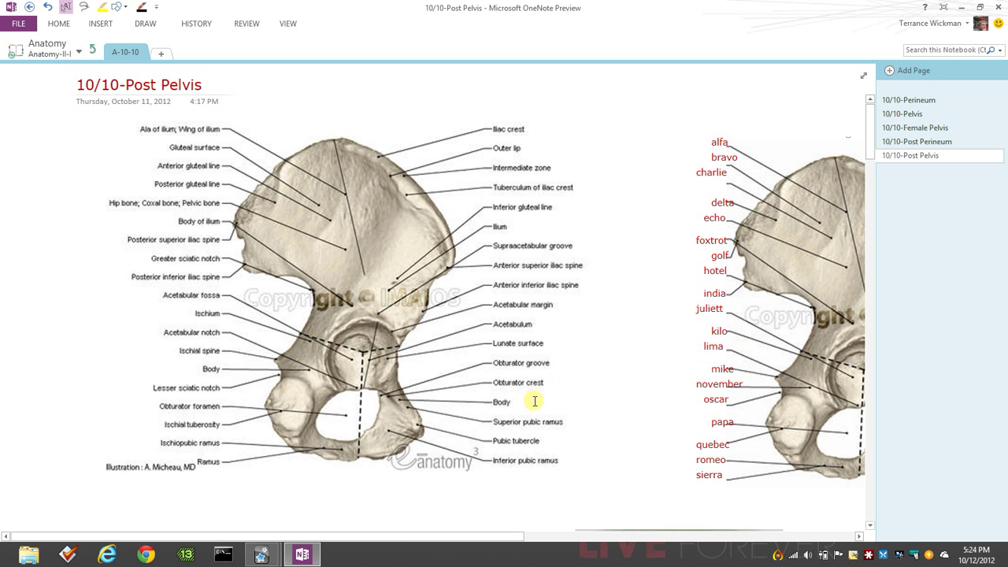
{"action": "mouse_move", "coordinate": [556, 359]}
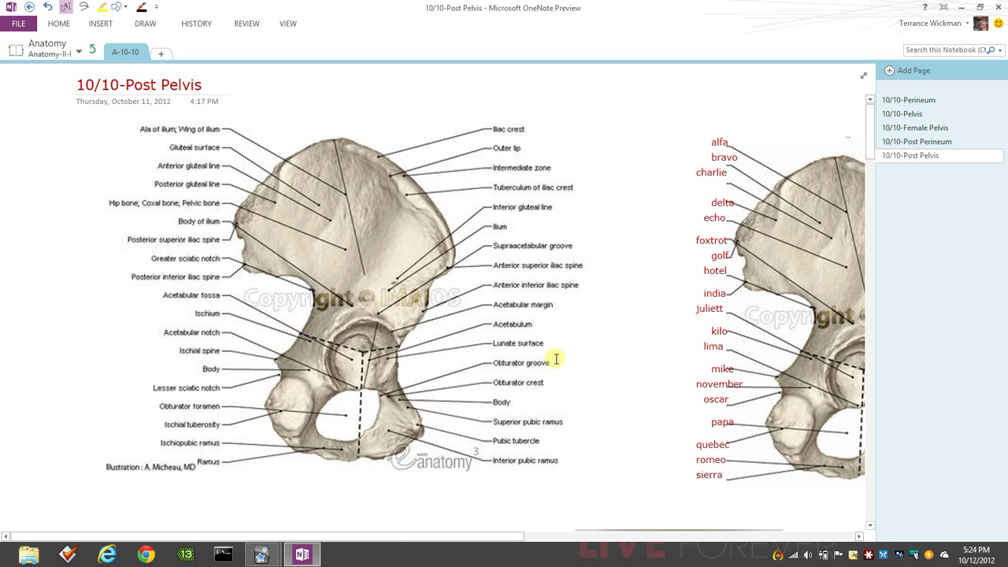
{"action": "mouse_move", "coordinate": [559, 344]}
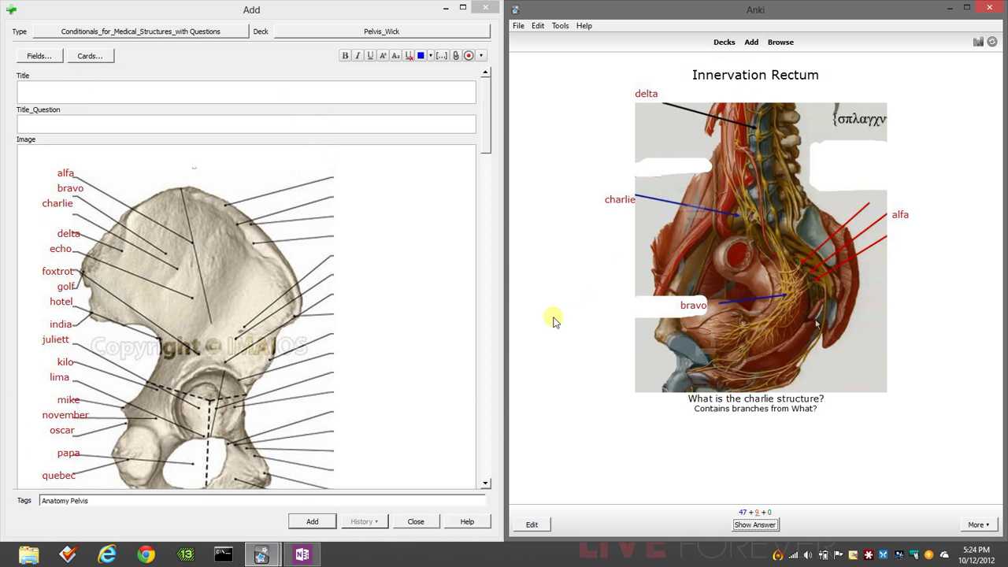
{"action": "scroll", "scroll_direction": "down", "scroll_amount": 3}
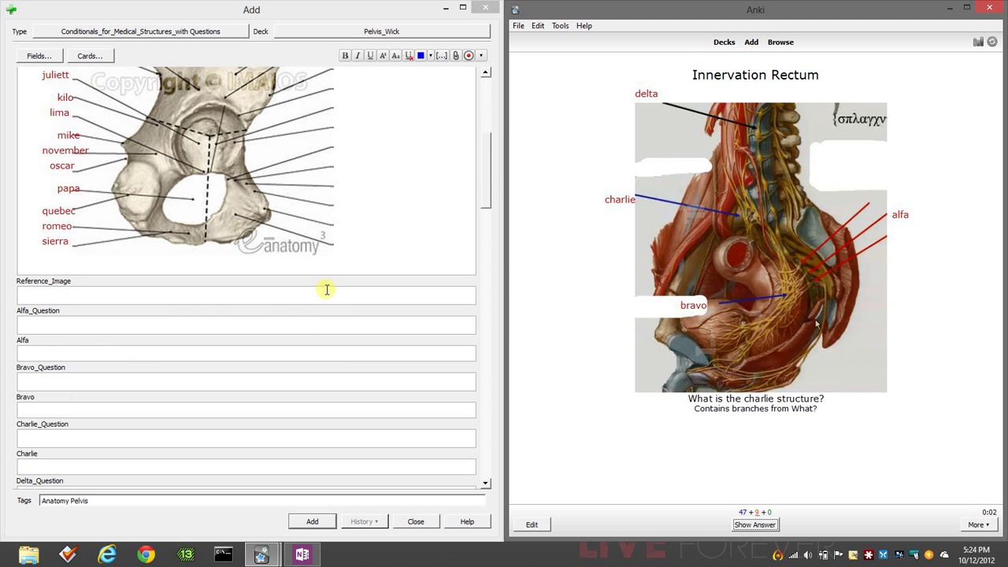
{"action": "mouse_move", "coordinate": [88, 318]}
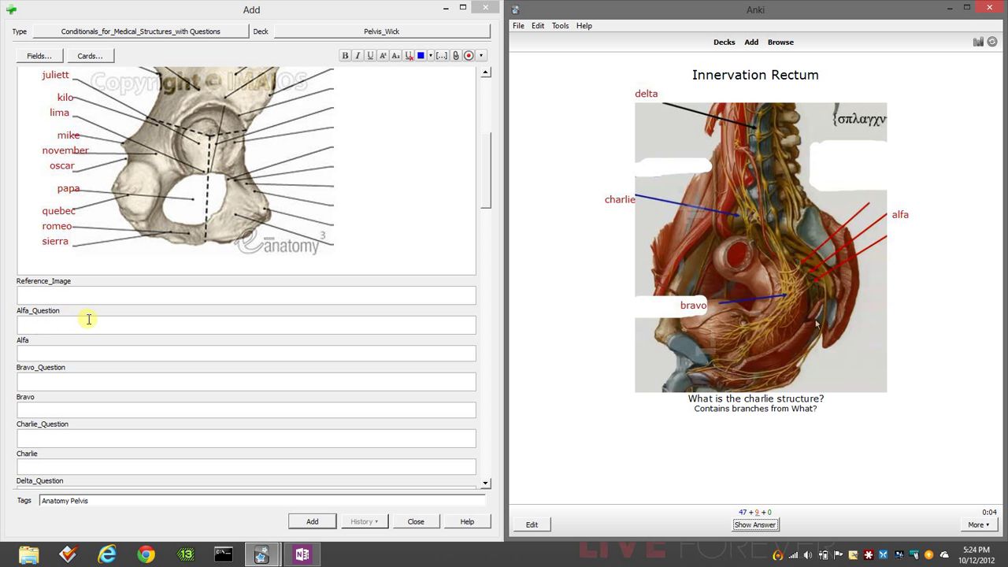
{"action": "mouse_move", "coordinate": [145, 180]}
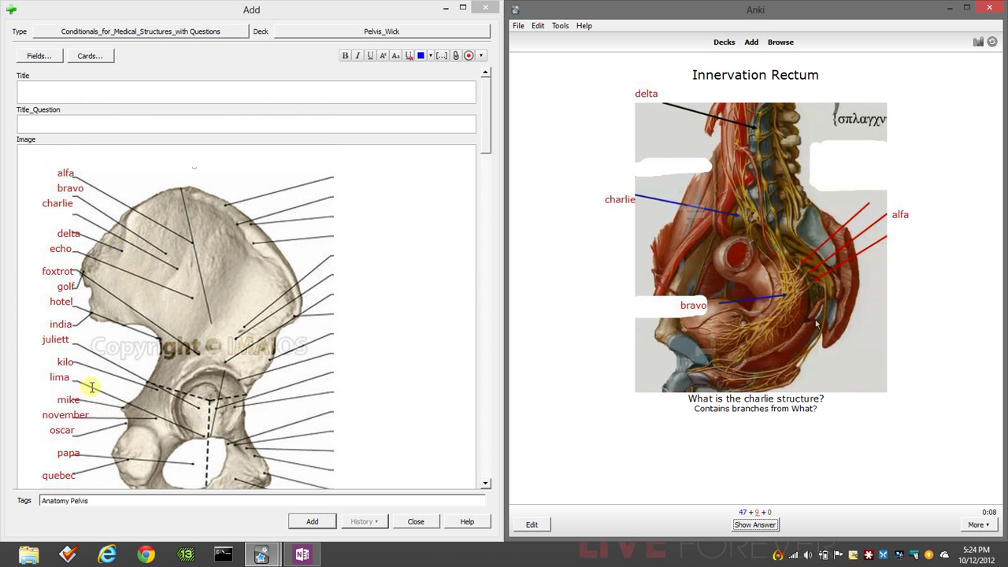
{"action": "mouse_move", "coordinate": [274, 209]}
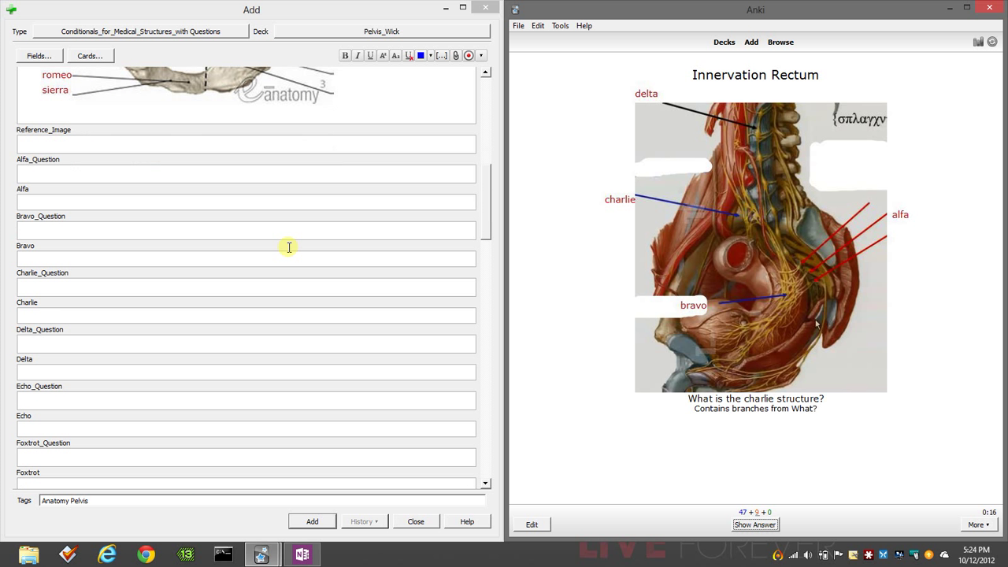
{"action": "mouse_move", "coordinate": [128, 166]}
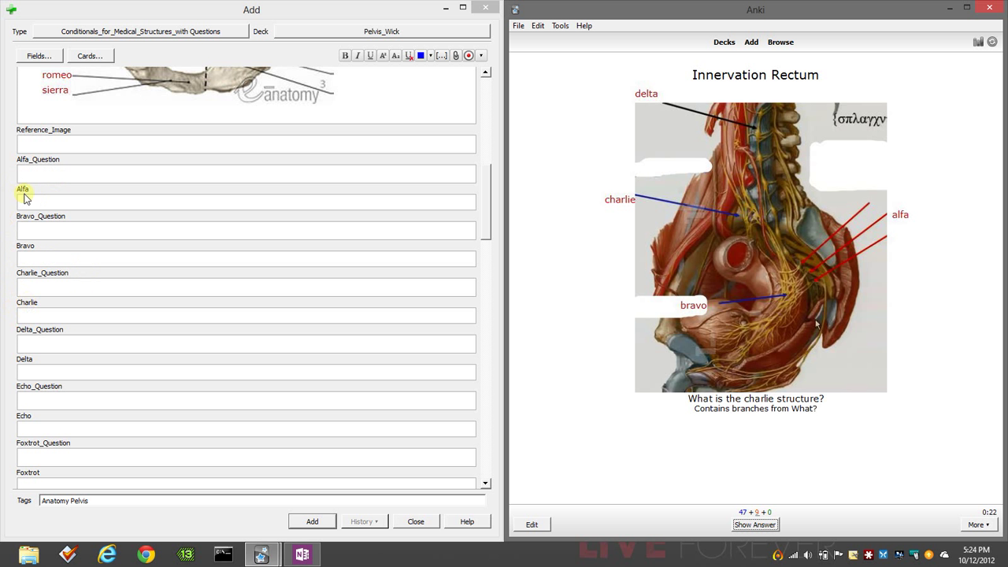
{"action": "mouse_move", "coordinate": [69, 201]}
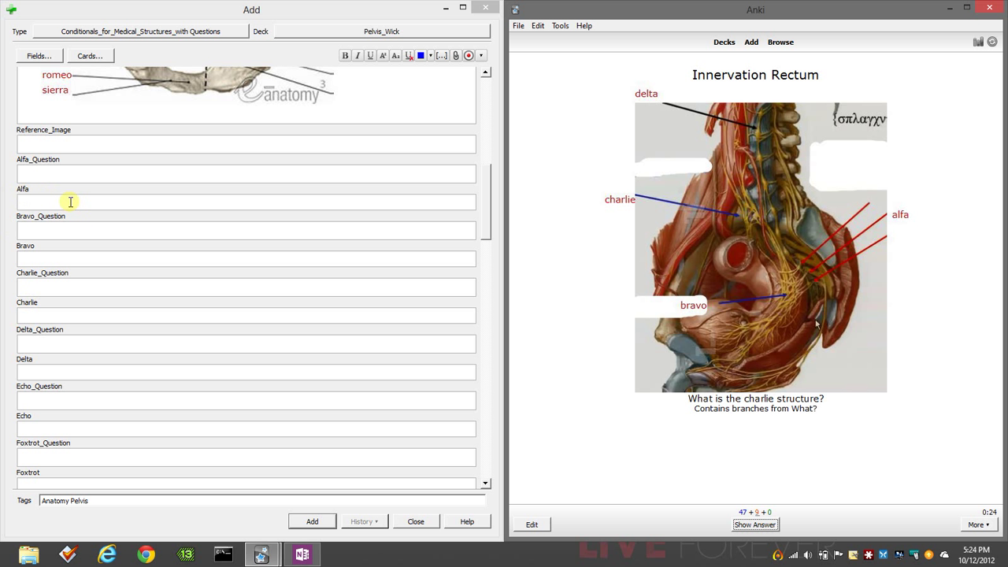
{"action": "mouse_move", "coordinate": [60, 315]}
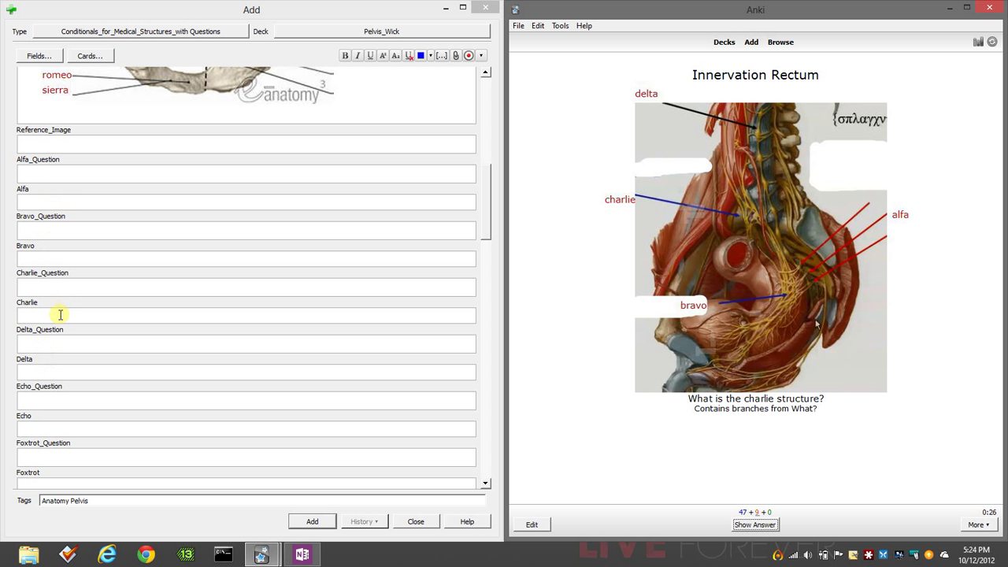
{"action": "mouse_move", "coordinate": [38, 431]}
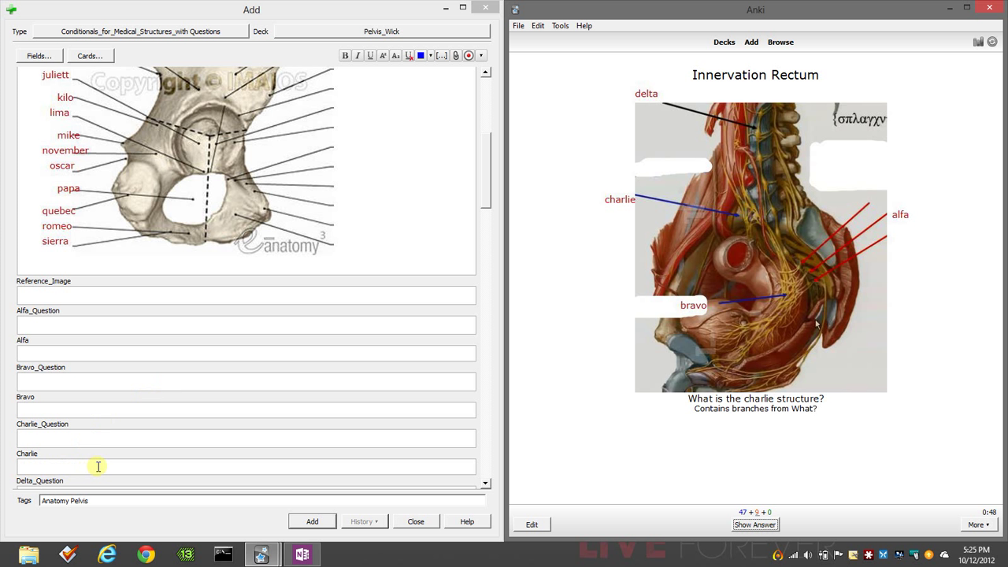
{"action": "double_click", "coordinate": [715, 399]}
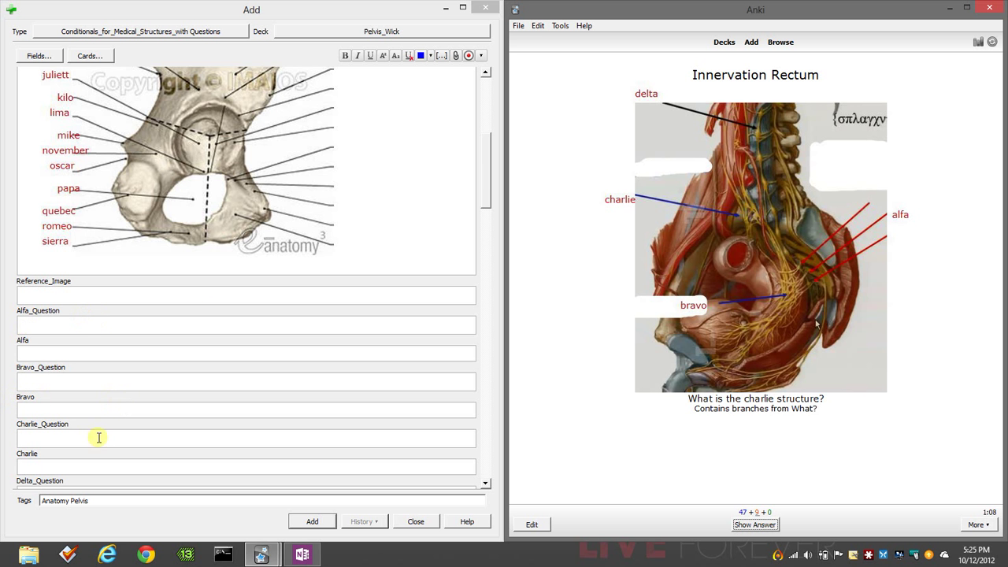
{"action": "scroll", "scroll_direction": "down", "scroll_amount": 3}
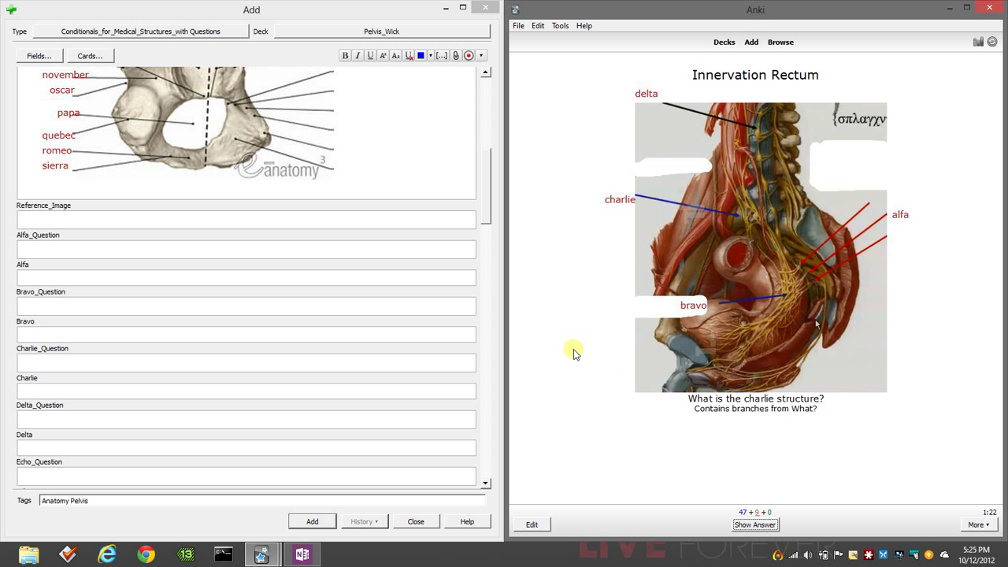
{"action": "mouse_move", "coordinate": [240, 295]}
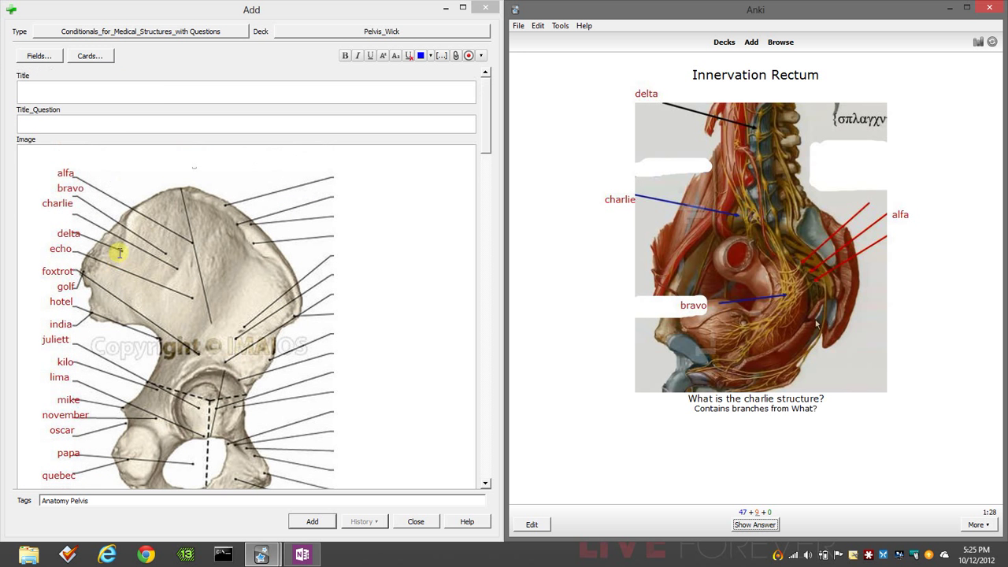
{"action": "scroll", "scroll_direction": "down", "scroll_amount": 3}
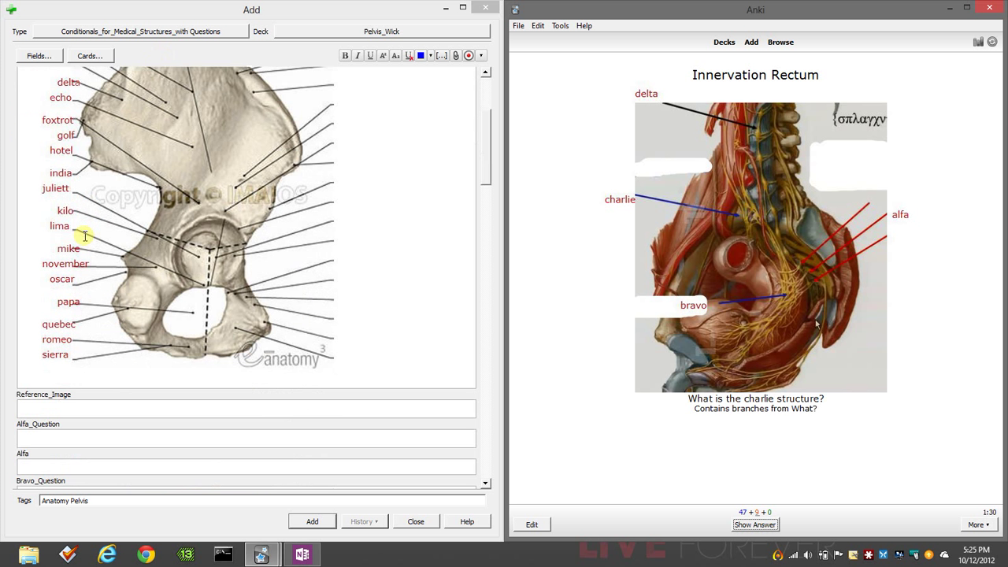
{"action": "scroll", "scroll_direction": "down", "scroll_amount": 3}
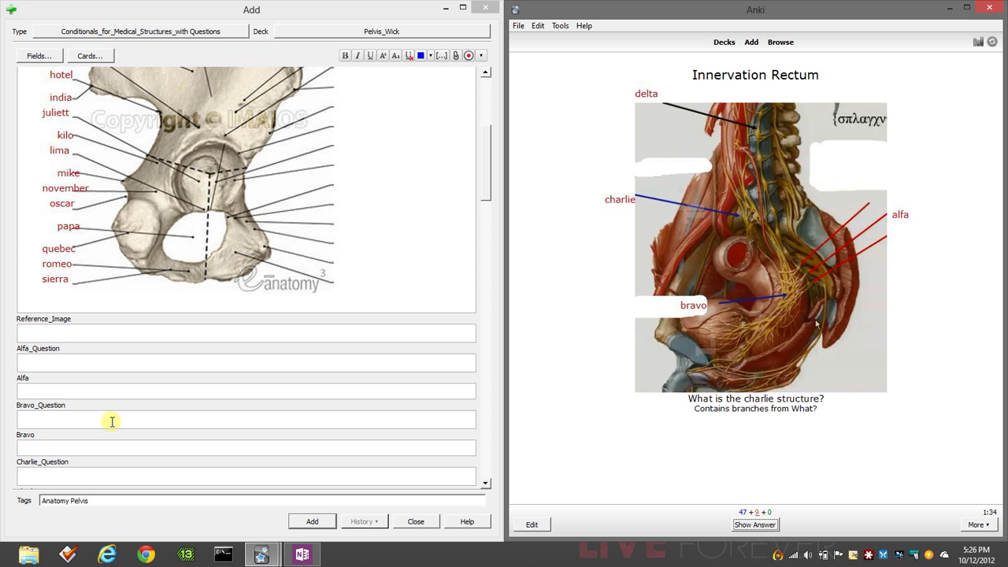
{"action": "scroll", "scroll_direction": "down", "scroll_amount": 3}
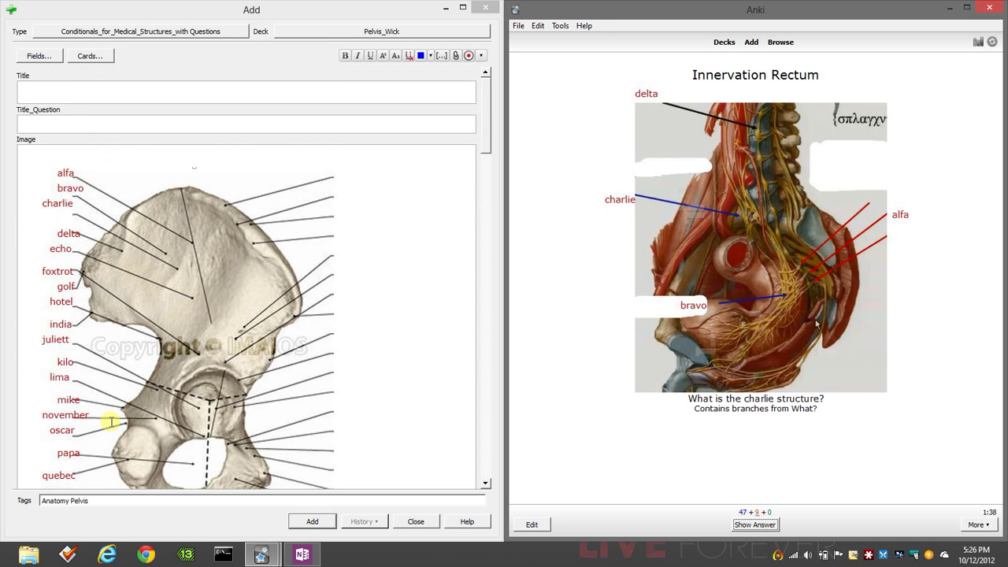
{"action": "left_click", "coordinate": [90, 55]}
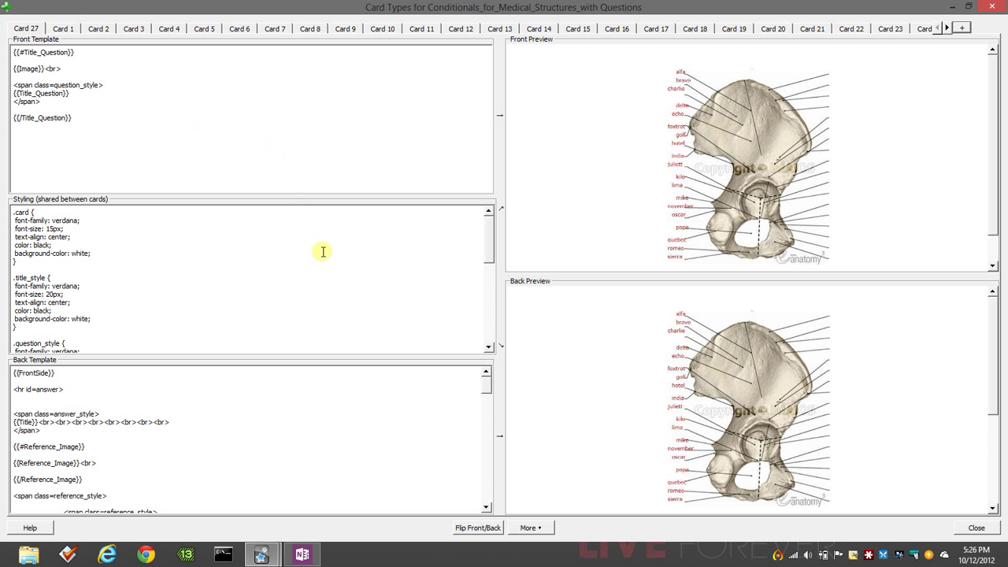
{"action": "double_click", "coordinate": [49, 93]}
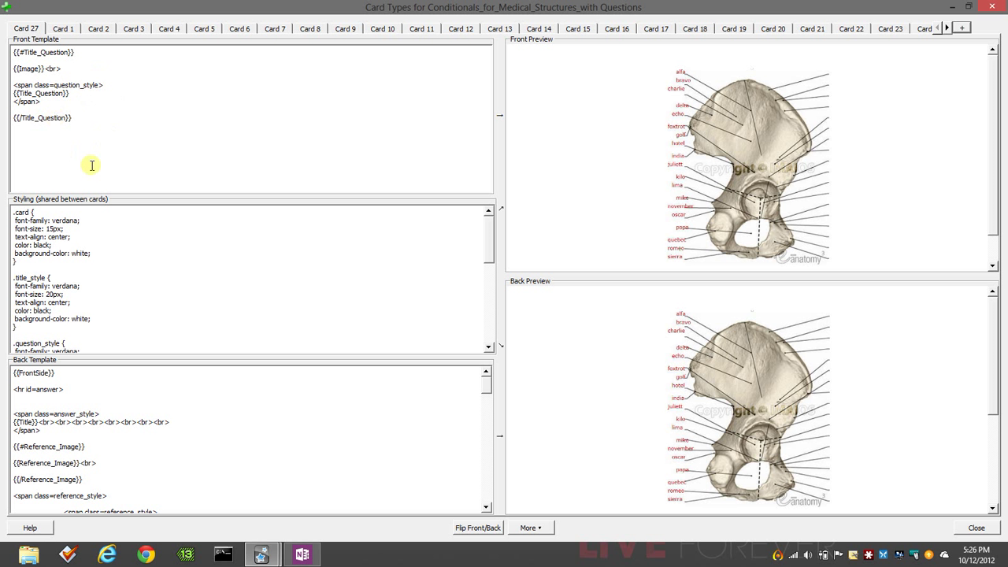
{"action": "mouse_move", "coordinate": [119, 265]}
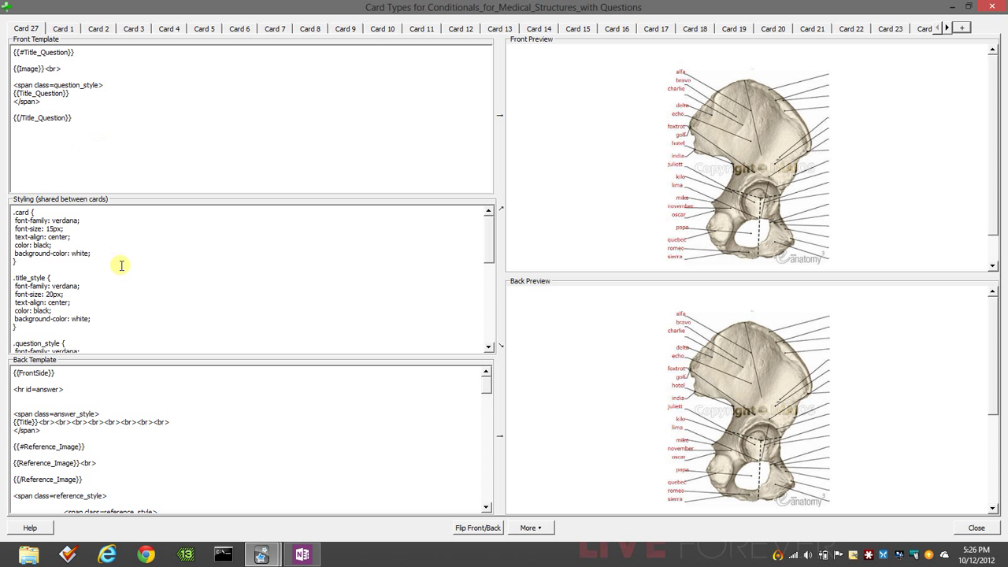
{"action": "mouse_move", "coordinate": [116, 265]}
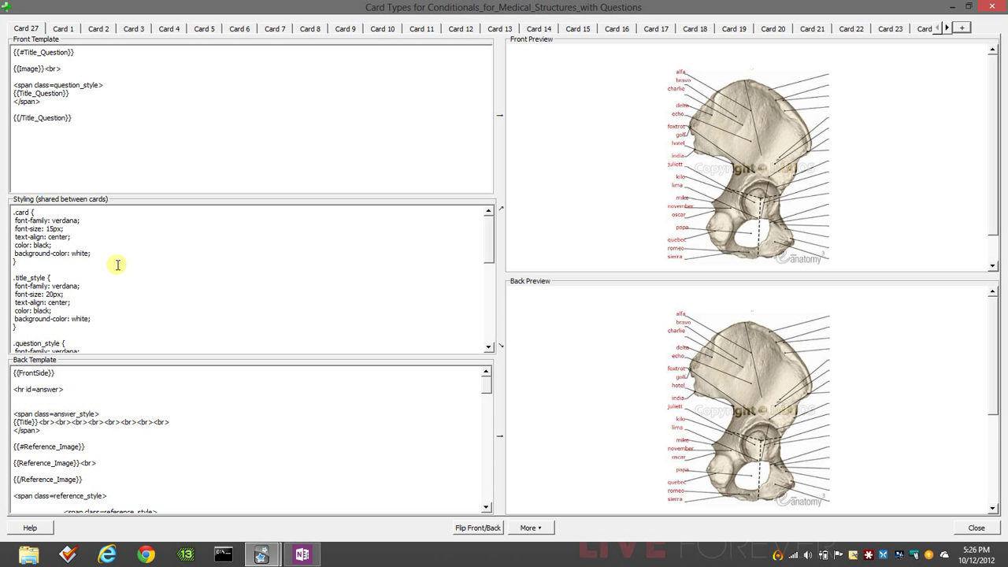
{"action": "mouse_move", "coordinate": [605, 145]}
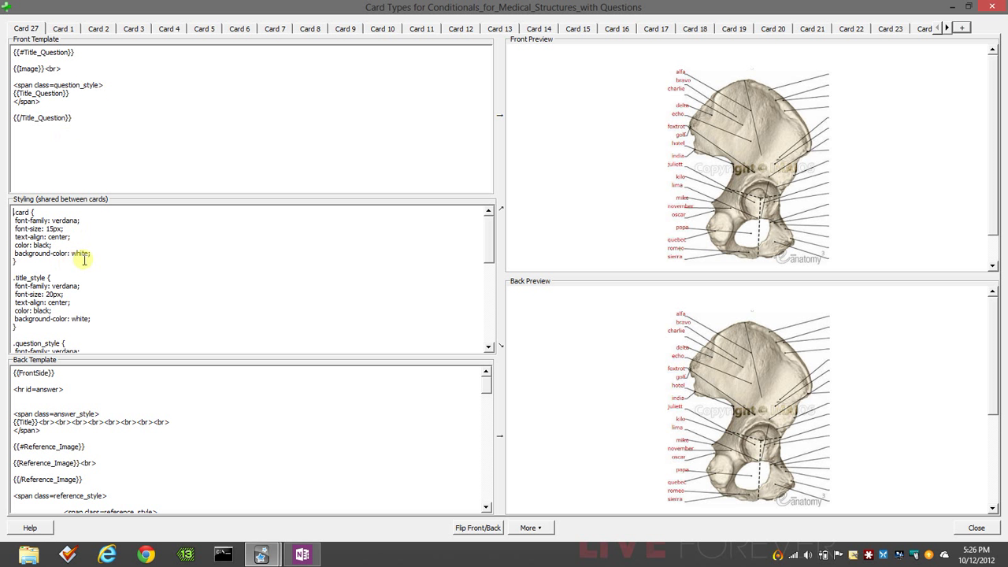
{"action": "scroll", "scroll_direction": "down", "scroll_amount": 3}
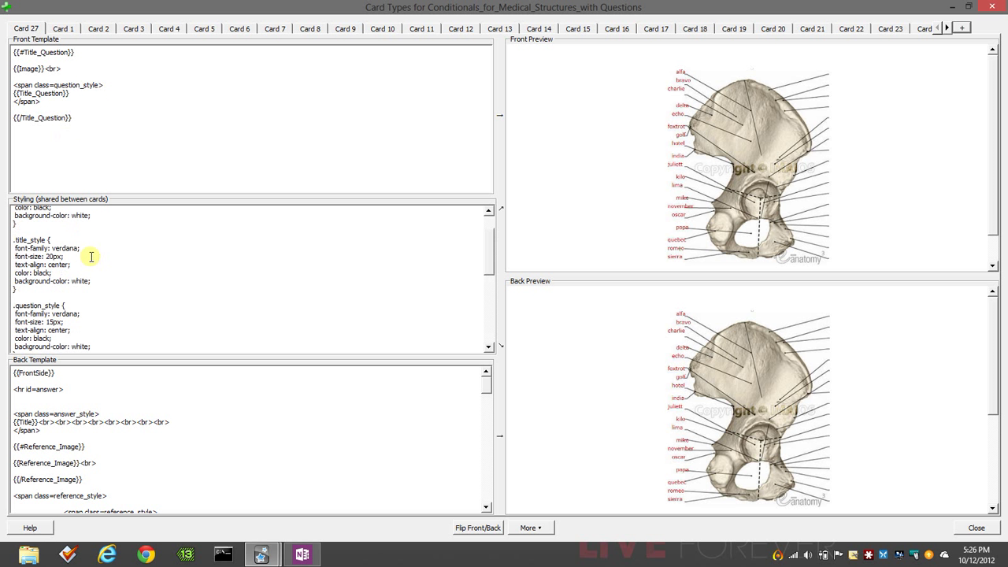
{"action": "mouse_move", "coordinate": [577, 189]}
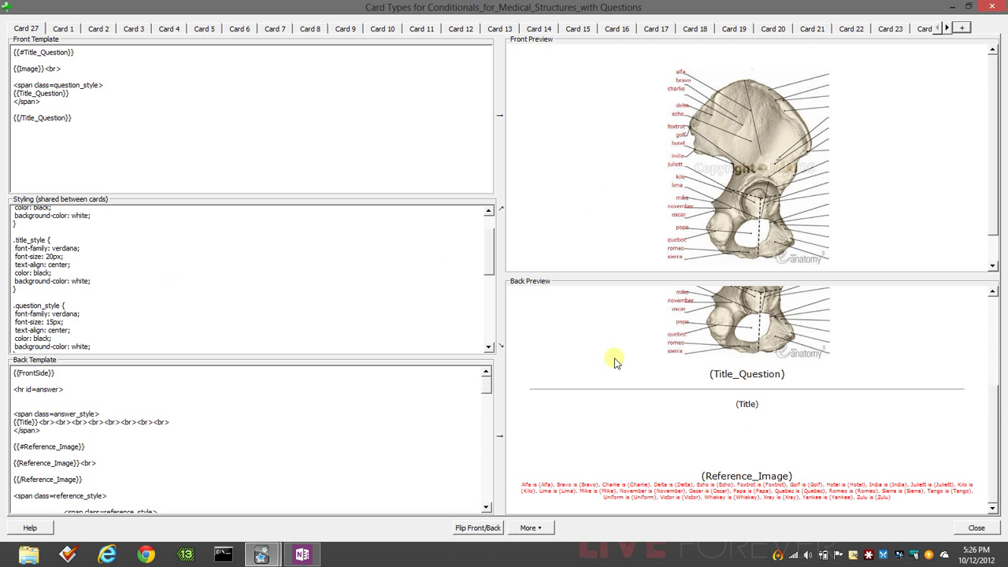
{"action": "mouse_move", "coordinate": [627, 334]}
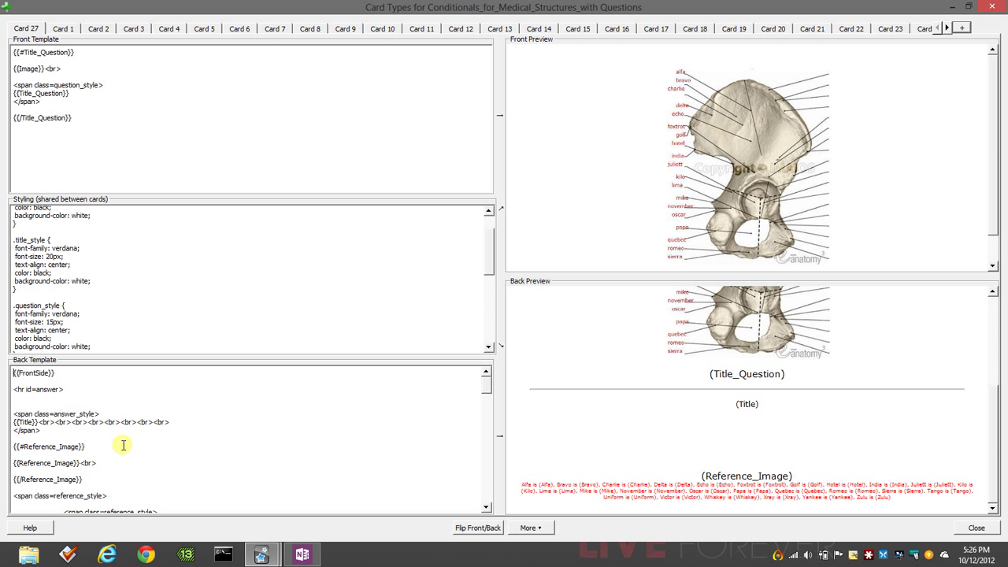
{"action": "mouse_move", "coordinate": [784, 441]}
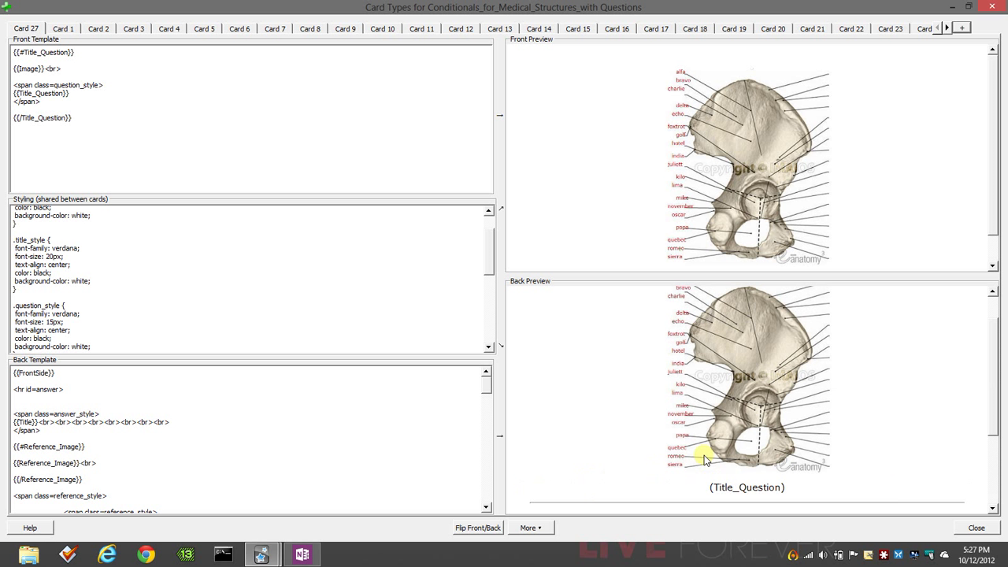
{"action": "scroll", "scroll_direction": "down", "scroll_amount": 3}
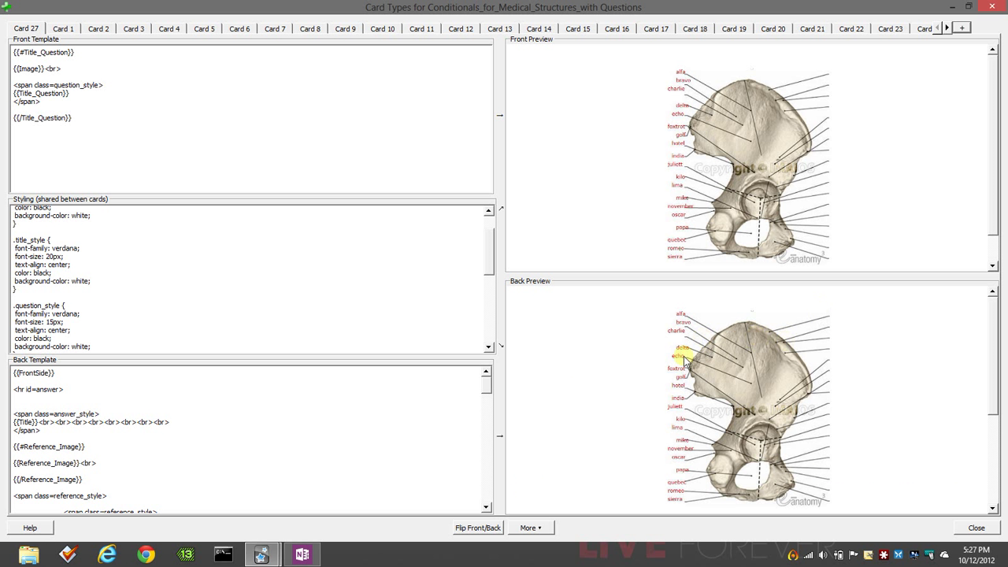
{"action": "mouse_move", "coordinate": [362, 416]}
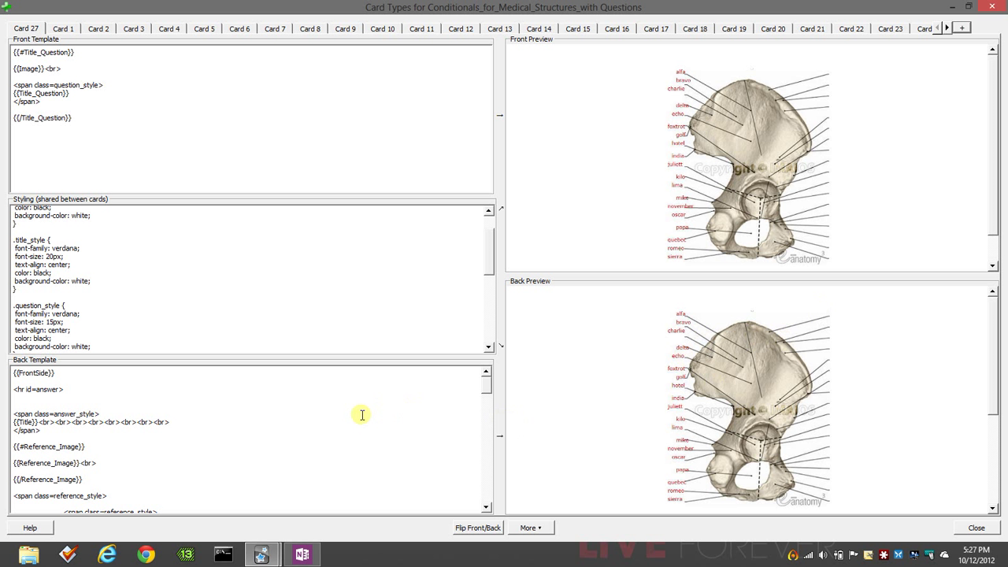
{"action": "mouse_move", "coordinate": [252, 473]}
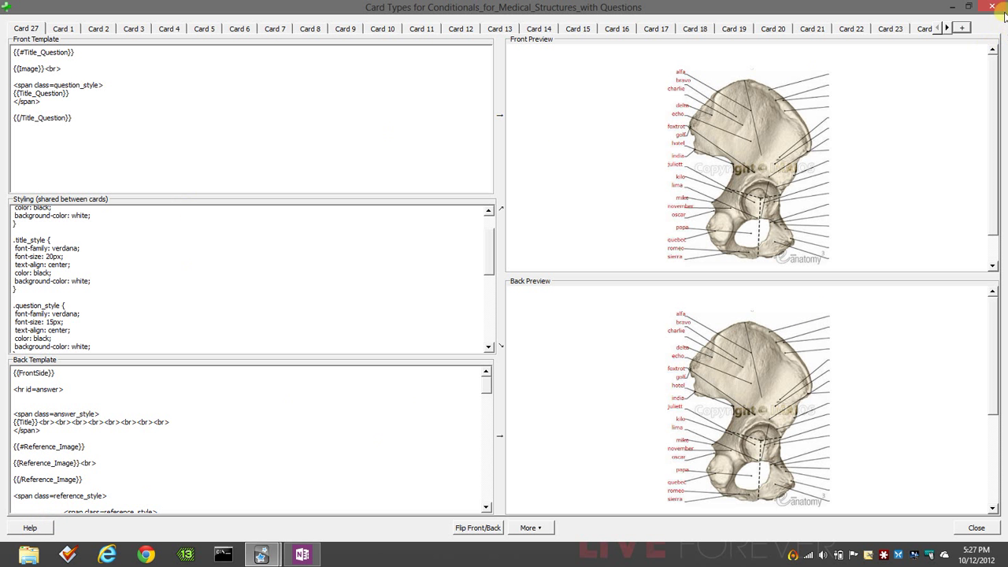
{"action": "double_click", "coordinate": [63, 249]}
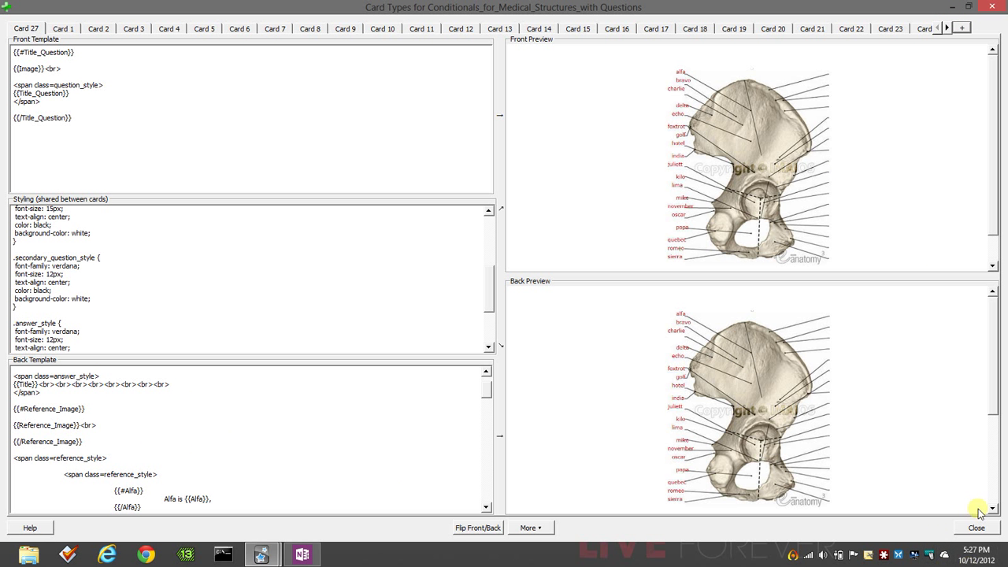
{"action": "mouse_move", "coordinate": [514, 416]}
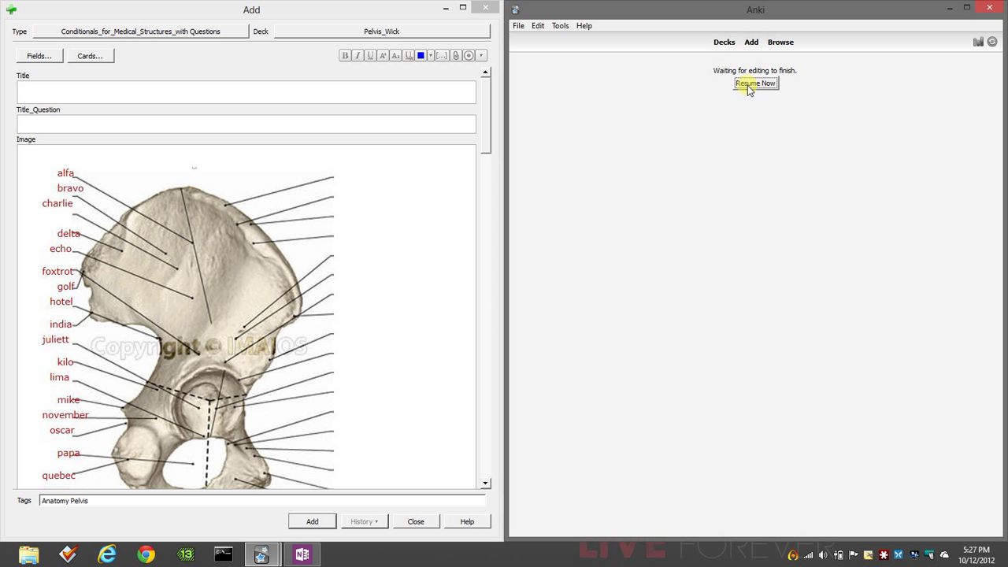
Step: Resume the Innervation Rectum review and reveal the answer to the charlie structure question
{"action": "left_click", "coordinate": [755, 84]}
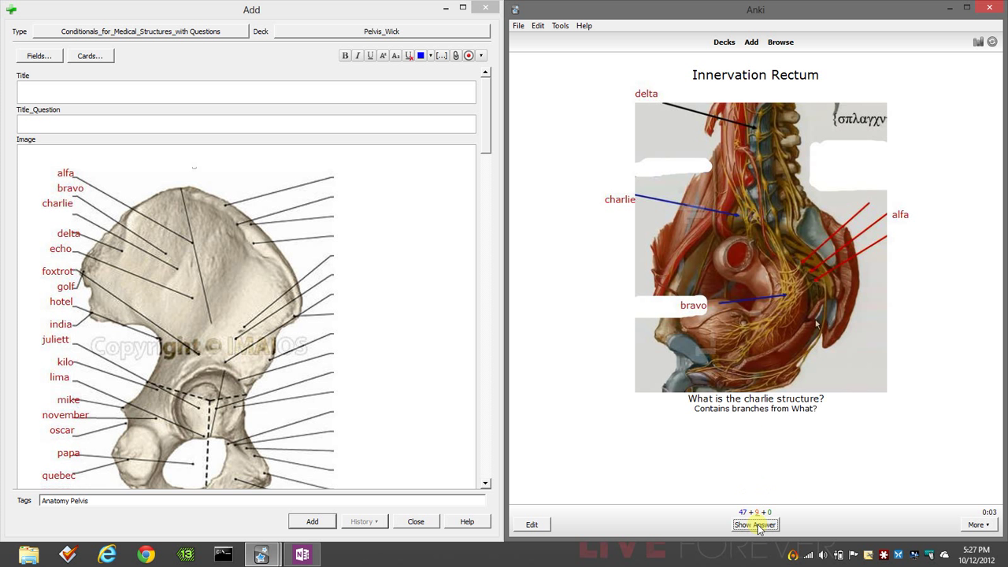
{"action": "left_click", "coordinate": [754, 525]}
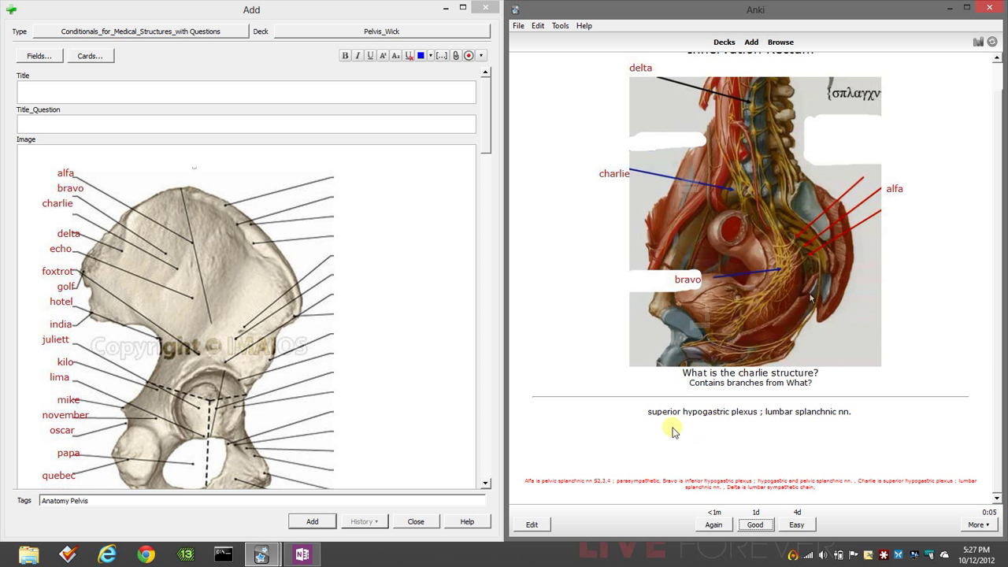
{"action": "mouse_move", "coordinate": [862, 409]}
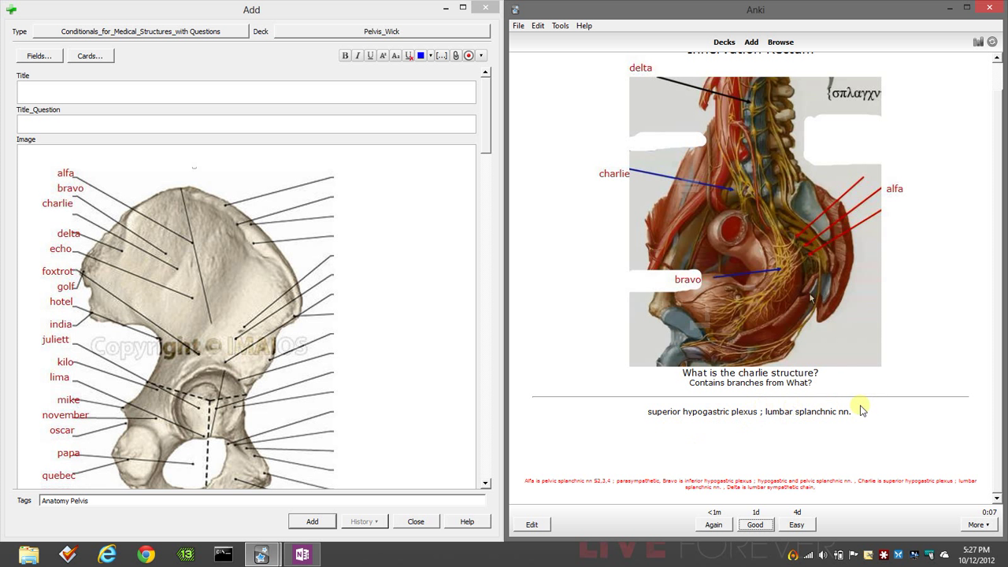
{"action": "mouse_move", "coordinate": [718, 435]}
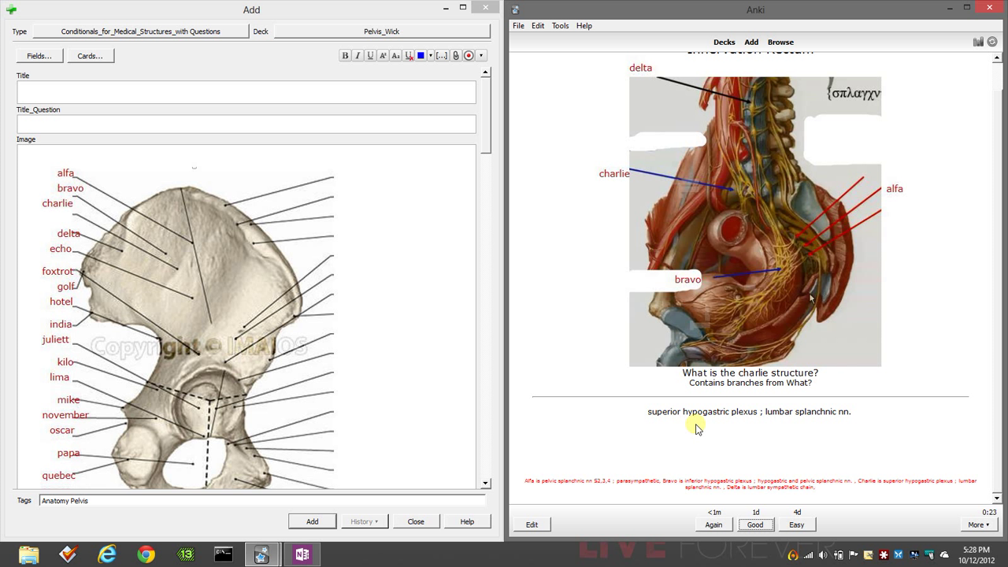
{"action": "mouse_move", "coordinate": [699, 142]}
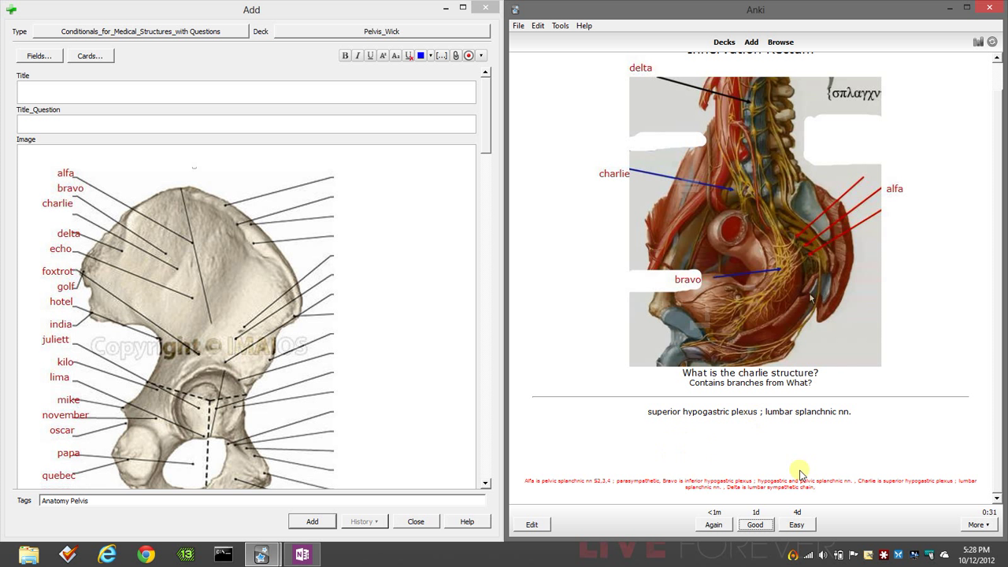
{"action": "mouse_move", "coordinate": [734, 471]}
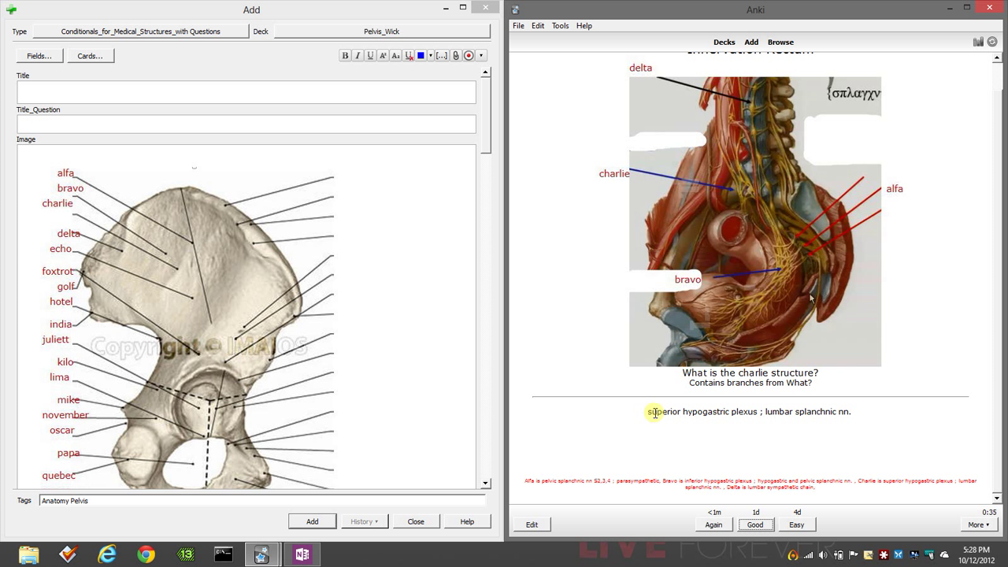
{"action": "mouse_move", "coordinate": [617, 431]}
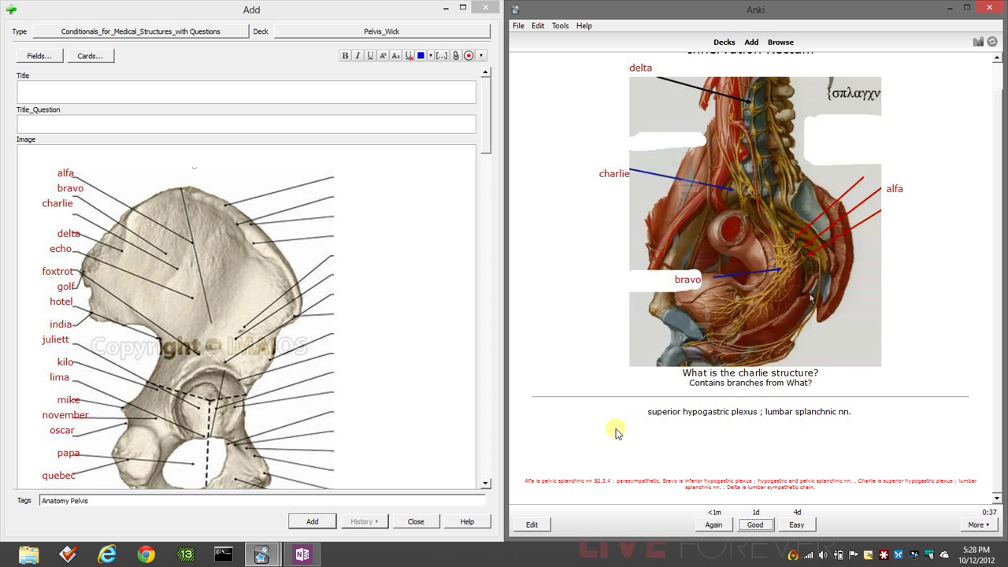
{"action": "mouse_move", "coordinate": [876, 435]}
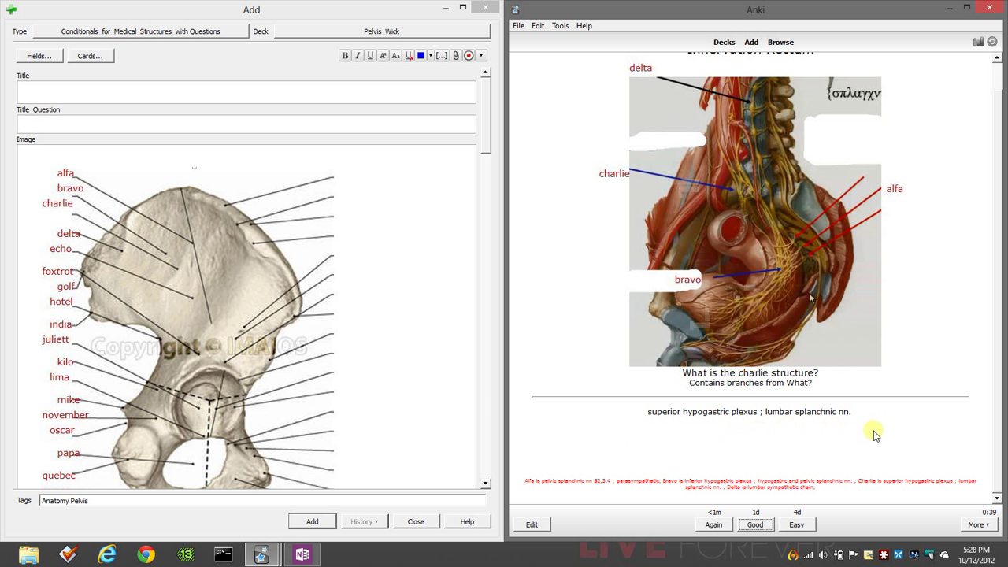
{"action": "mouse_move", "coordinate": [620, 510]}
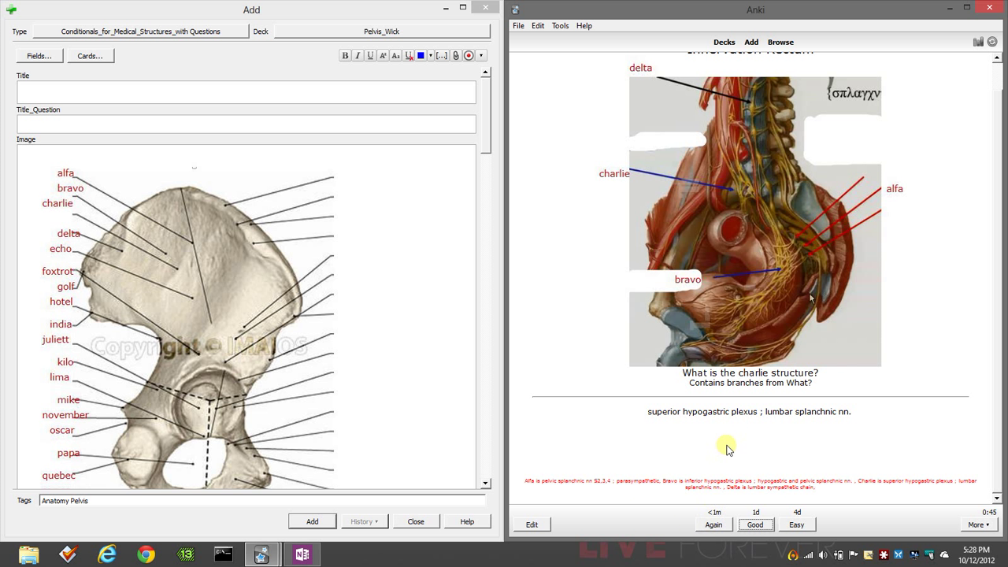
{"action": "mouse_move", "coordinate": [723, 329]}
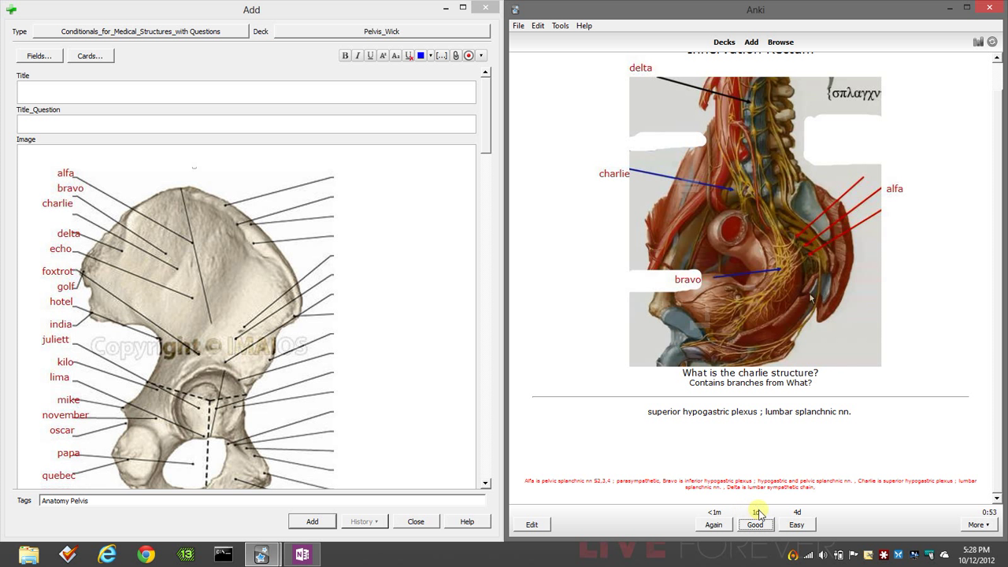
Step: Rate the charlie nerve card Good so the uterosacral ligament cloze question appears
{"action": "left_click", "coordinate": [756, 522]}
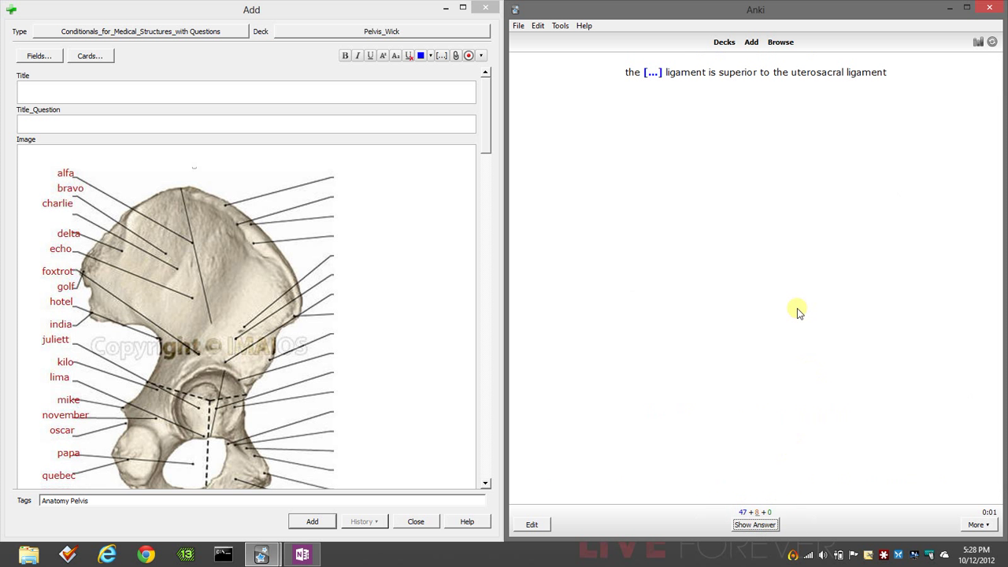
{"action": "mouse_move", "coordinate": [816, 85]}
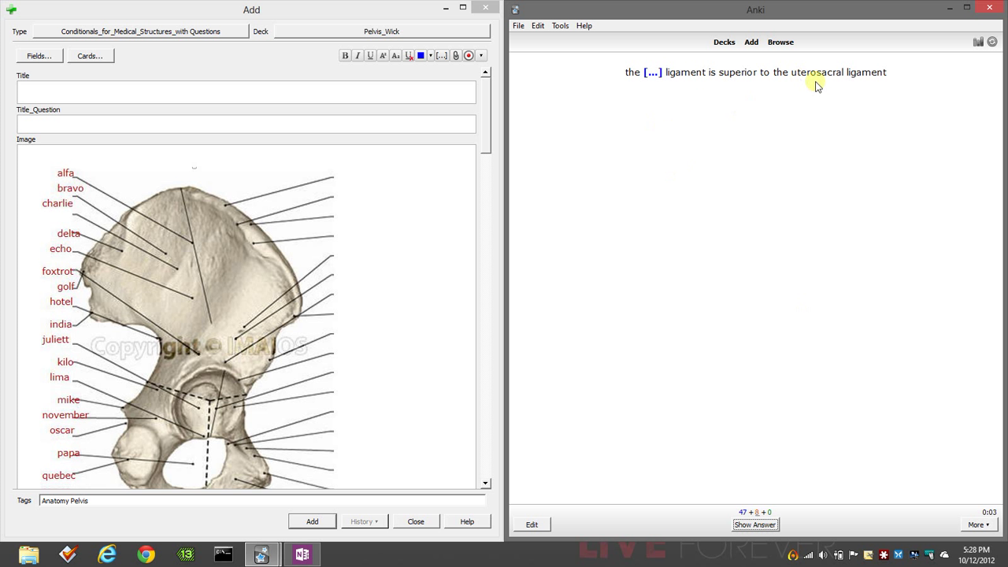
{"action": "mouse_move", "coordinate": [680, 142]}
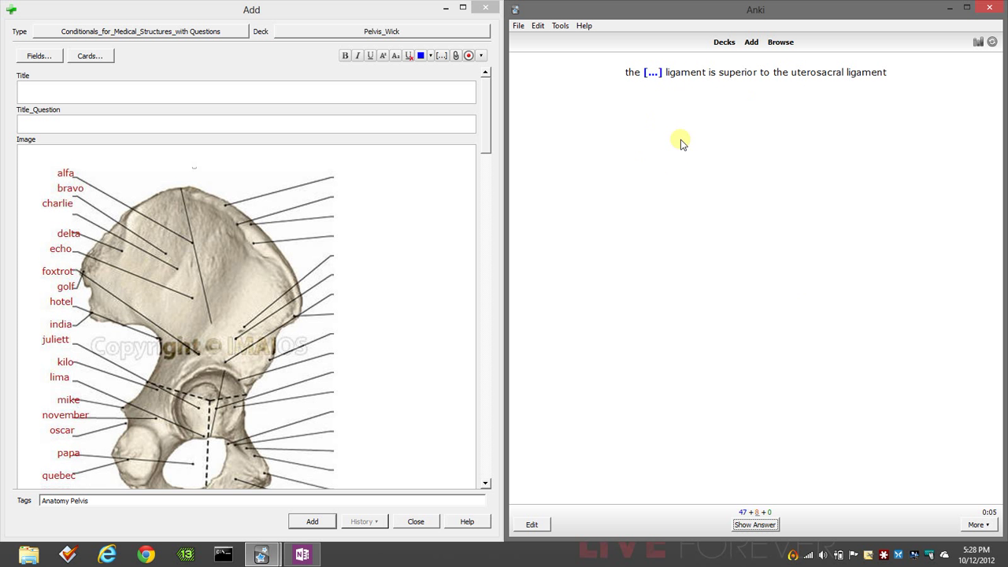
{"action": "mouse_move", "coordinate": [679, 146]}
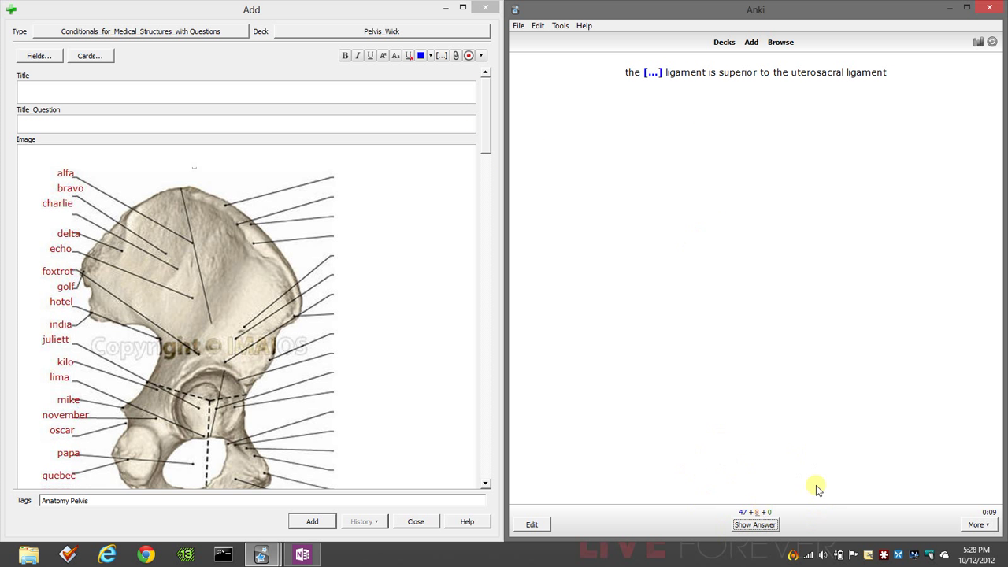
{"action": "mouse_move", "coordinate": [878, 513]}
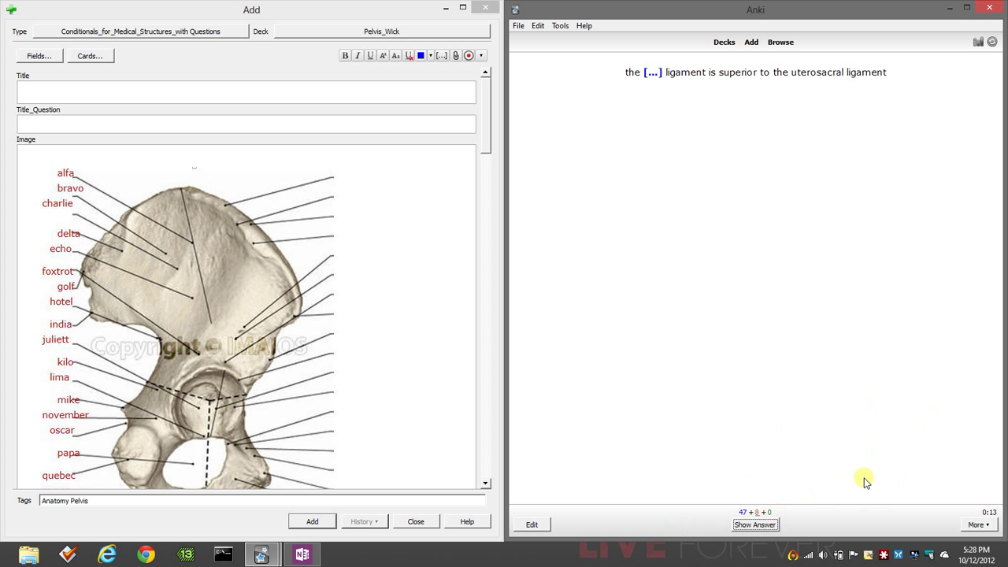
{"action": "mouse_move", "coordinate": [803, 428]}
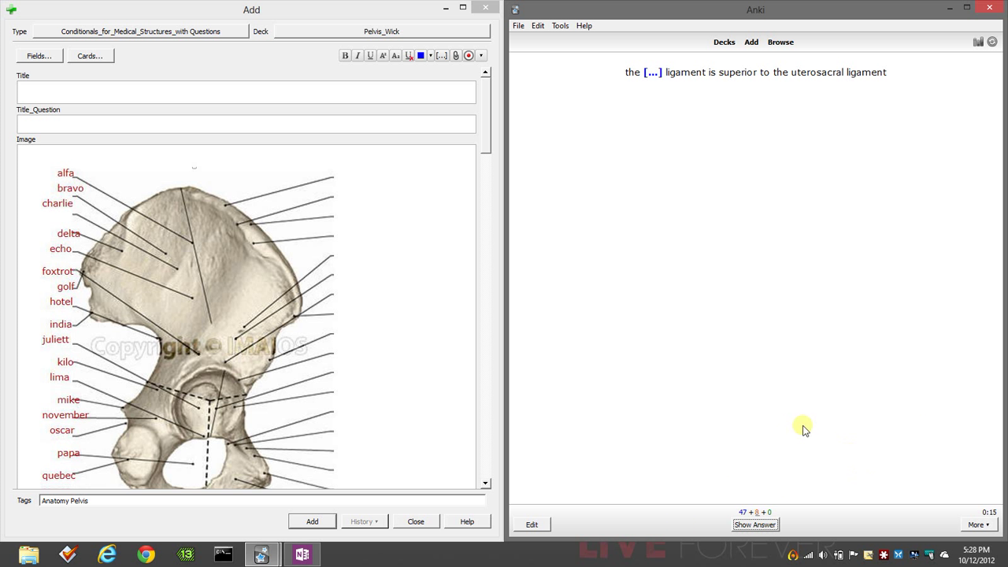
{"action": "mouse_move", "coordinate": [732, 433]}
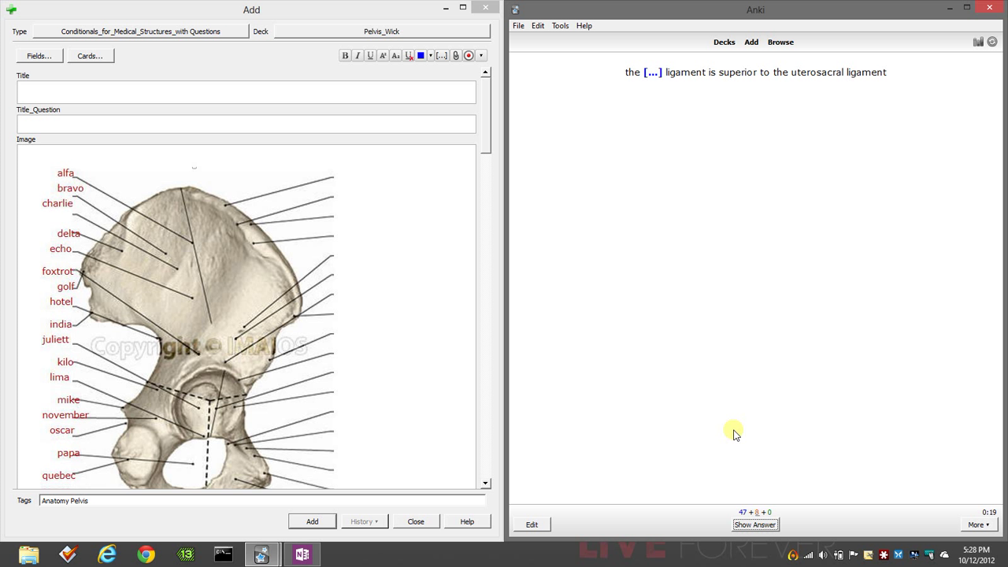
{"action": "mouse_move", "coordinate": [682, 478]}
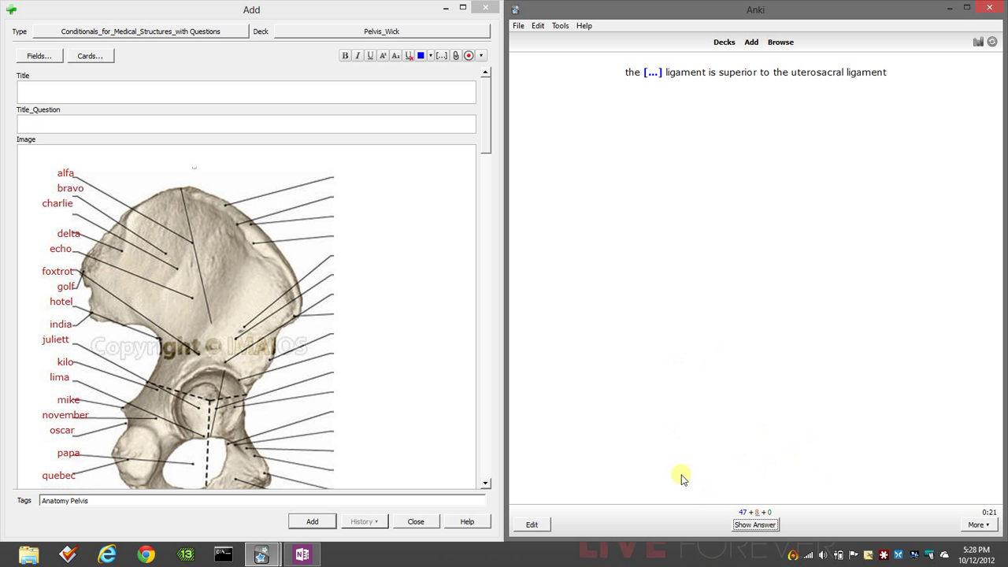
{"action": "mouse_move", "coordinate": [681, 489]}
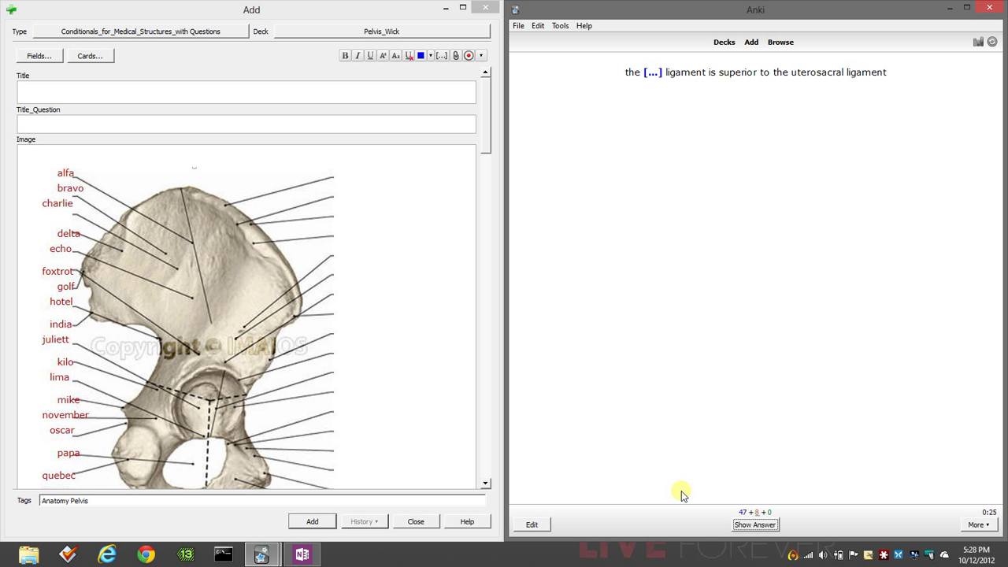
{"action": "mouse_move", "coordinate": [759, 502]}
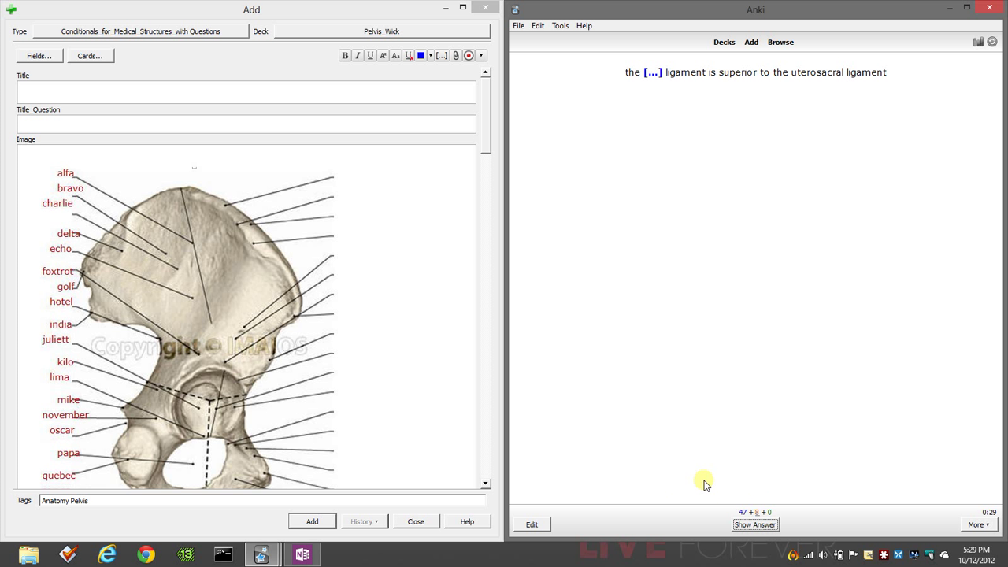
{"action": "mouse_move", "coordinate": [816, 503]}
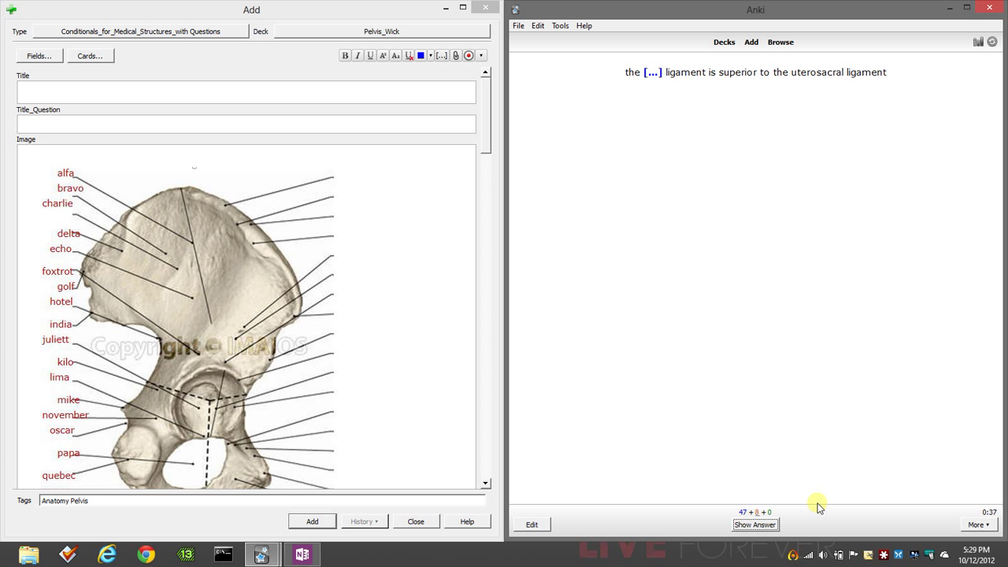
{"action": "mouse_move", "coordinate": [770, 469]}
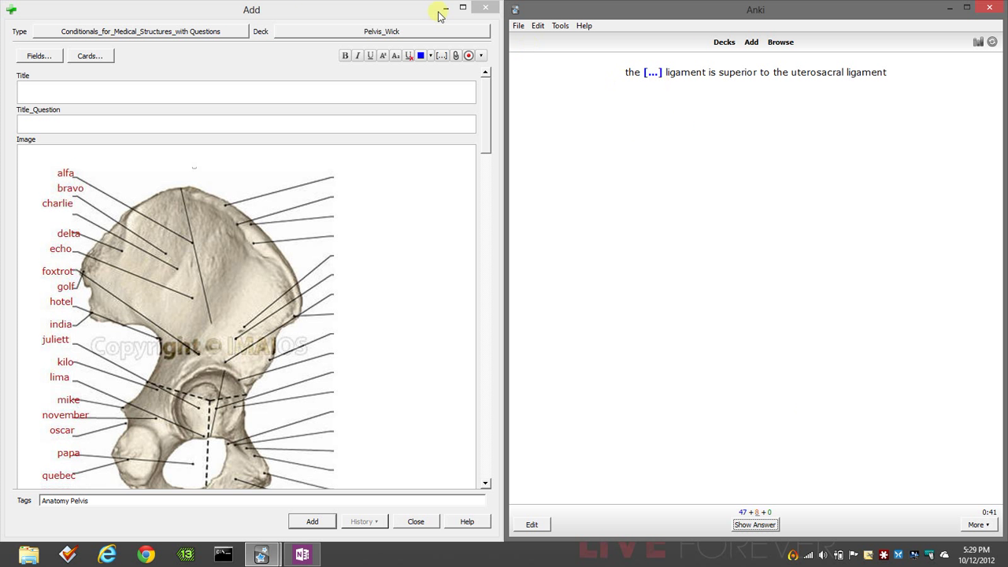
Step: Switch the new note's type to Cloze in the Choose Note Type dialog
{"action": "left_click", "coordinate": [140, 32]}
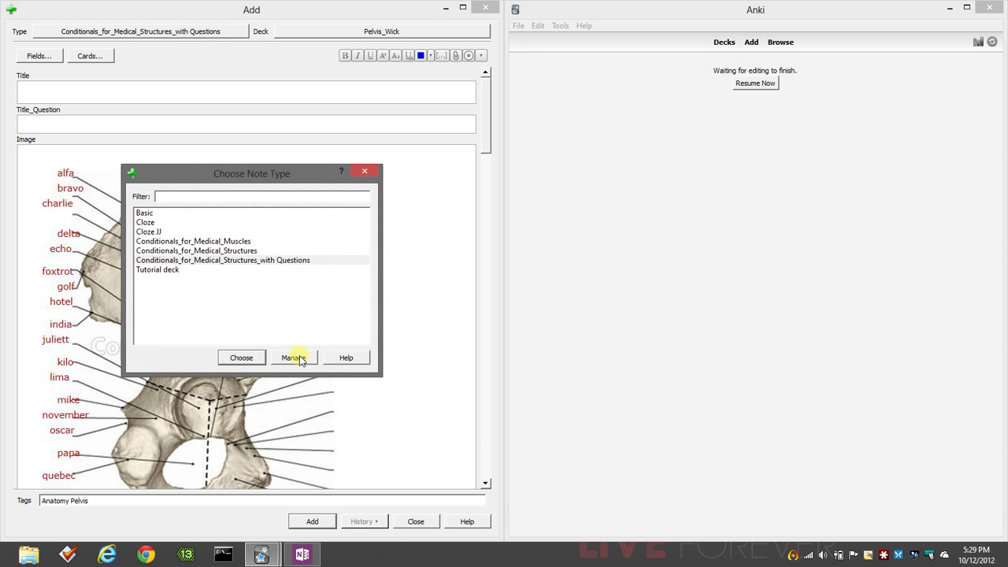
{"action": "left_click", "coordinate": [145, 213]}
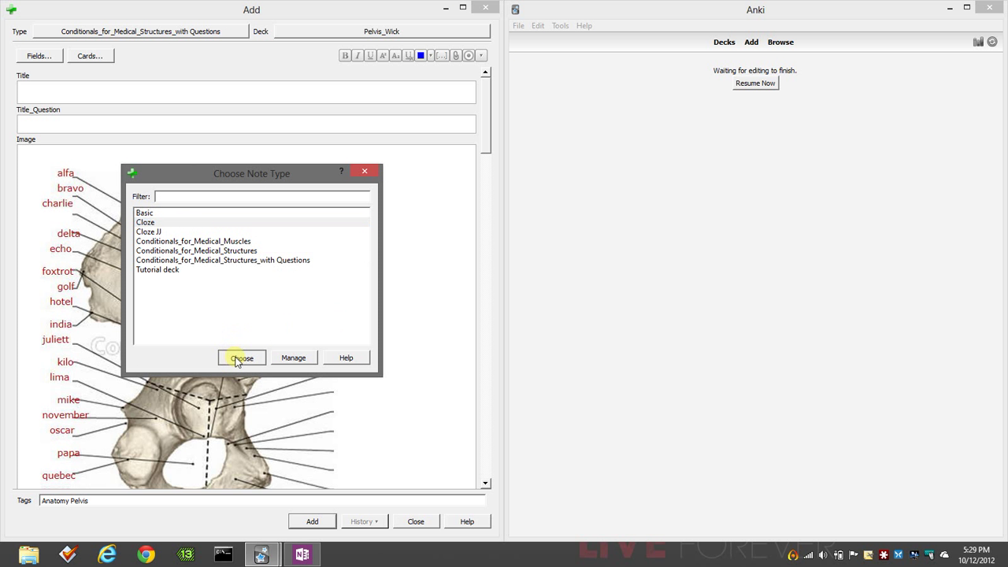
{"action": "left_click", "coordinate": [243, 357]}
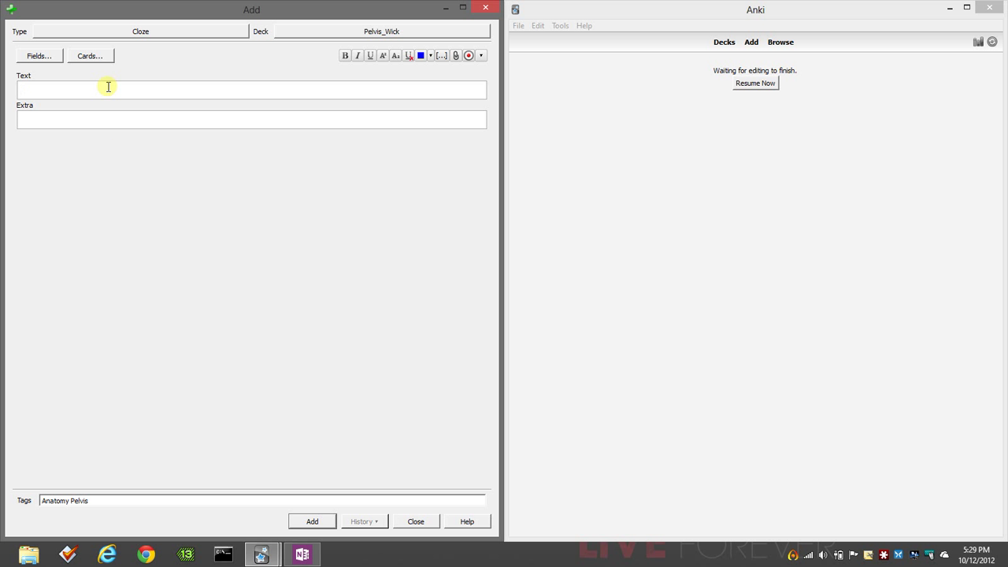
Step: Write a practice sentence 'the late train is red' in the Text field, then select it for replacement
{"action": "left_click", "coordinate": [250, 88]}
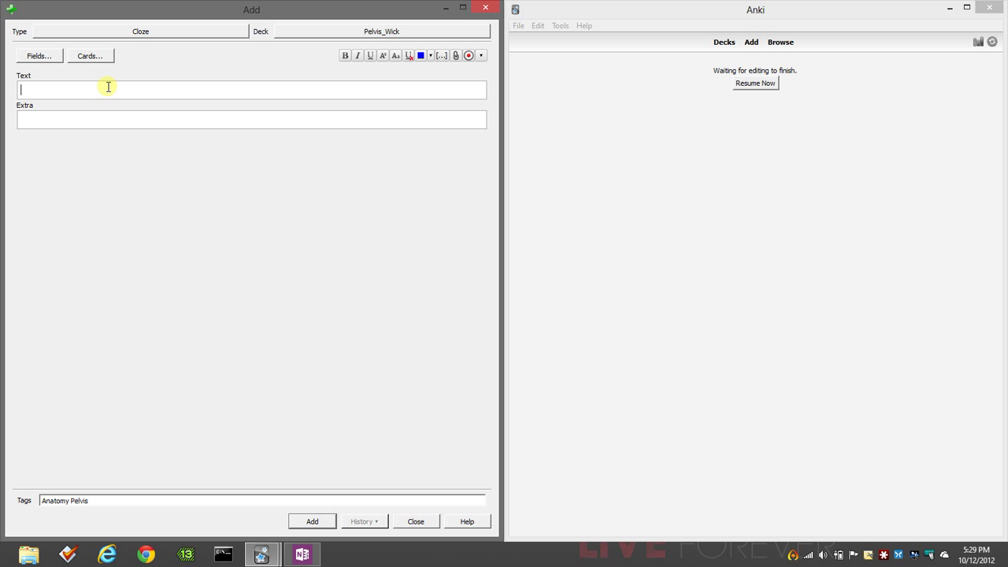
{"action": "type", "text": "the la"}
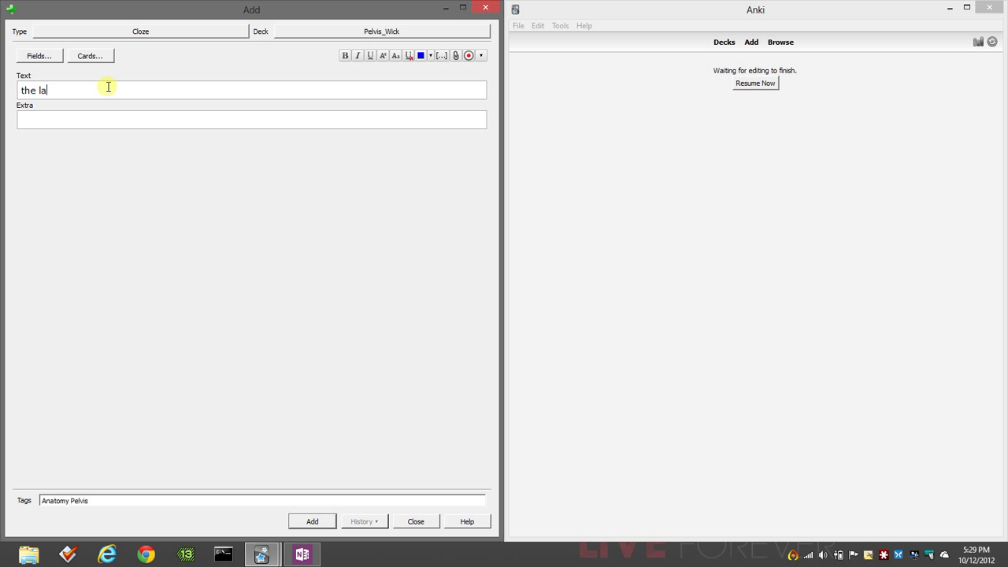
{"action": "type", "text": "te train is"}
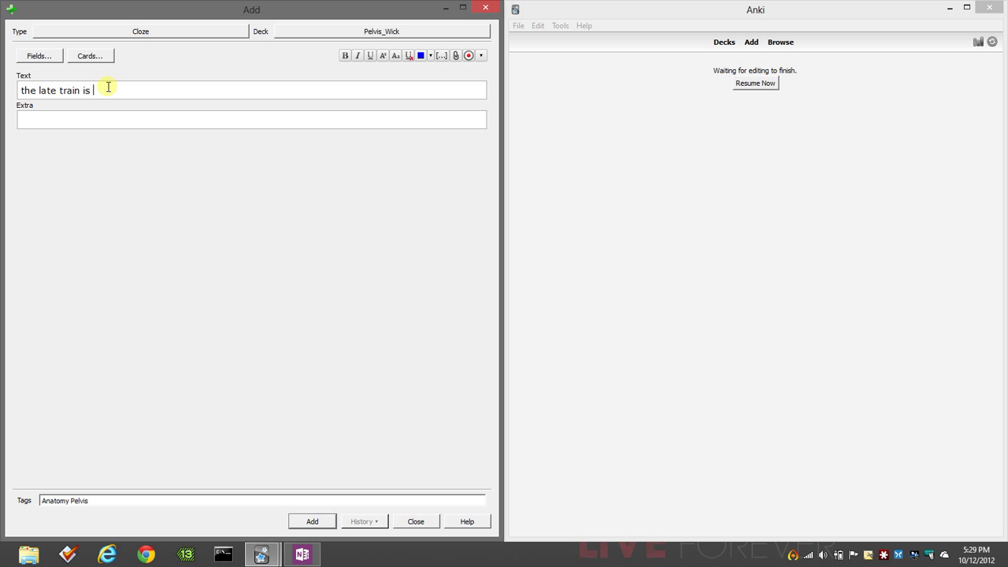
{"action": "type", "text": "red"}
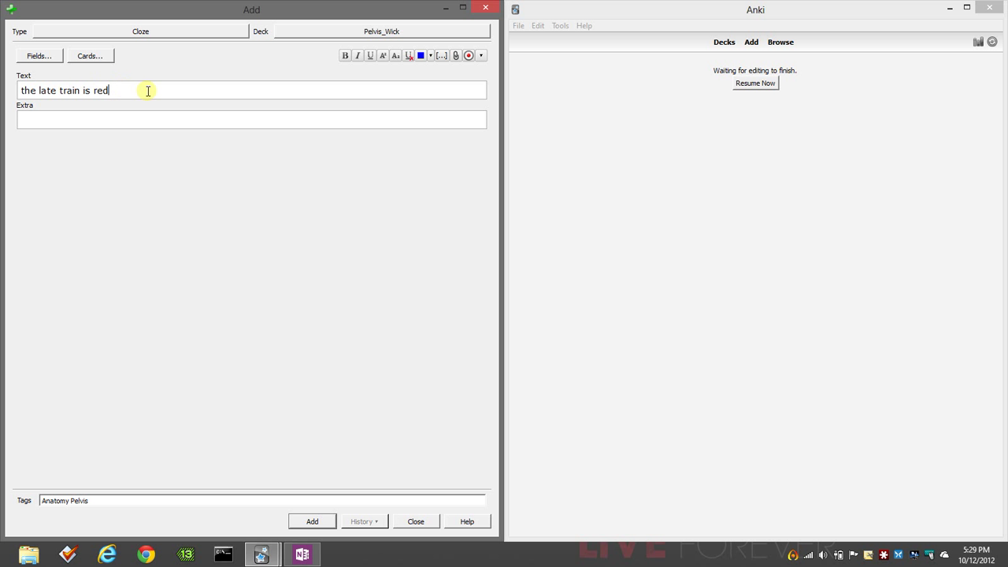
{"action": "double_click", "coordinate": [100, 90]}
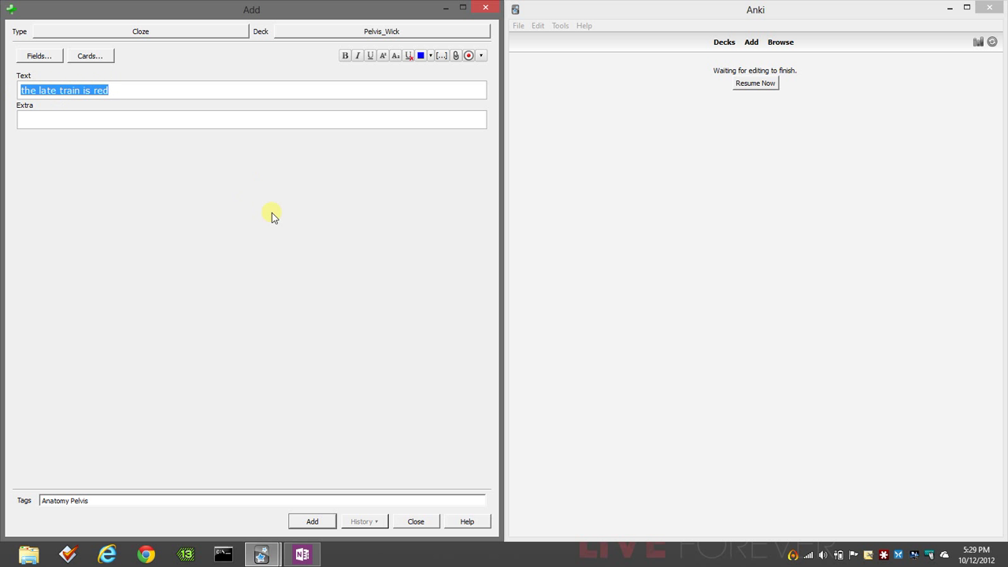
Step: Replace it with 'the superior hypogastric plexus is above the inferior hypogastric plexus'
{"action": "type", "text": "the superior"}
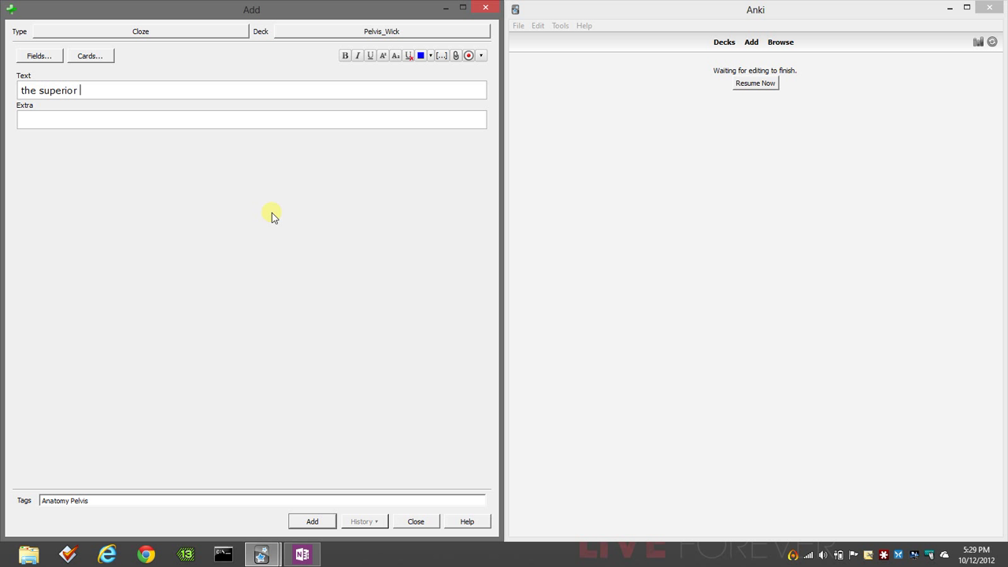
{"action": "type", "text": "hypogastric plexus i"}
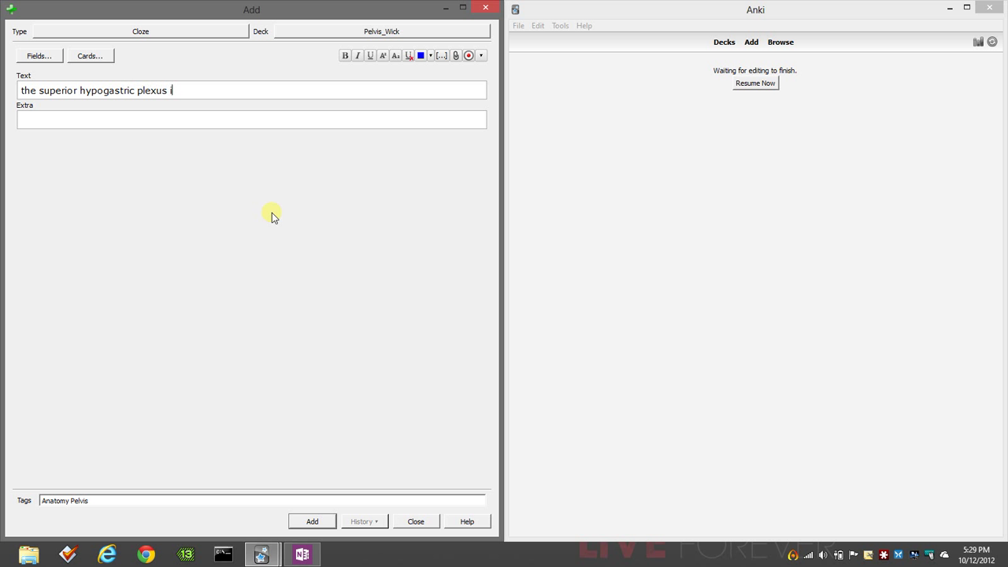
{"action": "type", "text": "s above the"}
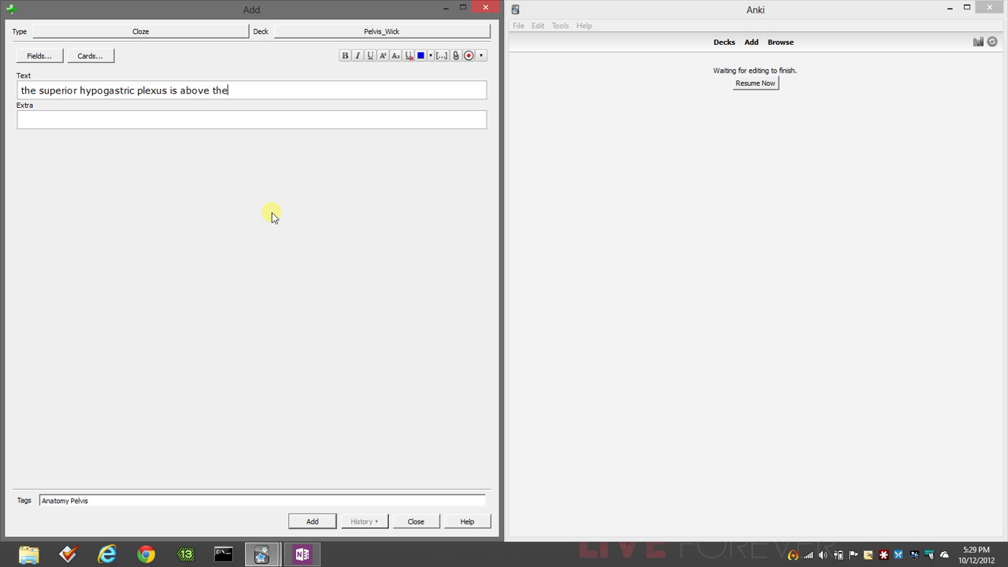
{"action": "type", "text": "inferior h"}
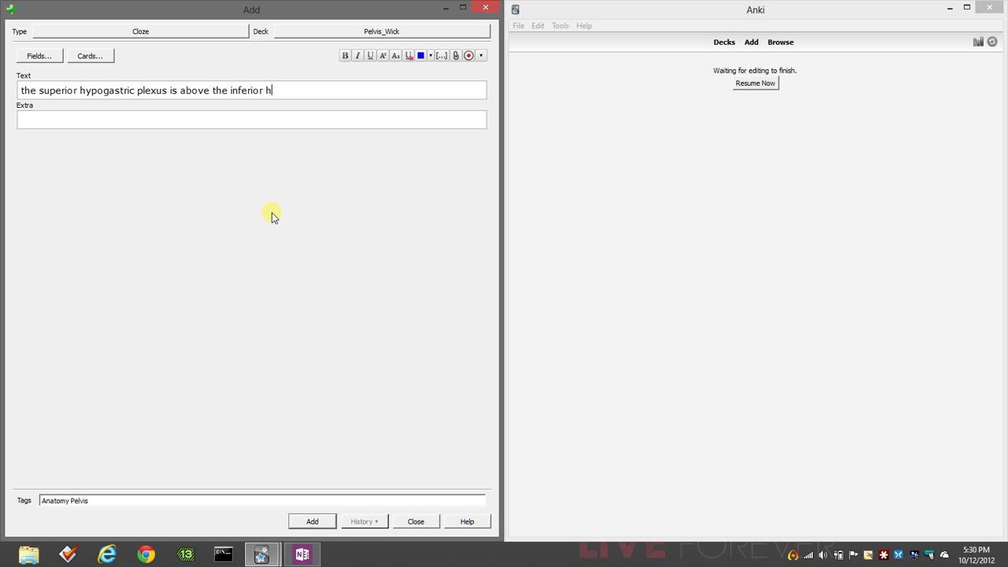
{"action": "type", "text": "ypogastric plex"}
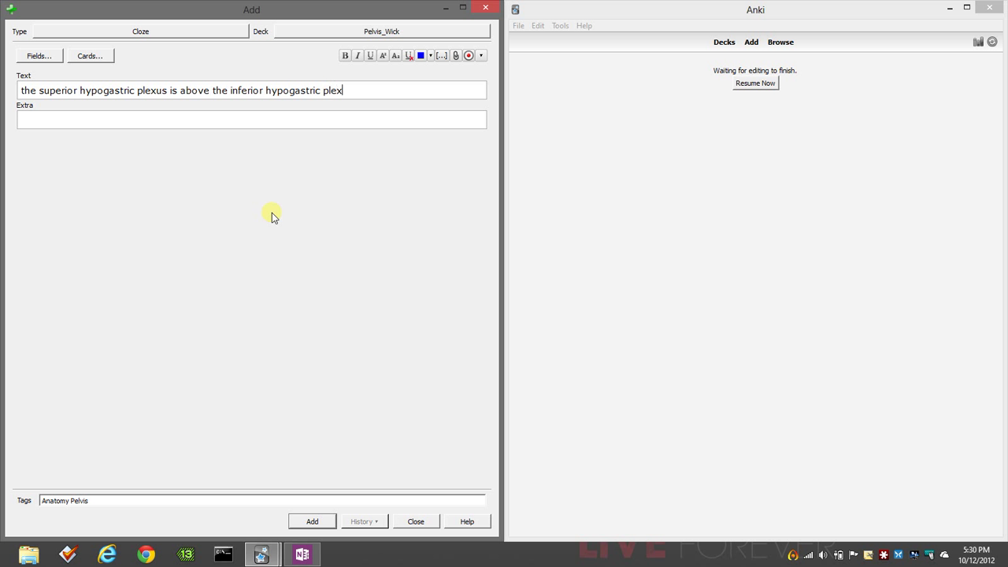
{"action": "type", "text": "us"}
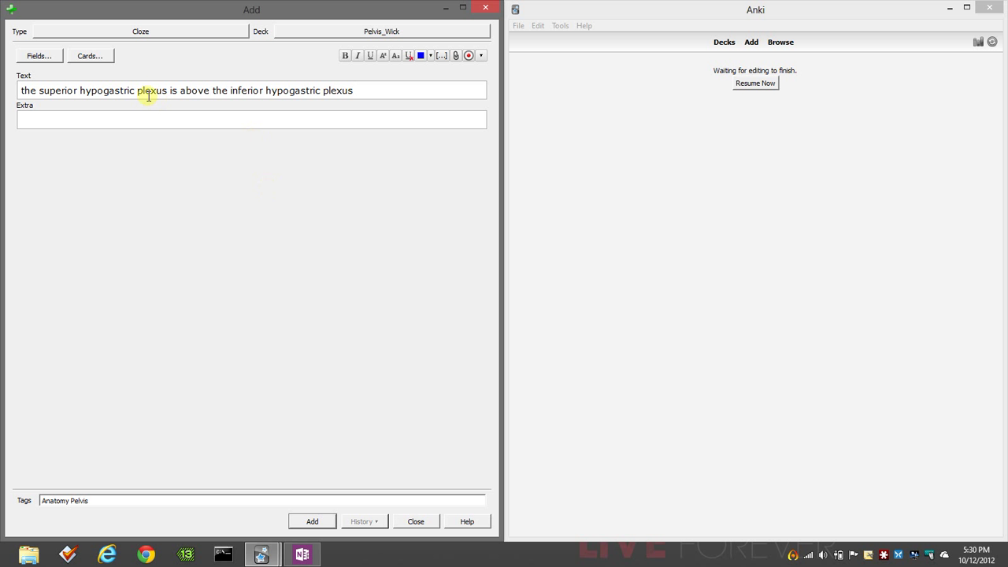
{"action": "mouse_move", "coordinate": [82, 99]}
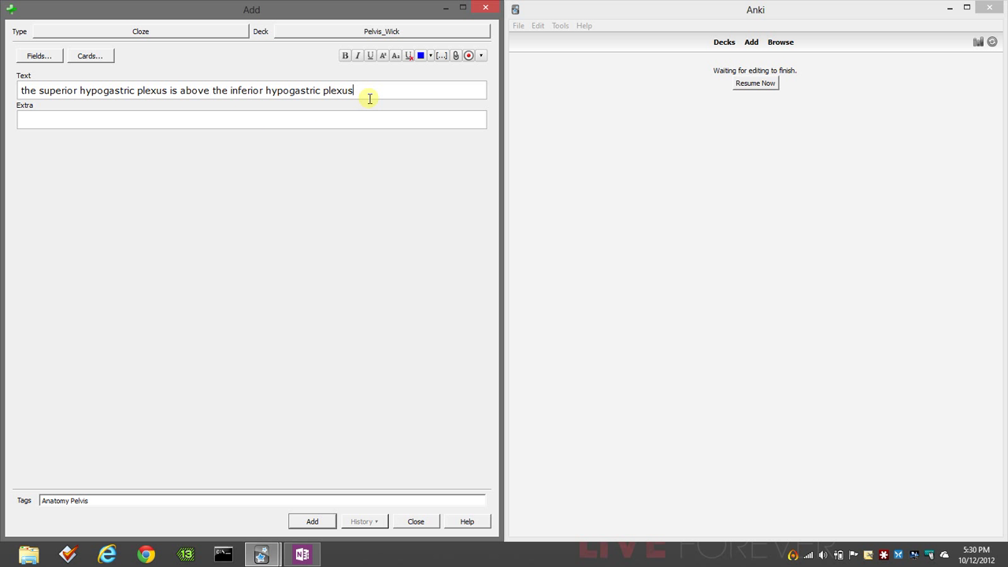
{"action": "mouse_move", "coordinate": [164, 104]}
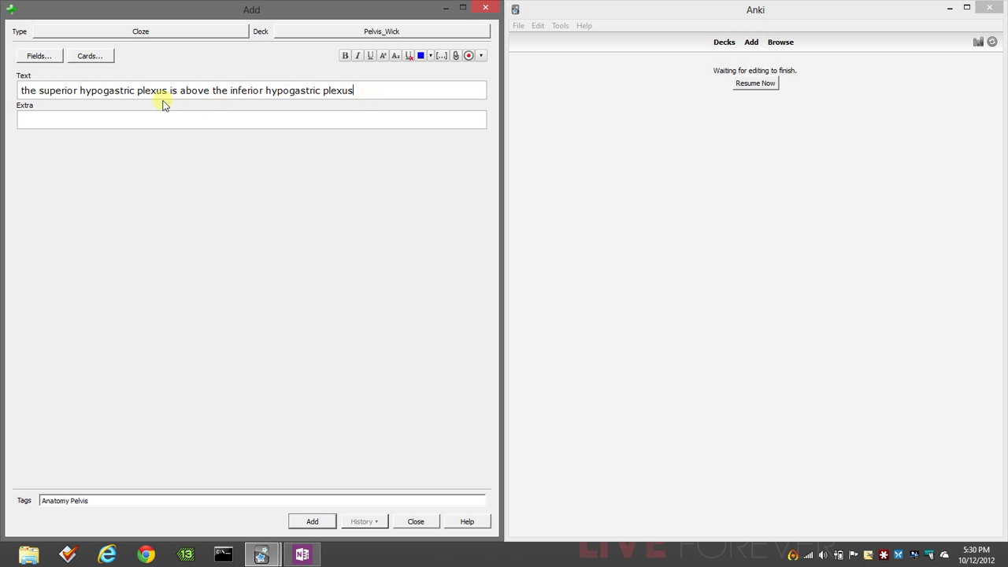
{"action": "mouse_move", "coordinate": [396, 122]}
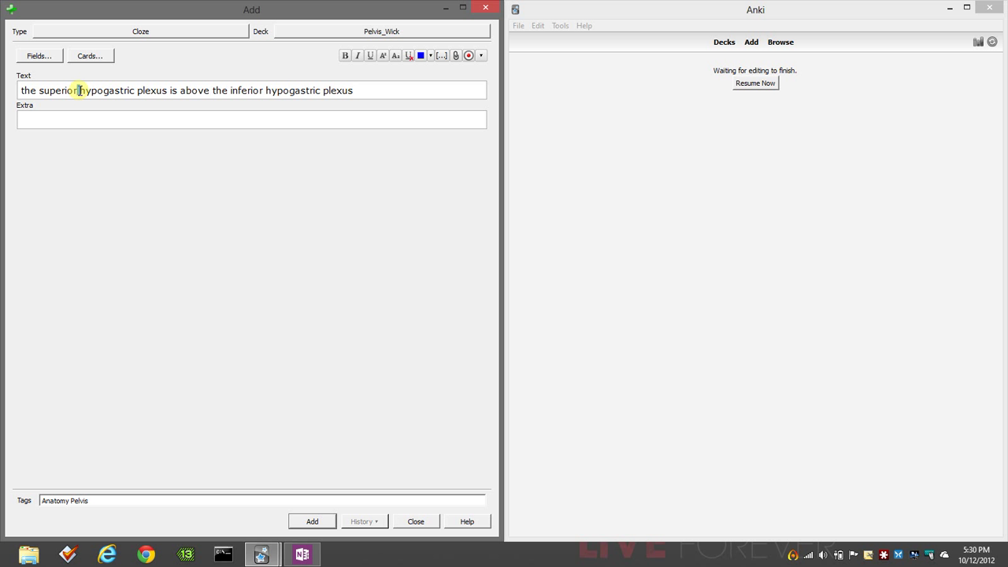
Step: Make 'superior' a c1 cloze deletion in the Text field
{"action": "double_click", "coordinate": [57, 90]}
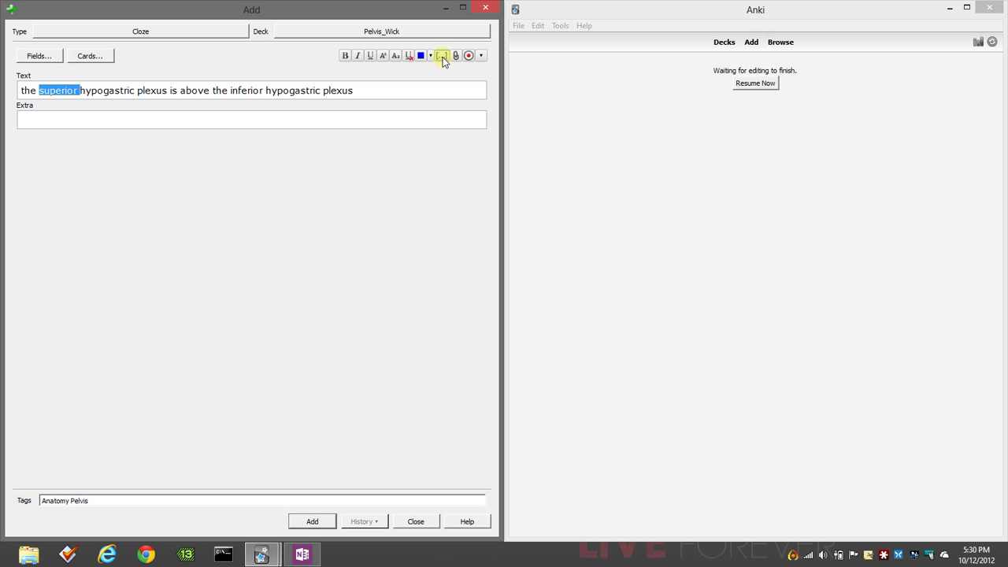
{"action": "left_click", "coordinate": [441, 56]}
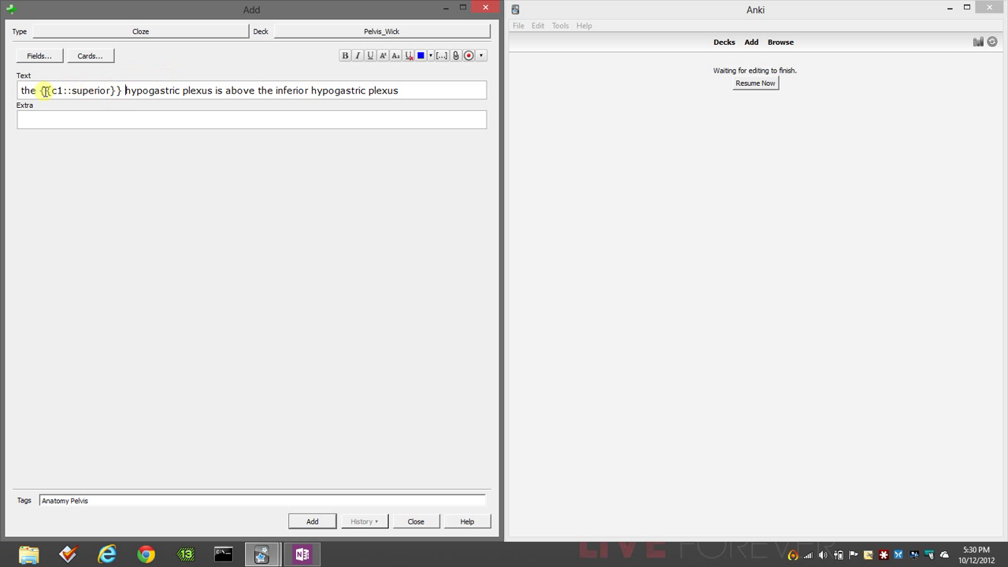
{"action": "mouse_move", "coordinate": [119, 120]}
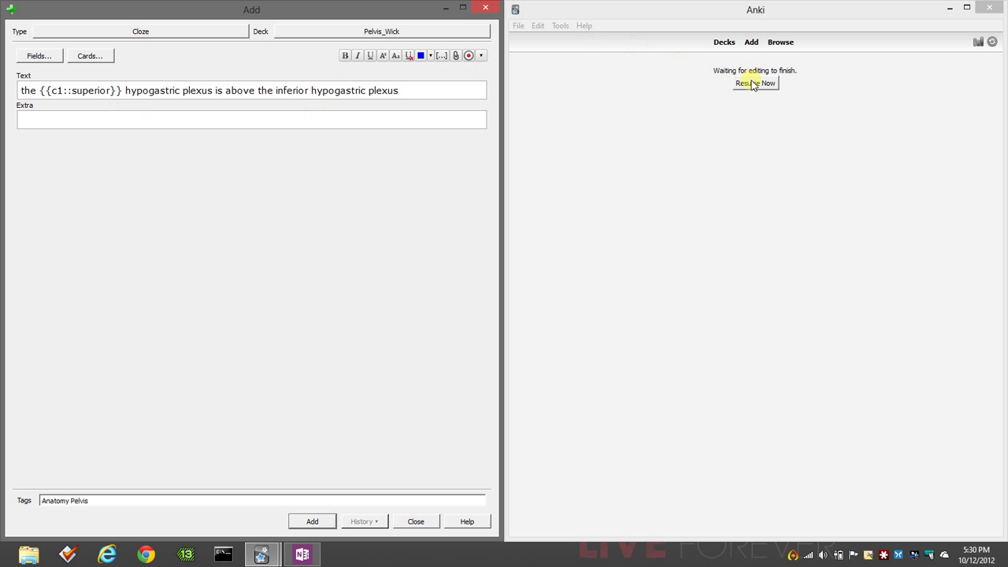
{"action": "left_click", "coordinate": [755, 83]}
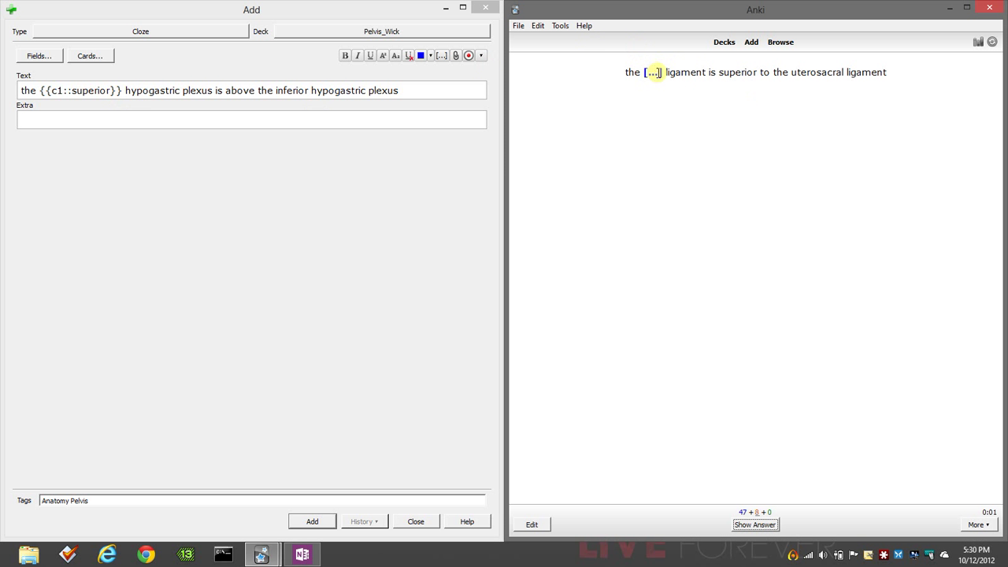
{"action": "mouse_move", "coordinate": [668, 168]}
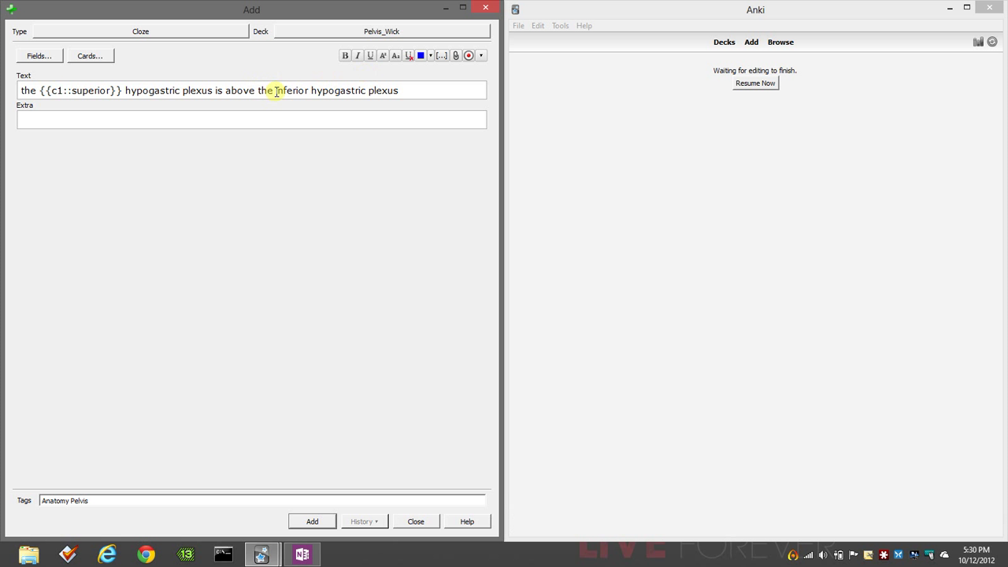
Step: Make 'inferior' a cloze deletion too and renumber it to c1 so both share one card
{"action": "left_click", "coordinate": [440, 55]}
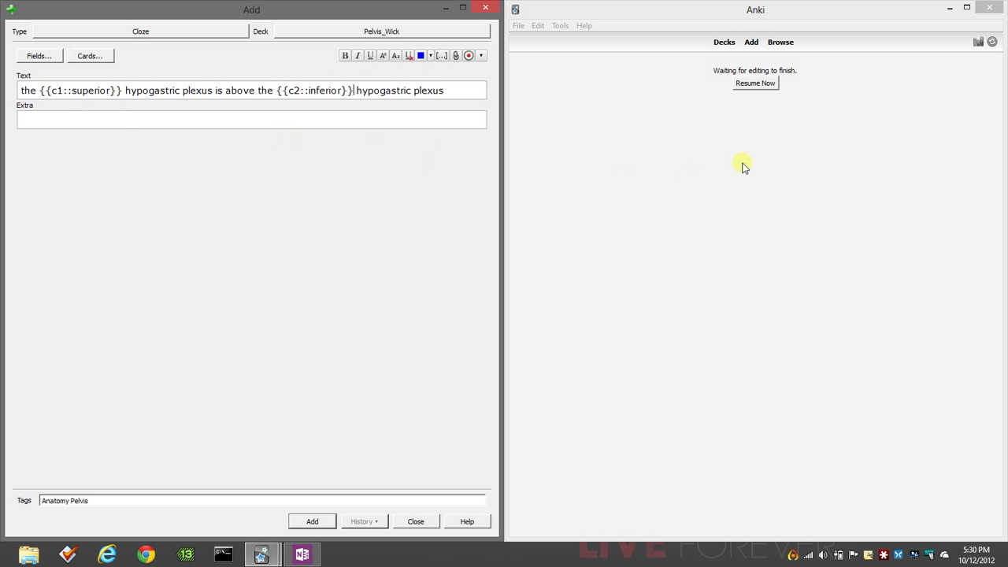
{"action": "left_click", "coordinate": [754, 82]}
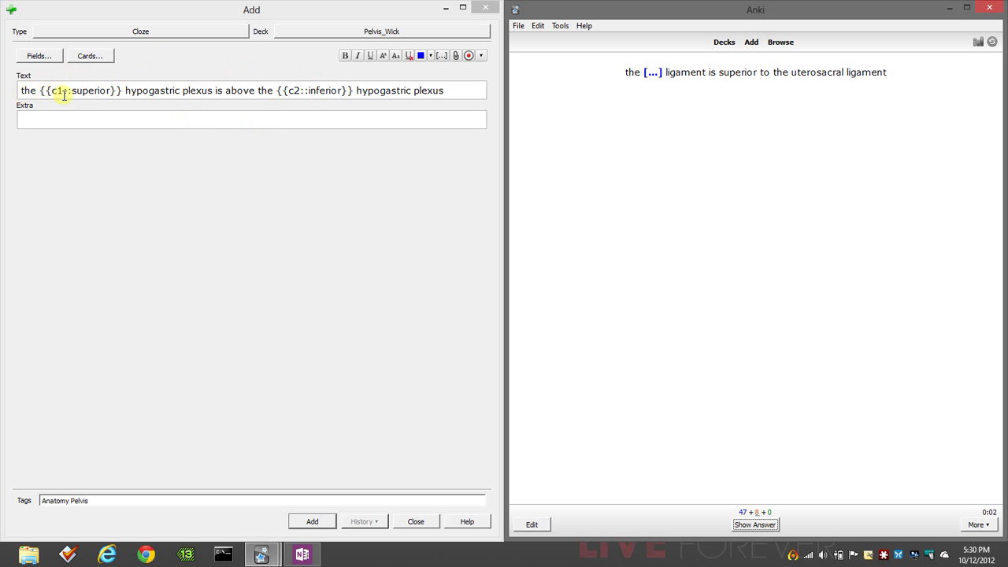
{"action": "mouse_move", "coordinate": [312, 82]}
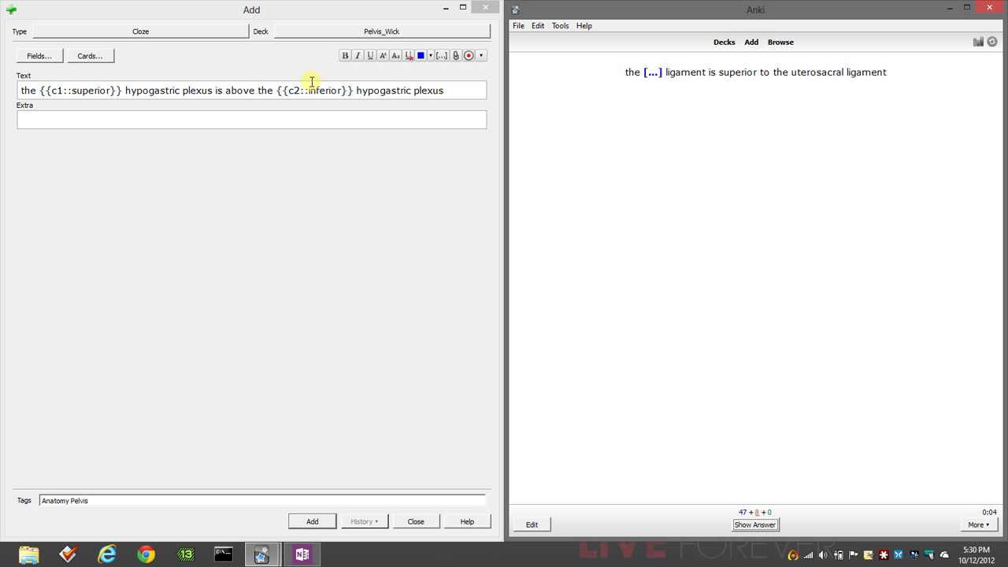
{"action": "double_click", "coordinate": [296, 89]}
{"action": "type", "text": "1"}
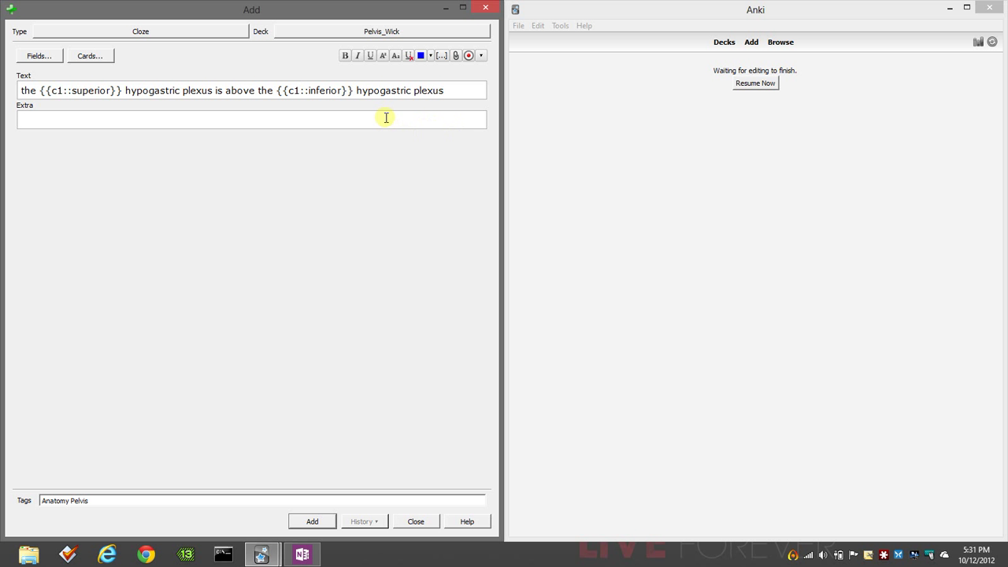
{"action": "mouse_move", "coordinate": [19, 112]}
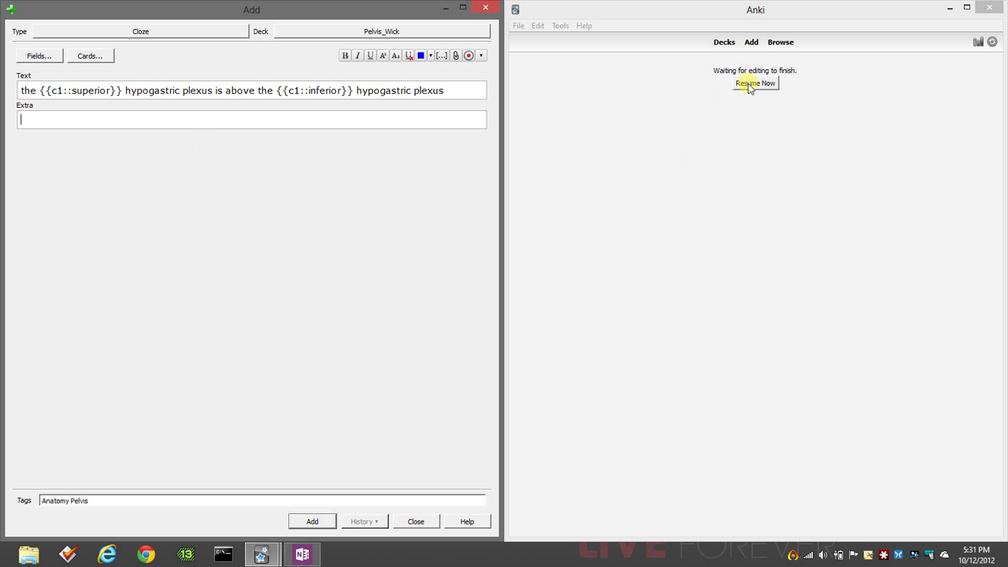
Step: Resume reviewing and reveal the cardinal transverse cervical ligament answer
{"action": "left_click", "coordinate": [754, 83]}
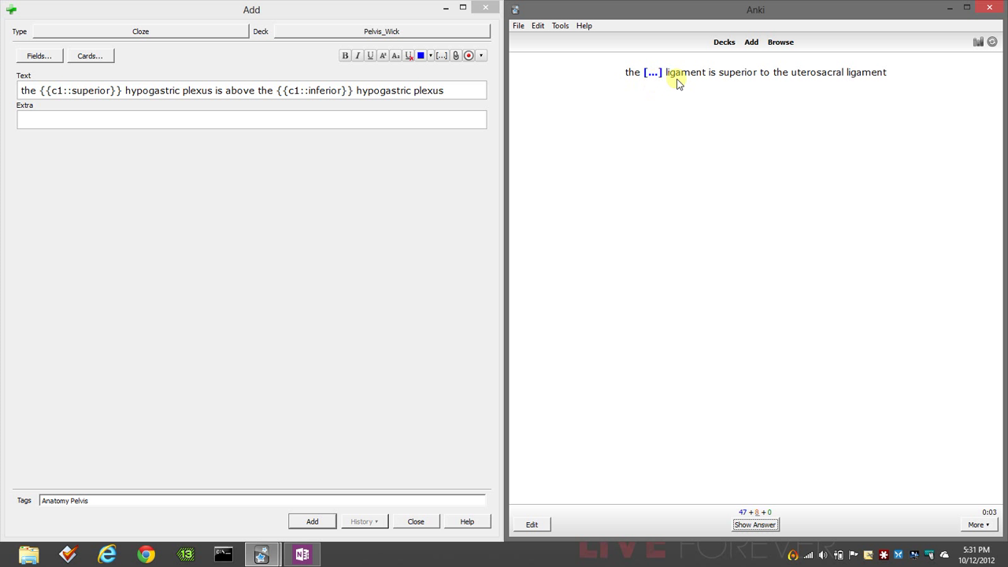
{"action": "mouse_move", "coordinate": [812, 95]}
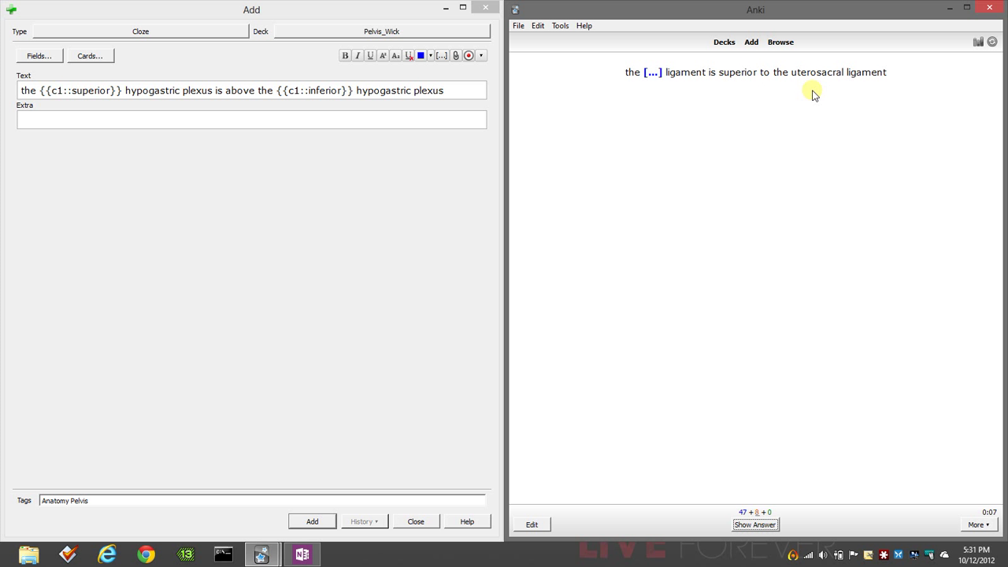
{"action": "mouse_move", "coordinate": [828, 306]}
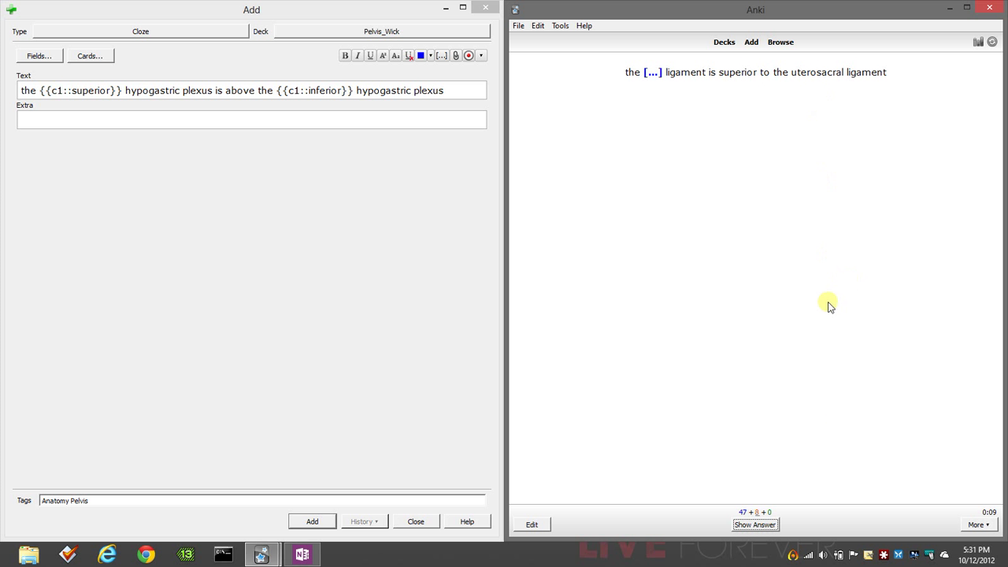
{"action": "left_click", "coordinate": [755, 524]}
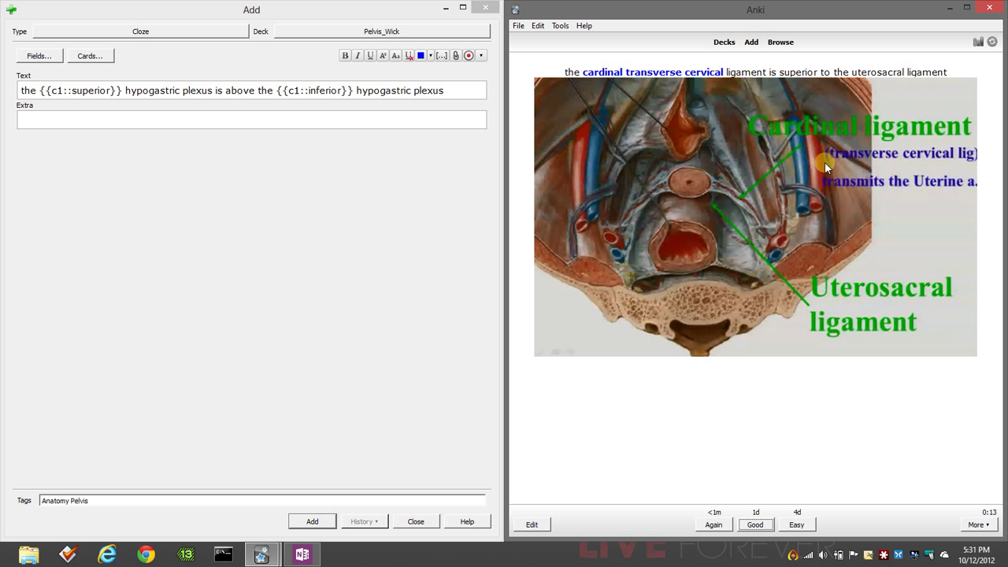
{"action": "mouse_move", "coordinate": [634, 72]}
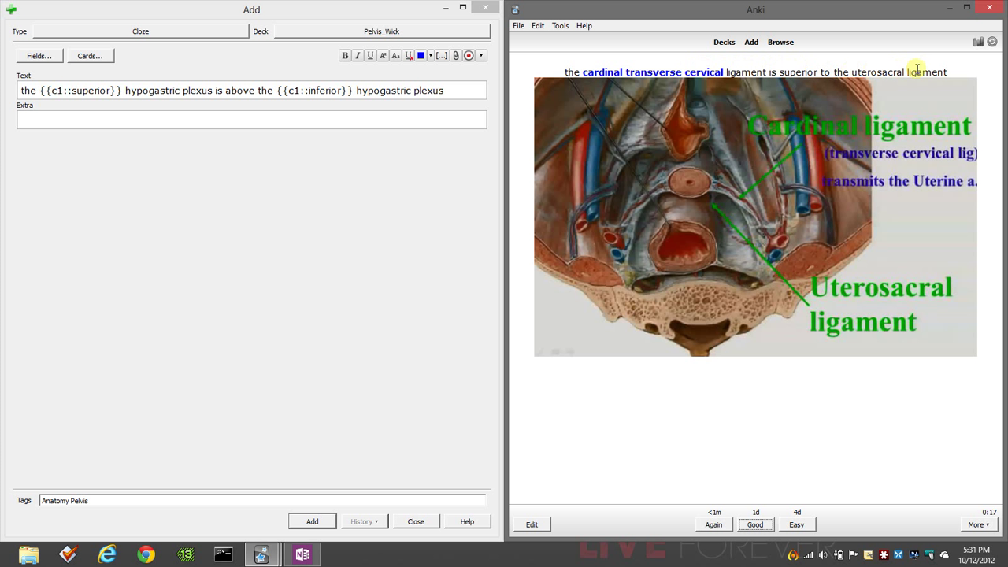
{"action": "mouse_move", "coordinate": [605, 44]}
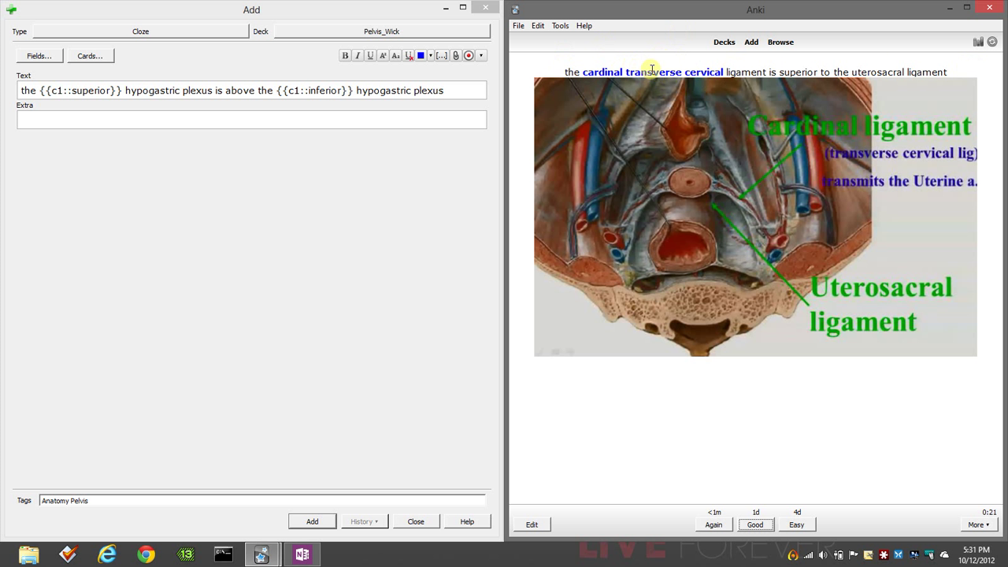
{"action": "mouse_move", "coordinate": [249, 179]}
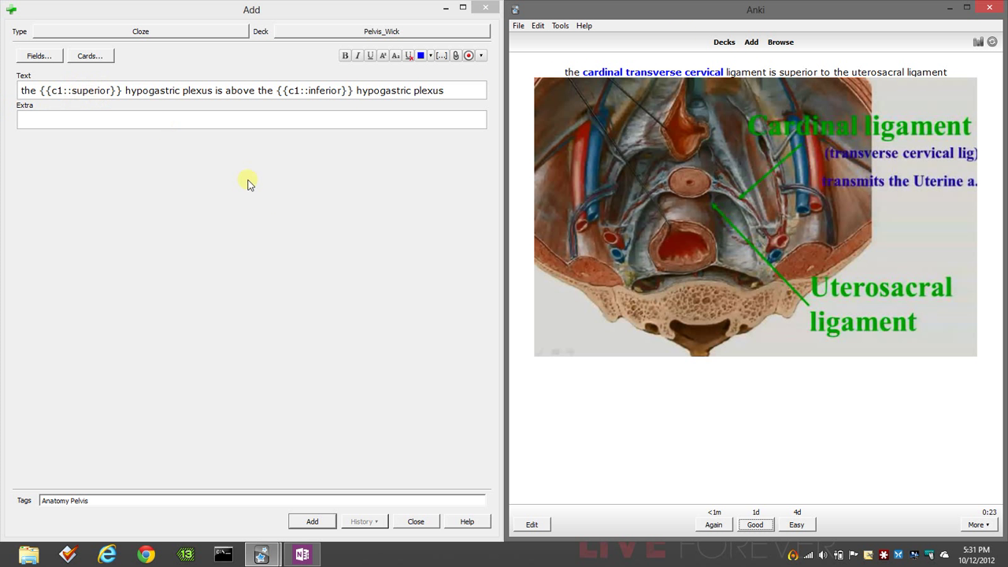
{"action": "mouse_move", "coordinate": [296, 219]}
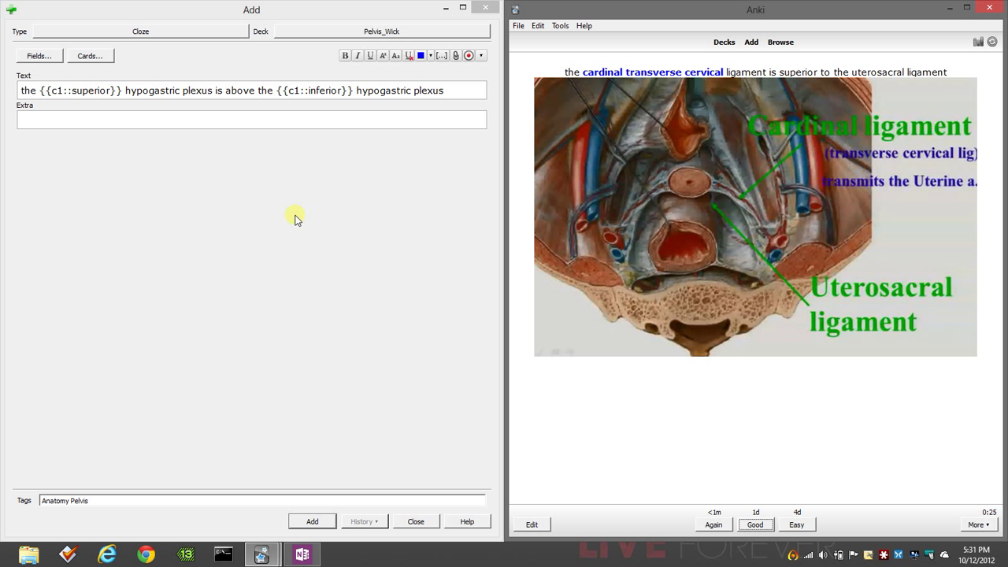
{"action": "mouse_move", "coordinate": [712, 202]}
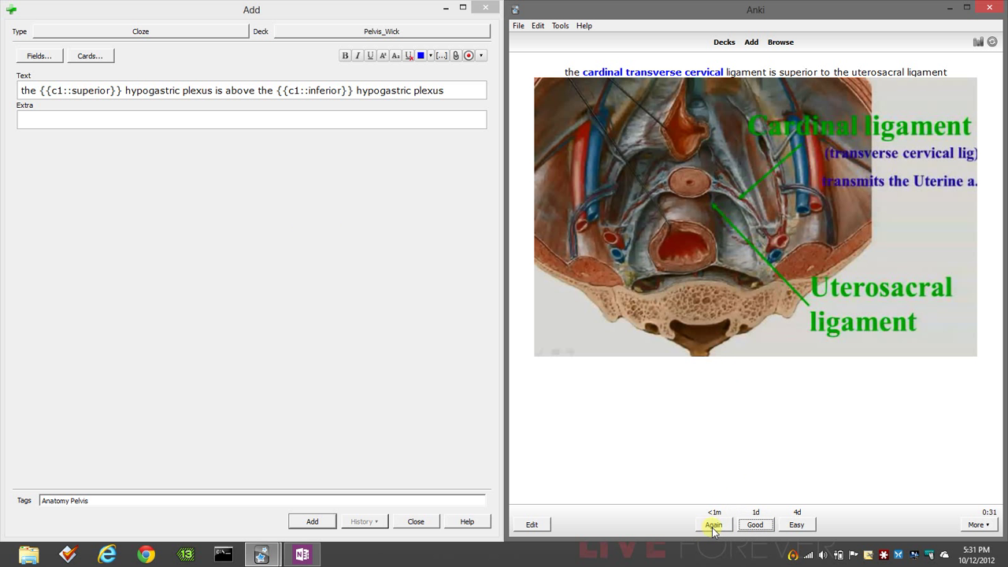
{"action": "mouse_move", "coordinate": [711, 524]}
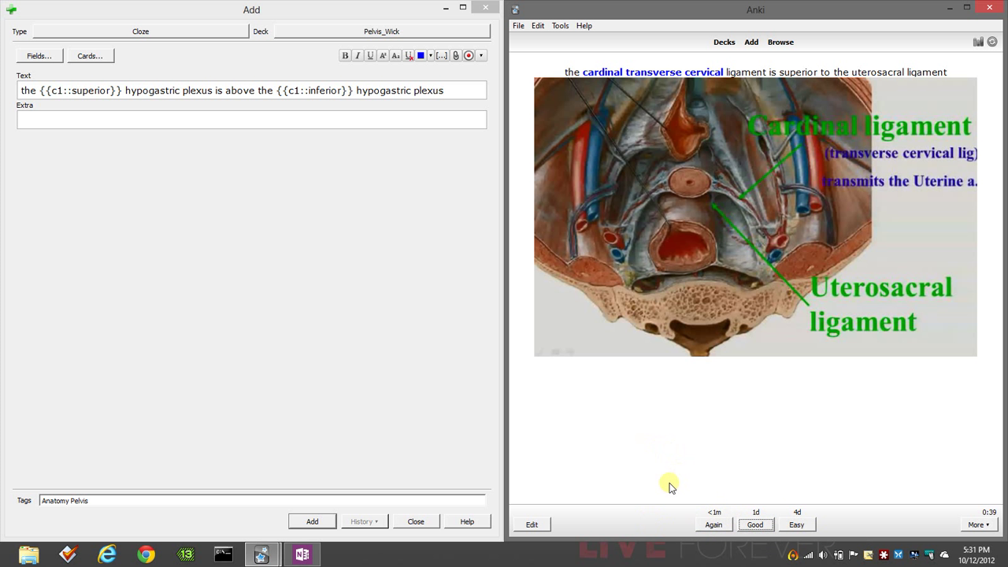
{"action": "mouse_move", "coordinate": [756, 505]}
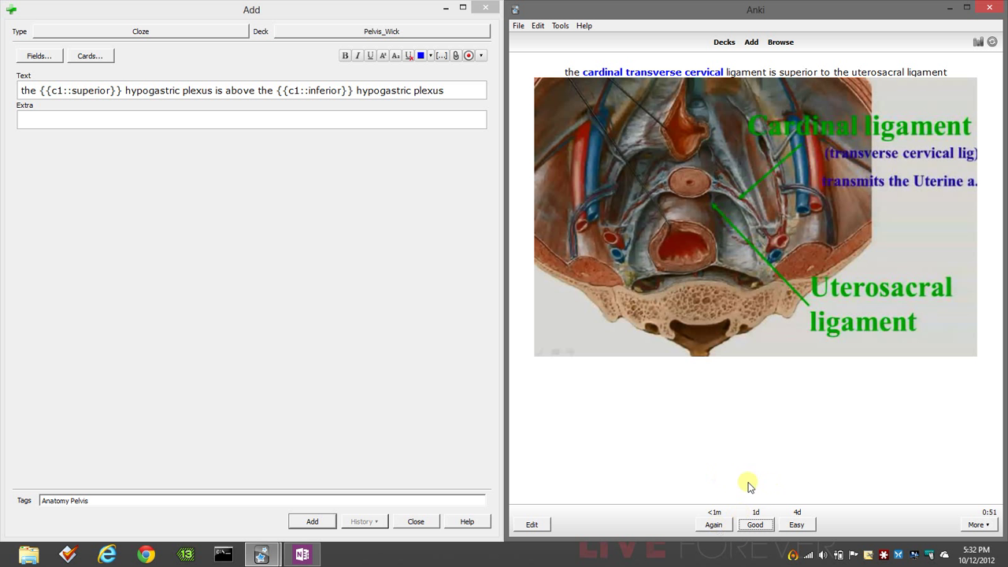
{"action": "mouse_move", "coordinate": [652, 474]}
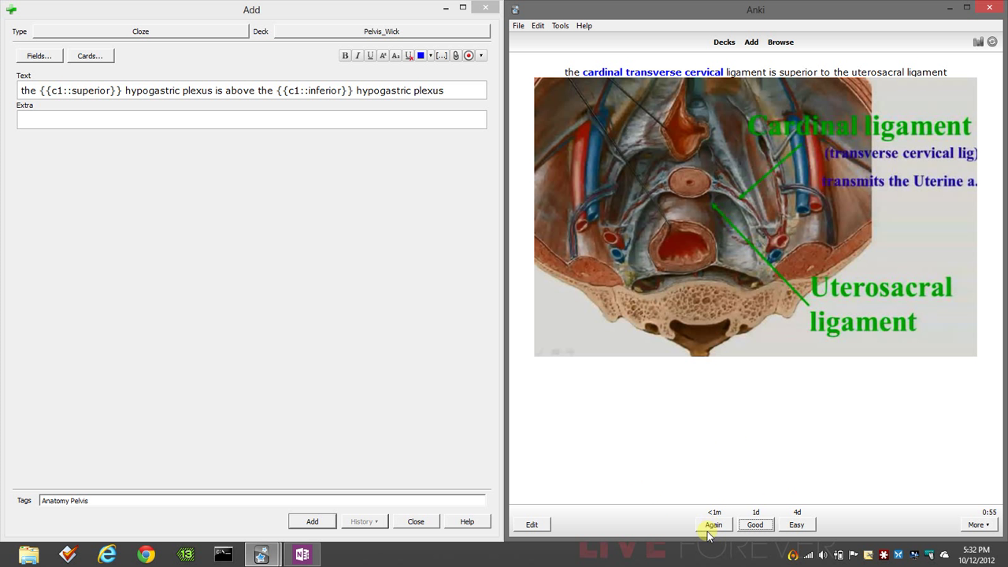
{"action": "mouse_move", "coordinate": [630, 457]}
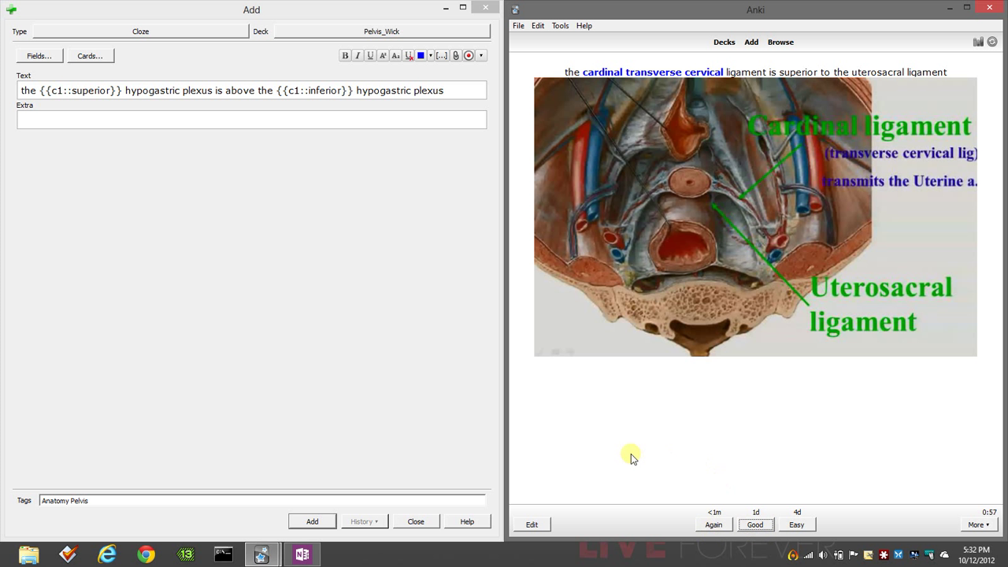
{"action": "mouse_move", "coordinate": [639, 337]}
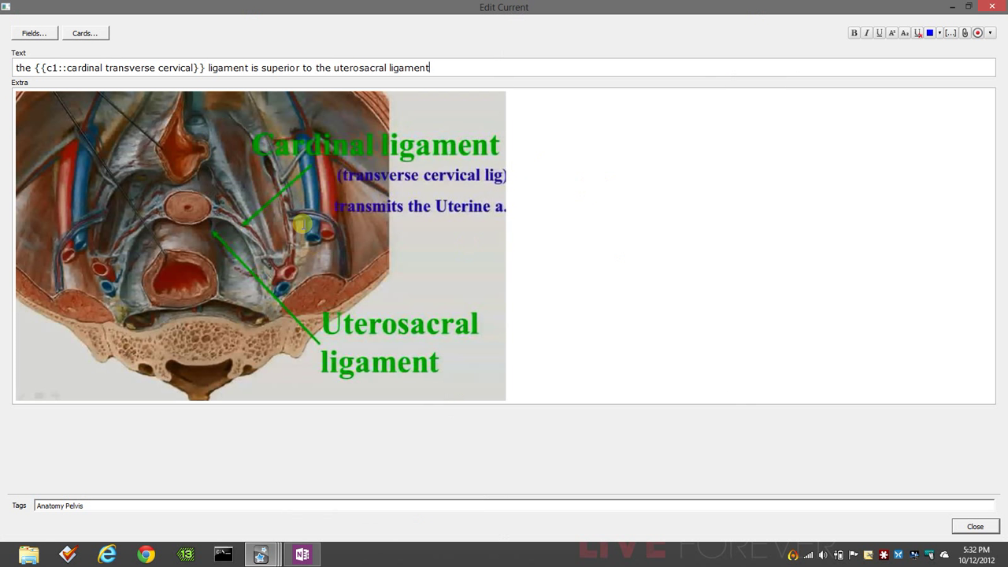
Step: Add '::hint' after 'cervical' inside the ligament cloze to test a cloze hint
{"action": "double_click", "coordinate": [82, 68]}
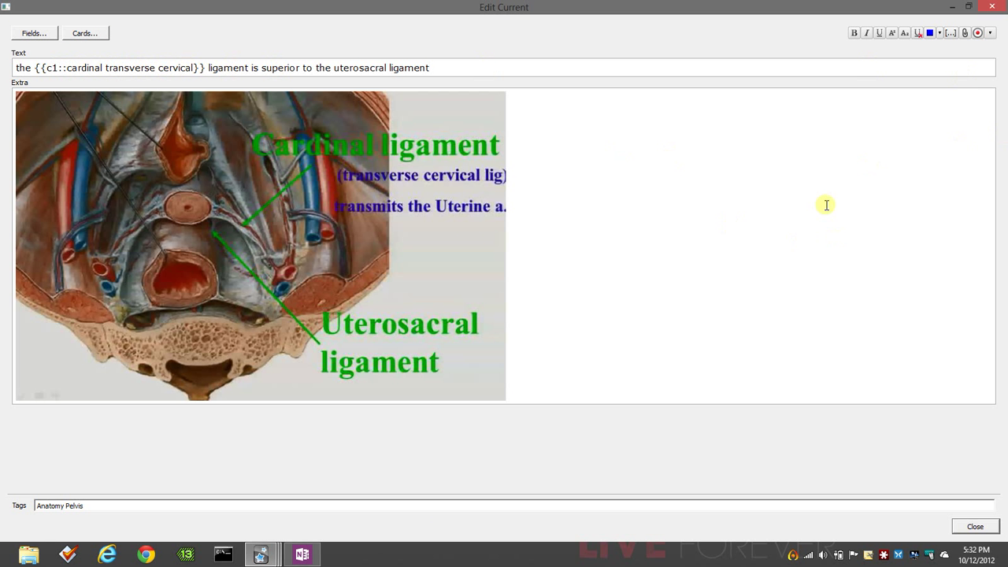
{"action": "mouse_move", "coordinate": [947, 44]}
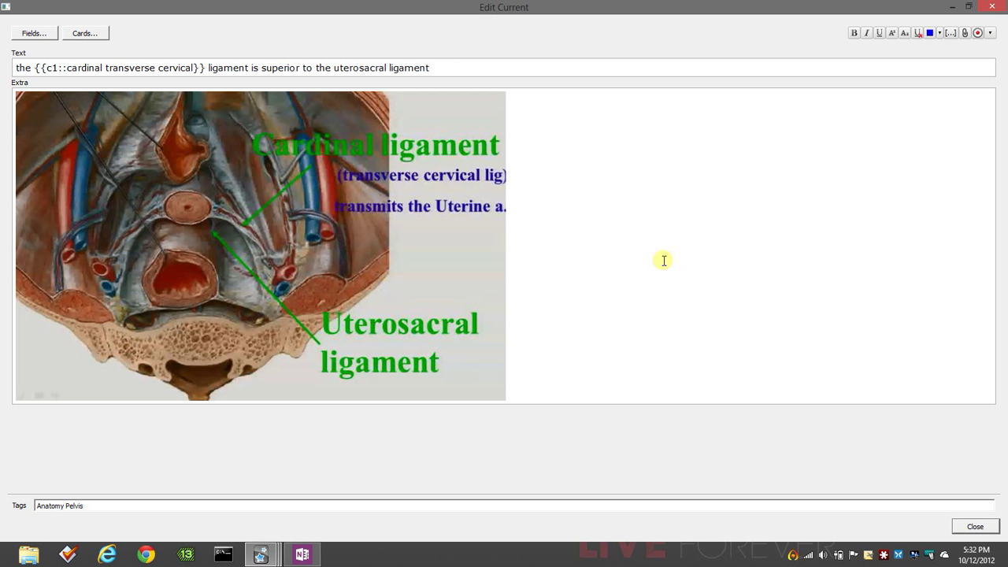
{"action": "mouse_move", "coordinate": [47, 50]}
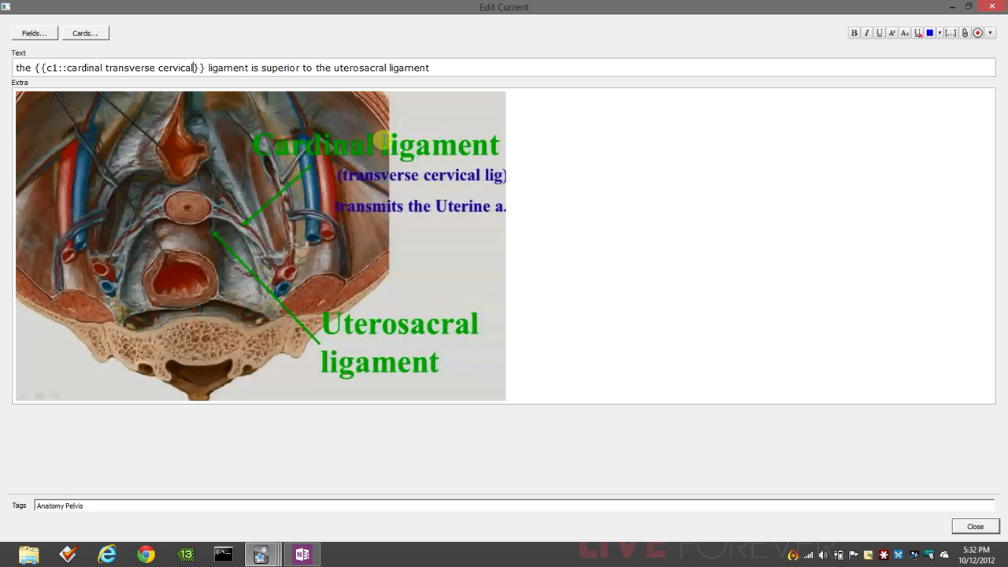
{"action": "type", "text": "::"}
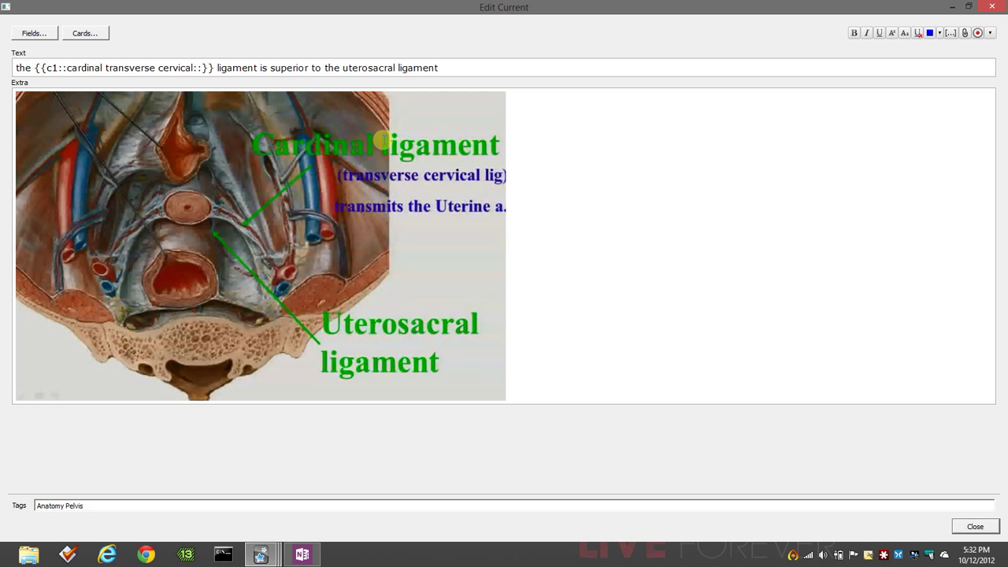
{"action": "type", "text": "hint"}
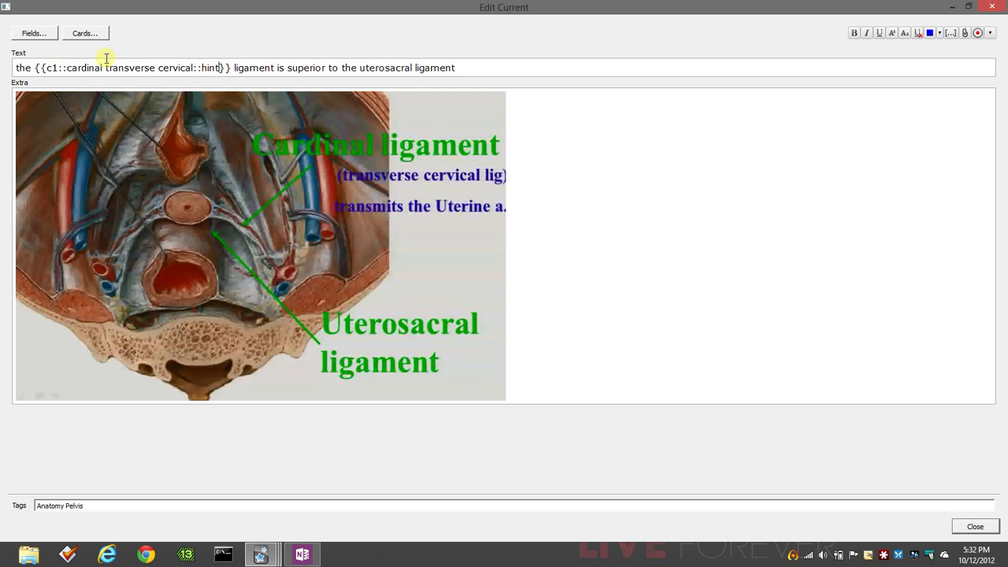
{"action": "mouse_move", "coordinate": [792, 202]}
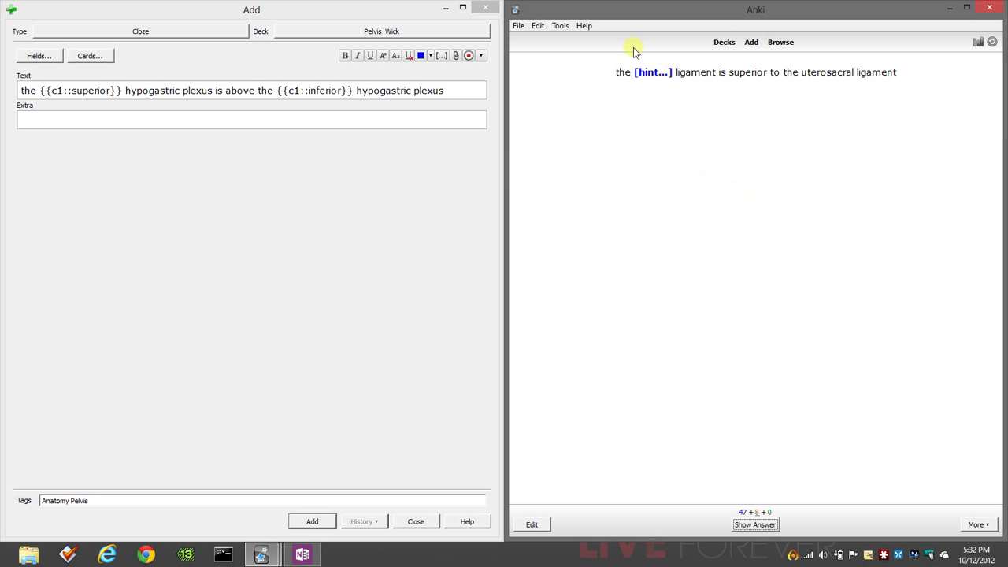
{"action": "mouse_move", "coordinate": [770, 416]}
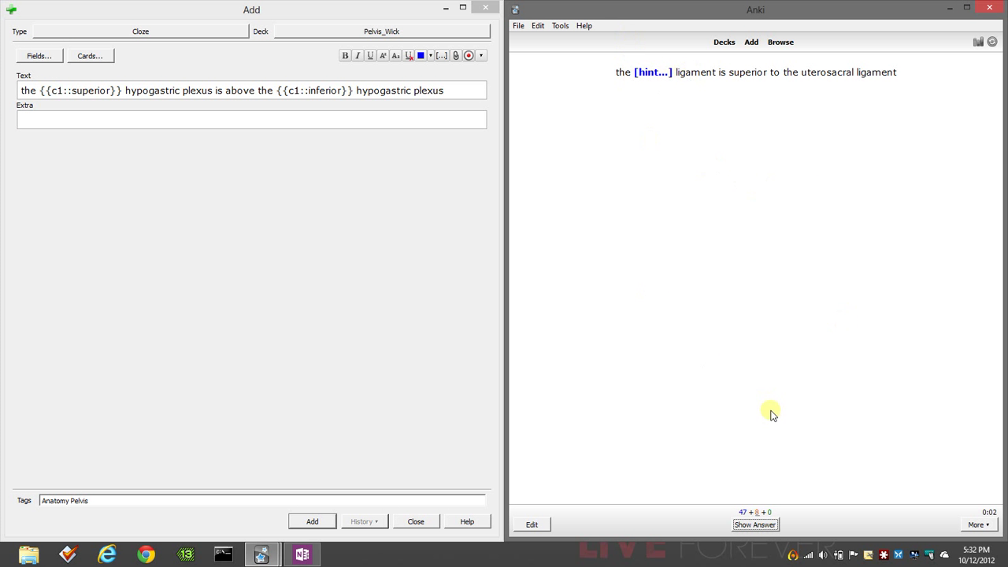
Step: Reopen the card, remove the 'hint' text from the cloze, and return to review
{"action": "left_click", "coordinate": [754, 525]}
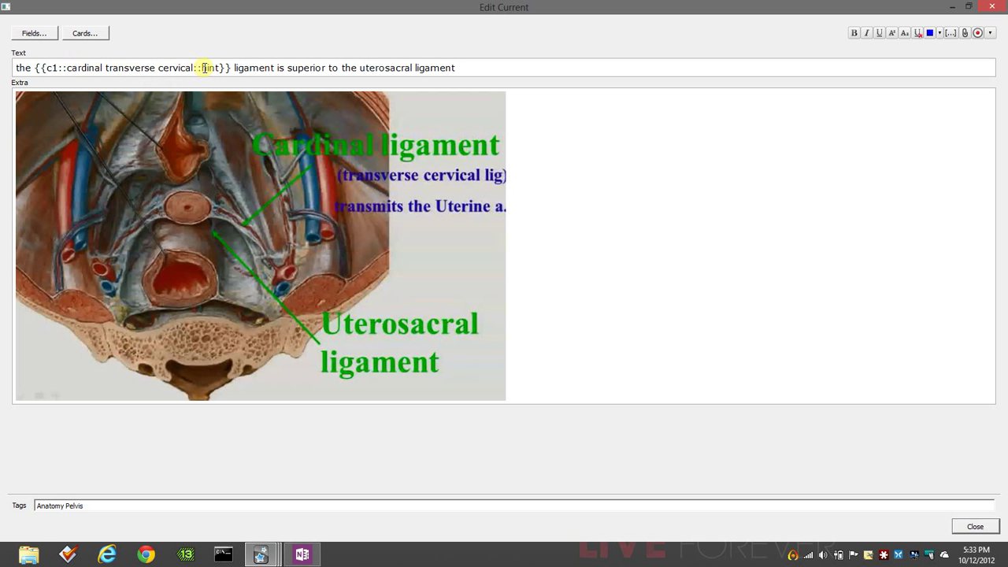
{"action": "double_click", "coordinate": [209, 68]}
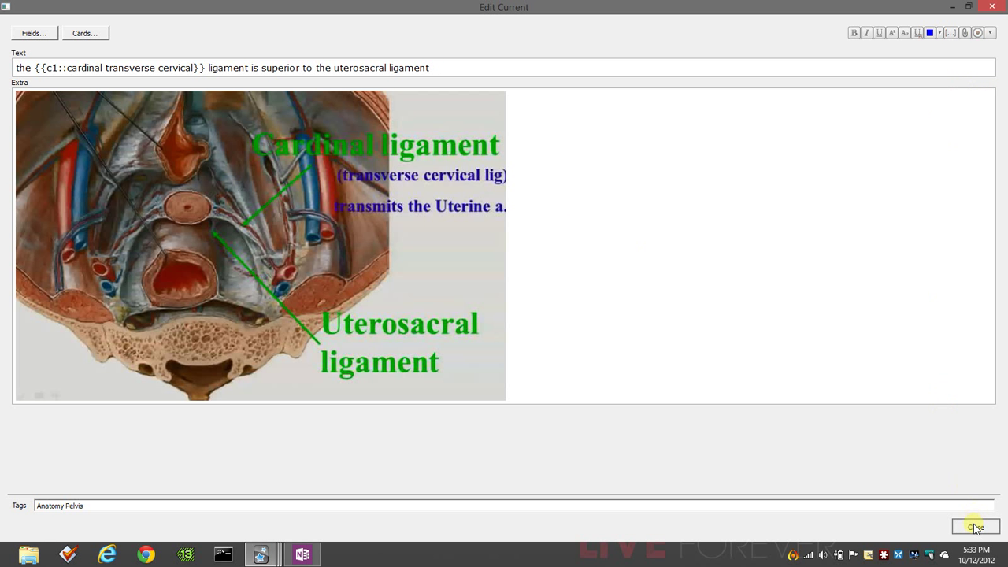
{"action": "left_click", "coordinate": [975, 526]}
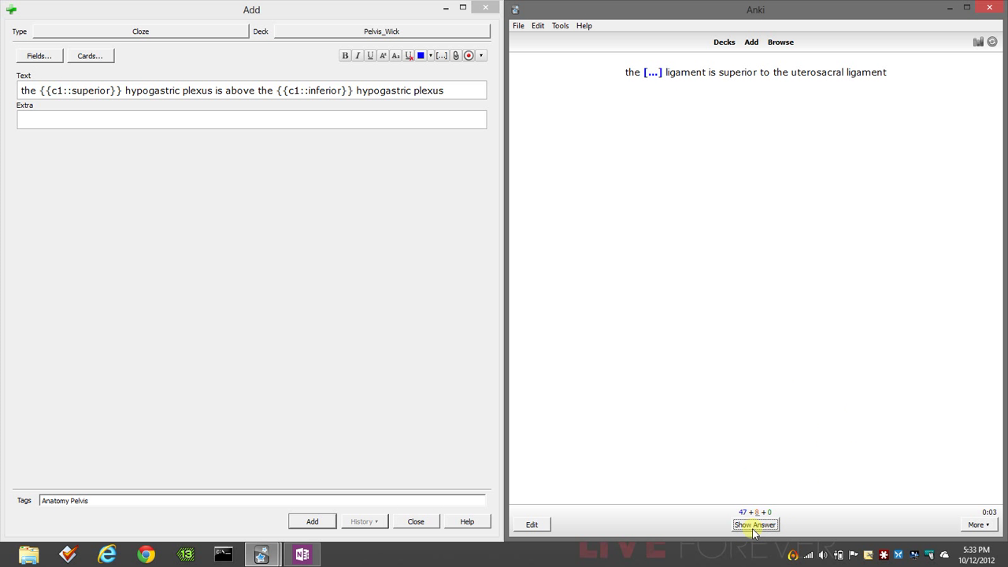
Step: Reveal the ligament card, grade it Again, and discard the unsaved hypogastric plexus note
{"action": "left_click", "coordinate": [755, 524]}
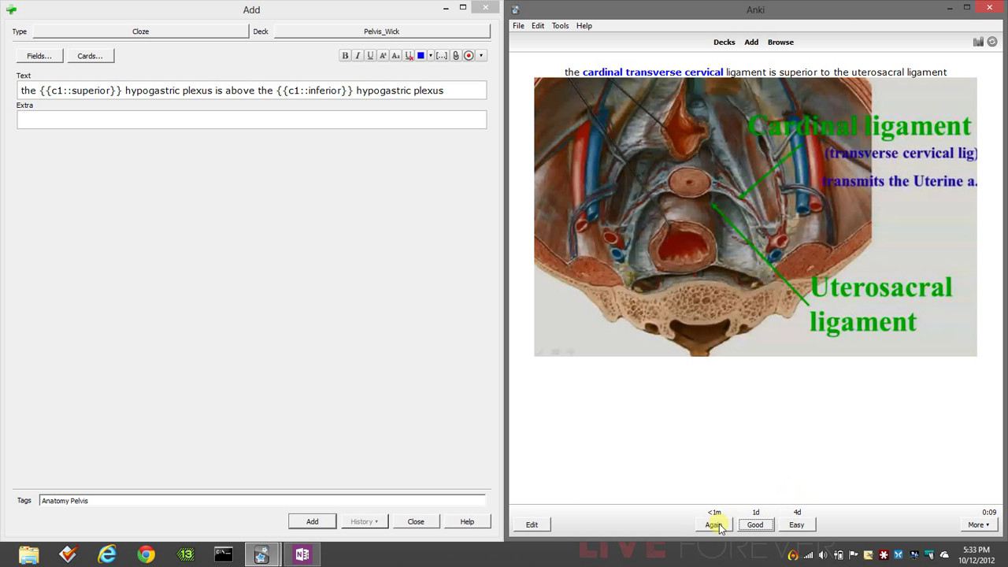
{"action": "left_click", "coordinate": [713, 524]}
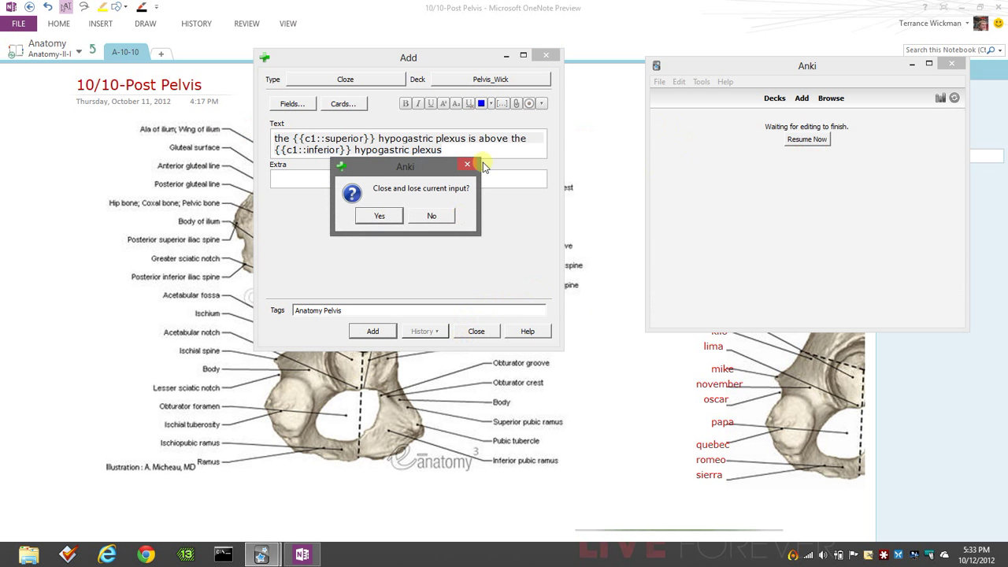
{"action": "mouse_move", "coordinate": [447, 203]}
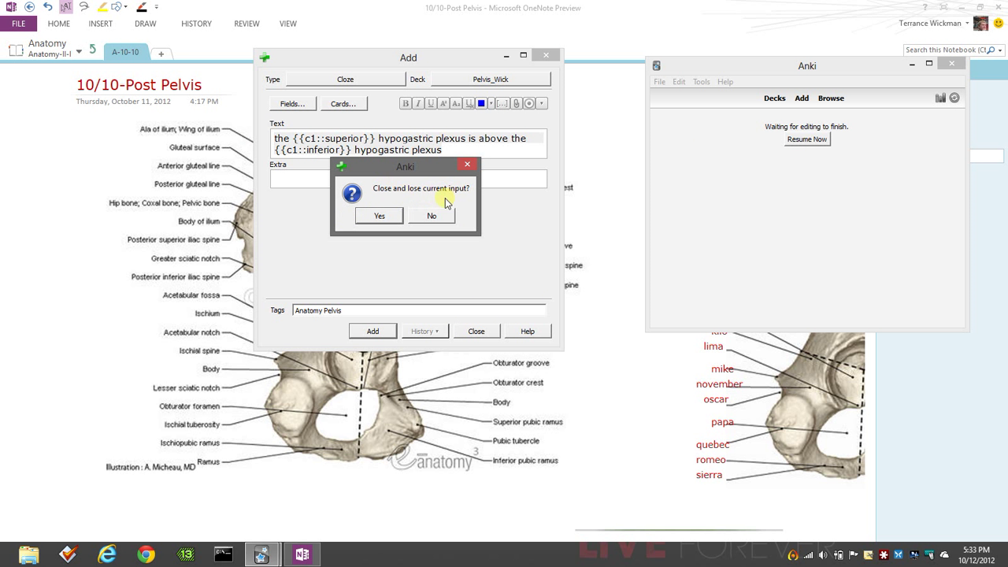
{"action": "left_click", "coordinate": [377, 215]}
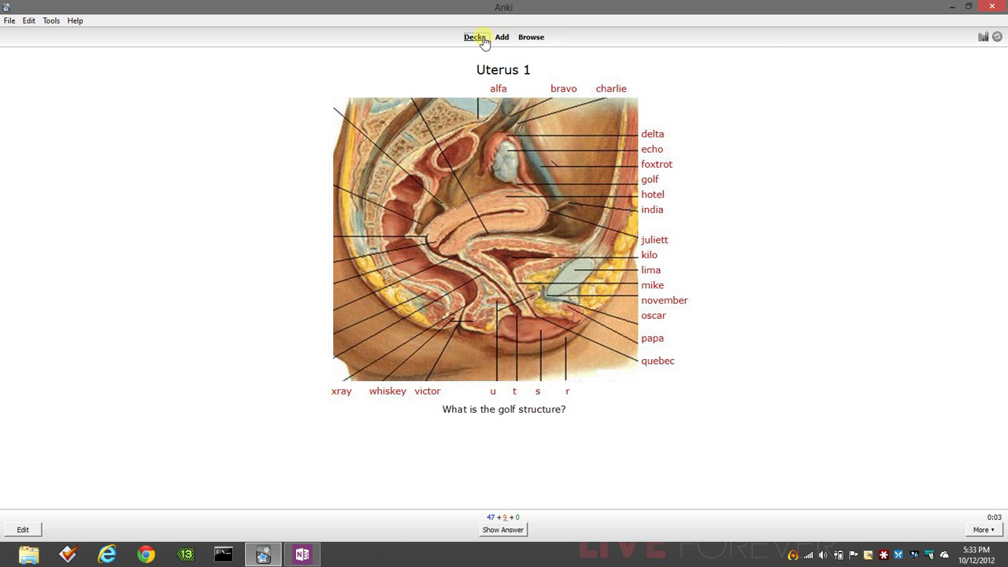
Step: From the deck list, open the Options dialog for the Pelvis_Wick deck
{"action": "left_click", "coordinate": [475, 38]}
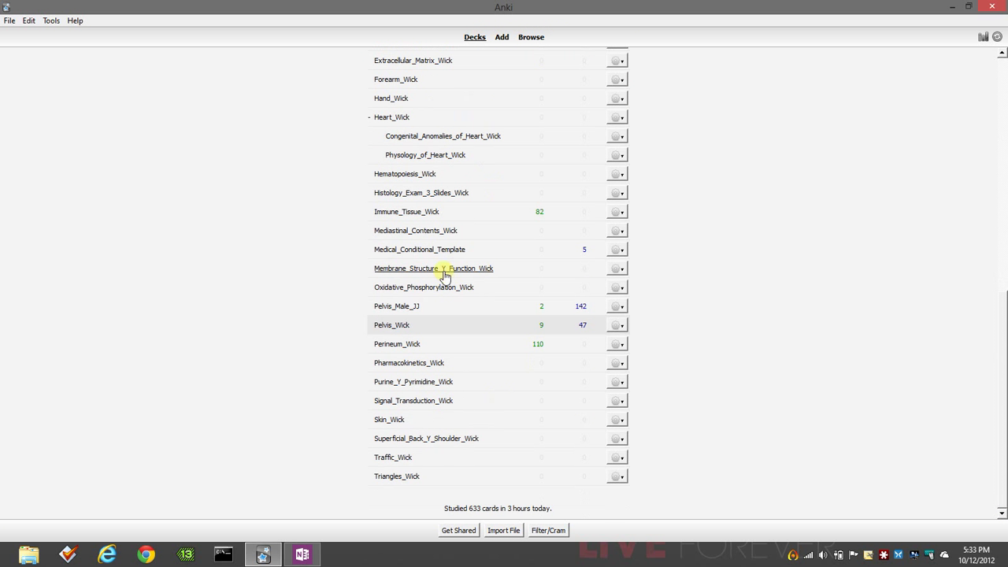
{"action": "scroll", "scroll_direction": "down", "scroll_amount": 3}
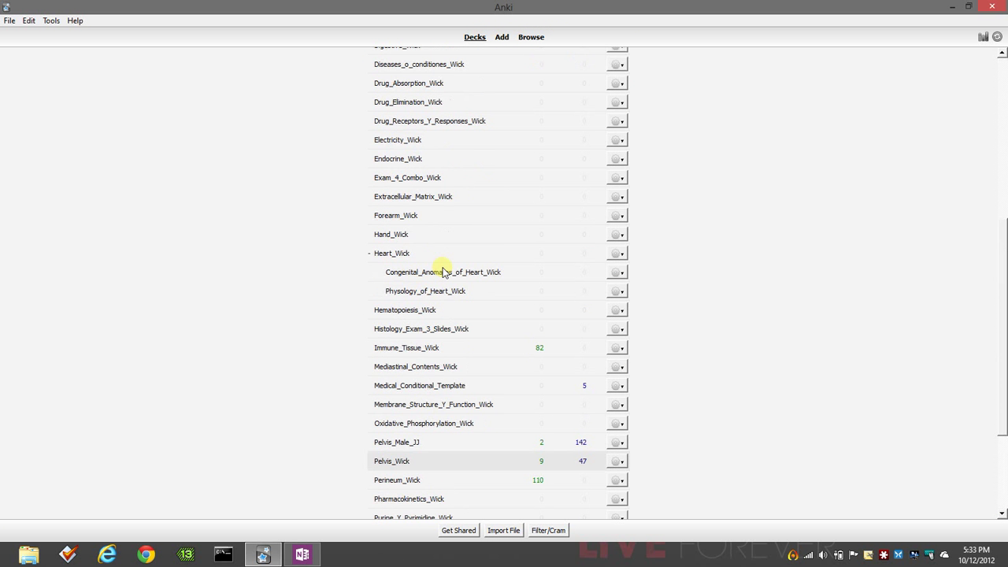
{"action": "scroll", "scroll_direction": "down", "scroll_amount": 3}
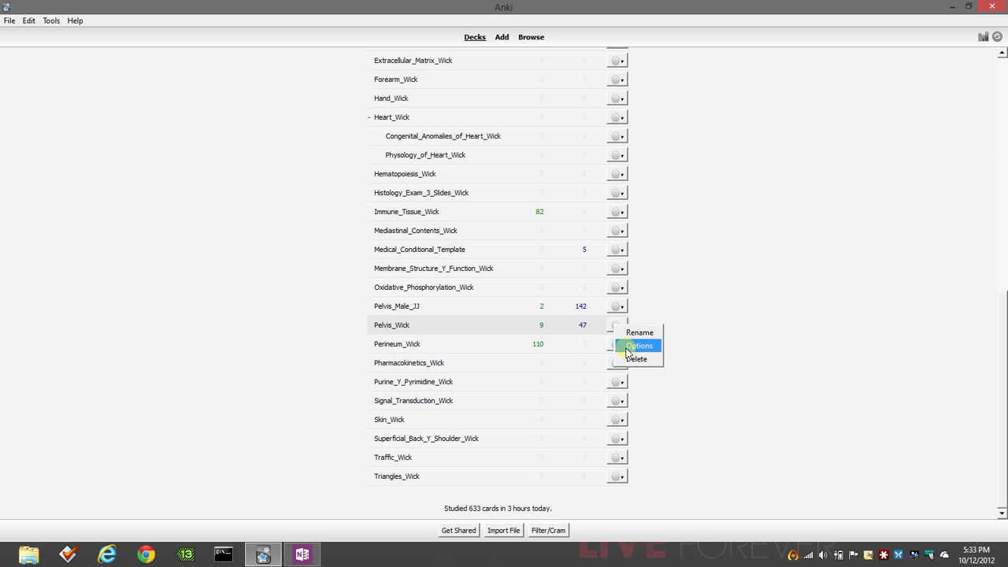
{"action": "left_click", "coordinate": [640, 347]}
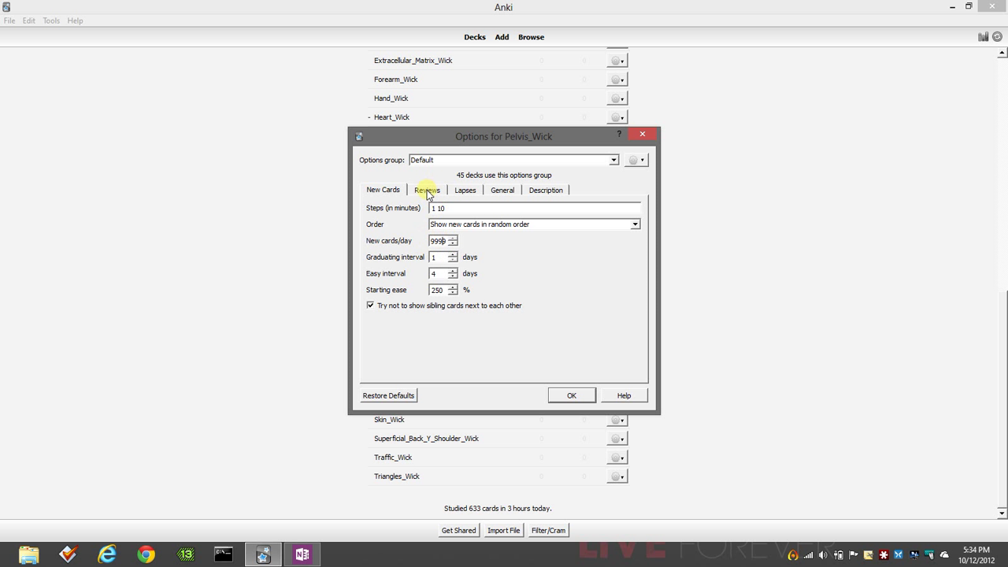
Step: Look over the New Cards settings, then the Reviews settings of Pelvis_Wick
{"action": "left_click", "coordinate": [435, 256]}
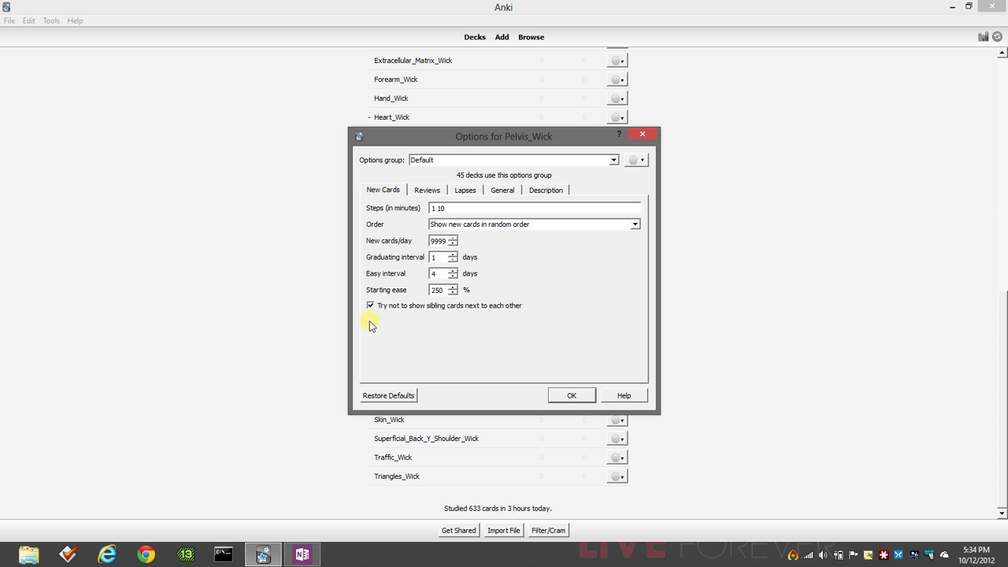
{"action": "mouse_move", "coordinate": [476, 367]}
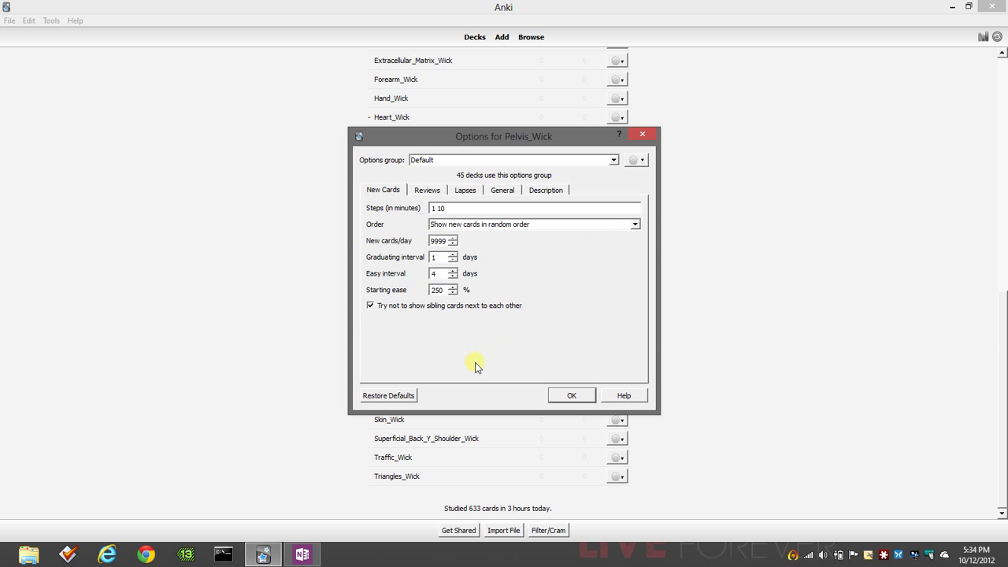
{"action": "left_click", "coordinate": [370, 305]}
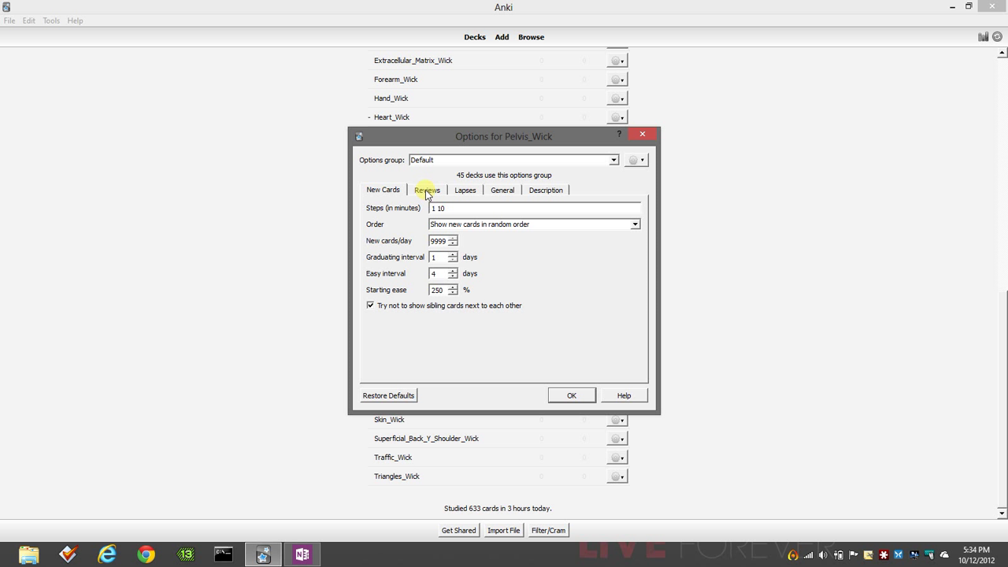
{"action": "left_click", "coordinate": [426, 189]}
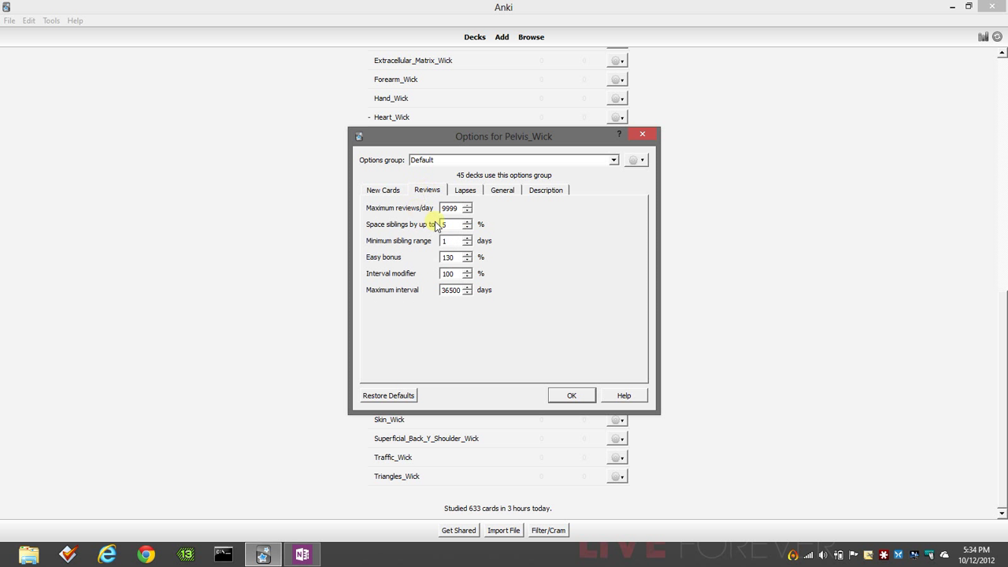
{"action": "left_click", "coordinate": [453, 208]}
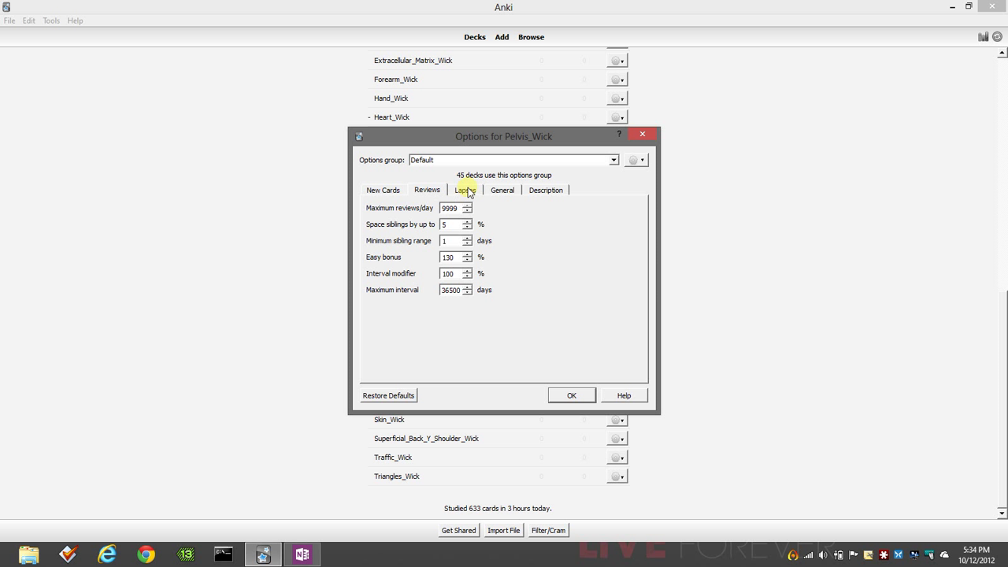
Step: Check the Lapses and General settings, then close the deck options
{"action": "left_click", "coordinate": [502, 189]}
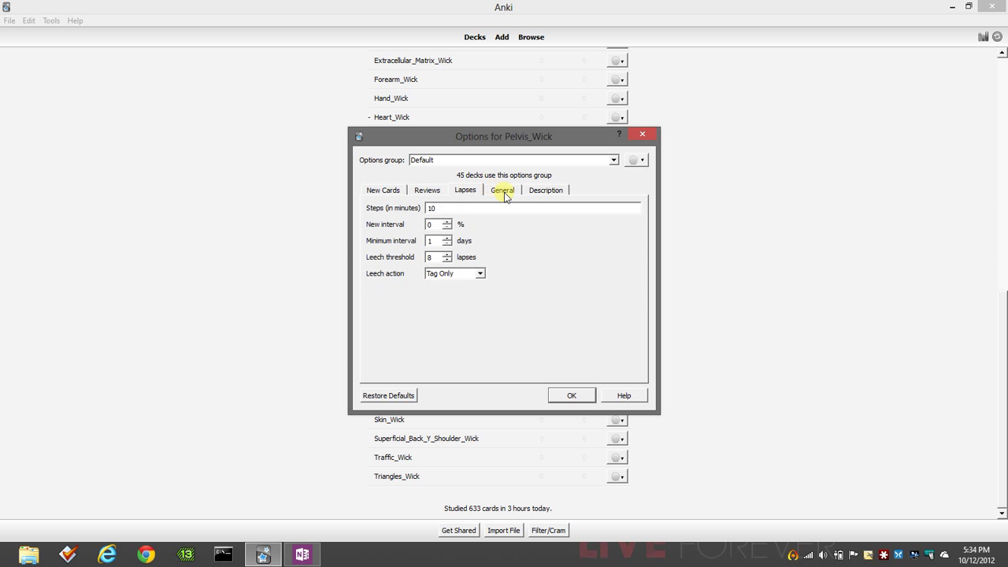
{"action": "left_click", "coordinate": [545, 189]}
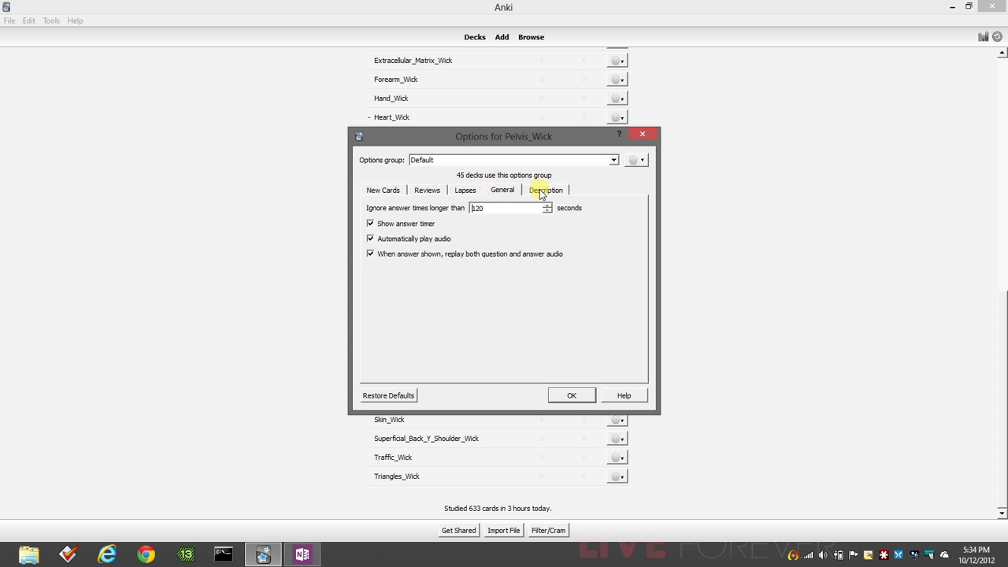
{"action": "mouse_move", "coordinate": [406, 227]}
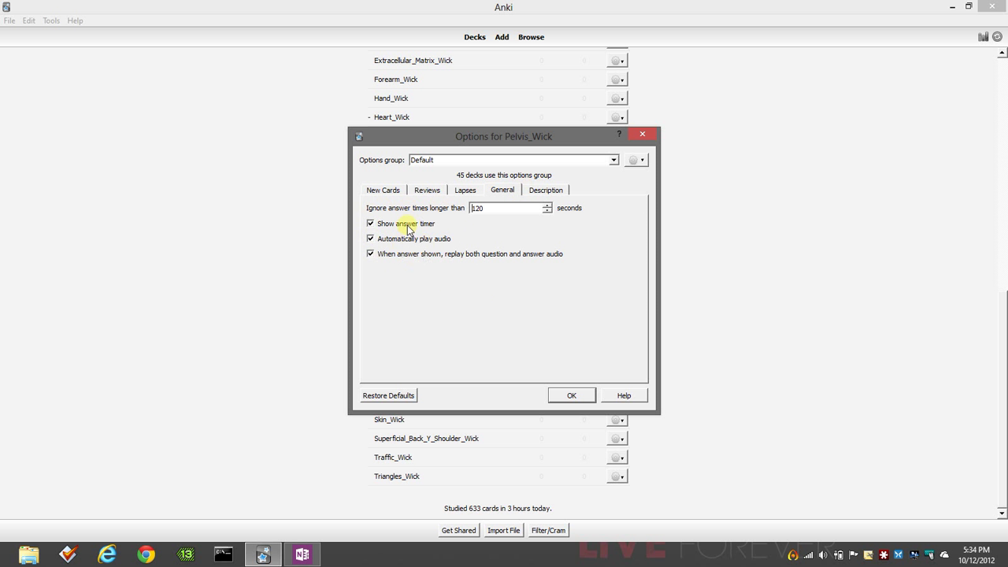
{"action": "mouse_move", "coordinate": [428, 228]}
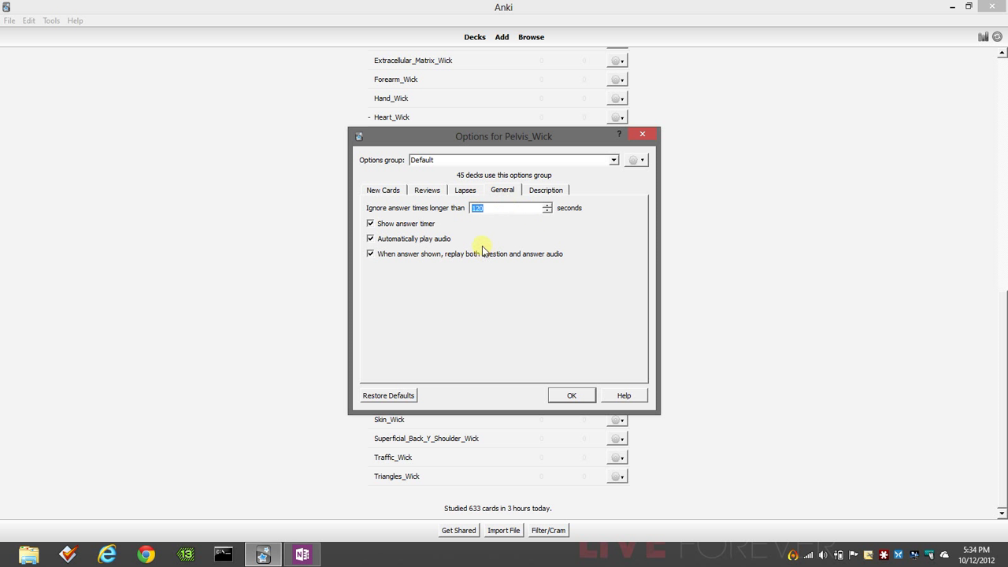
{"action": "mouse_move", "coordinate": [450, 343]}
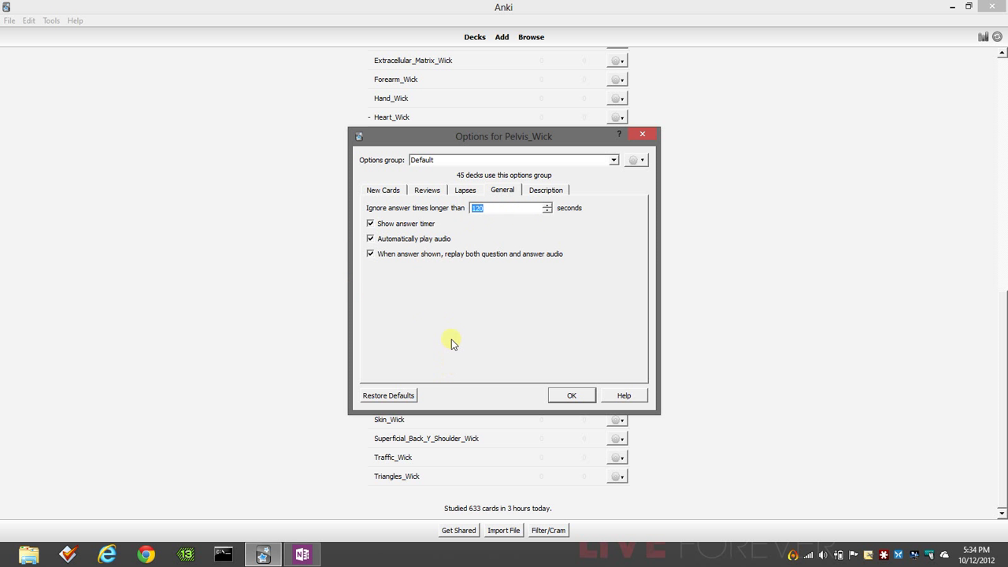
{"action": "mouse_move", "coordinate": [460, 274]}
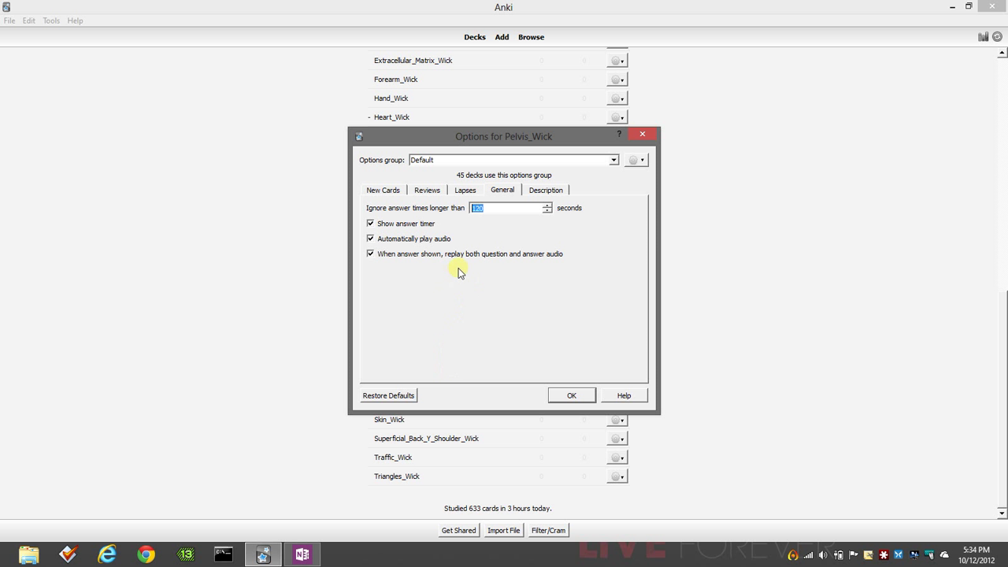
{"action": "mouse_move", "coordinate": [411, 230]}
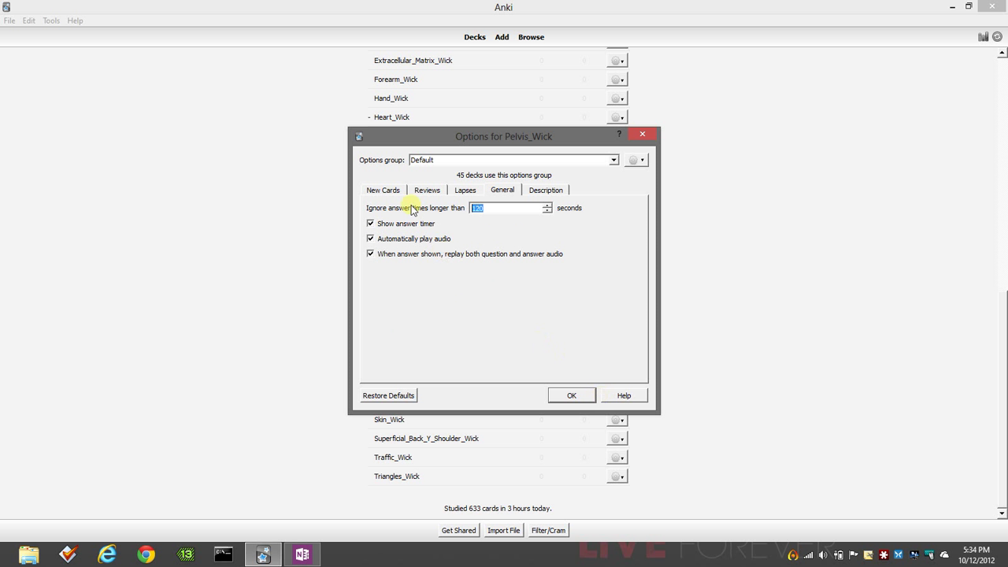
{"action": "mouse_move", "coordinate": [623, 394]}
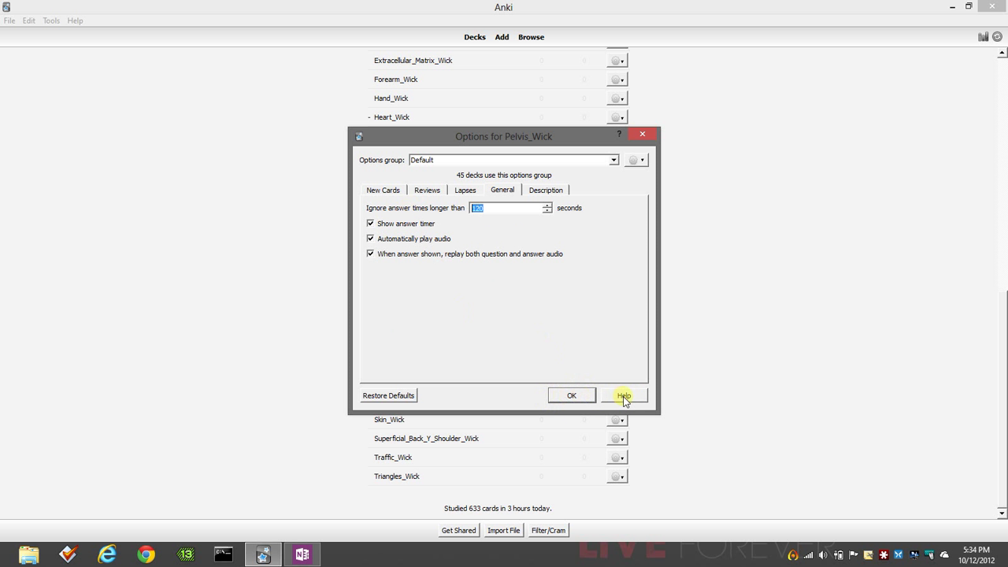
{"action": "left_click", "coordinate": [570, 396]}
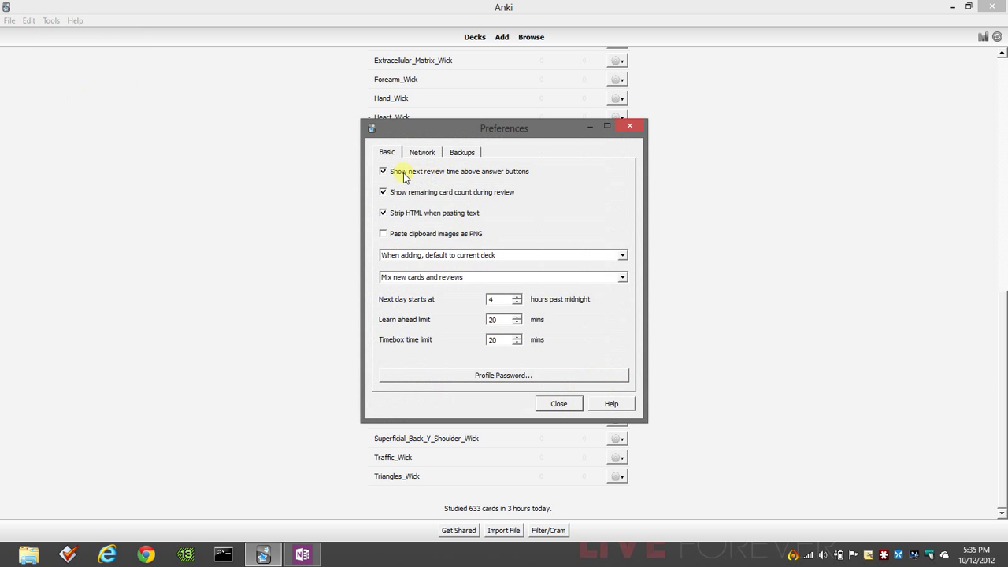
{"action": "mouse_move", "coordinate": [462, 180]}
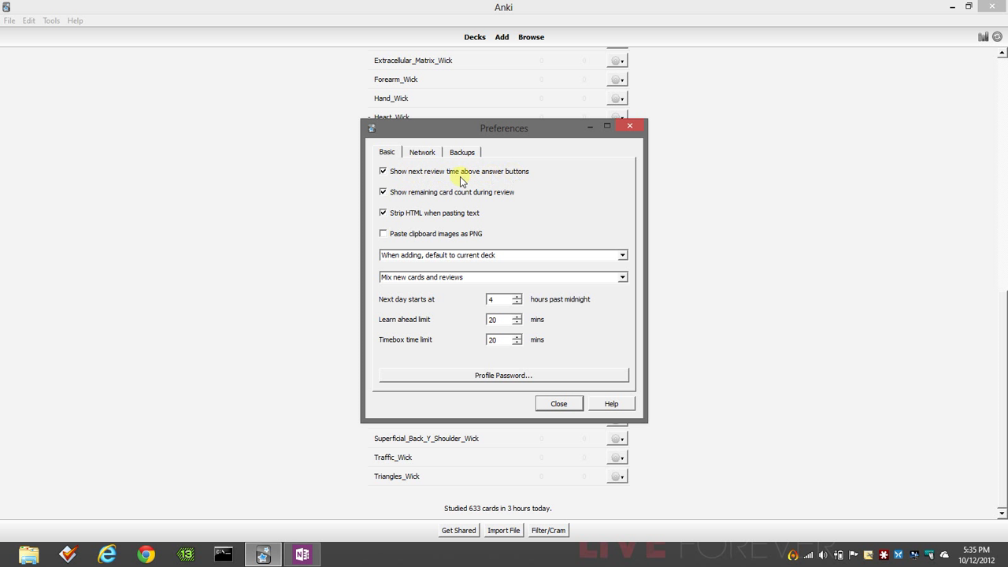
{"action": "mouse_move", "coordinate": [538, 183]}
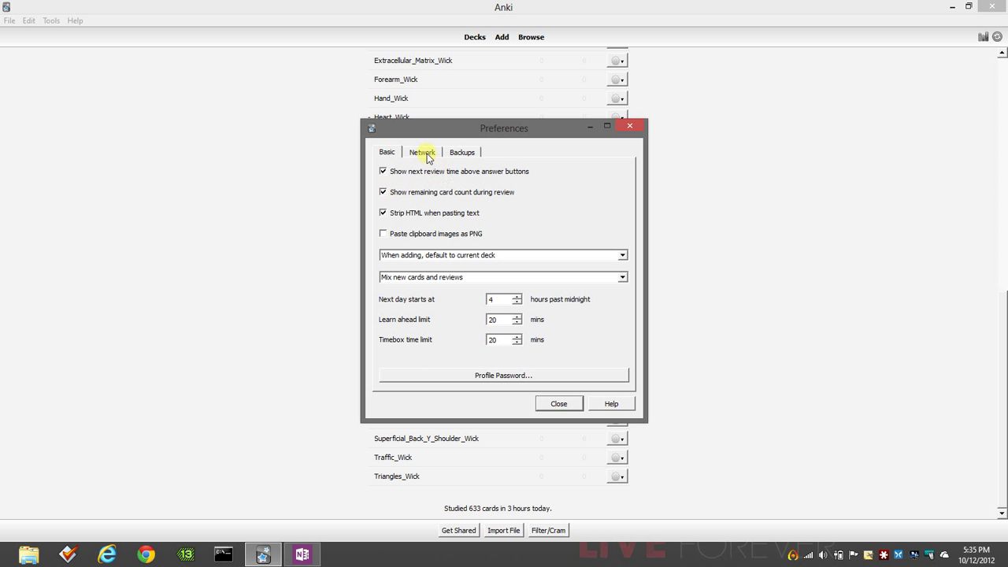
Step: Review the Backups page of Preferences and close the Preferences window
{"action": "left_click", "coordinate": [463, 152]}
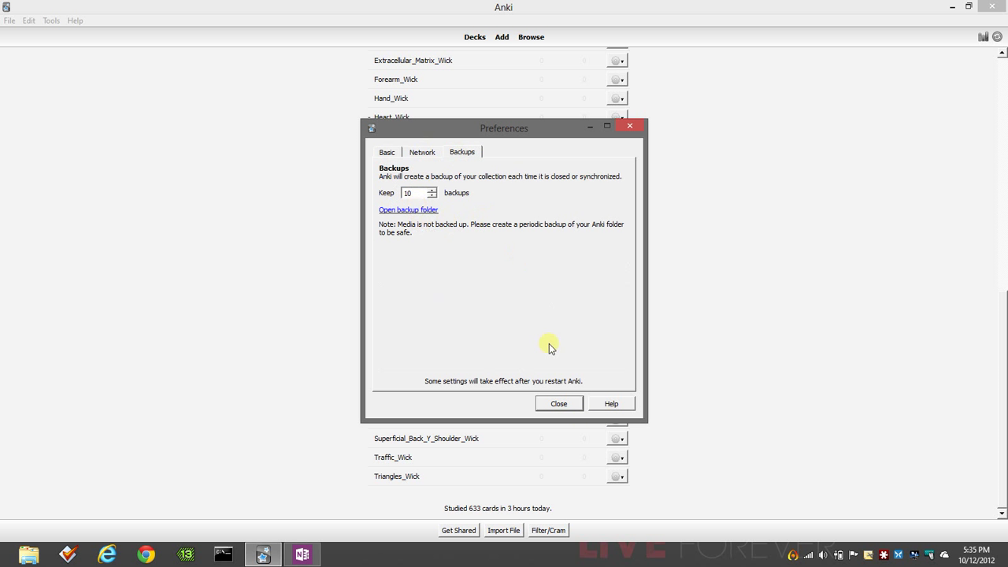
{"action": "left_click", "coordinate": [558, 403]}
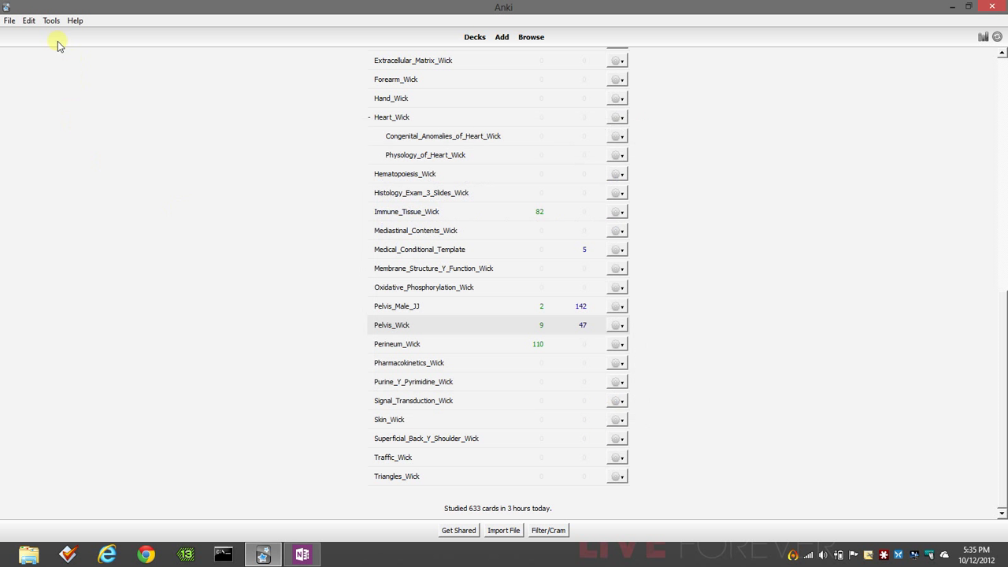
Step: Run Check Database from Tools > Maintenance to rebuild and optimize the collection
{"action": "left_click", "coordinate": [50, 21]}
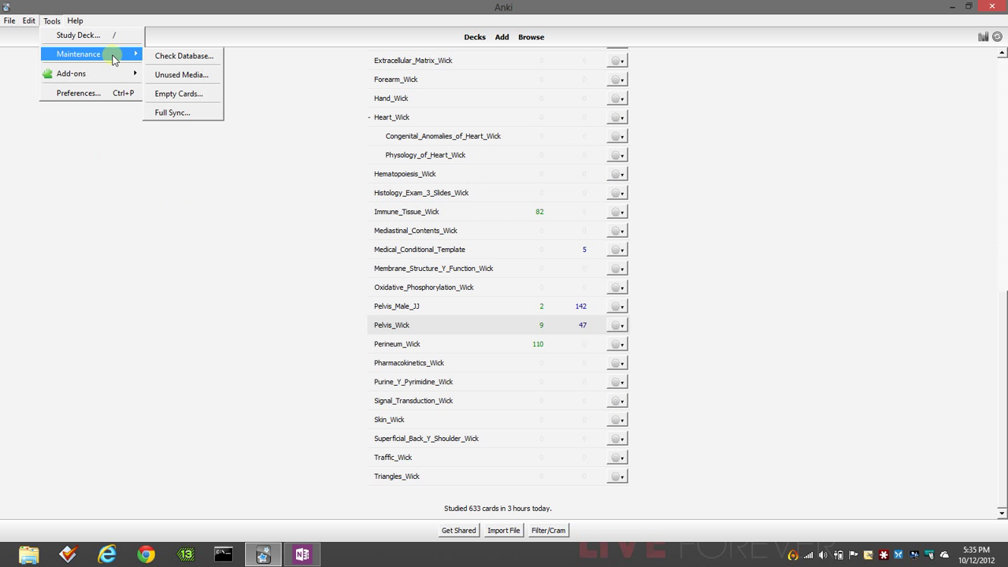
{"action": "left_click", "coordinate": [182, 55]}
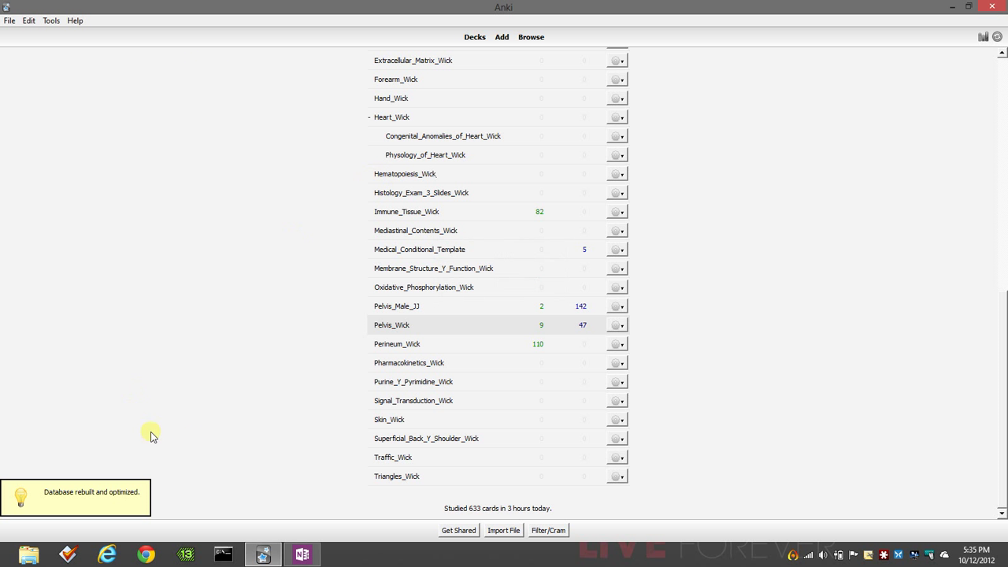
Step: Run Empty Cards from Tools > Maintenance and delete the one empty cloze card found
{"action": "left_click", "coordinate": [51, 21]}
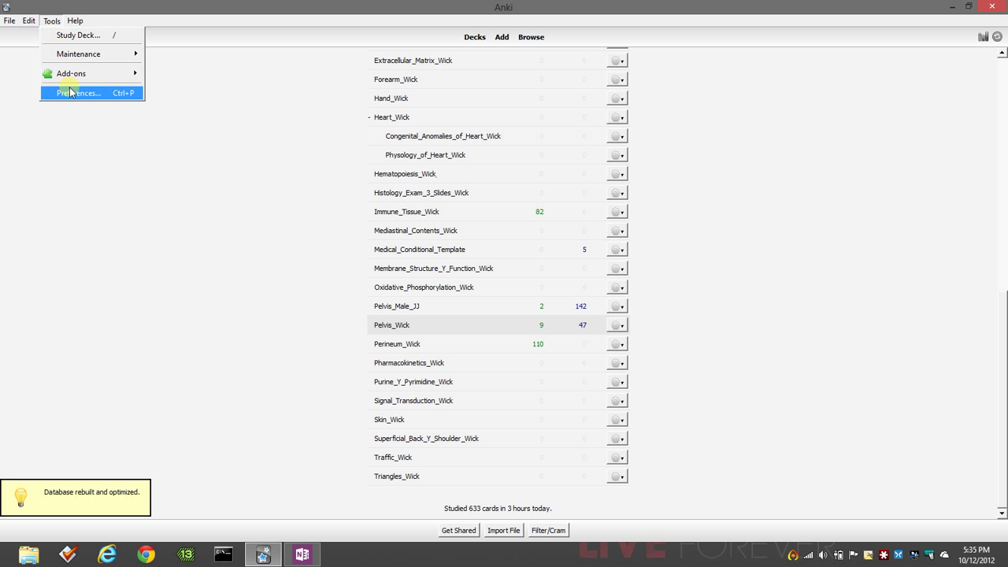
{"action": "left_click", "coordinate": [79, 54]}
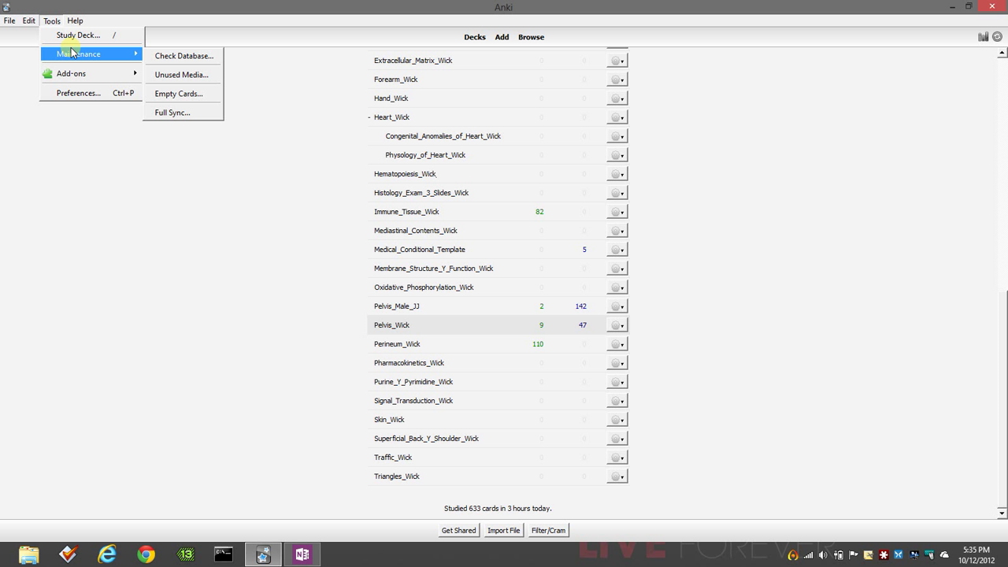
{"action": "mouse_move", "coordinate": [184, 55]}
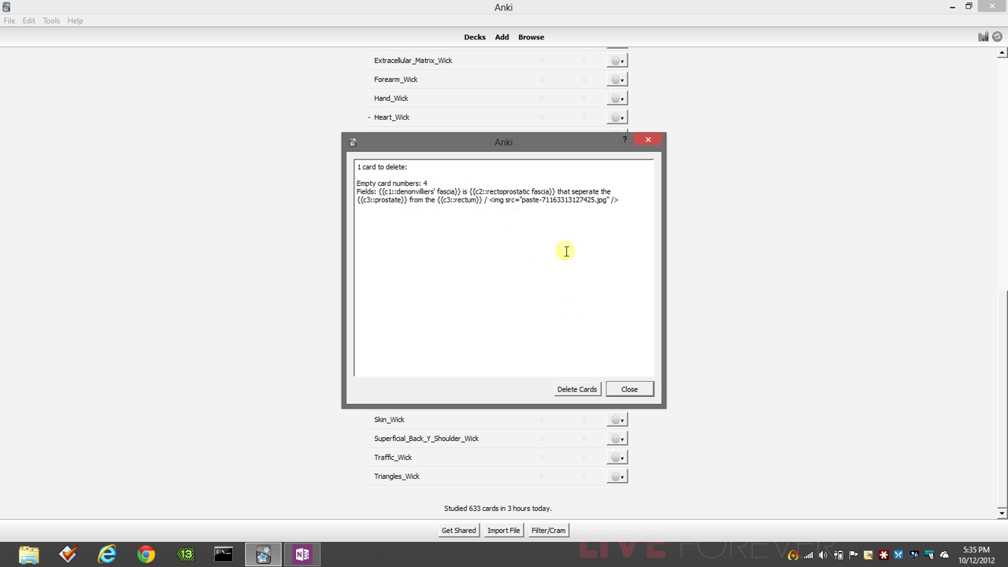
{"action": "mouse_move", "coordinate": [444, 208]}
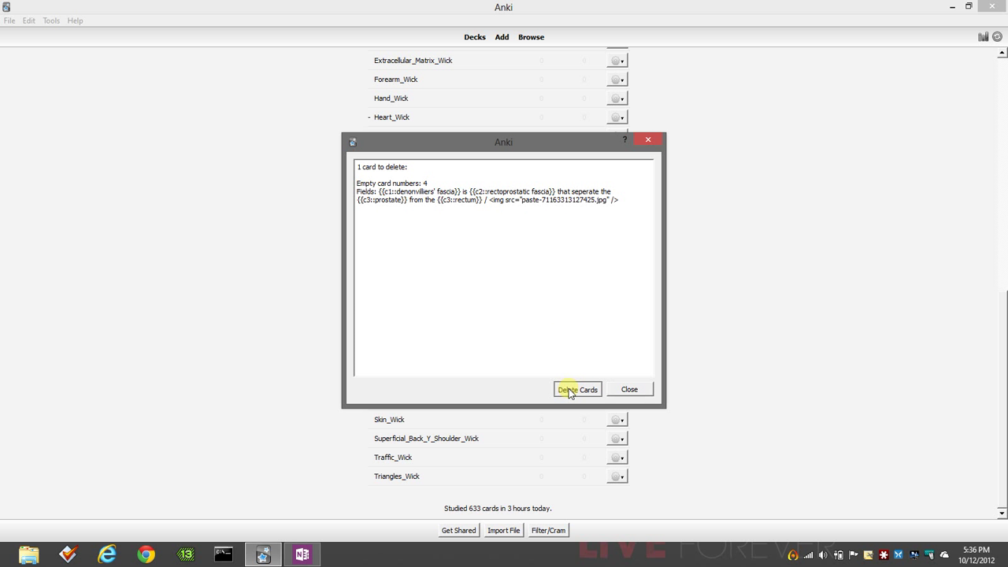
{"action": "left_click", "coordinate": [577, 389]}
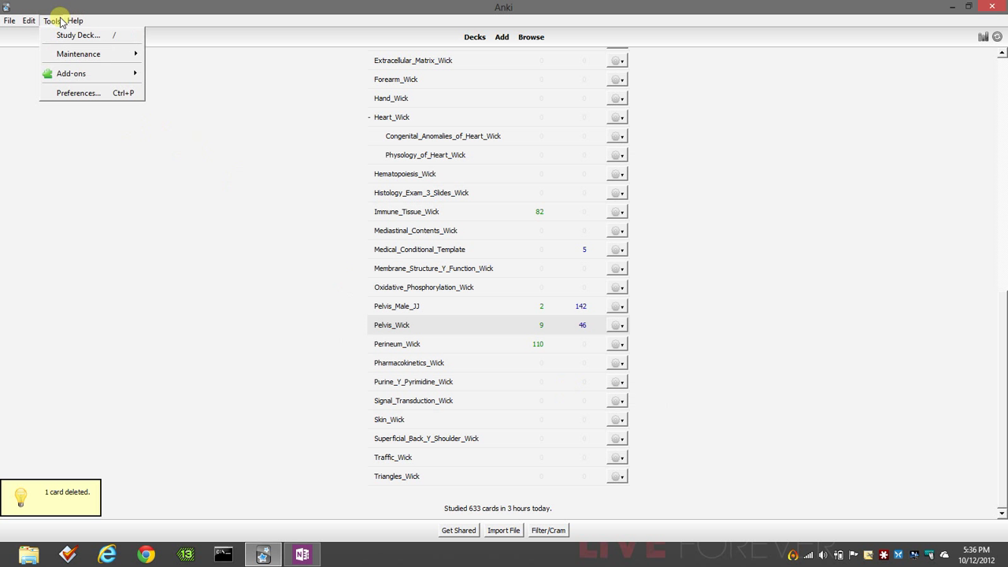
{"action": "left_click", "coordinate": [10, 21]}
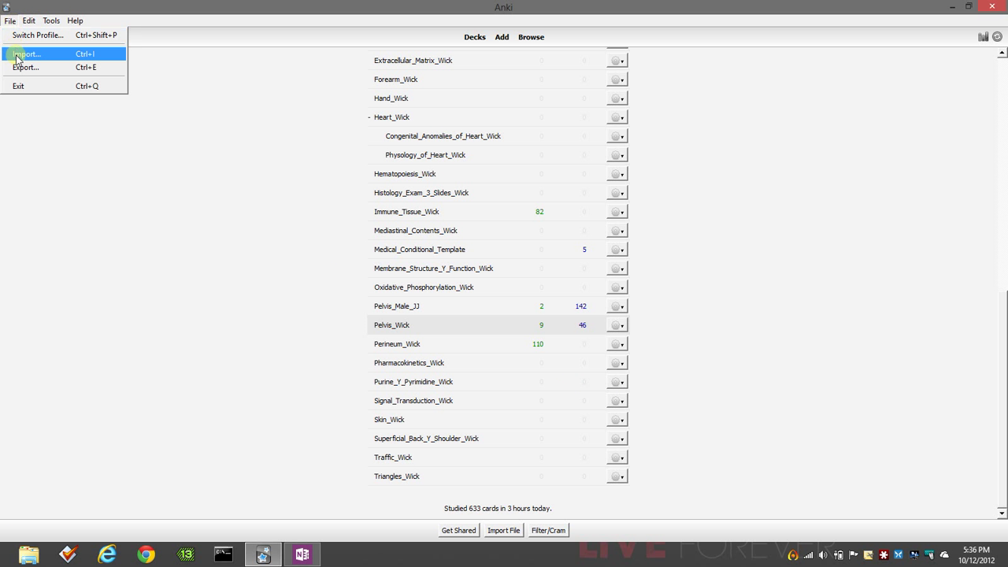
{"action": "mouse_move", "coordinate": [22, 63]}
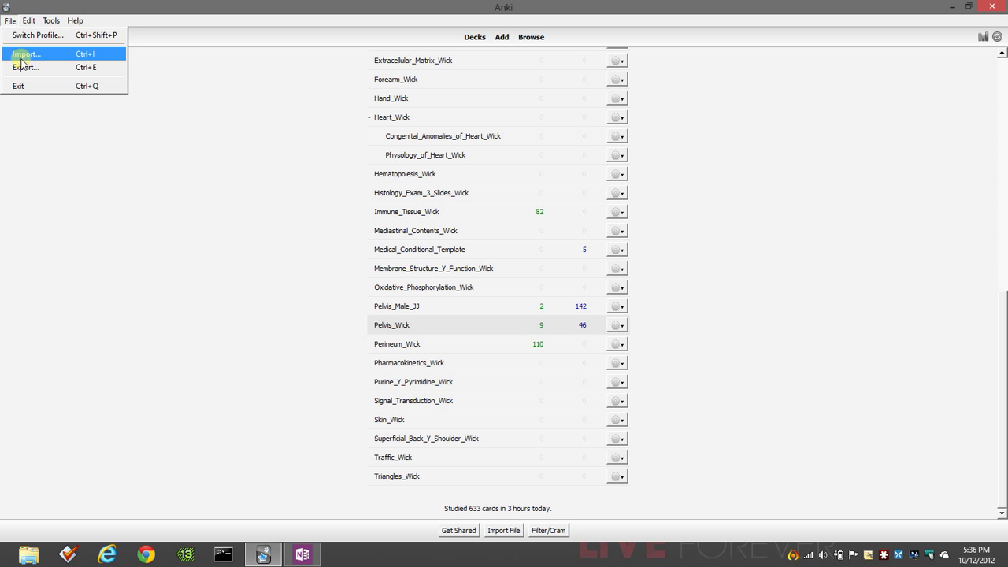
{"action": "mouse_move", "coordinate": [25, 66]}
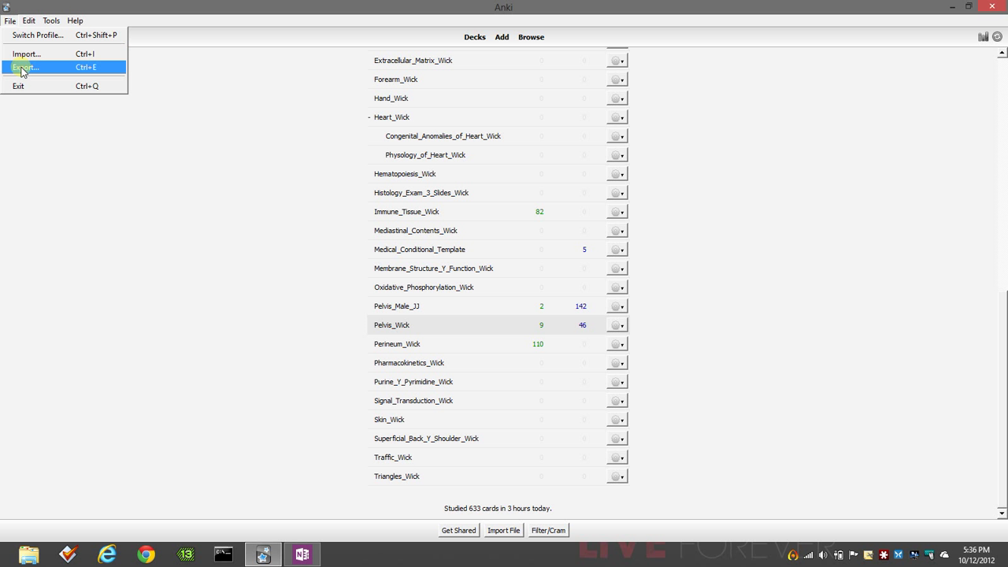
Step: Review File > Export with scheduling information unchecked, then cancel without exporting
{"action": "left_click", "coordinate": [26, 66]}
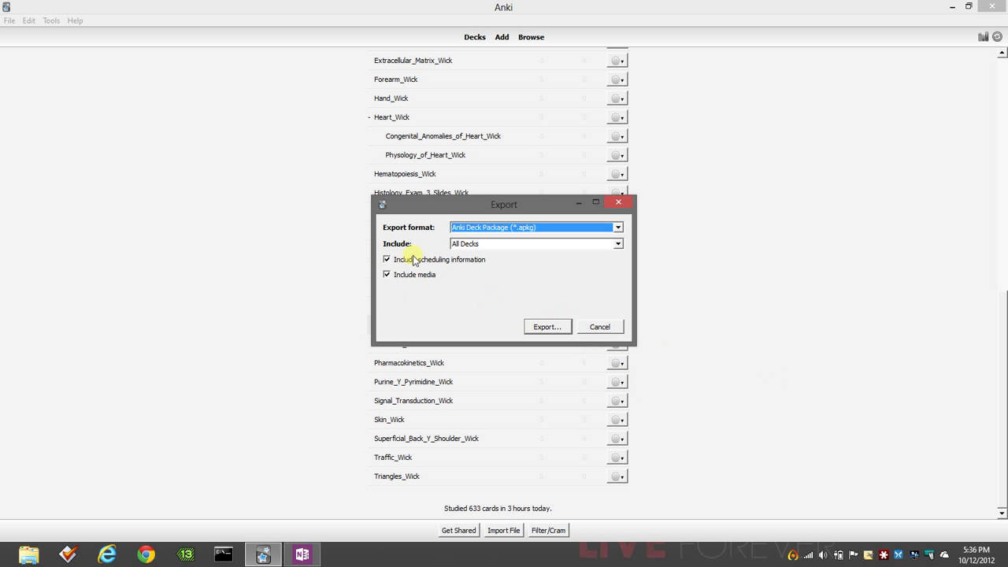
{"action": "mouse_move", "coordinate": [737, 220]}
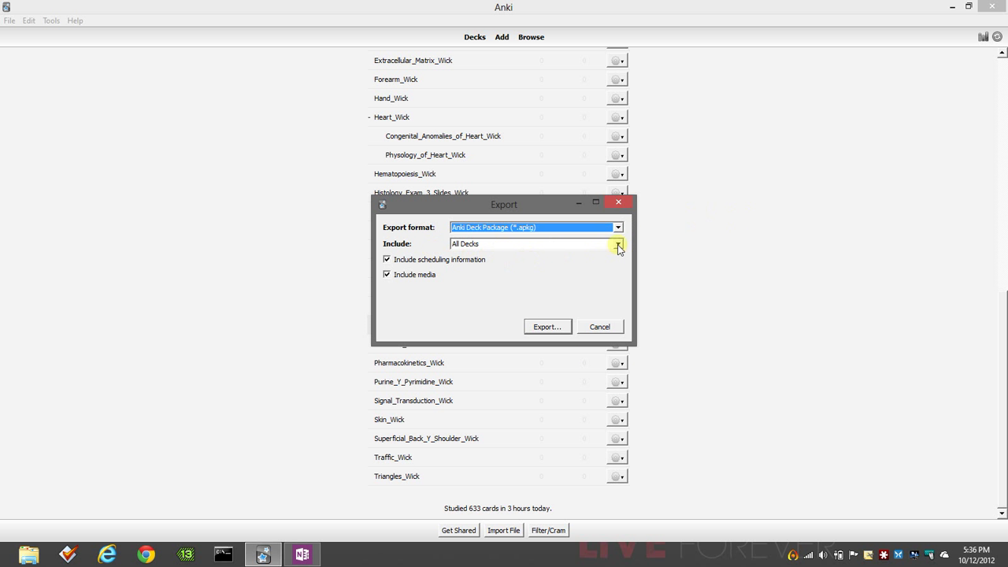
{"action": "left_click", "coordinate": [387, 258]}
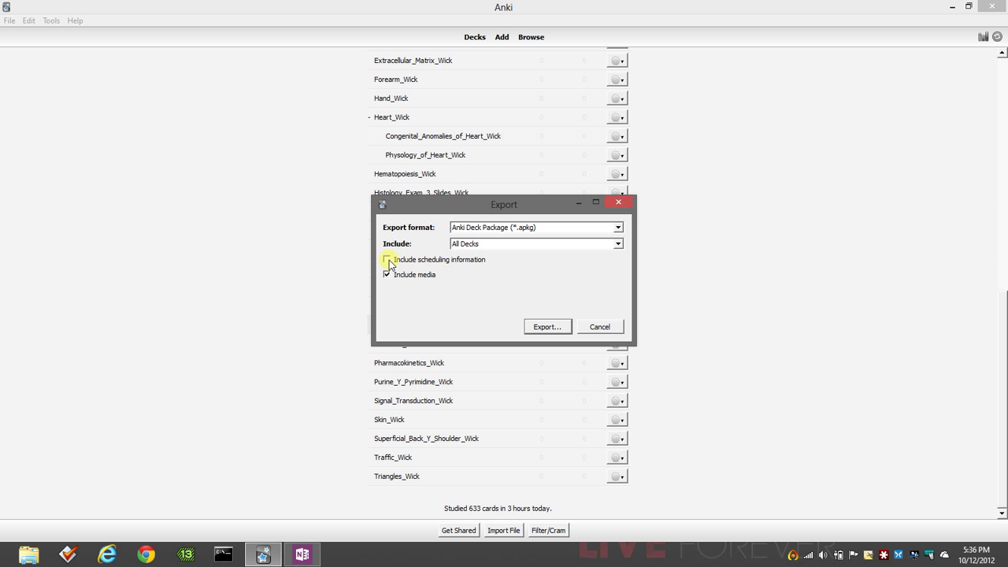
{"action": "left_click", "coordinate": [388, 258]}
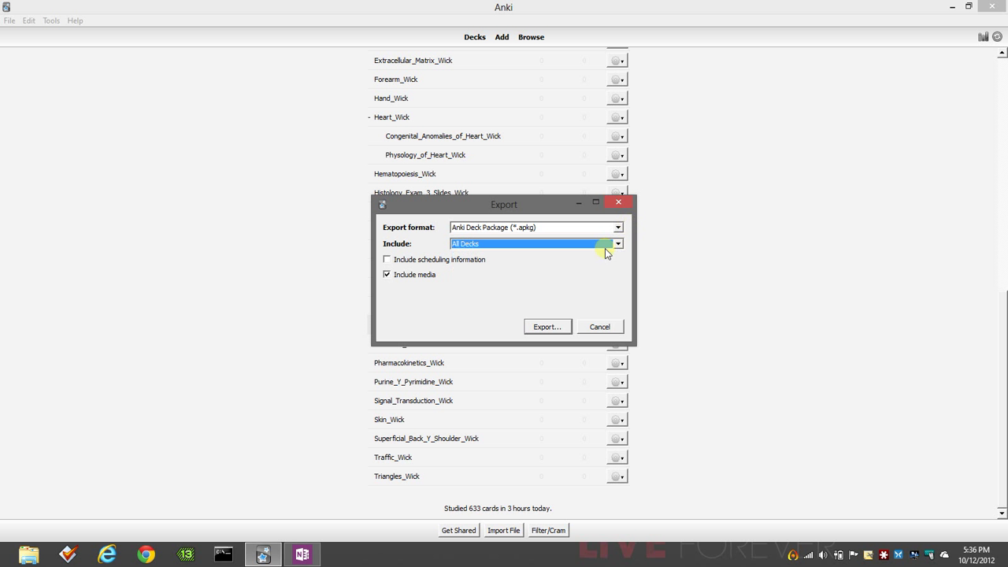
{"action": "left_click", "coordinate": [598, 326]}
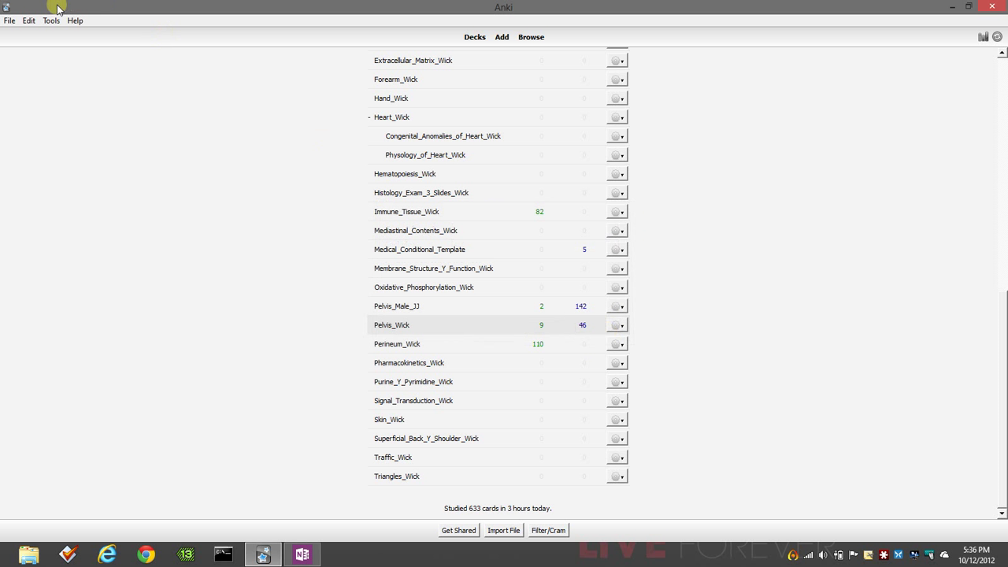
Step: Look over the File and Tools menus, then bring up the card Browser
{"action": "left_click", "coordinate": [10, 21]}
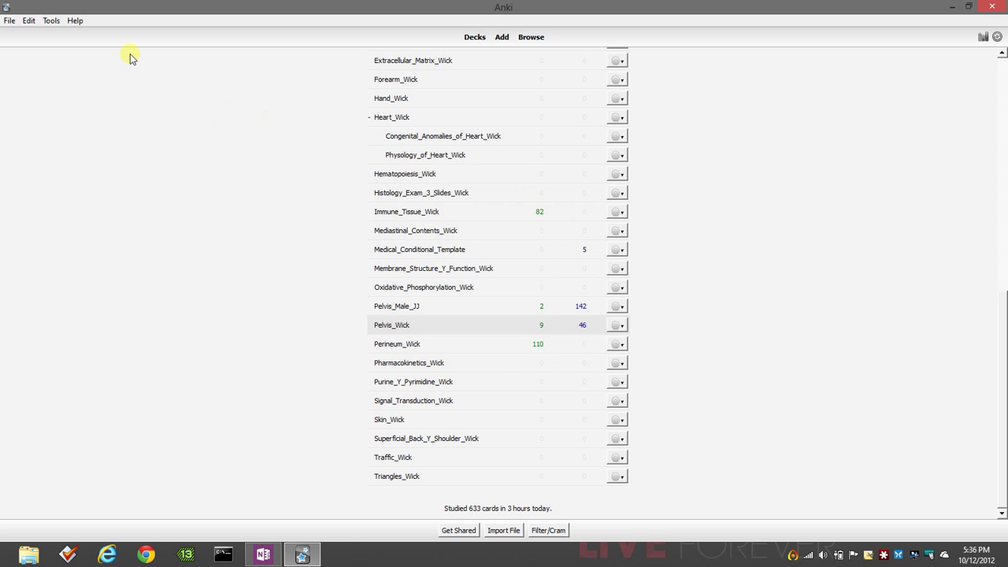
{"action": "mouse_move", "coordinate": [367, 284]}
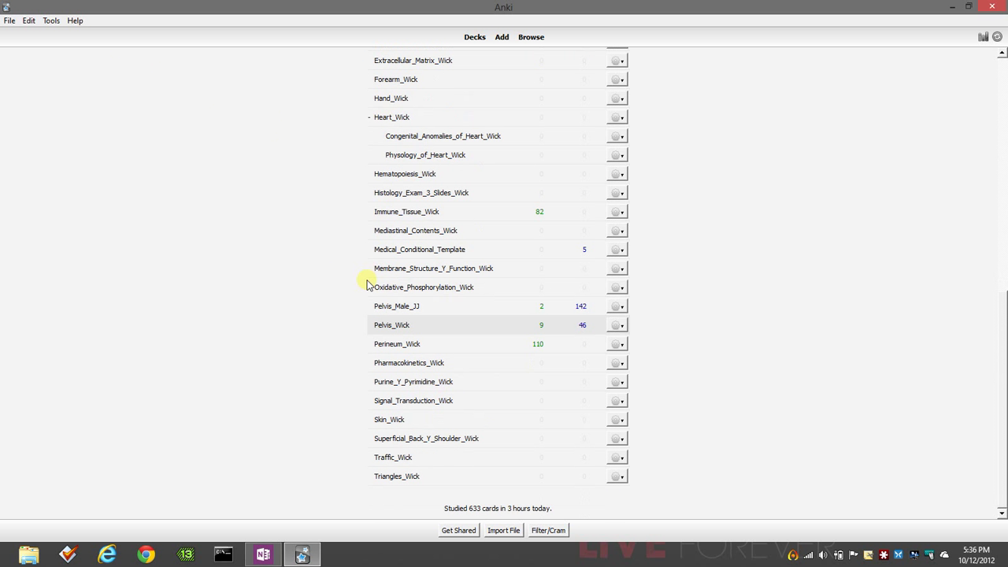
{"action": "scroll", "scroll_direction": "up", "scroll_amount": 3}
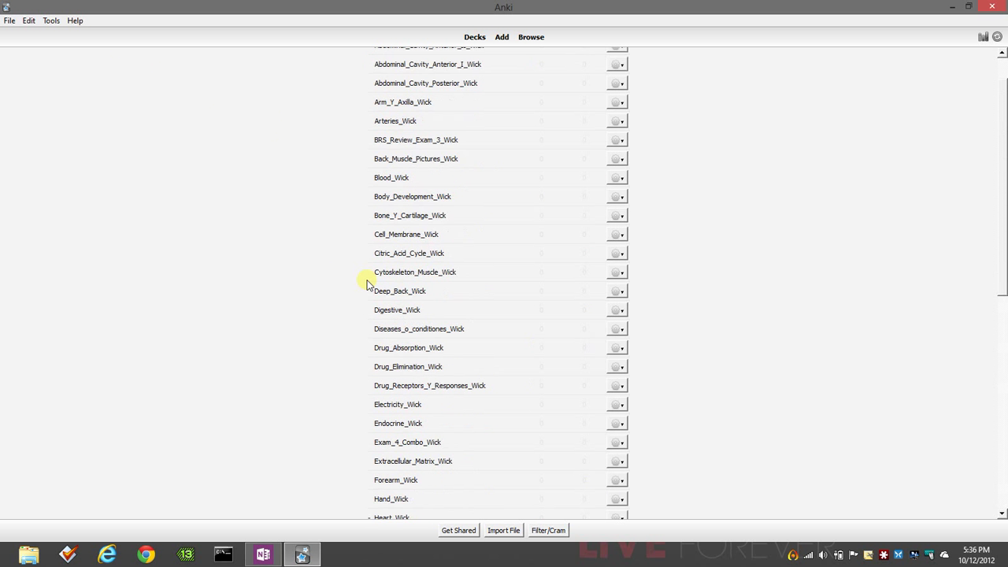
{"action": "scroll", "scroll_direction": "down", "scroll_amount": 3}
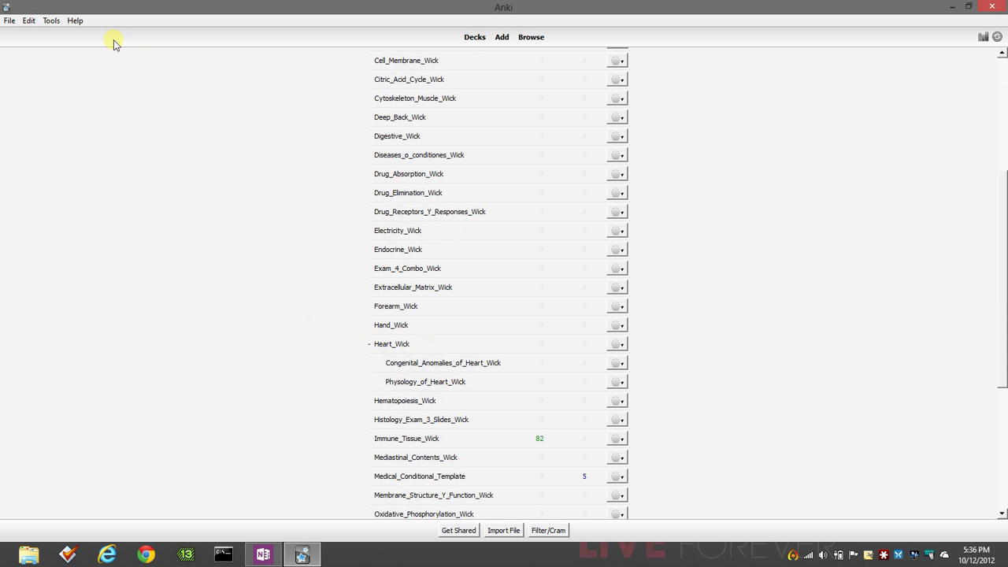
{"action": "left_click", "coordinate": [51, 20]}
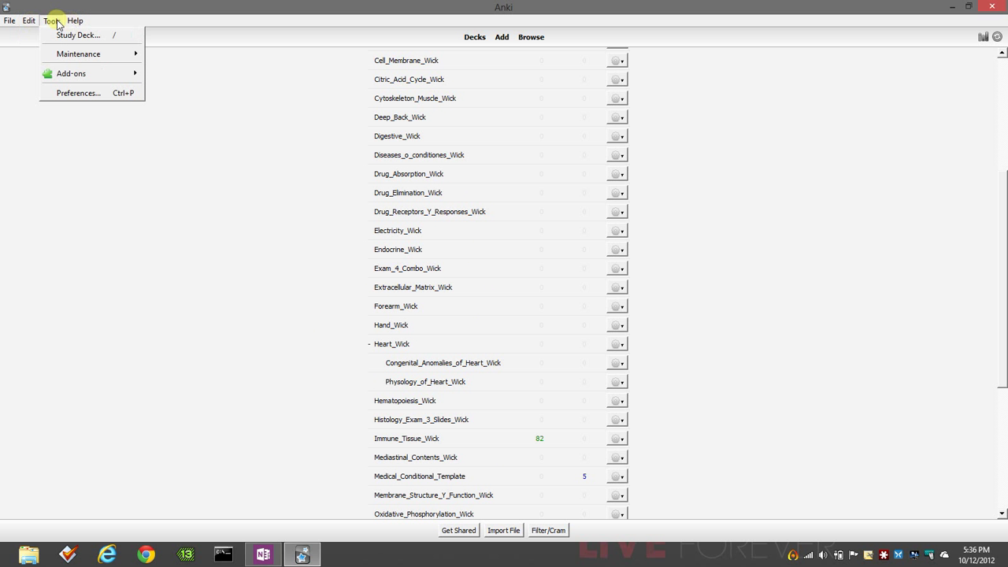
{"action": "mouse_move", "coordinate": [45, 20]}
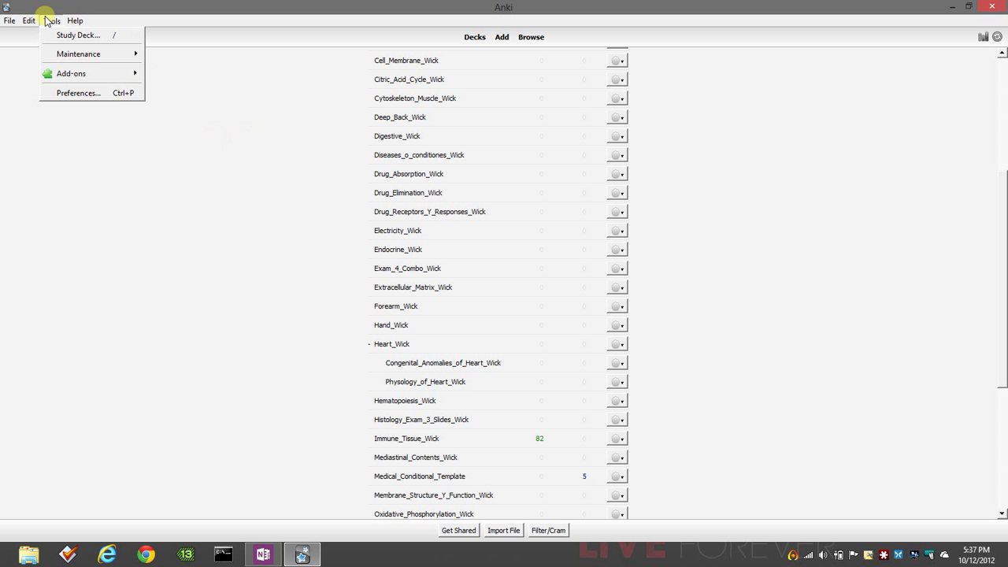
{"action": "mouse_move", "coordinate": [227, 220]}
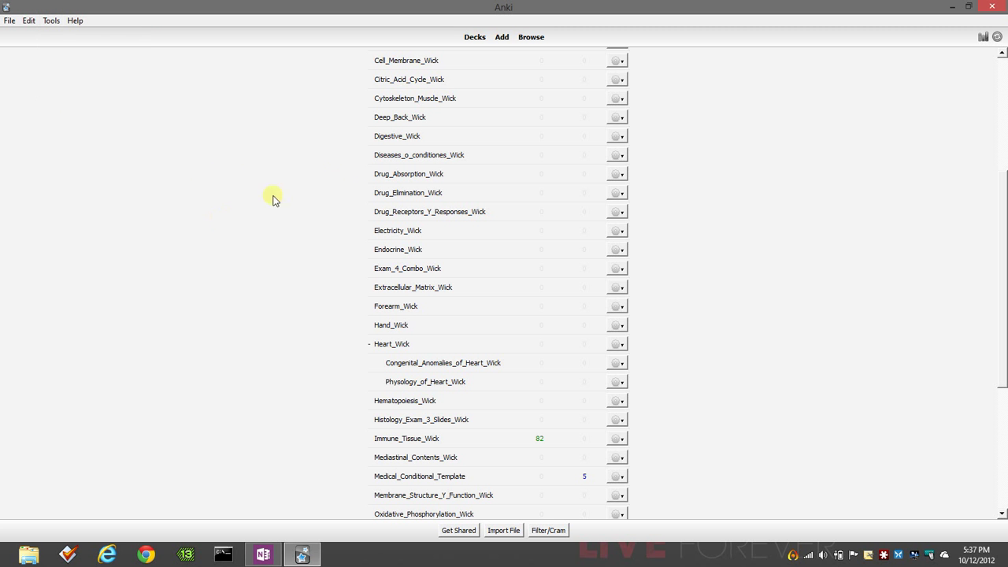
{"action": "left_click", "coordinate": [530, 36]}
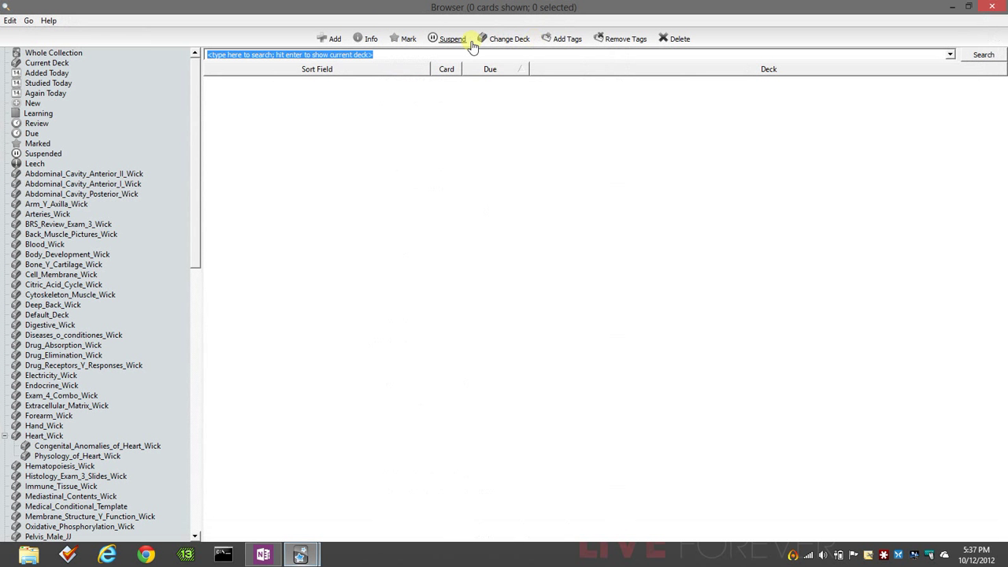
Step: List and select all cards of the Abdominal_Cavity Anterior I and Posterior Wick decks
{"action": "left_click", "coordinate": [82, 182]}
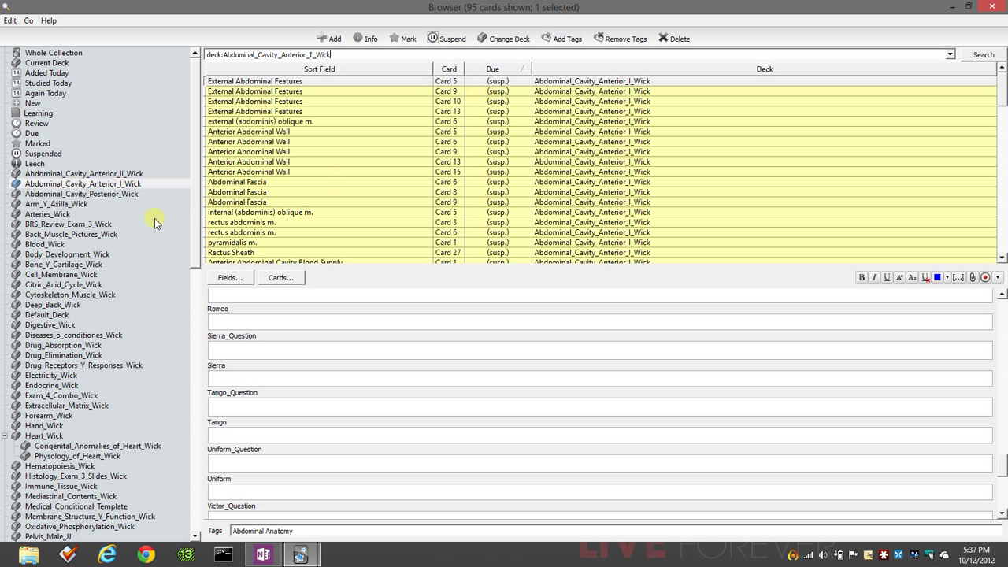
{"action": "left_click", "coordinate": [82, 193]}
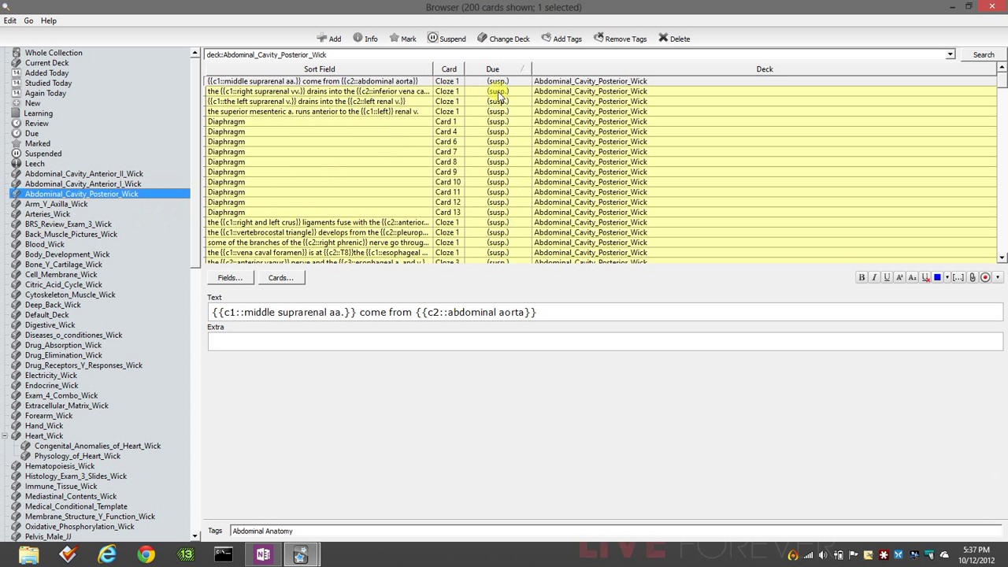
{"action": "mouse_move", "coordinate": [482, 164]}
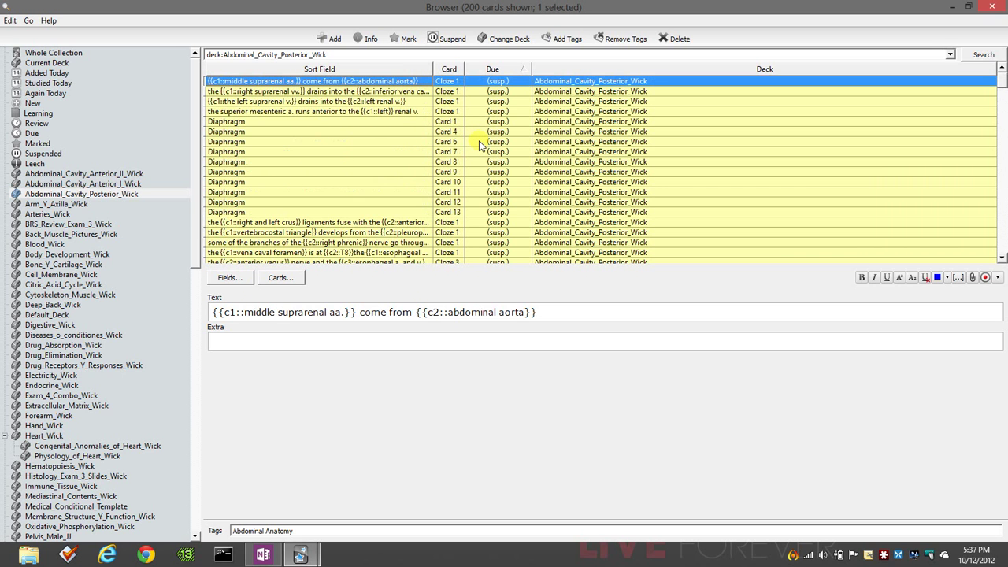
{"action": "scroll", "scroll_direction": "down", "scroll_amount": 3}
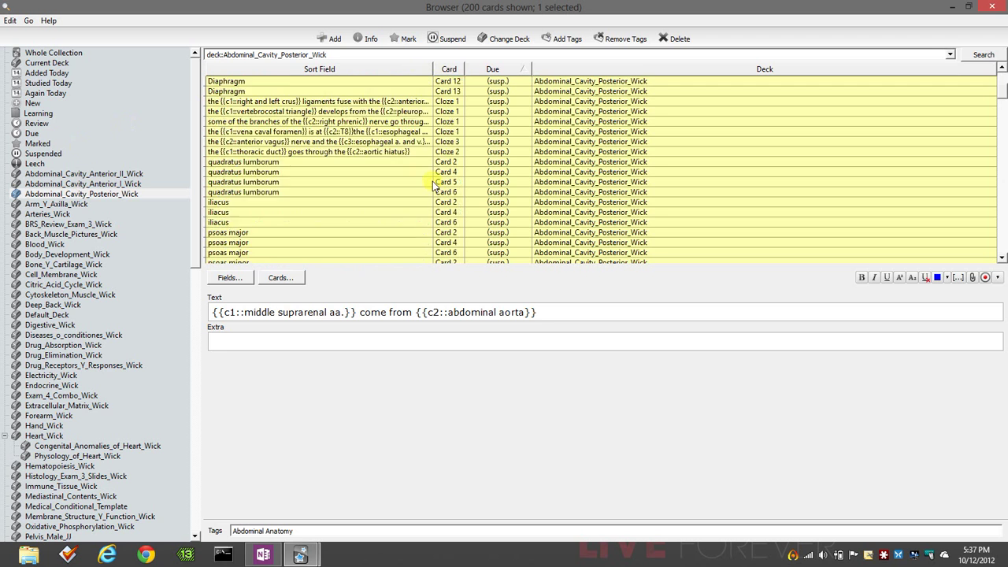
{"action": "scroll", "scroll_direction": "down", "scroll_amount": 3}
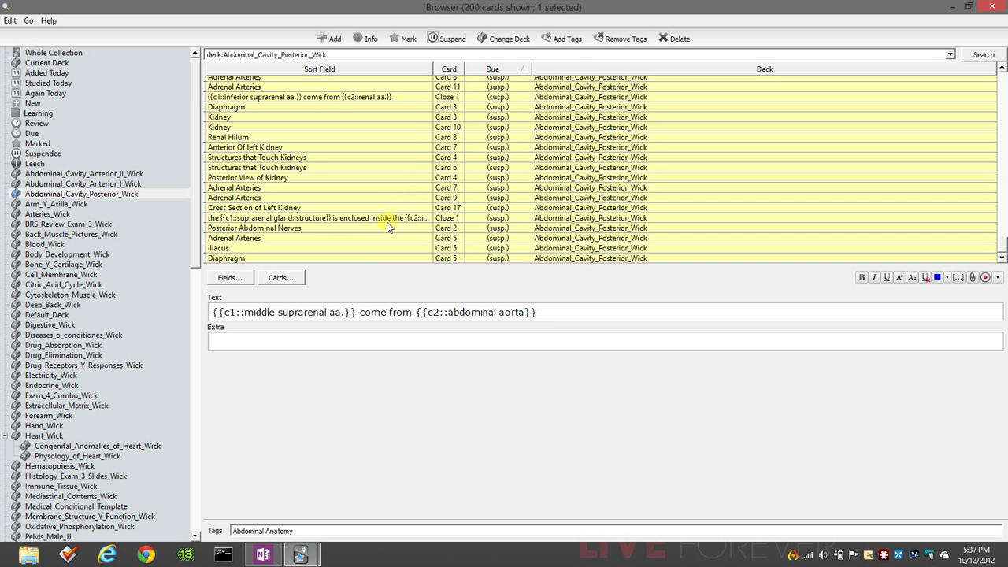
{"action": "key", "text": "ctrl+a"}
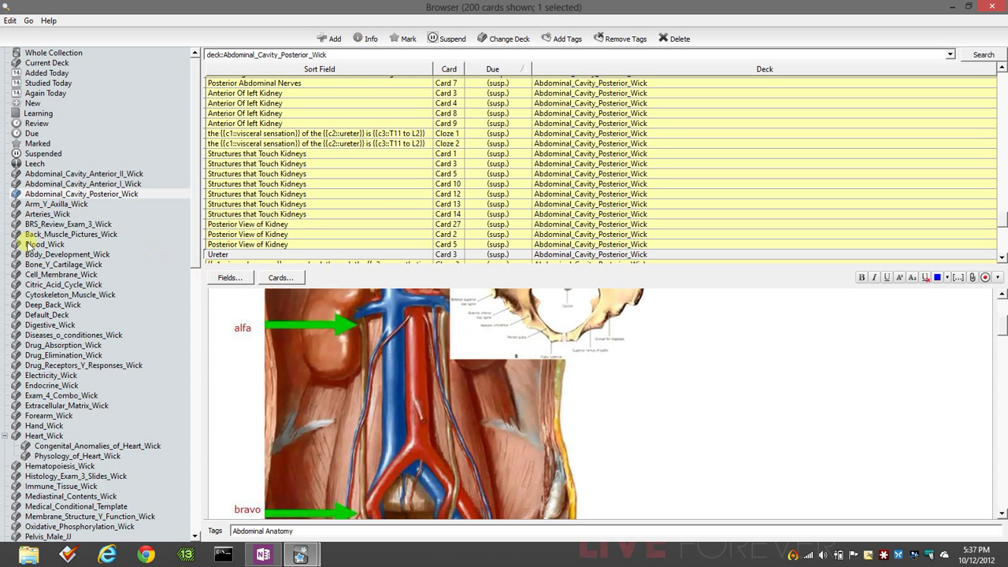
{"action": "scroll", "scroll_direction": "down", "scroll_amount": 3}
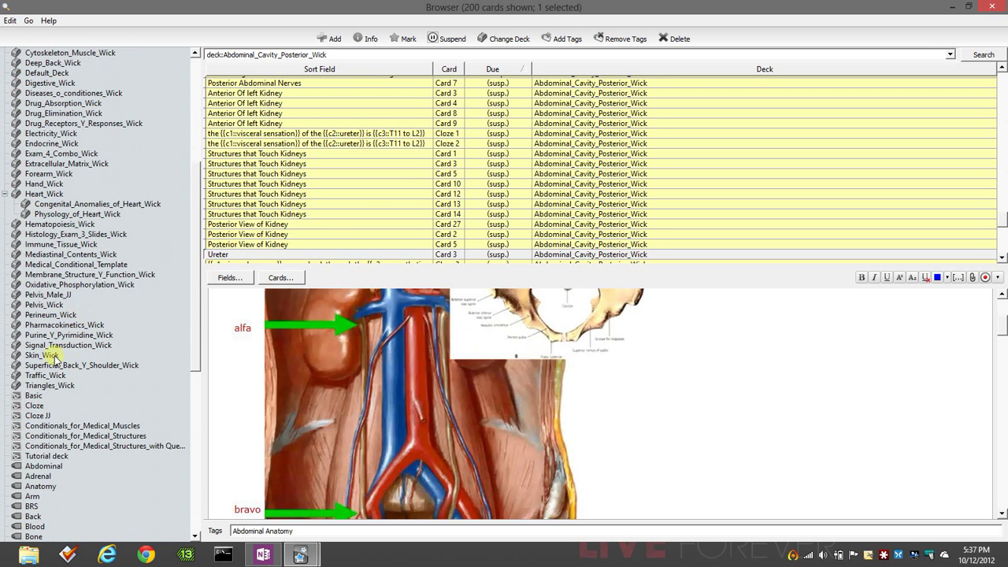
Step: List Pharmacokinetics_Wick then Perineum_Wick and preview the superficial fascia and pudendal canal cloze notes
{"action": "left_click", "coordinate": [63, 324]}
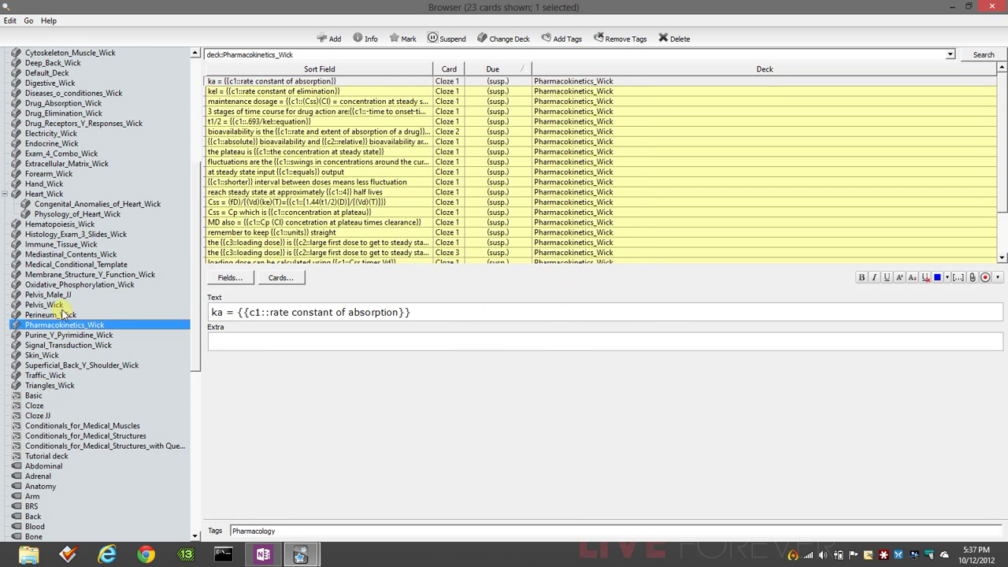
{"action": "left_click", "coordinate": [50, 315]}
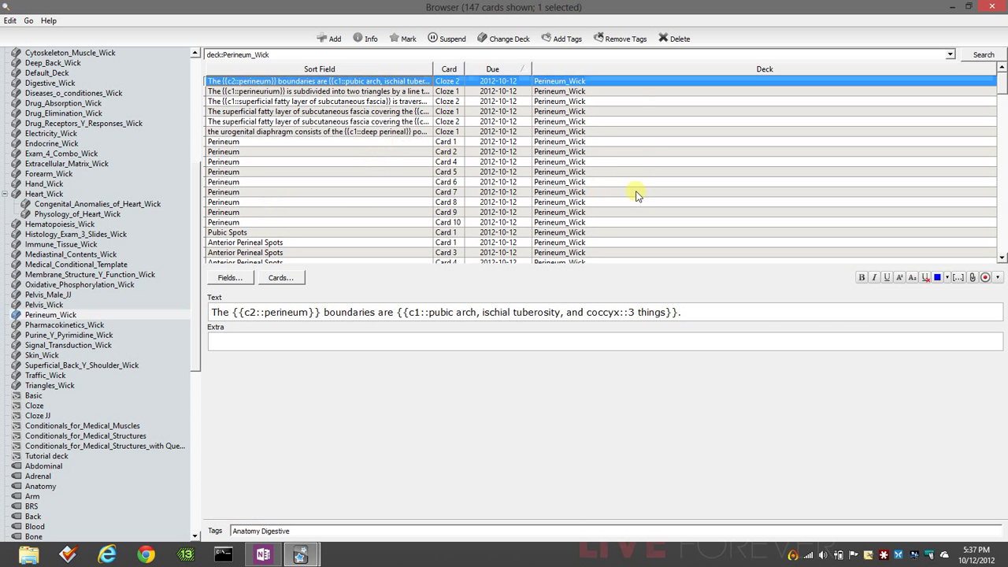
{"action": "left_click", "coordinate": [315, 101]}
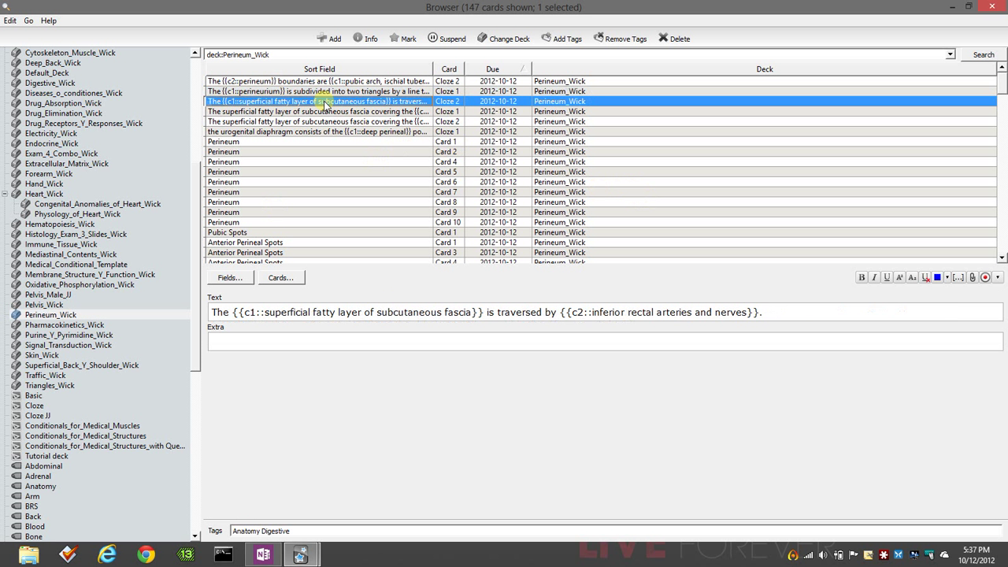
{"action": "left_click", "coordinate": [318, 121]}
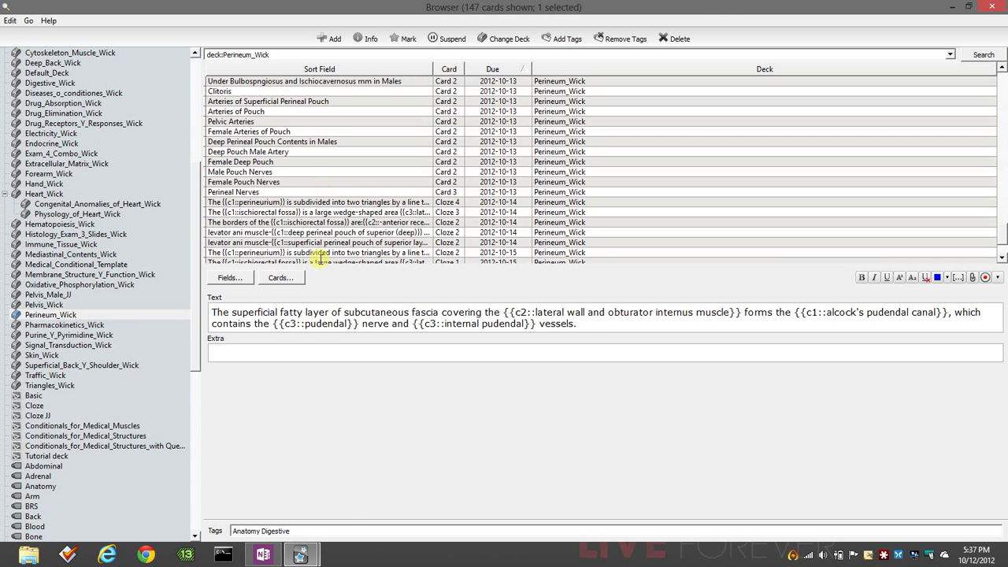
Step: Start a new note with the Conditionals_for_Medical_Muscles type and inspect its empty muscle fields
{"action": "left_click", "coordinate": [992, 6]}
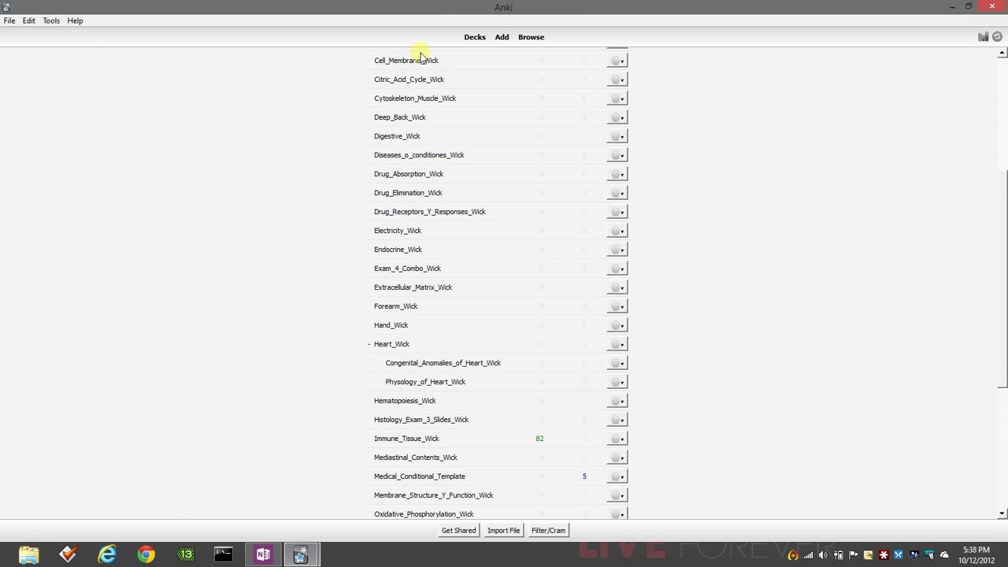
{"action": "left_click", "coordinate": [500, 38]}
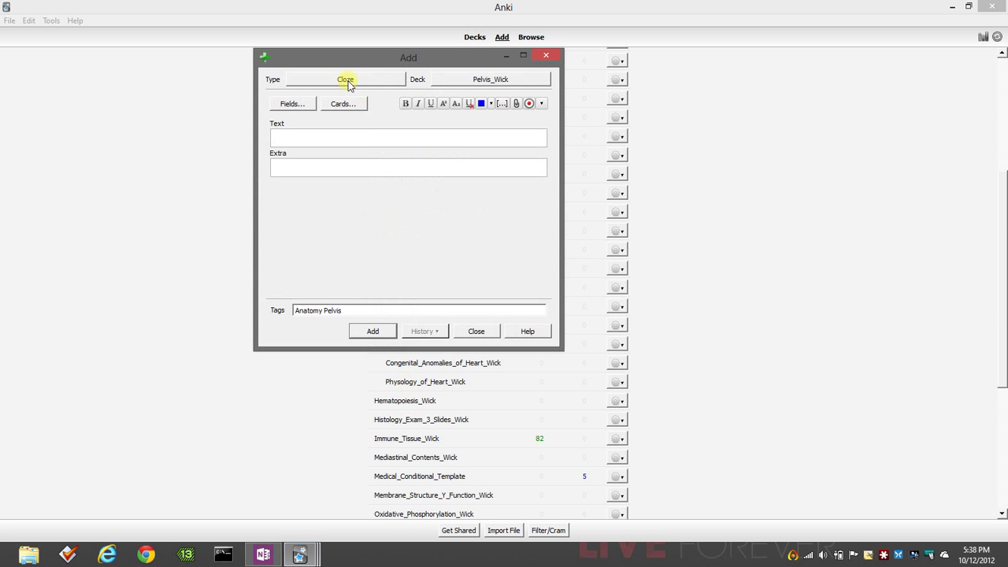
{"action": "left_click", "coordinate": [345, 79]}
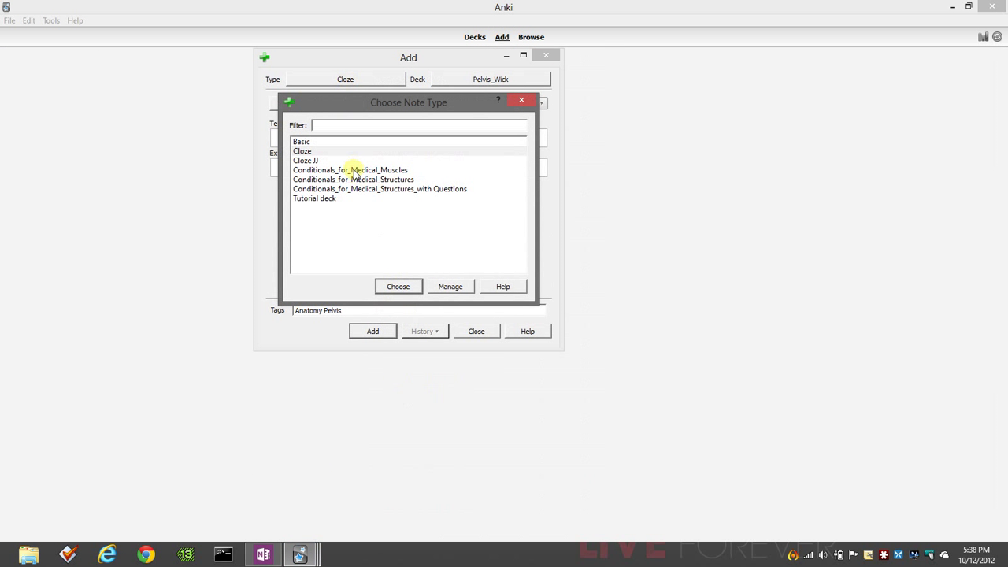
{"action": "left_click", "coordinate": [349, 170]}
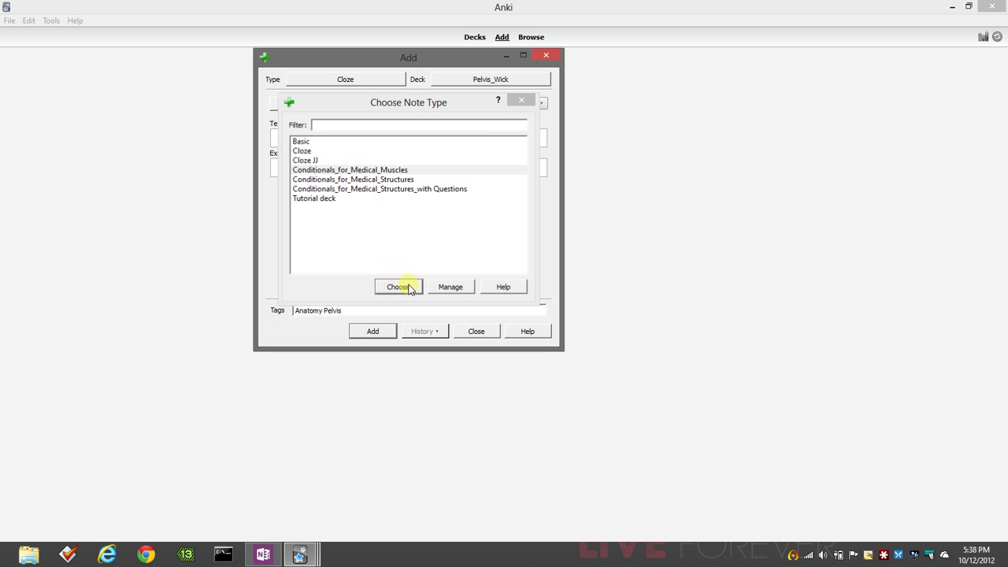
{"action": "left_click", "coordinate": [398, 287]}
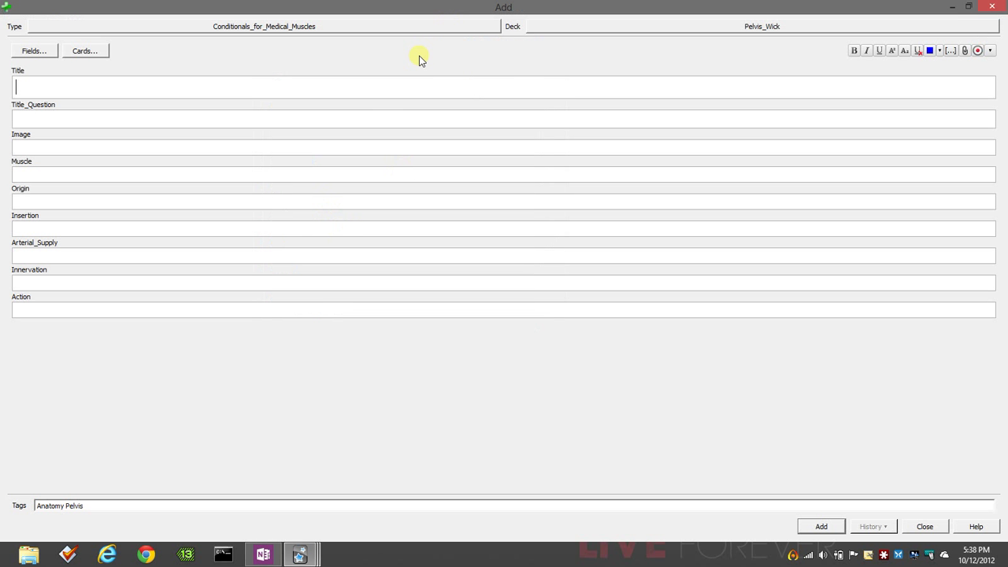
{"action": "mouse_move", "coordinate": [180, 134]}
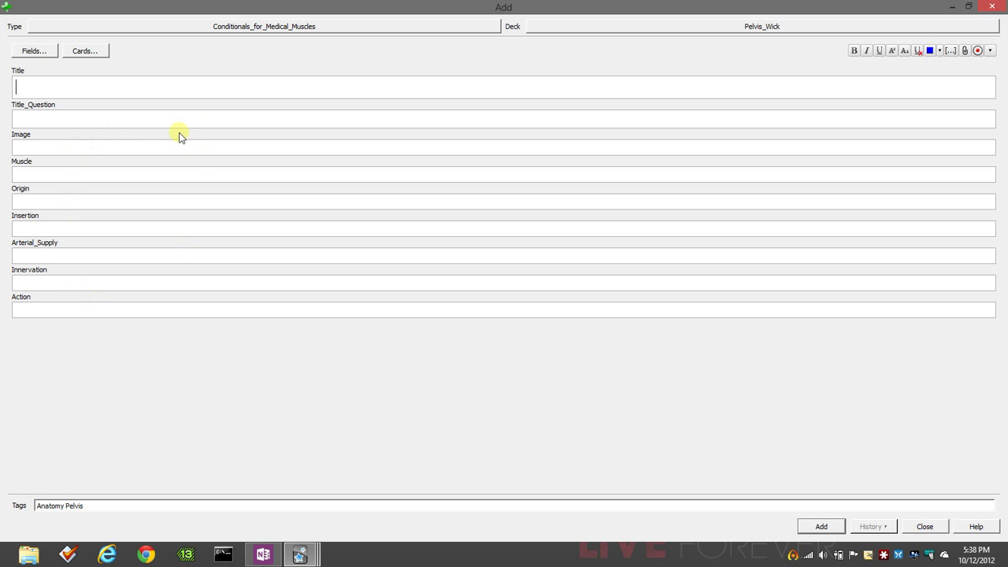
{"action": "mouse_move", "coordinate": [161, 221]}
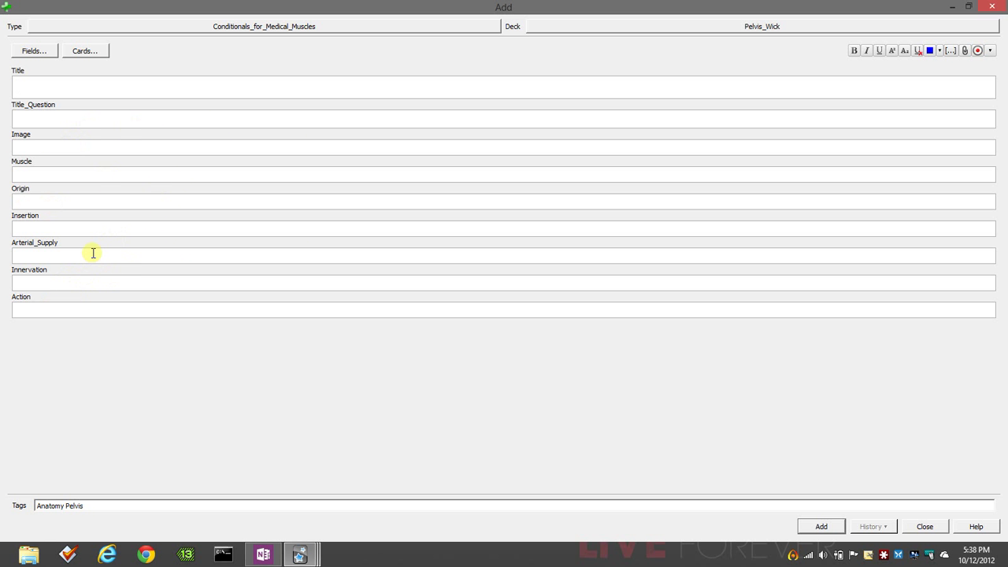
{"action": "mouse_move", "coordinate": [28, 143]}
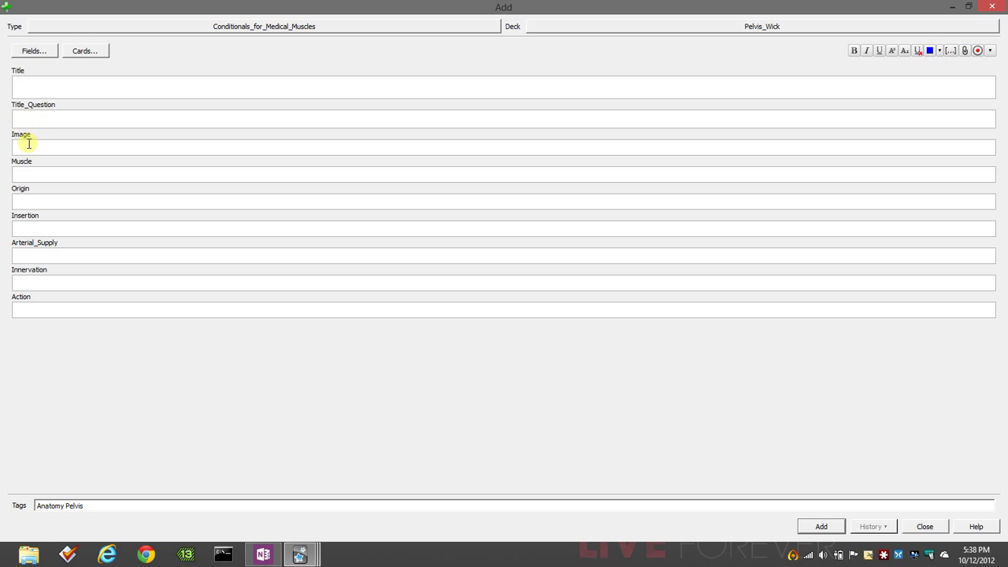
{"action": "left_click", "coordinate": [30, 87]}
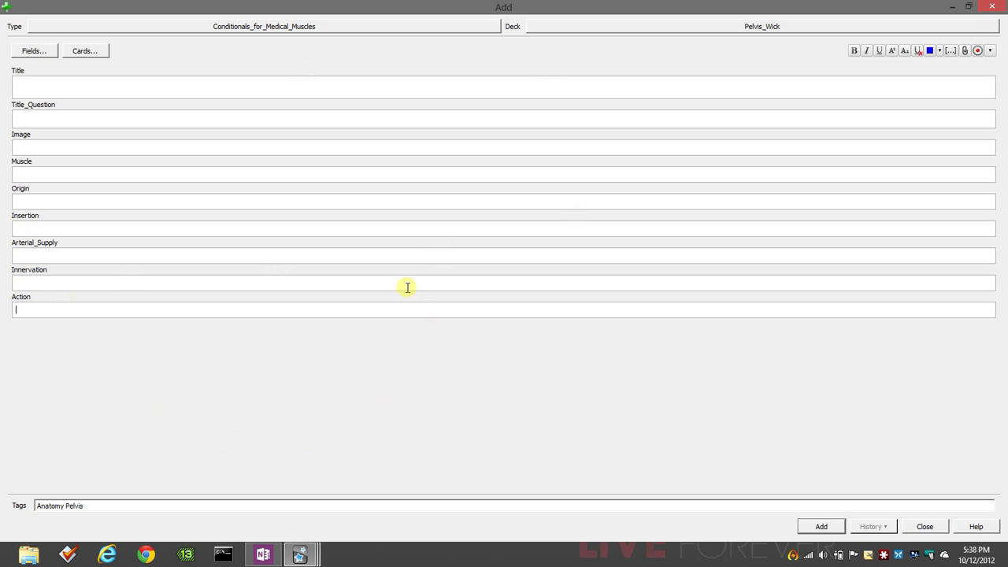
{"action": "mouse_move", "coordinate": [142, 69]}
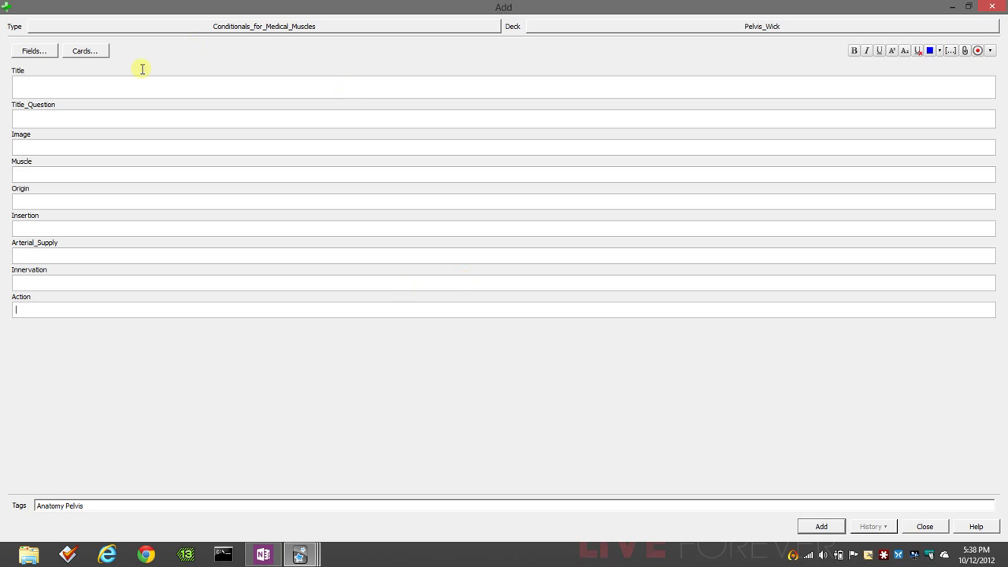
{"action": "mouse_move", "coordinate": [4, 166]}
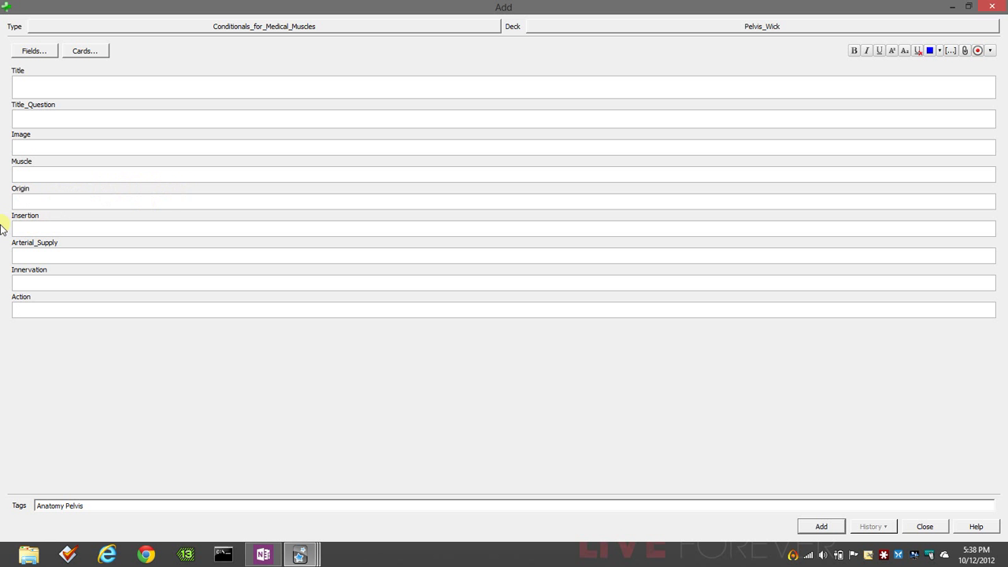
{"action": "mouse_move", "coordinate": [109, 278]}
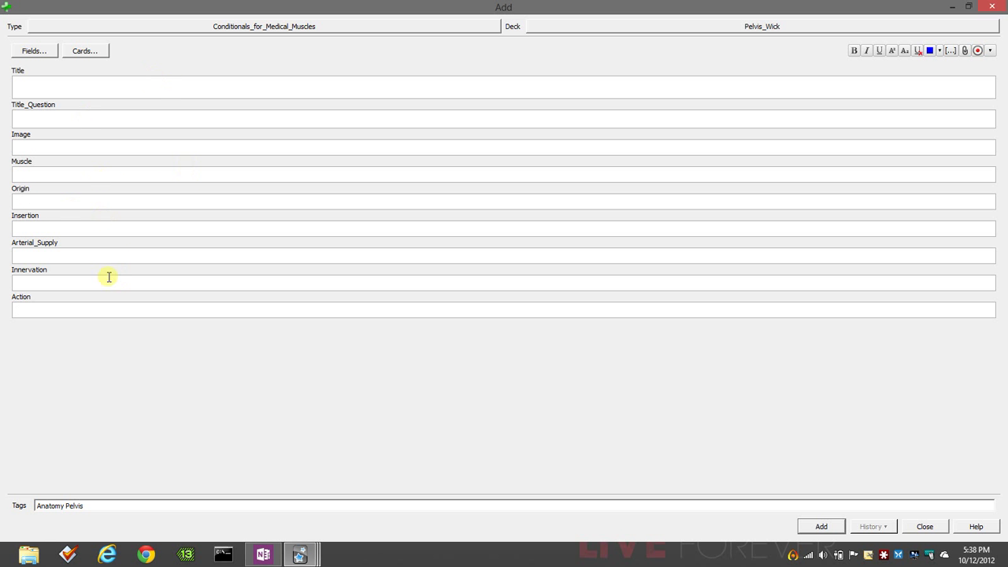
{"action": "mouse_move", "coordinate": [220, 274]}
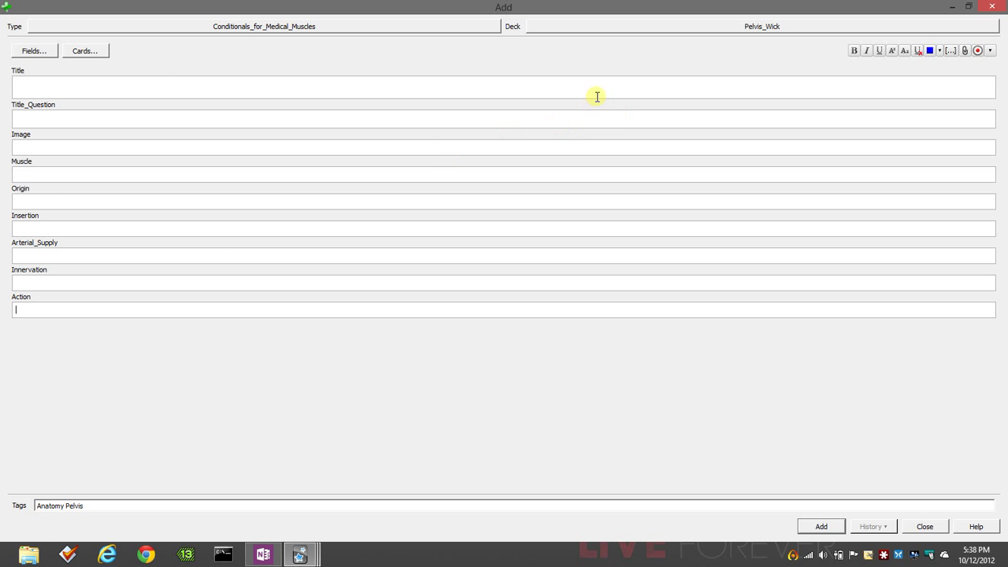
{"action": "mouse_move", "coordinate": [984, 11]}
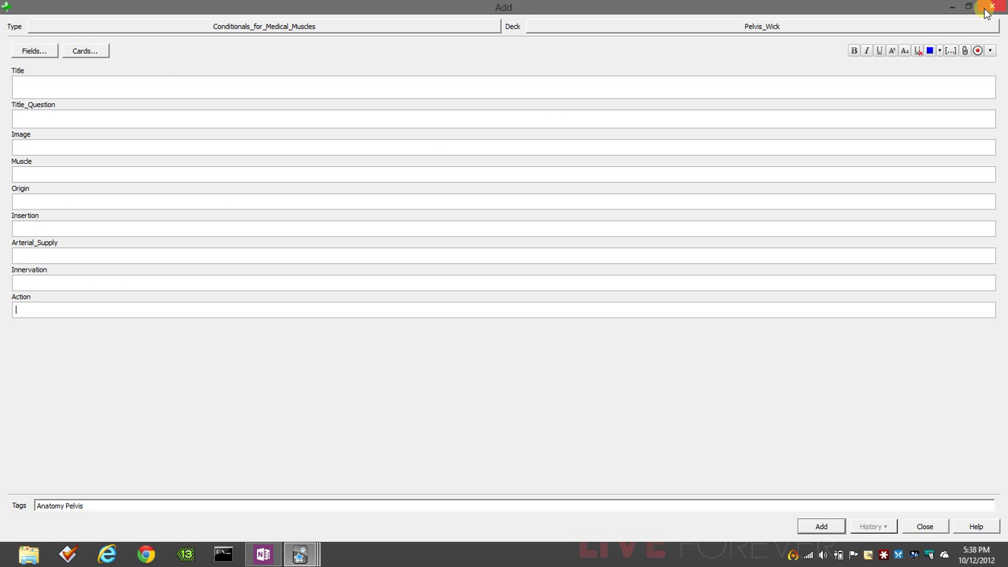
{"action": "mouse_move", "coordinate": [989, 11]}
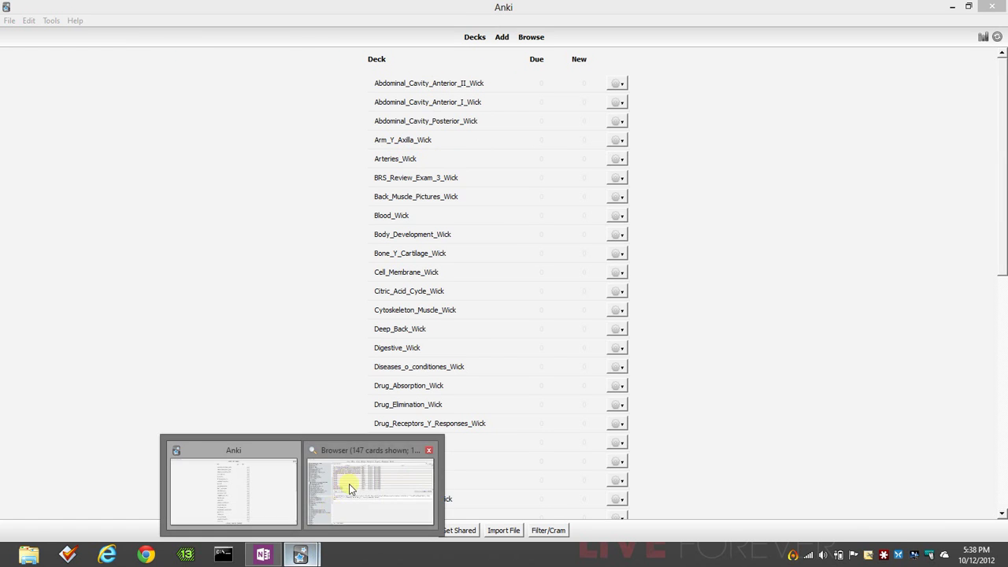
Step: Return to the Browser and list the Pelvis_Wick deck's cards, showing the Pelvic Arteries note
{"action": "left_click", "coordinate": [370, 488]}
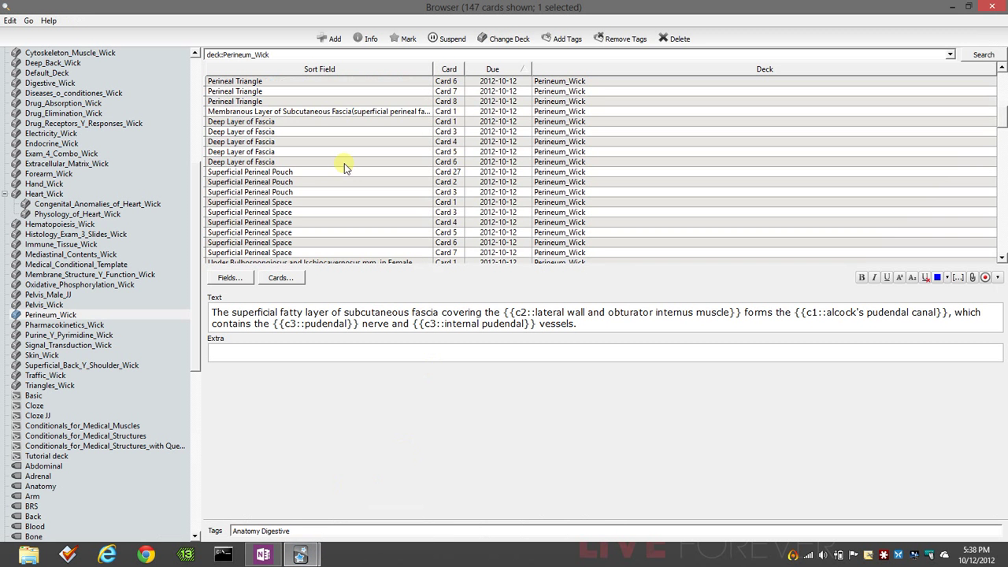
{"action": "scroll", "scroll_direction": "down", "scroll_amount": 3}
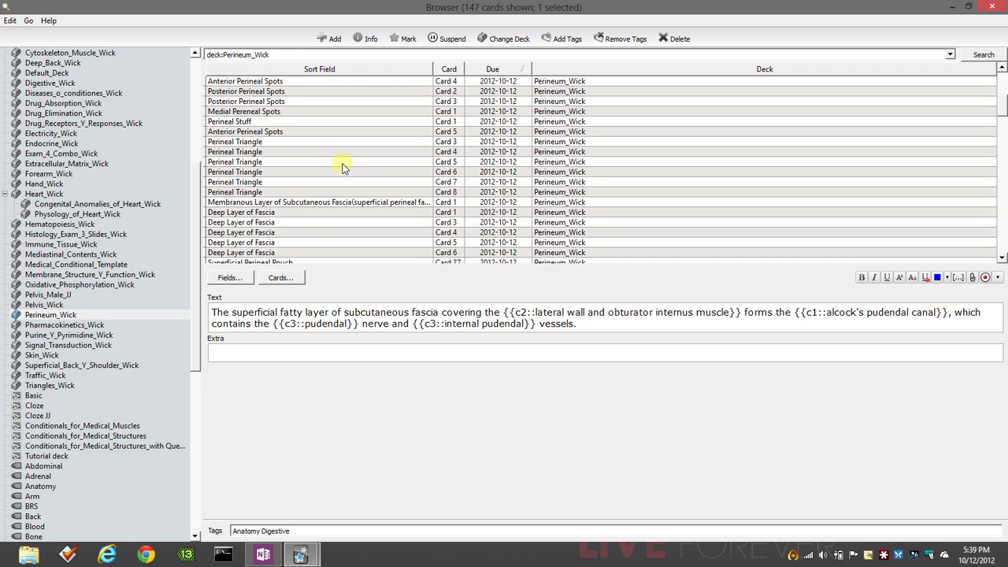
{"action": "scroll", "scroll_direction": "down", "scroll_amount": 3}
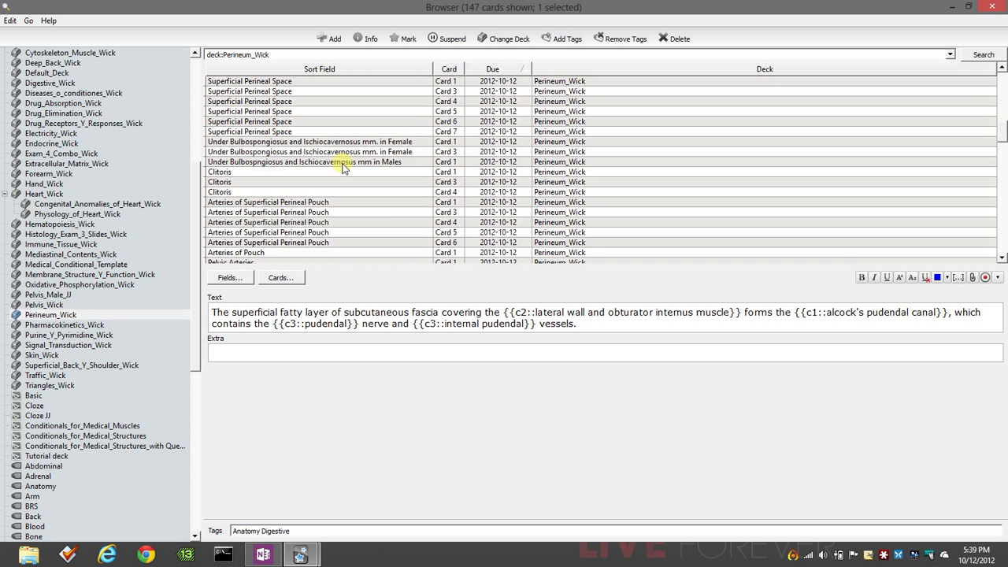
{"action": "left_click", "coordinate": [44, 306]}
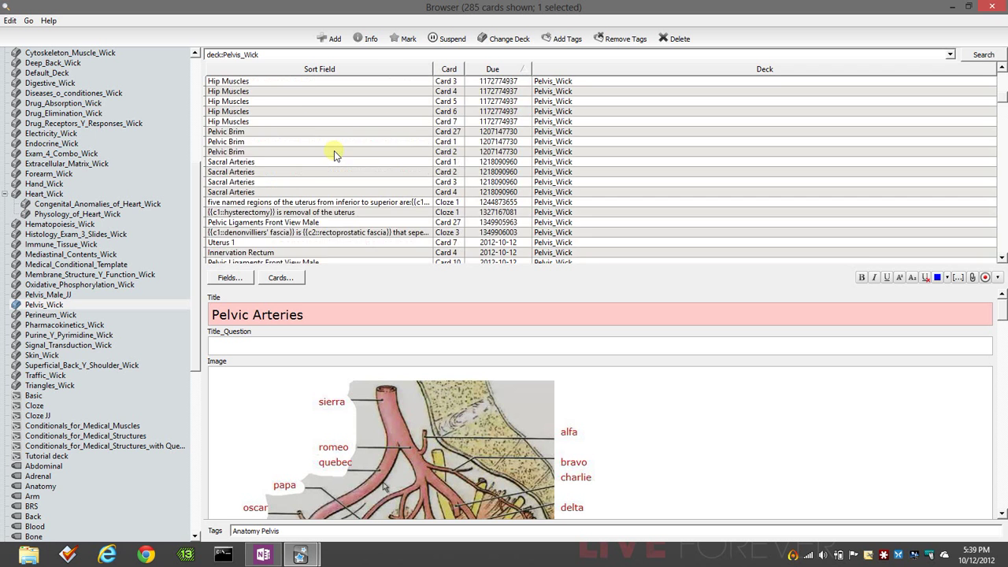
Step: View the Sacral Arteries image note in Pelvis_Wick, then bring up the OneNote Post Pelvis page
{"action": "left_click", "coordinate": [230, 171]}
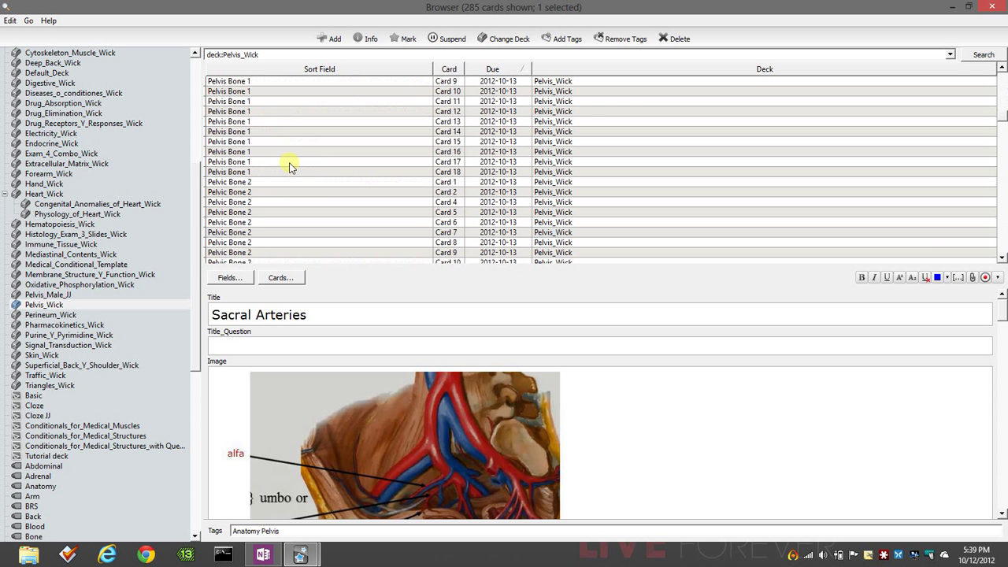
{"action": "scroll", "scroll_direction": "down", "scroll_amount": 3}
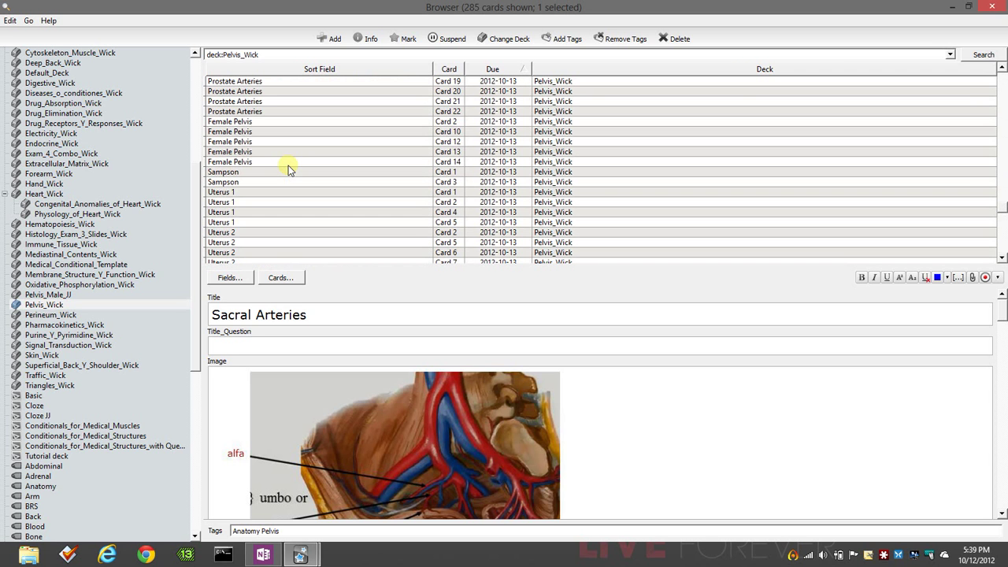
{"action": "scroll", "scroll_direction": "down", "scroll_amount": 3}
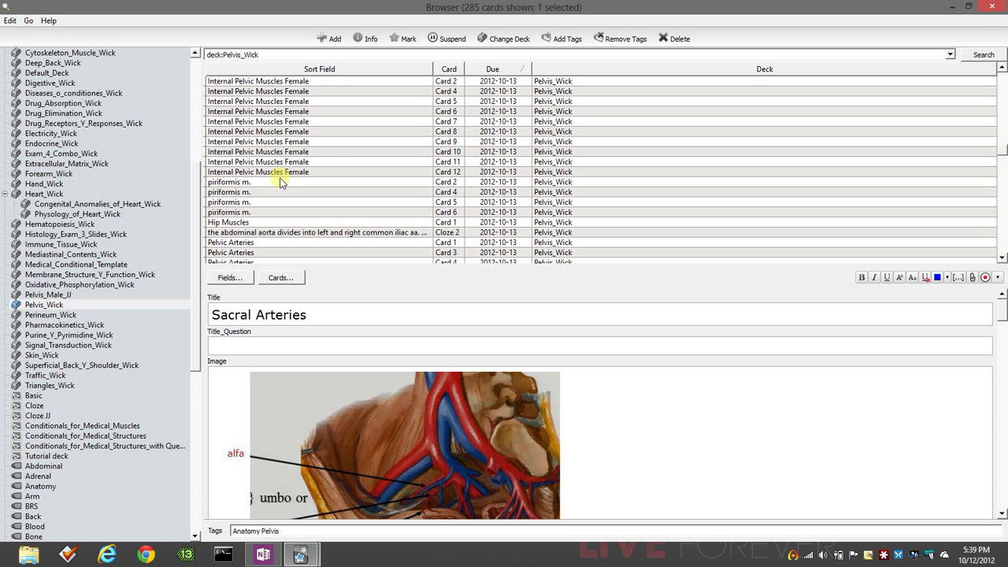
{"action": "left_click", "coordinate": [258, 183]}
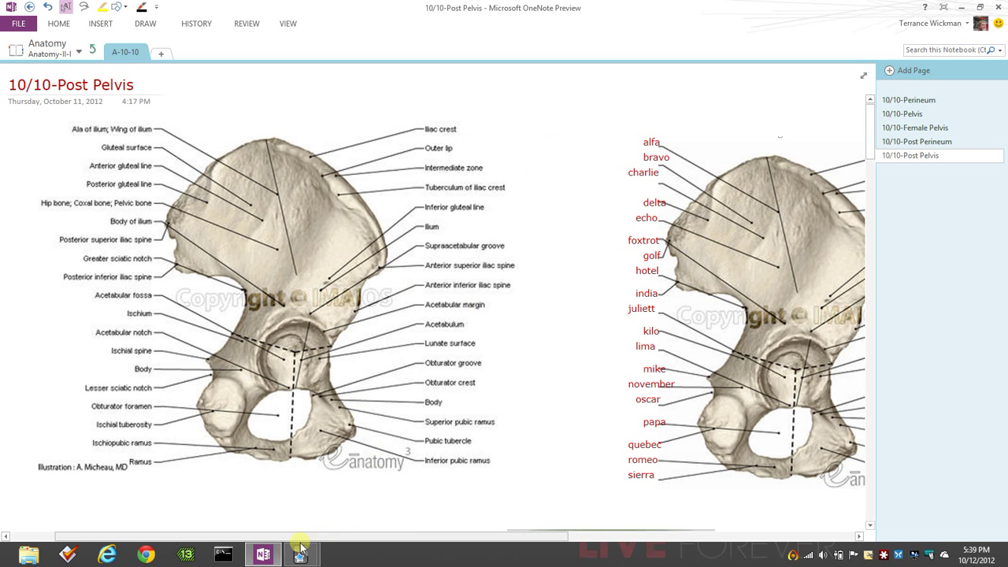
{"action": "left_click", "coordinate": [303, 554]}
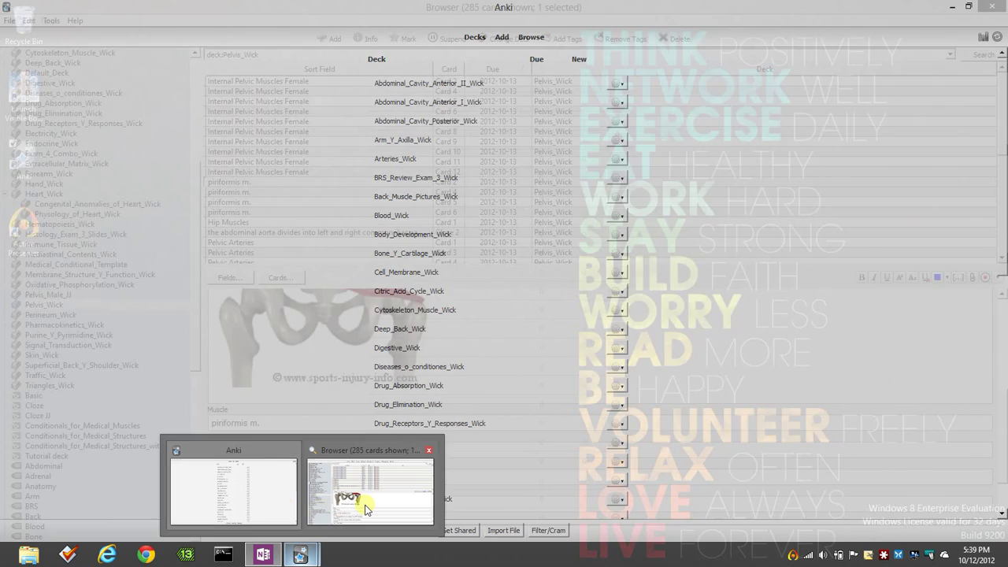
{"action": "left_click", "coordinate": [370, 489]}
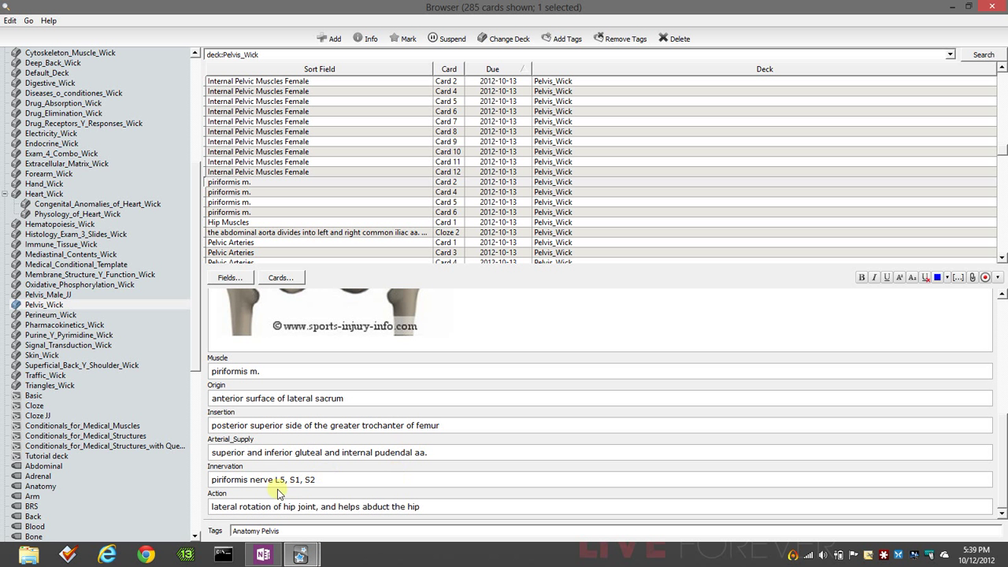
{"action": "mouse_move", "coordinate": [422, 416]}
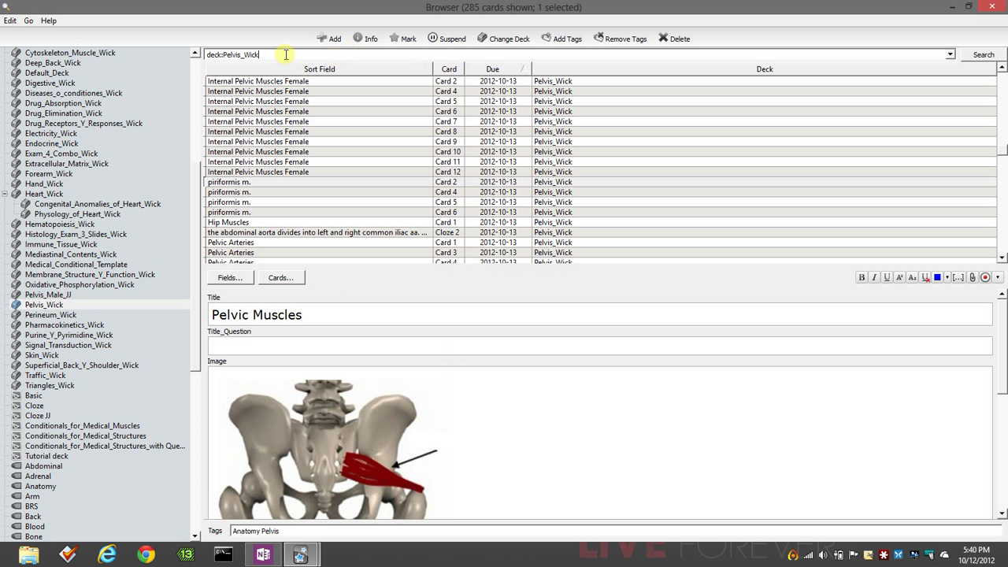
{"action": "mouse_move", "coordinate": [130, 252]}
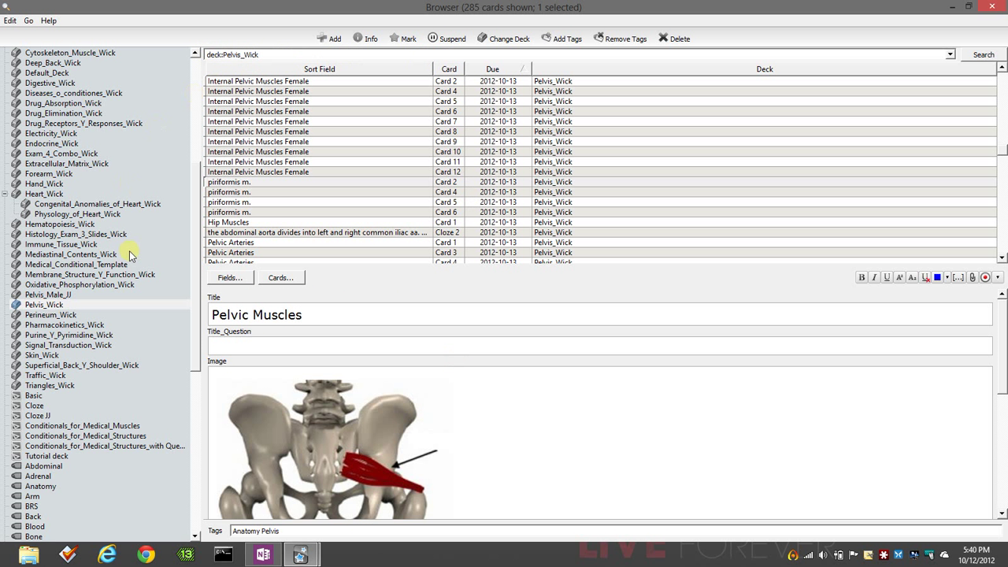
Step: Scroll the Browser sidebar deck list
{"action": "scroll", "scroll_direction": "down", "scroll_amount": 3}
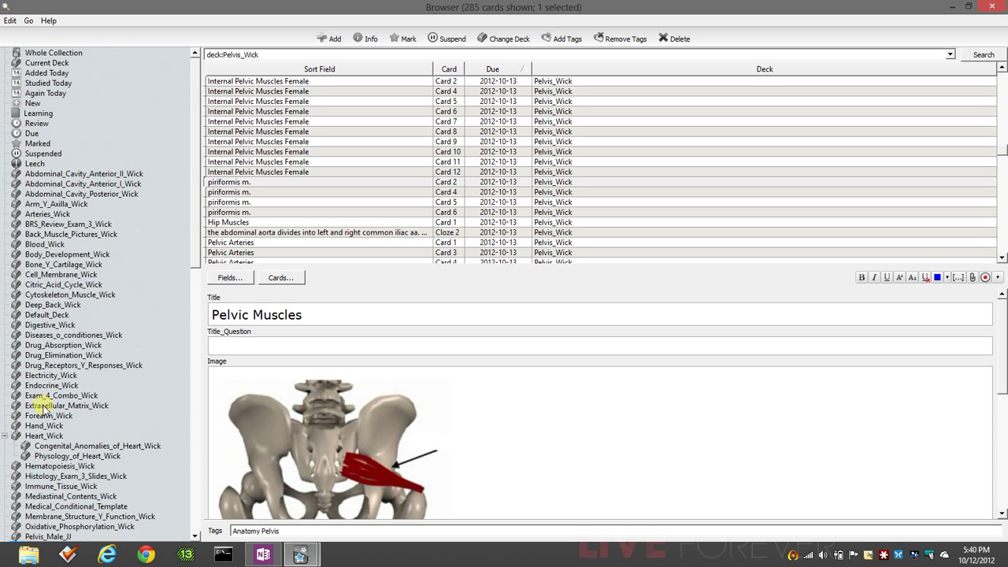
{"action": "mouse_move", "coordinate": [589, 253]}
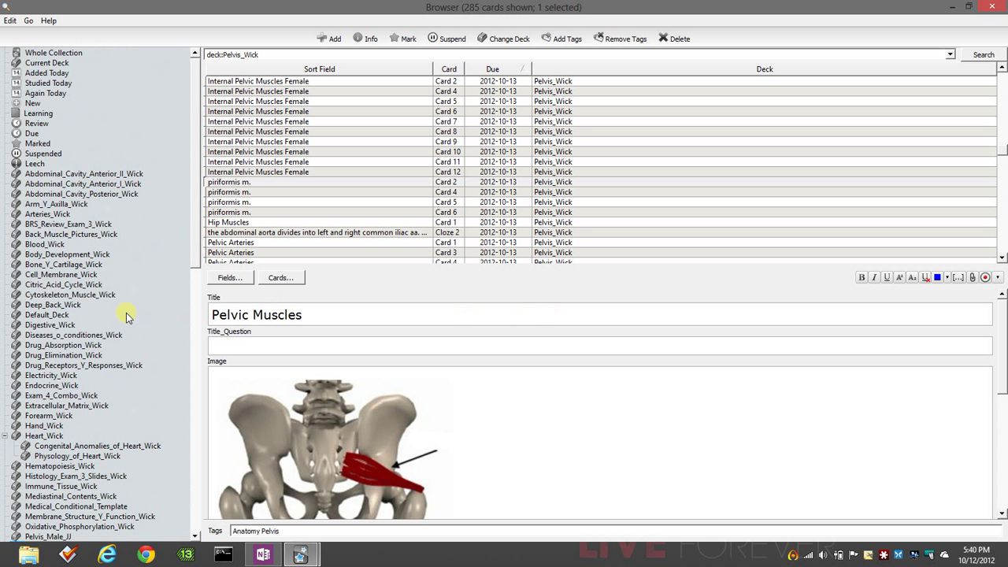
{"action": "mouse_move", "coordinate": [141, 554]}
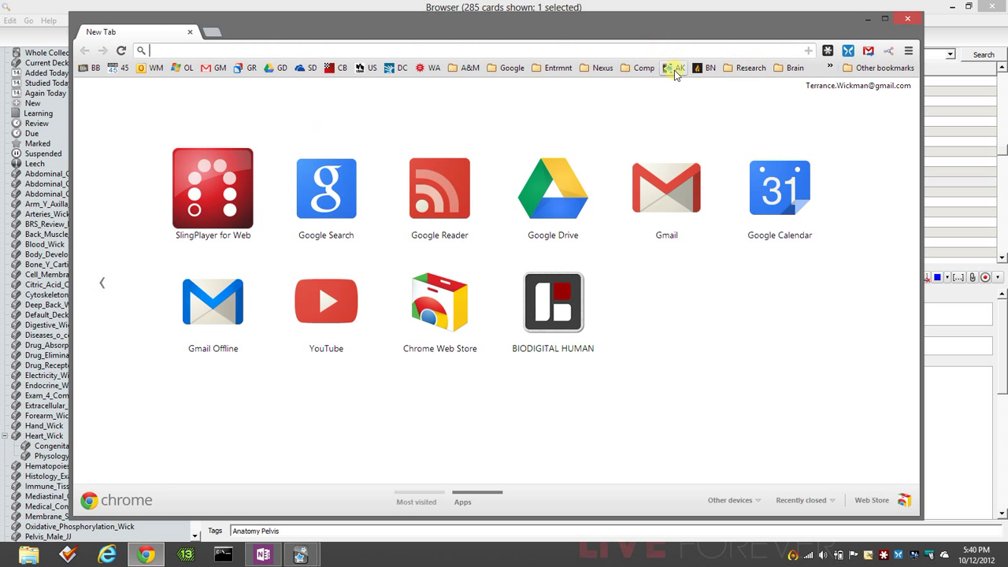
Step: Load AnkiWeb from the bookmark and scroll its synced deck list down to Pelvis_Wick and Perineum_Wick
{"action": "left_click", "coordinate": [674, 68]}
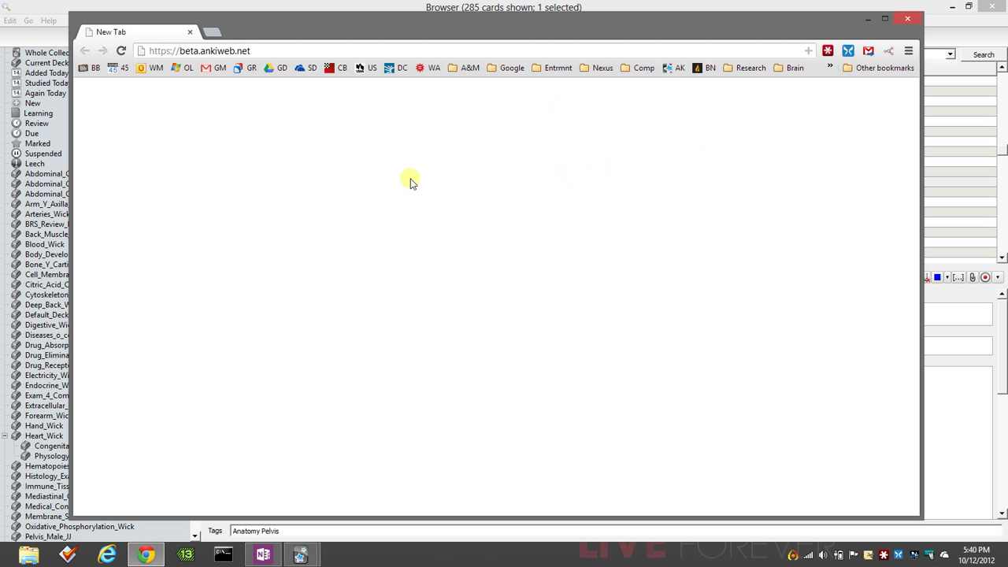
{"action": "mouse_move", "coordinate": [447, 249]}
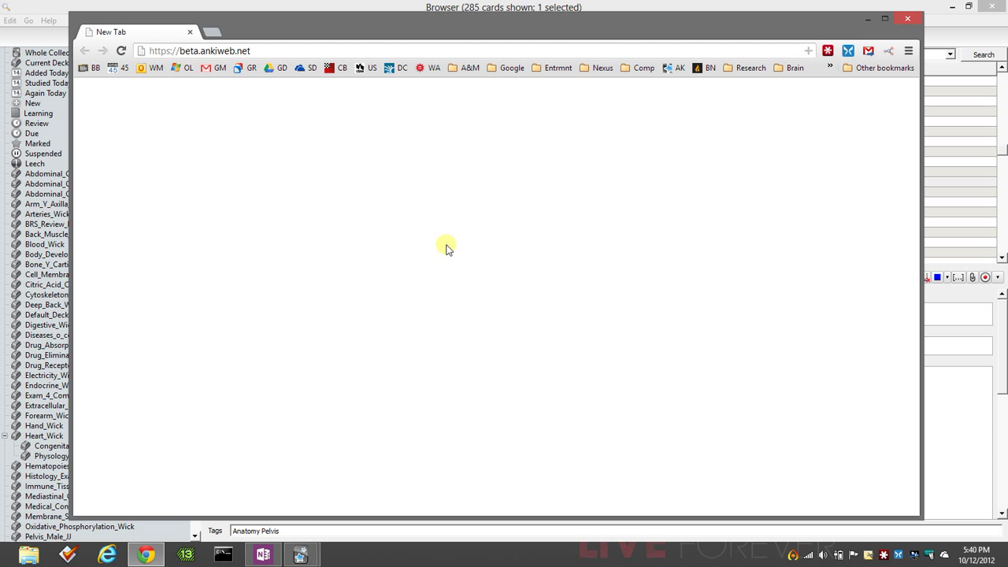
{"action": "mouse_move", "coordinate": [671, 68]}
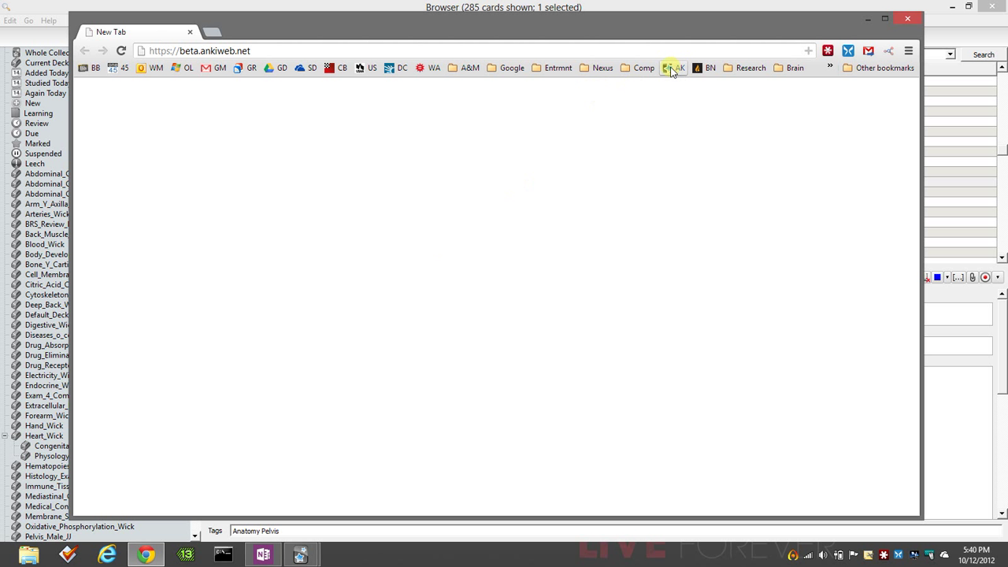
{"action": "left_click", "coordinate": [668, 68]}
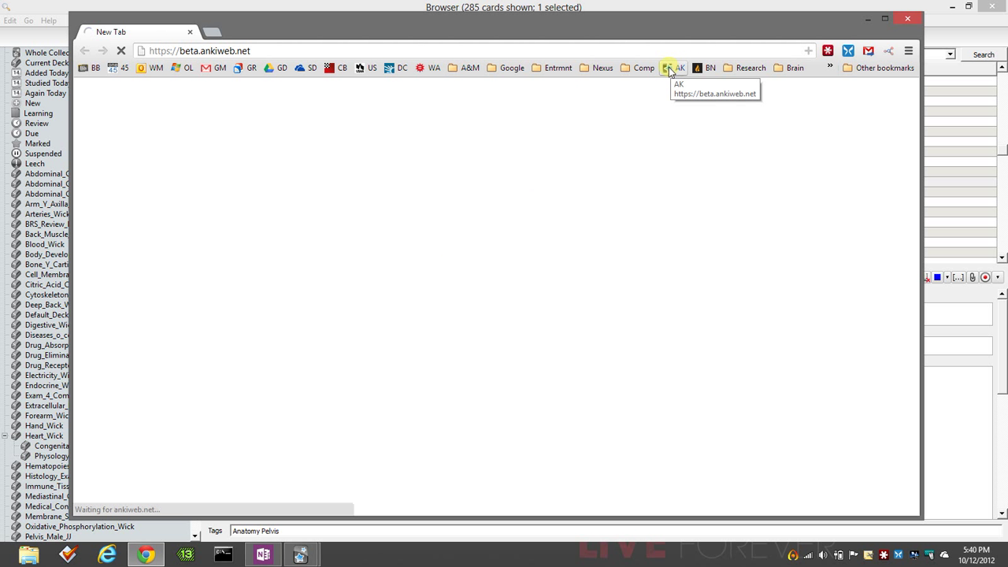
{"action": "left_click", "coordinate": [672, 66]}
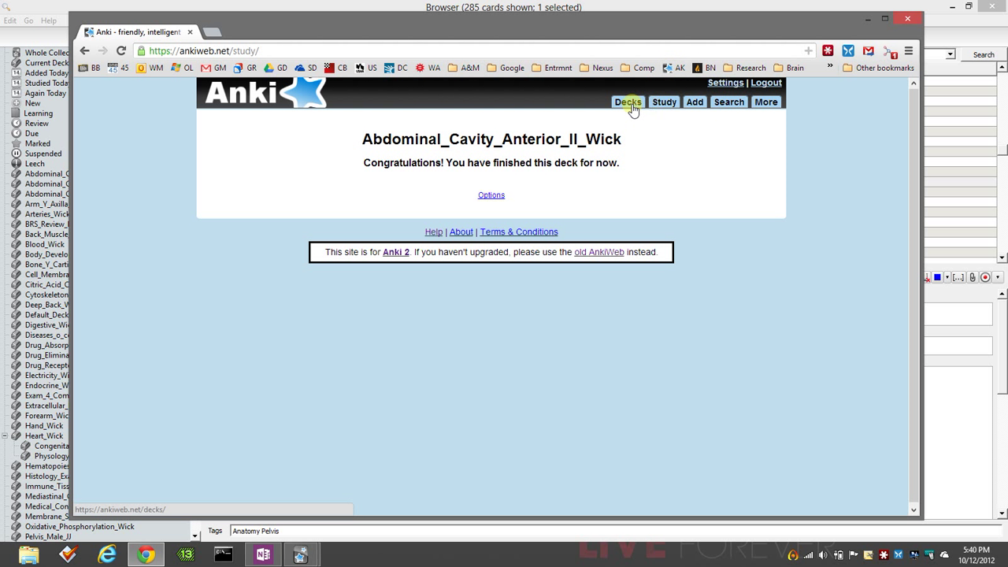
{"action": "left_click", "coordinate": [627, 100]}
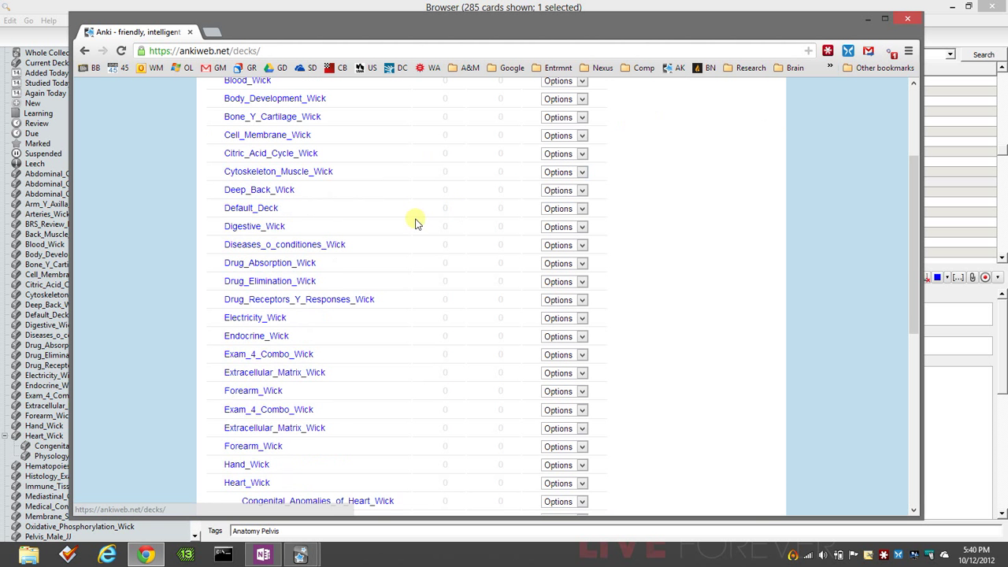
{"action": "scroll", "scroll_direction": "down", "scroll_amount": 3}
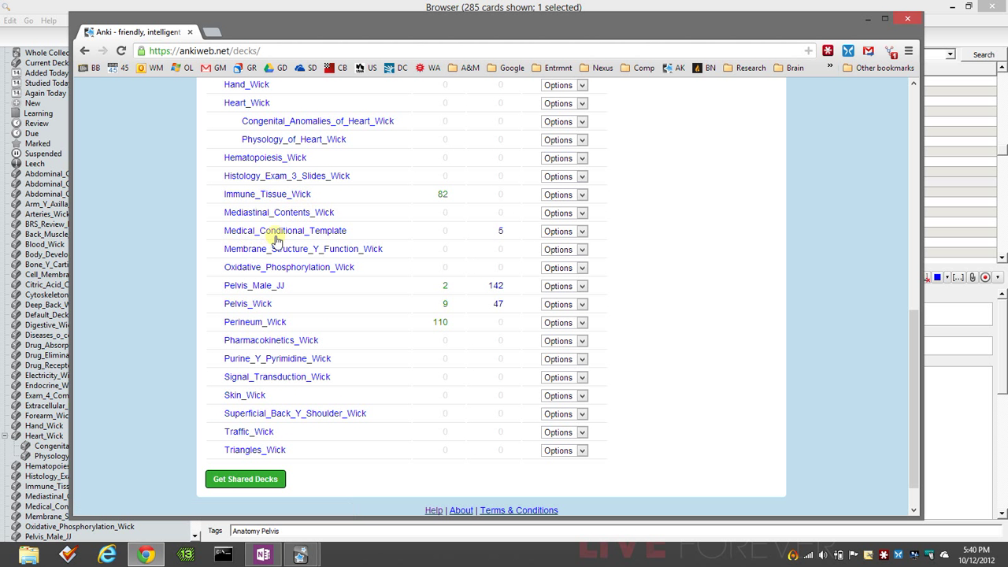
{"action": "mouse_move", "coordinate": [262, 482]}
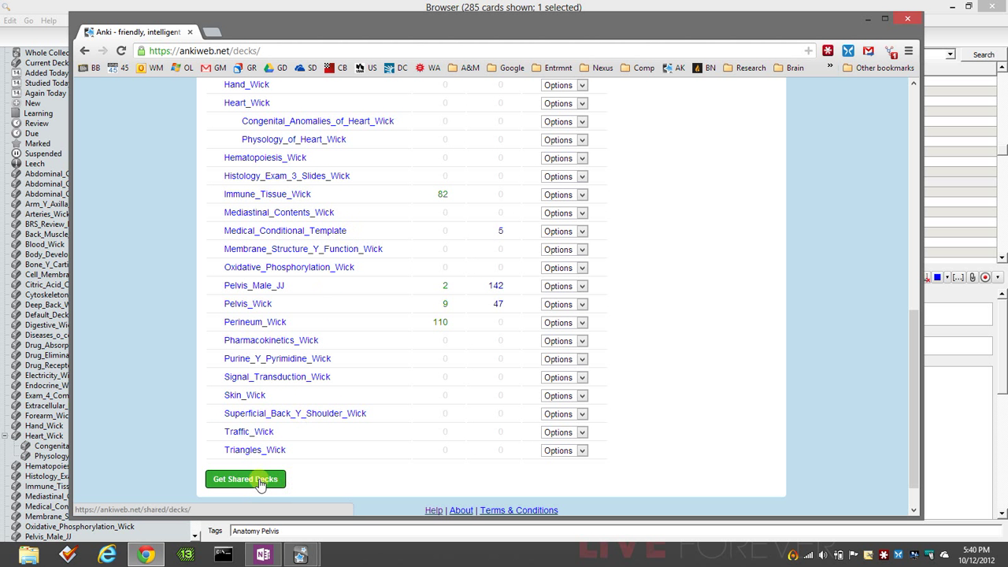
Step: Search AnkiWeb's shared decks for 'medical template'
{"action": "left_click", "coordinate": [246, 479]}
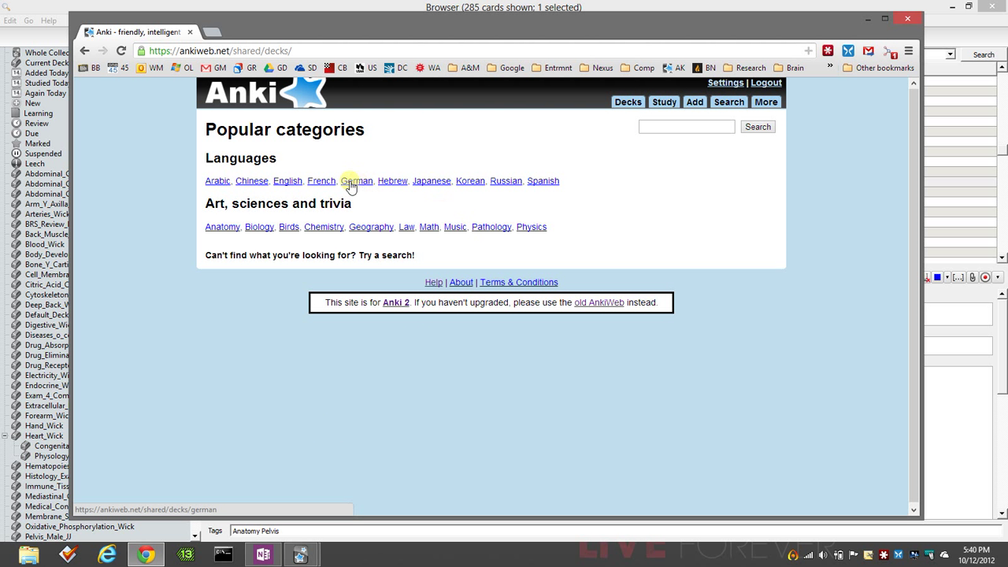
{"action": "left_click", "coordinate": [685, 126]}
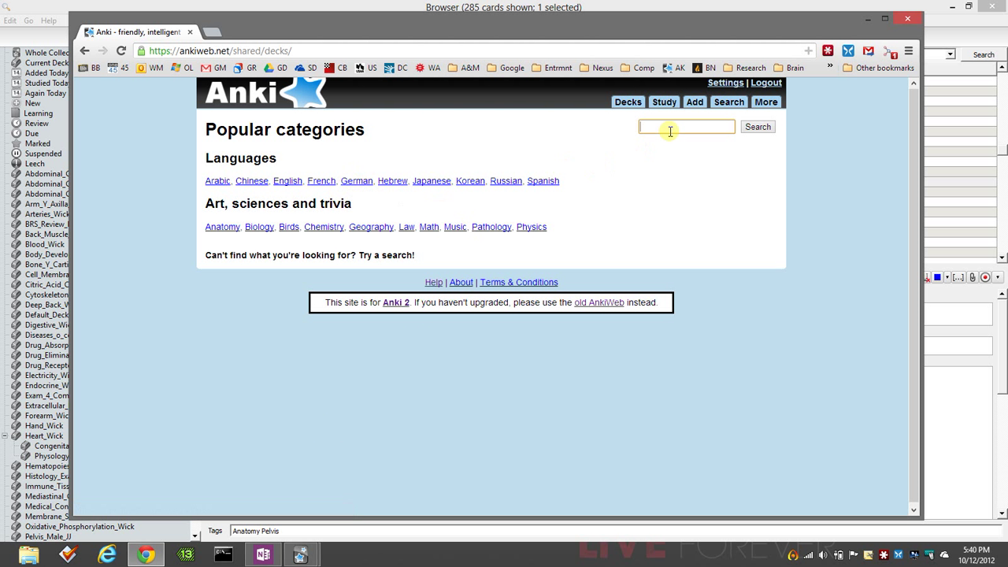
{"action": "type", "text": "medical template"}
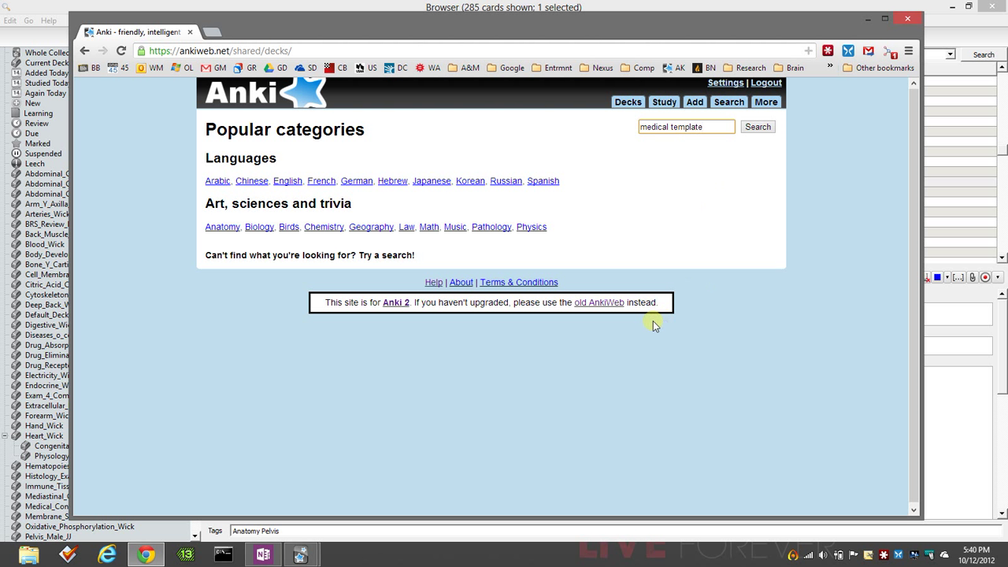
{"action": "left_click", "coordinate": [755, 126]}
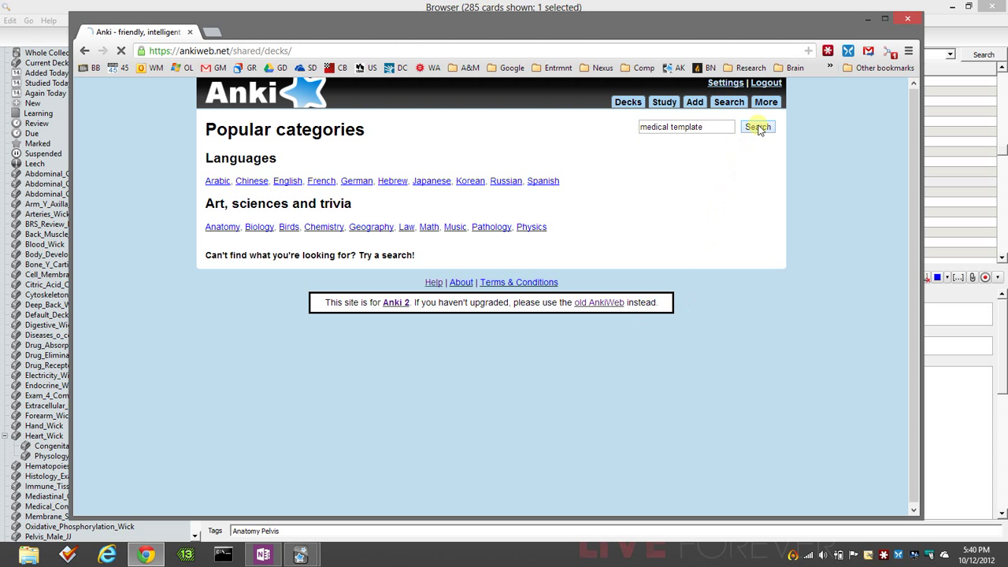
Step: Search the shared decks for 'medical' and scroll through the matching medical decks
{"action": "left_click", "coordinate": [756, 126]}
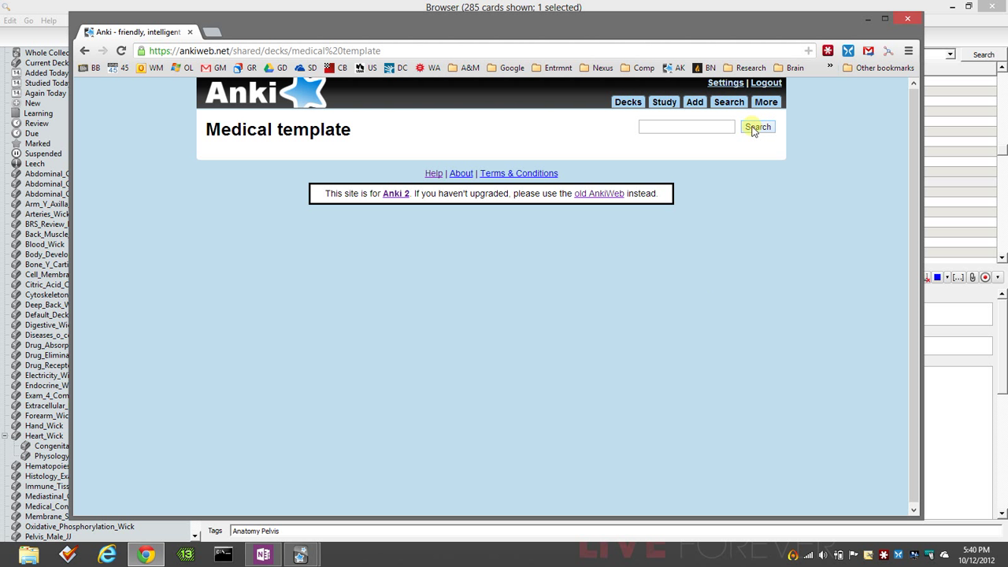
{"action": "type", "text": "m"}
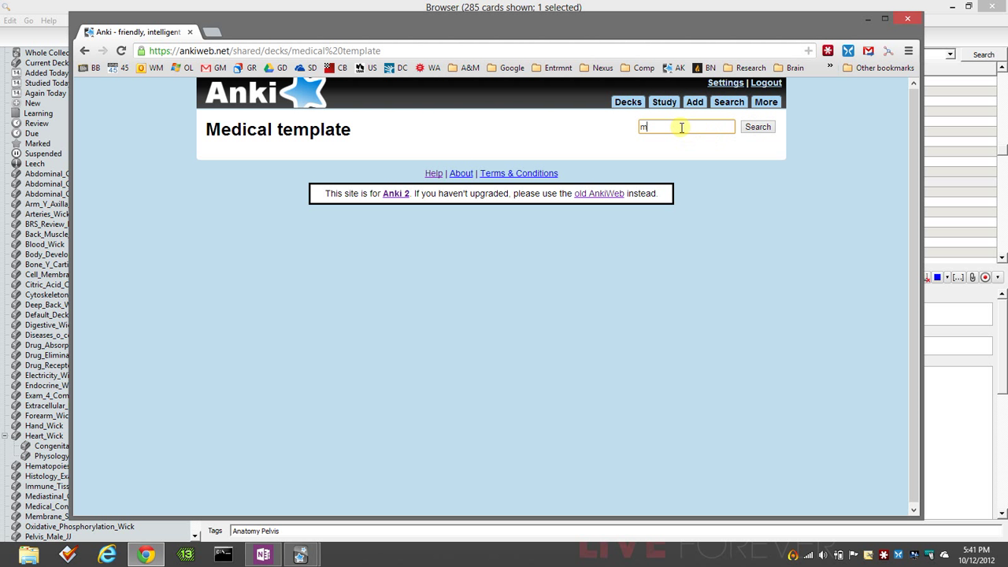
{"action": "type", "text": "edical"}
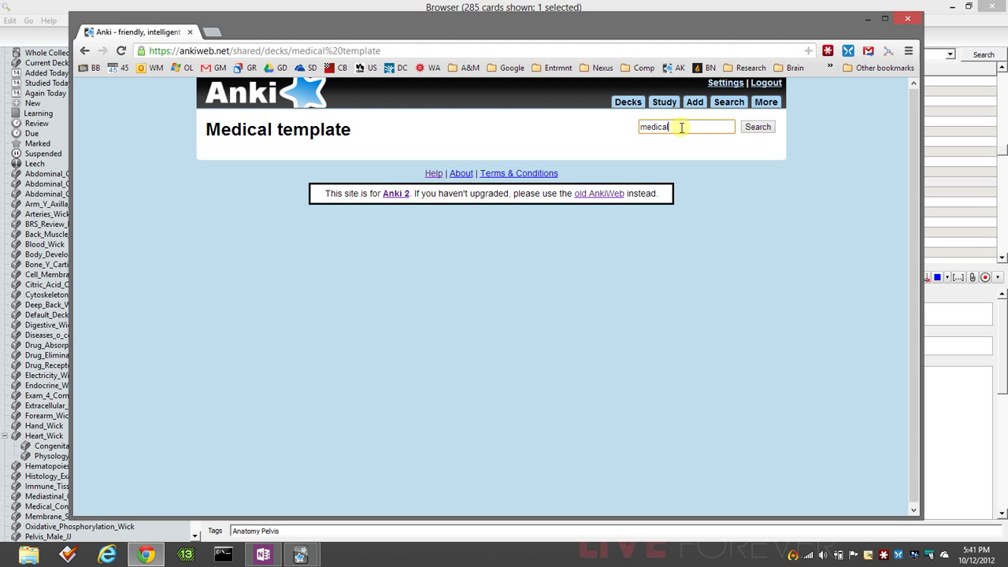
{"action": "left_click", "coordinate": [755, 126]}
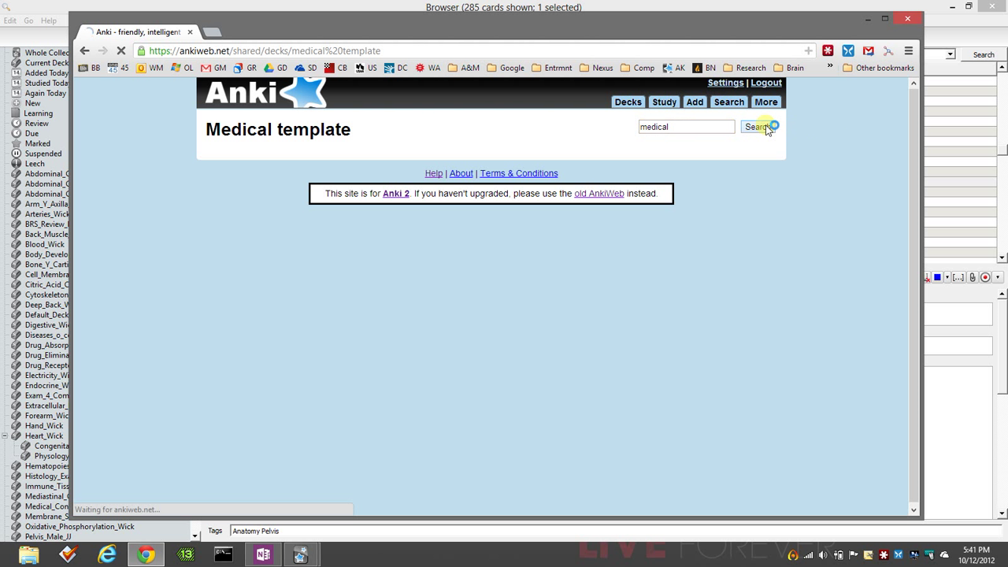
{"action": "left_click", "coordinate": [759, 126]}
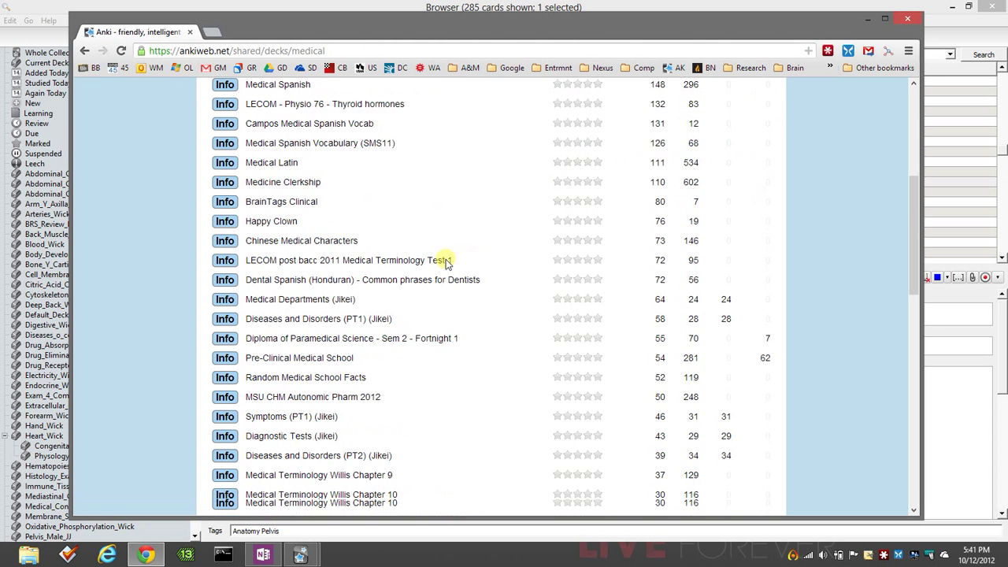
{"action": "scroll", "scroll_direction": "down", "scroll_amount": 3}
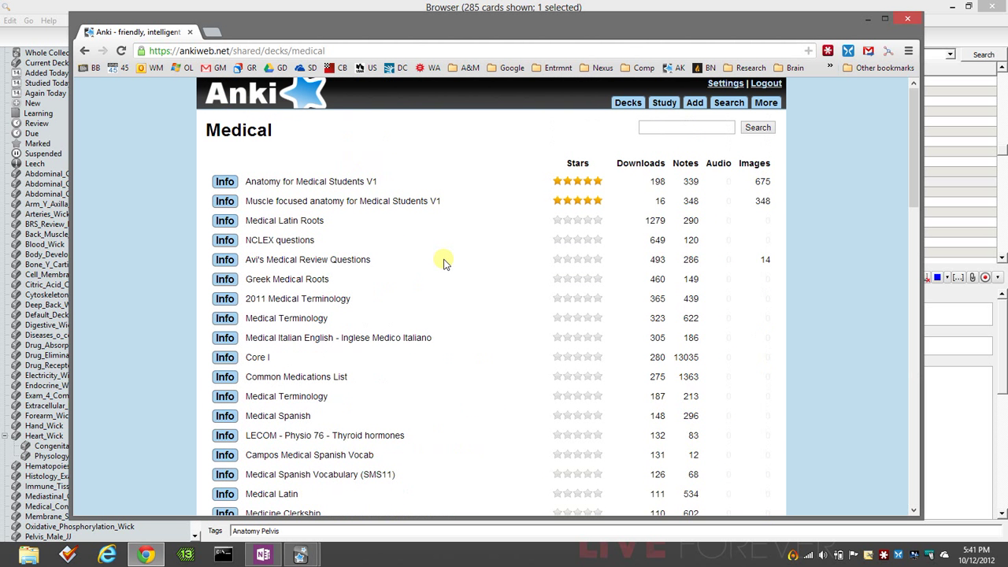
{"action": "mouse_move", "coordinate": [853, 33]}
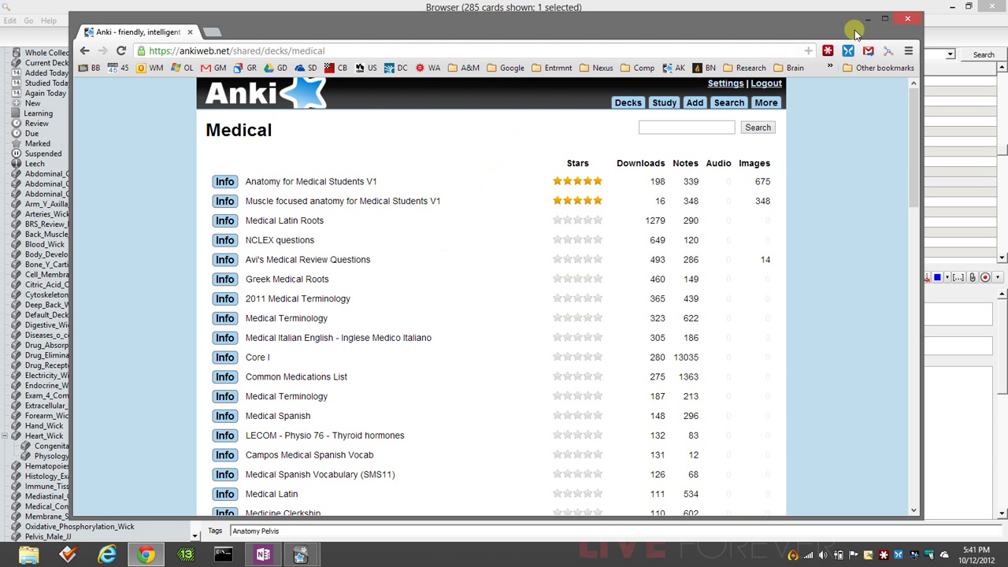
{"action": "mouse_move", "coordinate": [399, 368]}
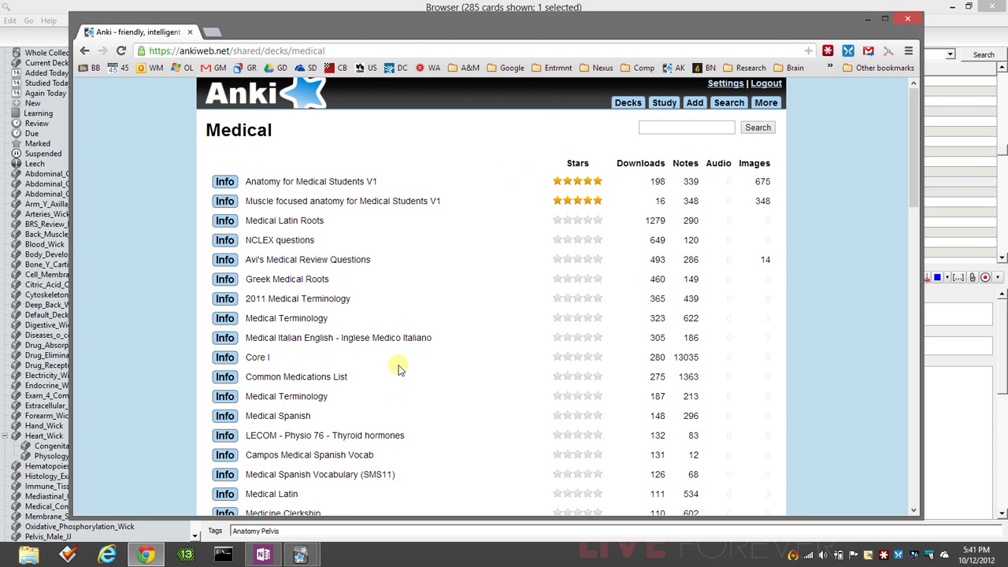
{"action": "scroll", "scroll_direction": "down", "scroll_amount": 3}
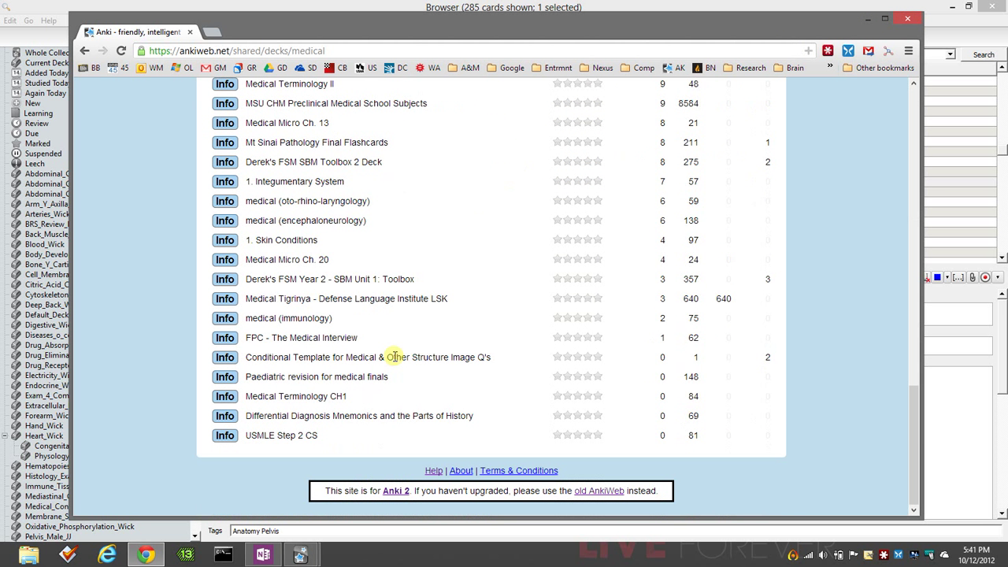
{"action": "scroll", "scroll_direction": "up", "scroll_amount": 3}
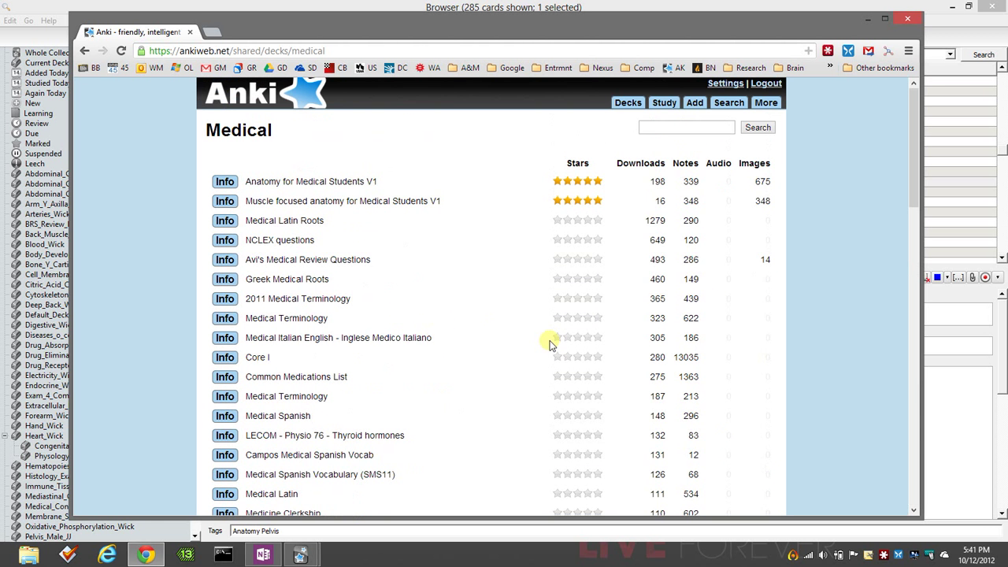